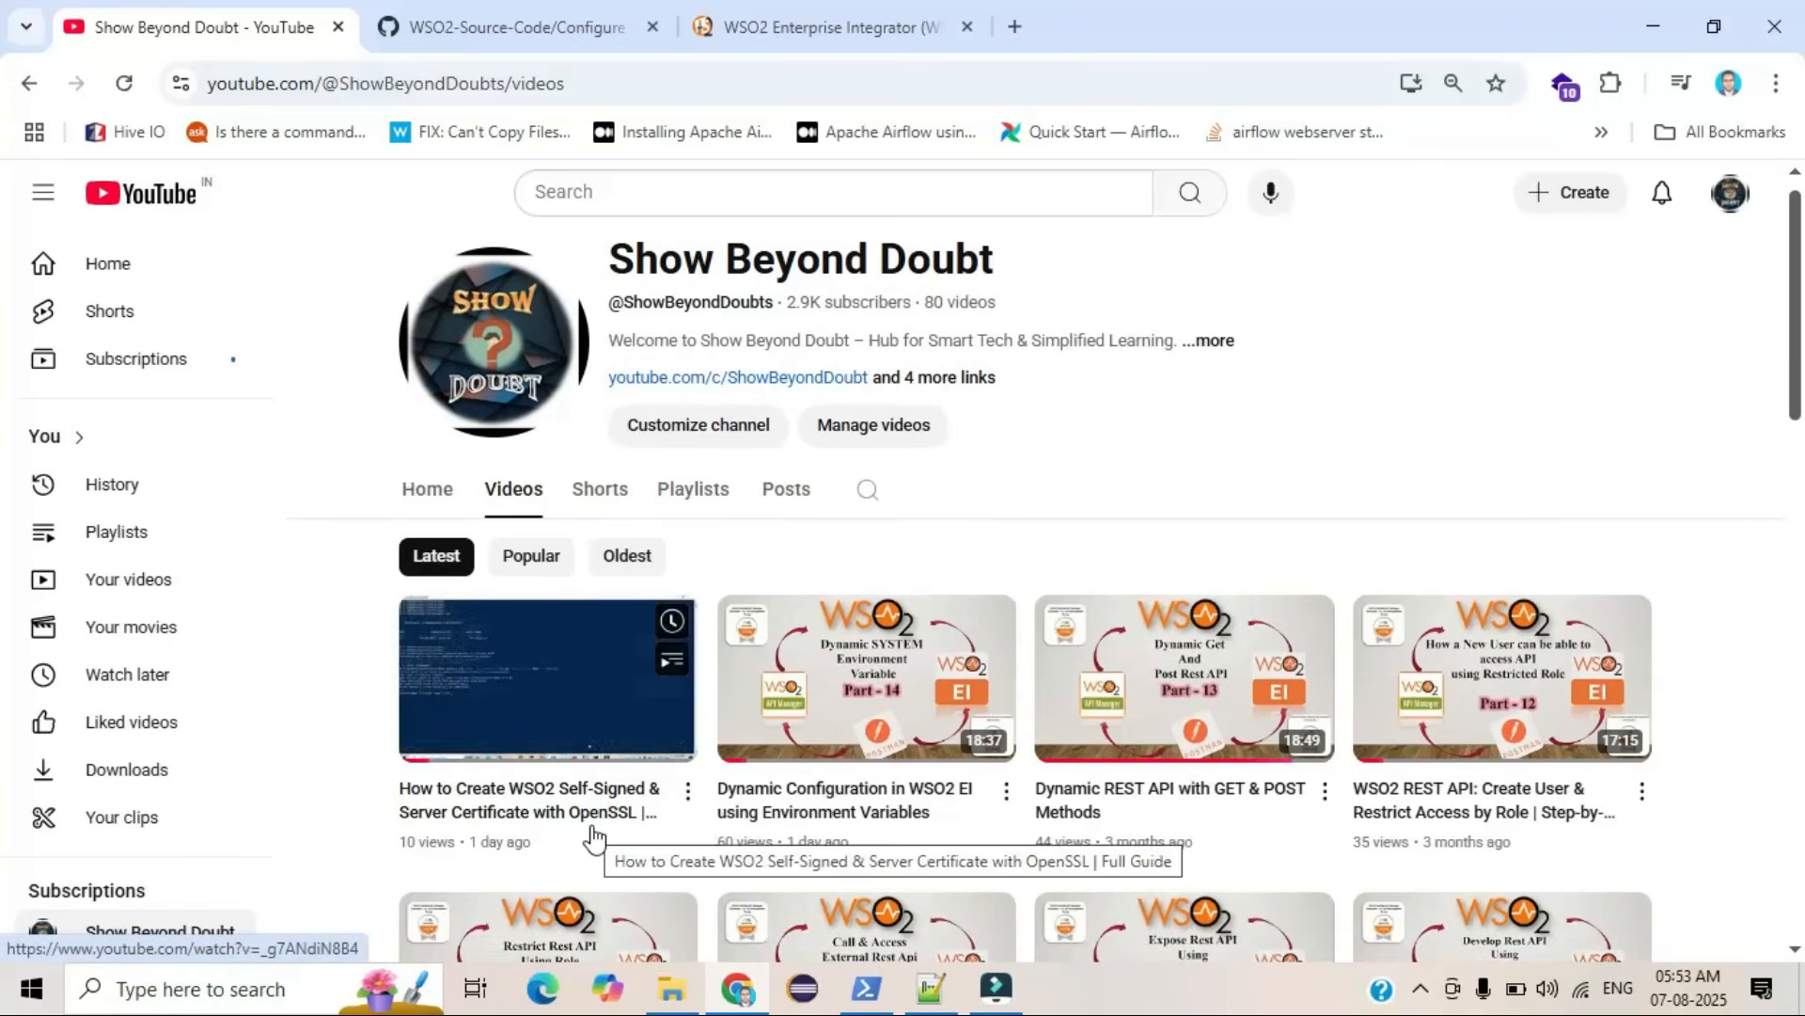
mouse_move(1327, 323)
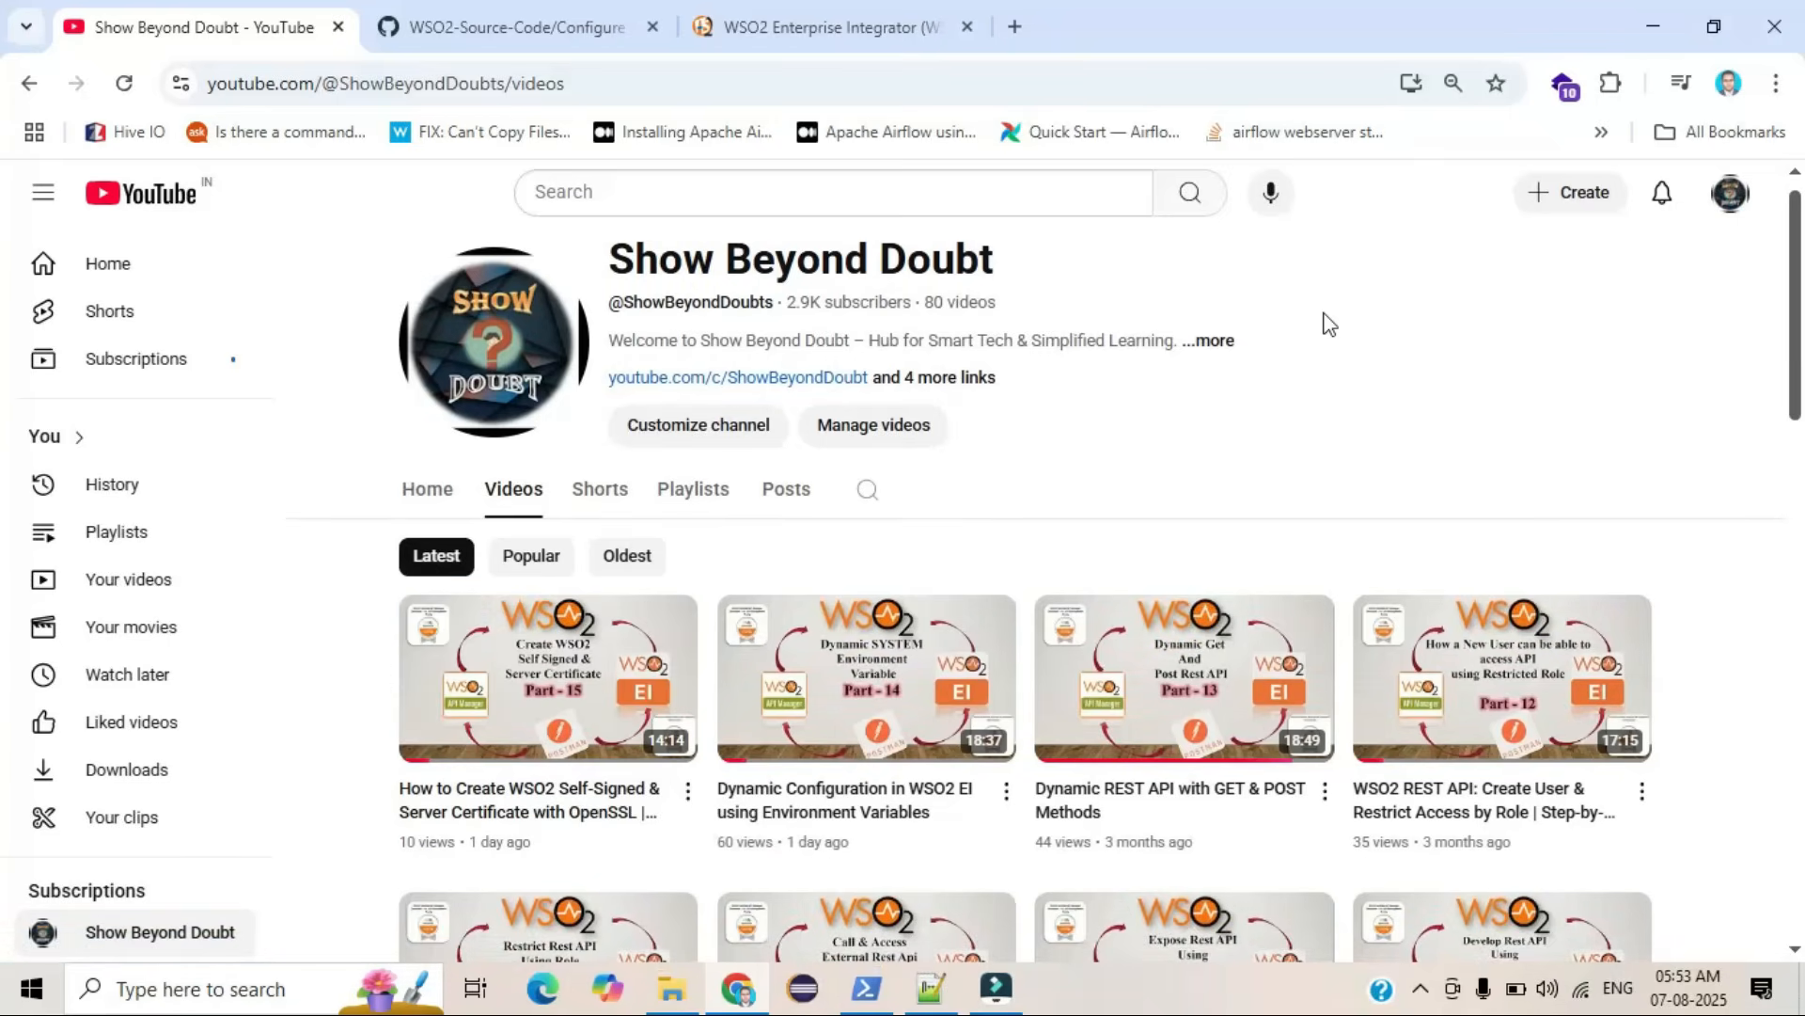
mouse_move(547, 677)
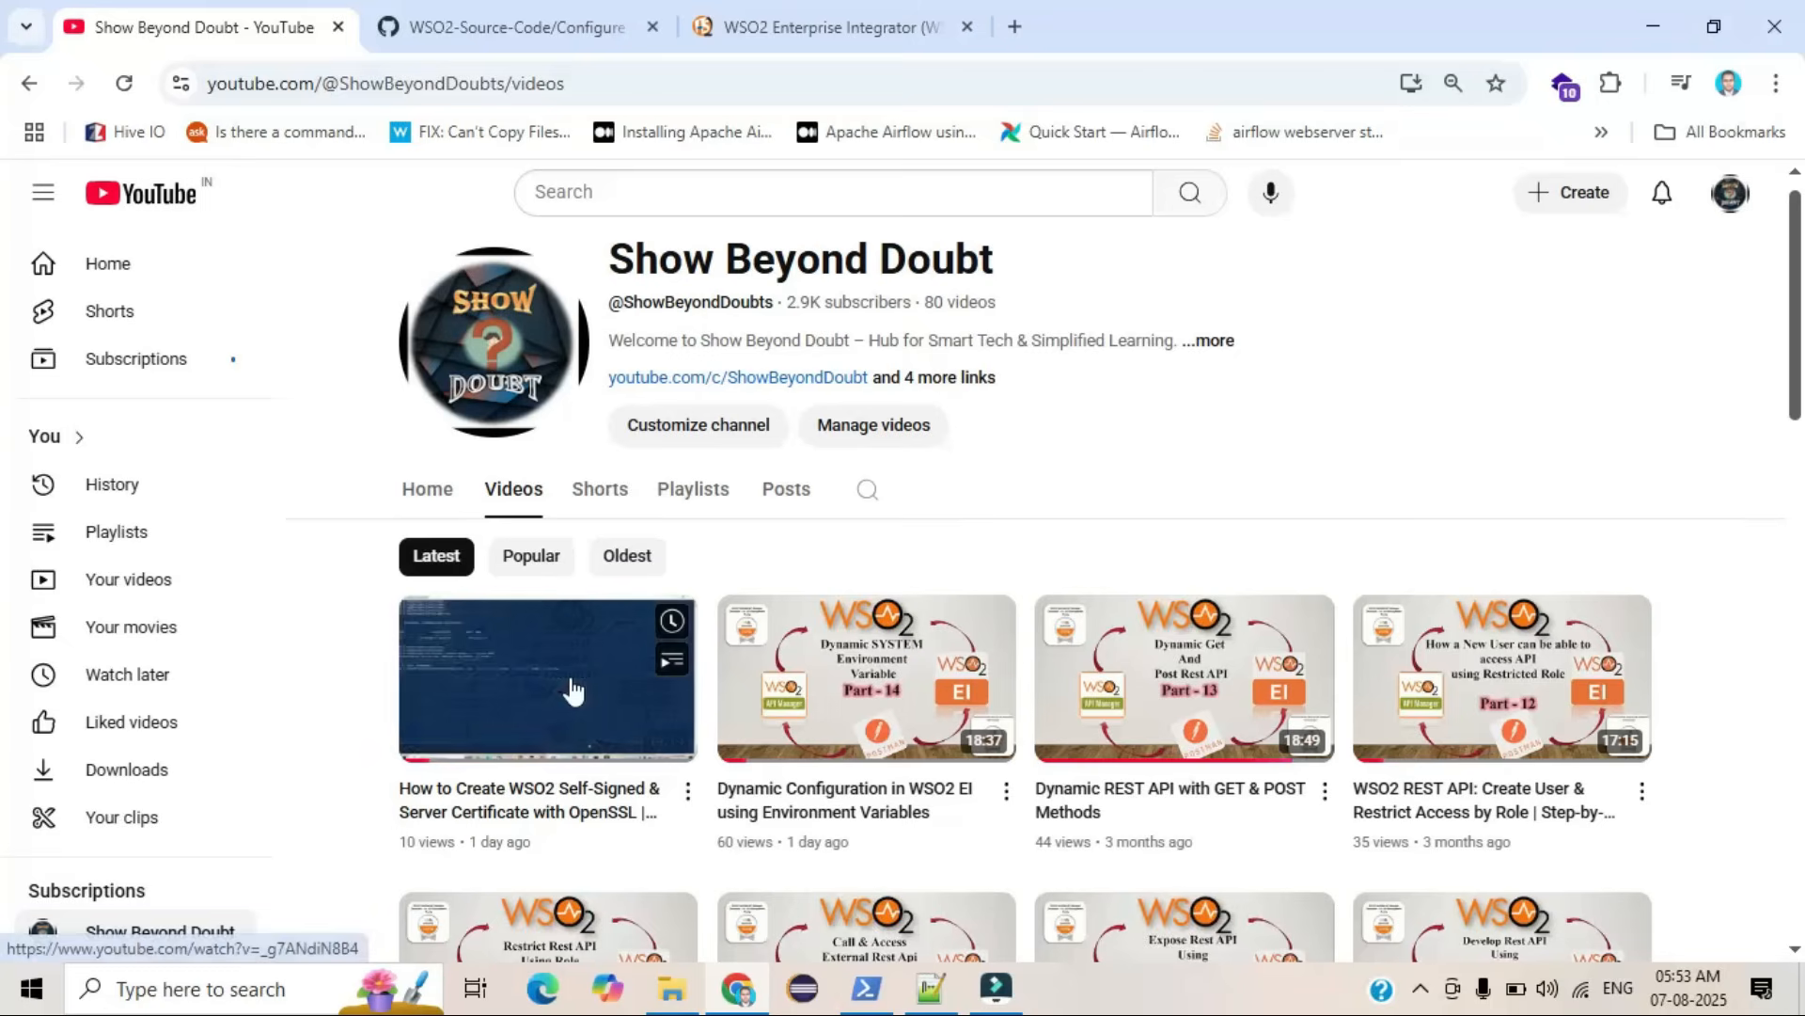
mouse_move(1267, 442)
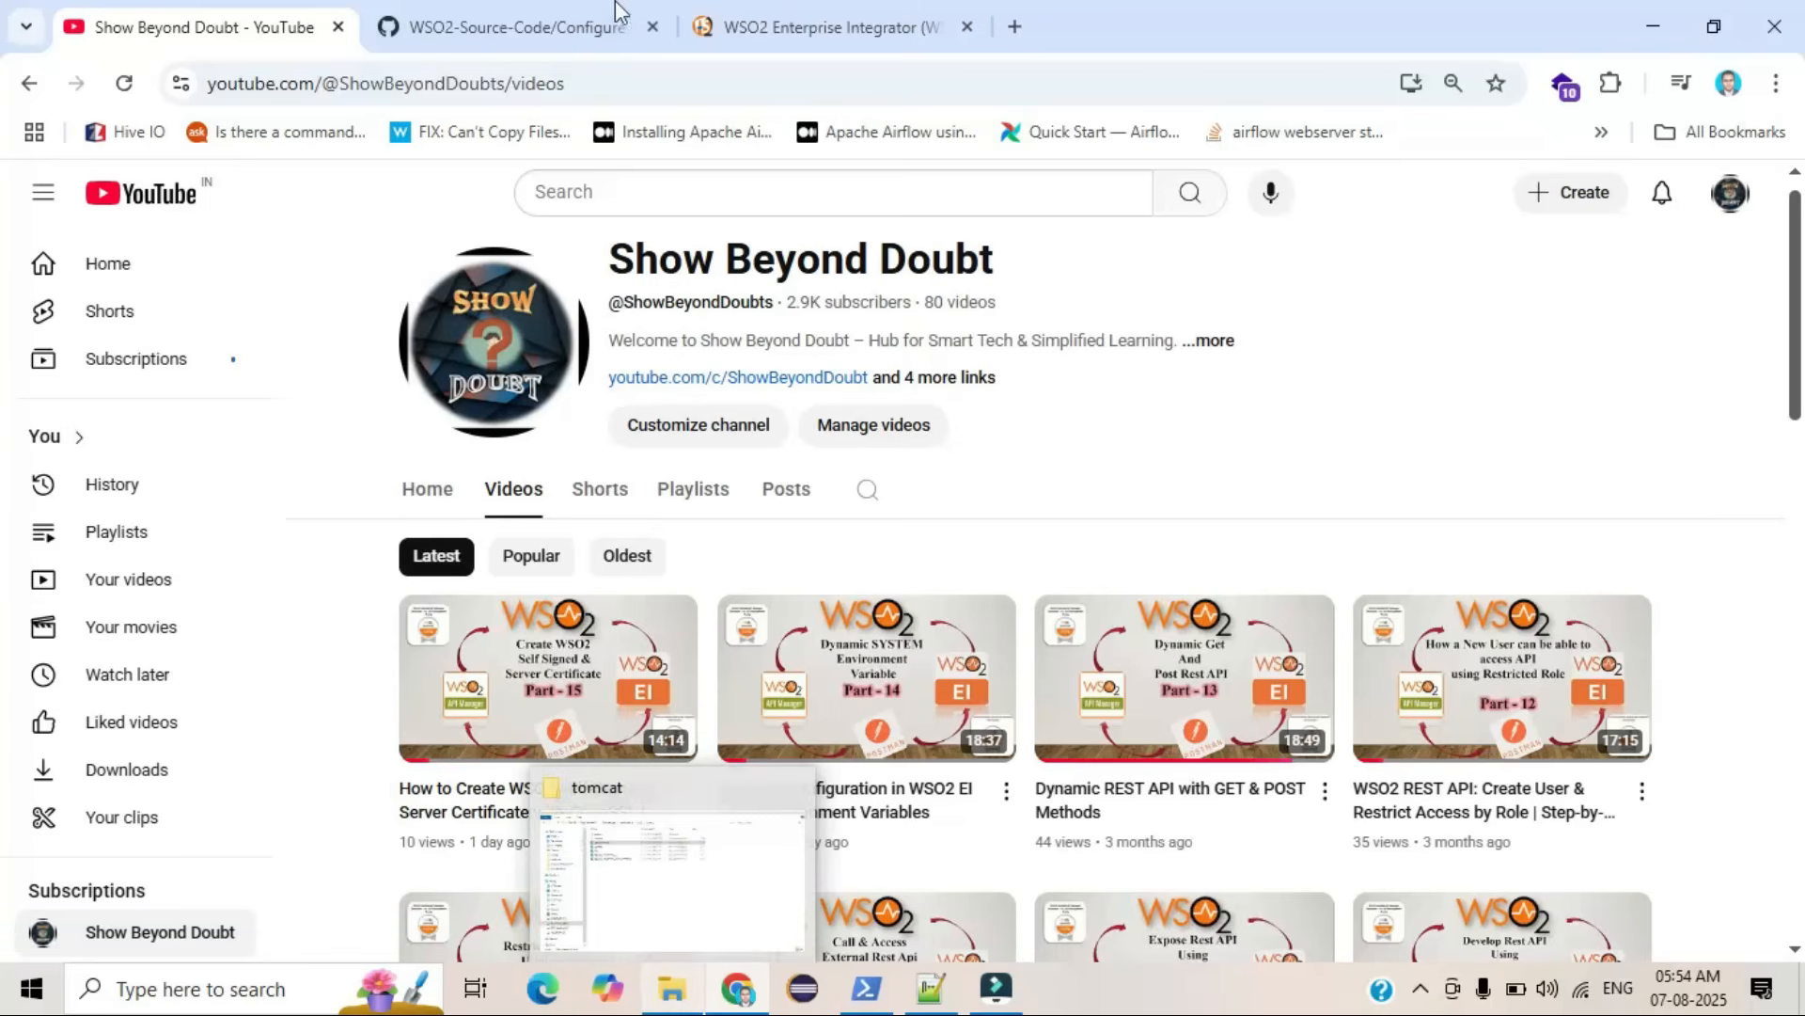
View the WSO2 EI console's certificate: a WSO2 localhost certificate that expired January 2022.
click(820, 26)
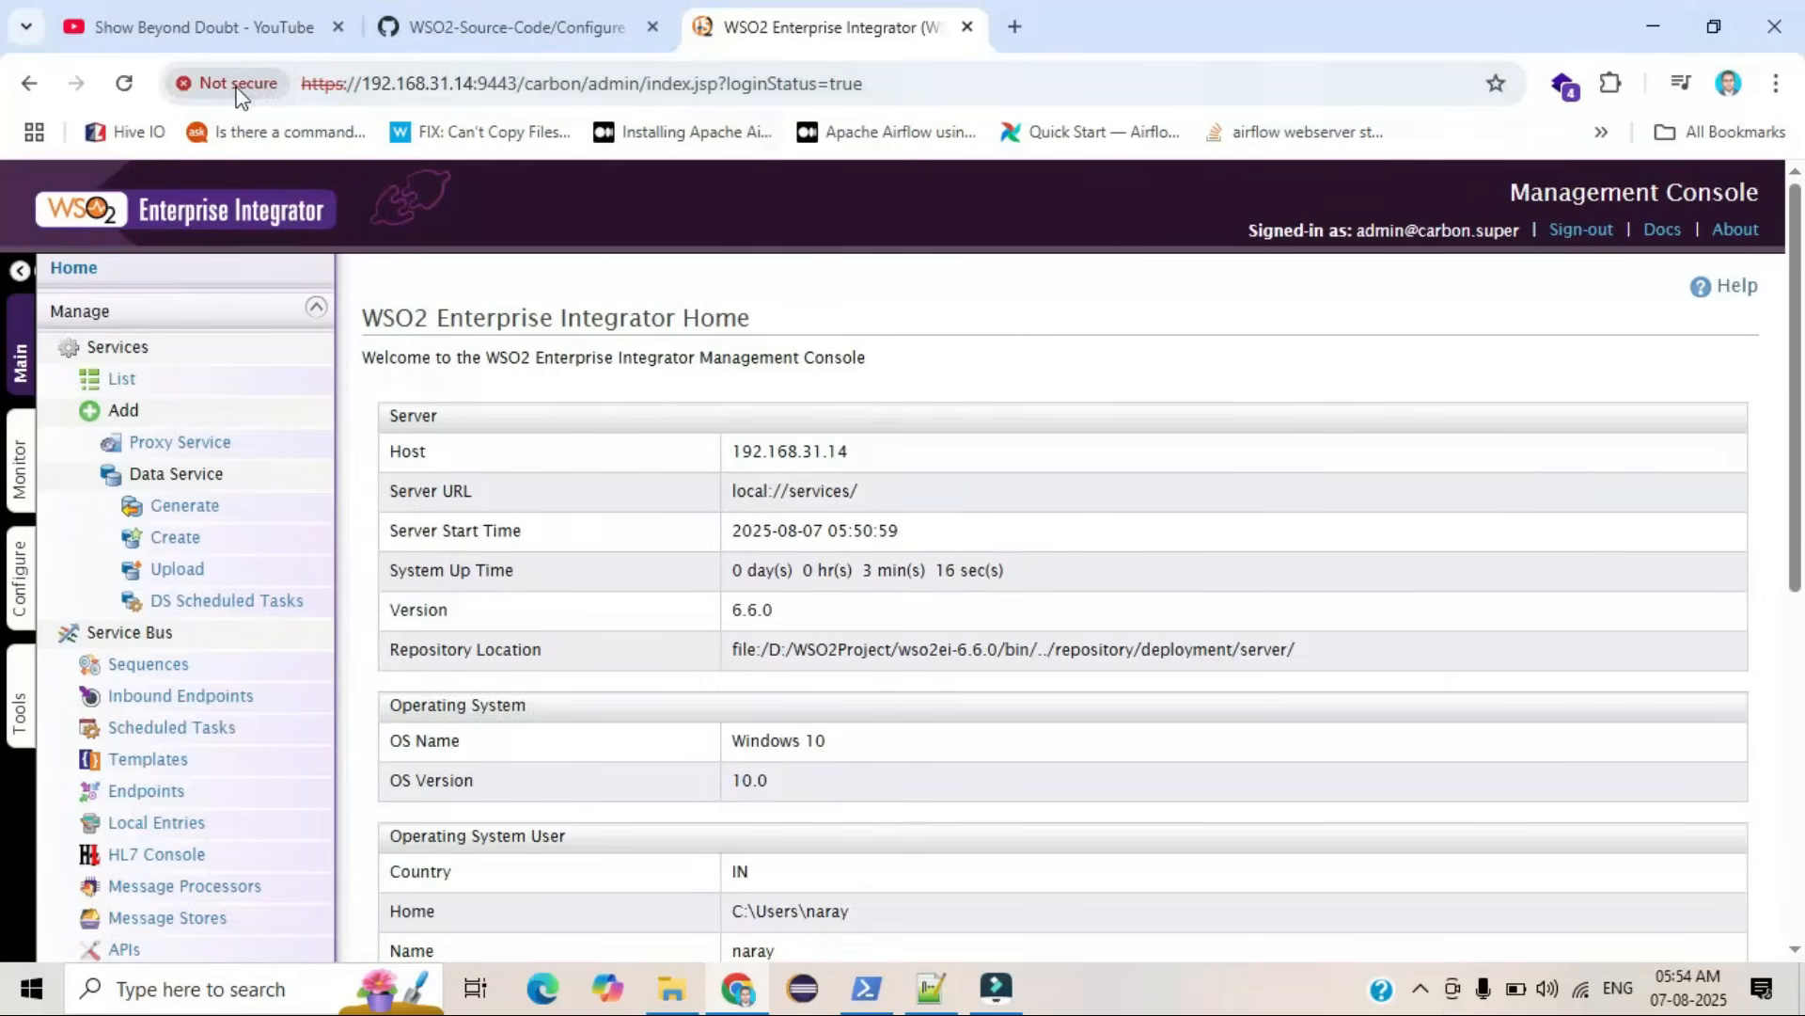
click(230, 83)
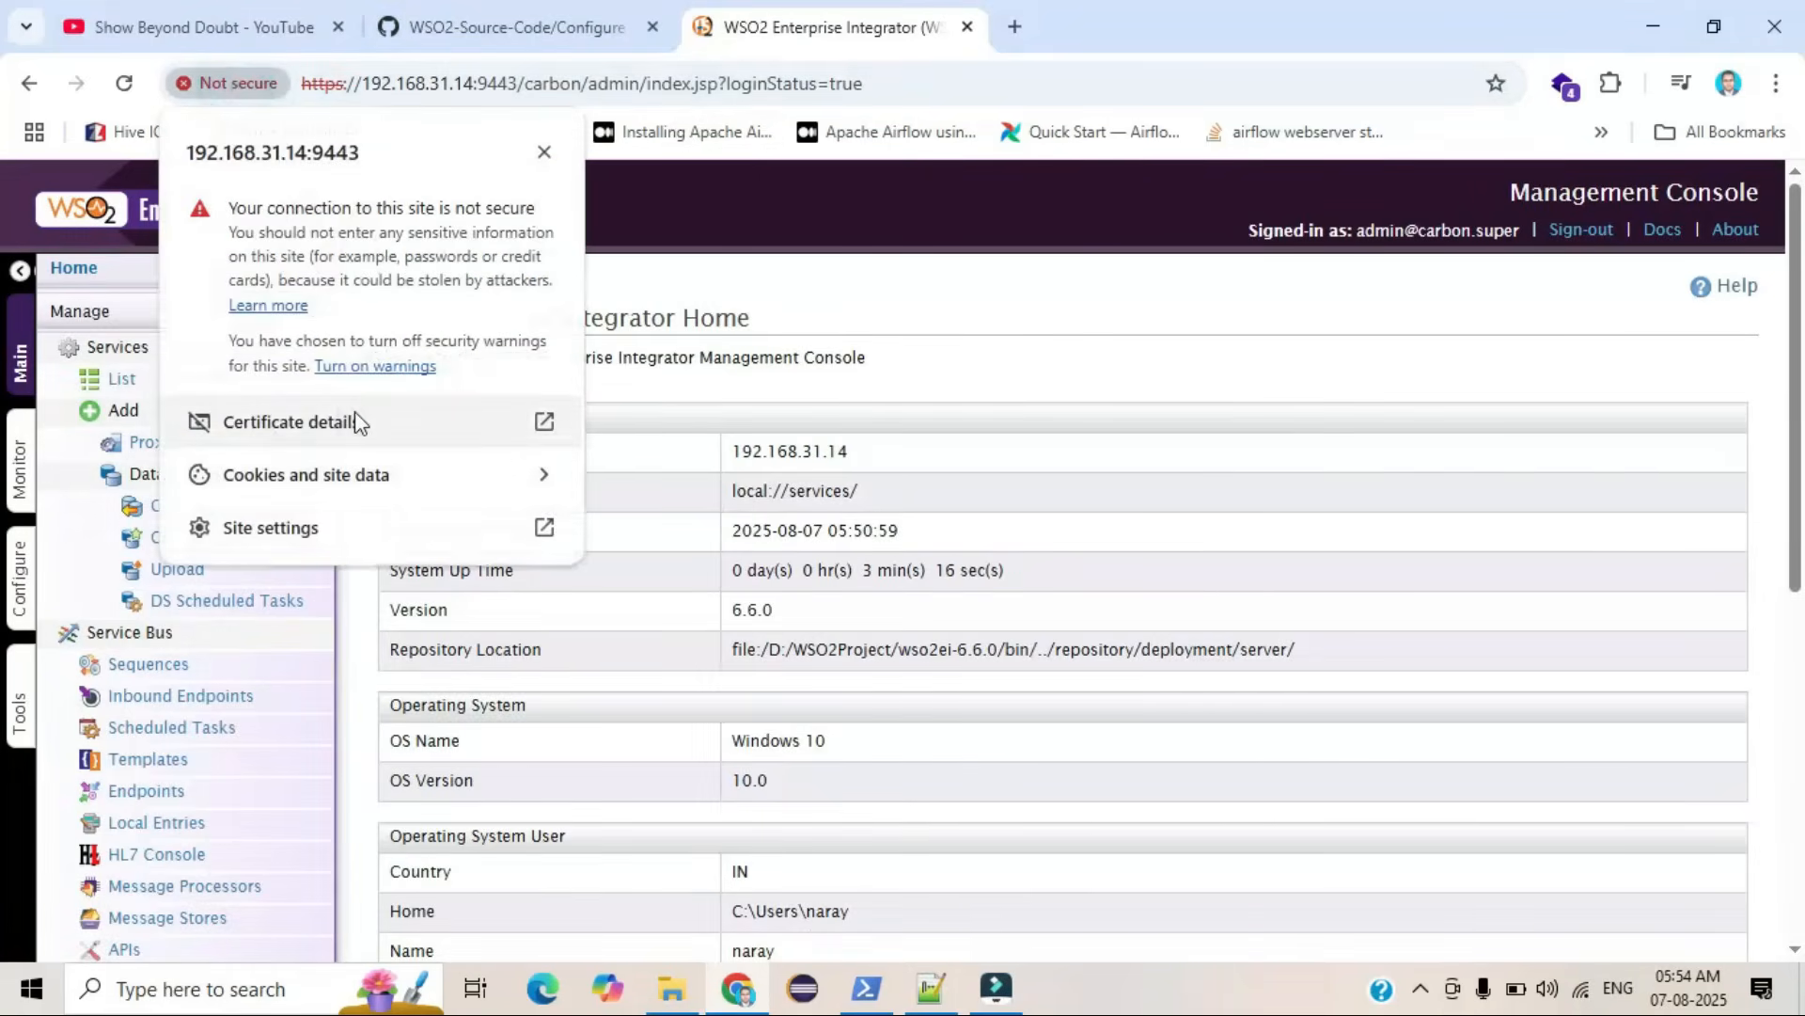
click(292, 421)
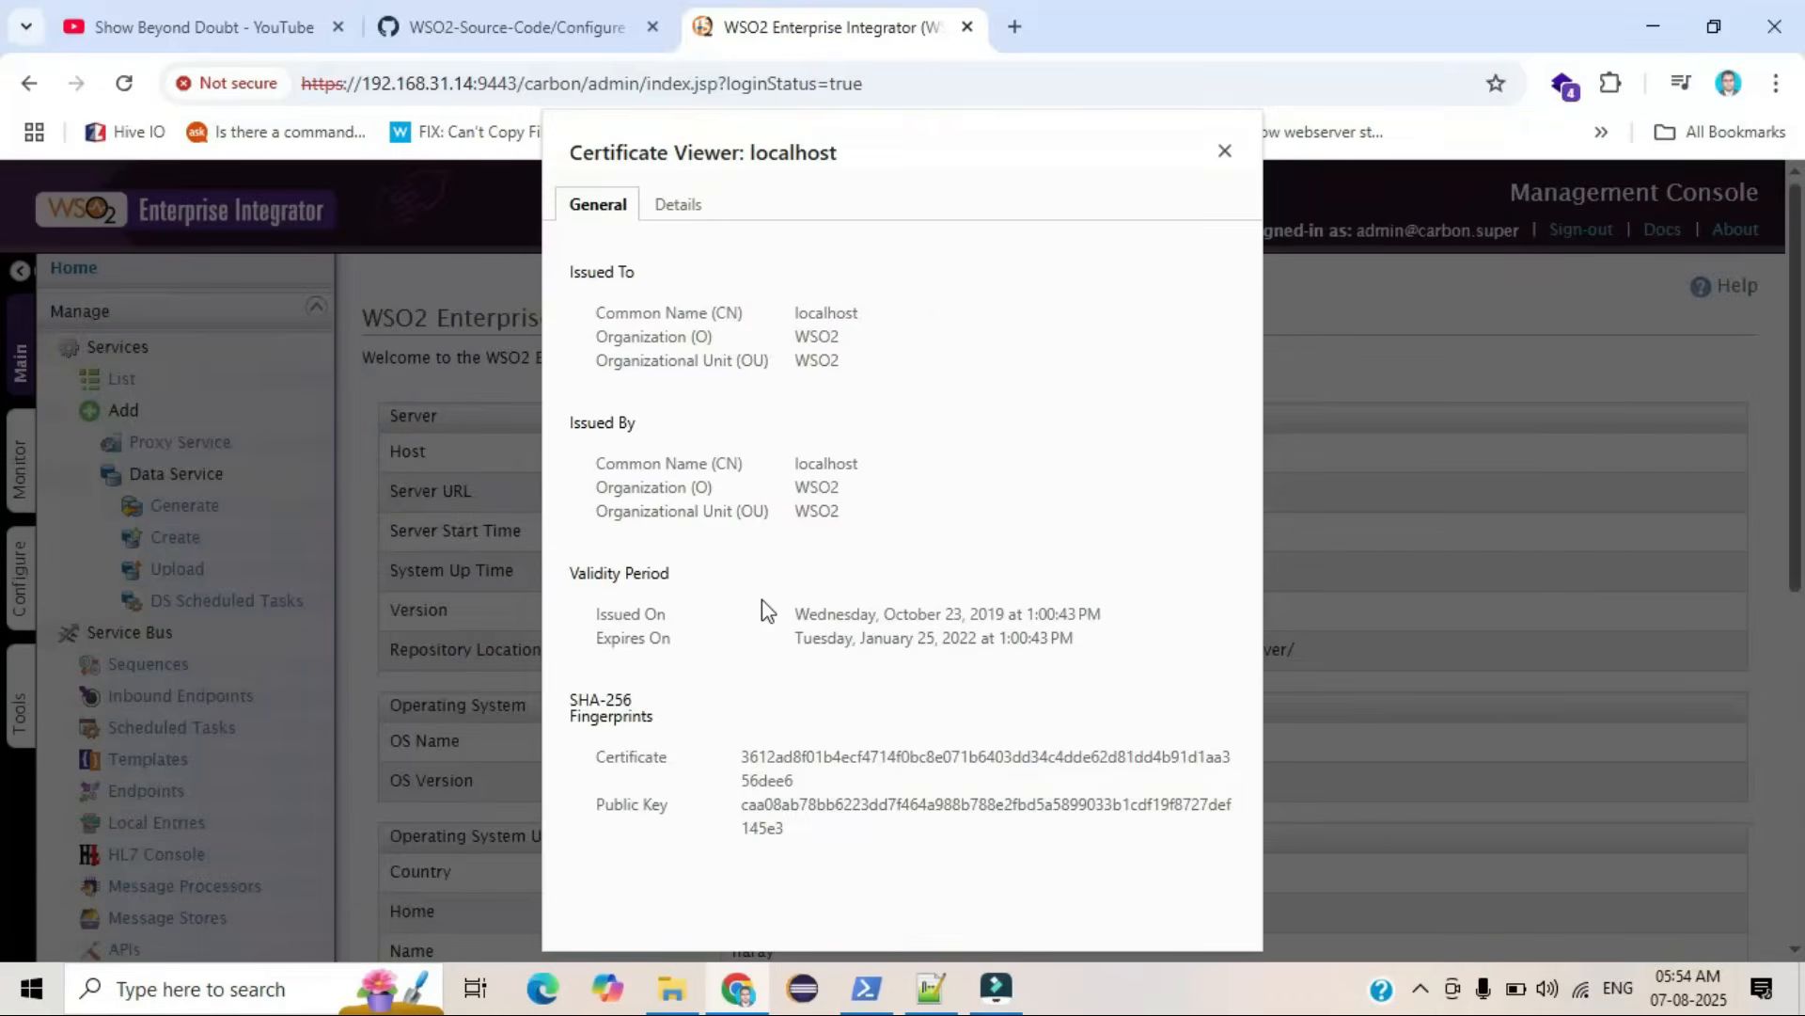
mouse_move(933, 654)
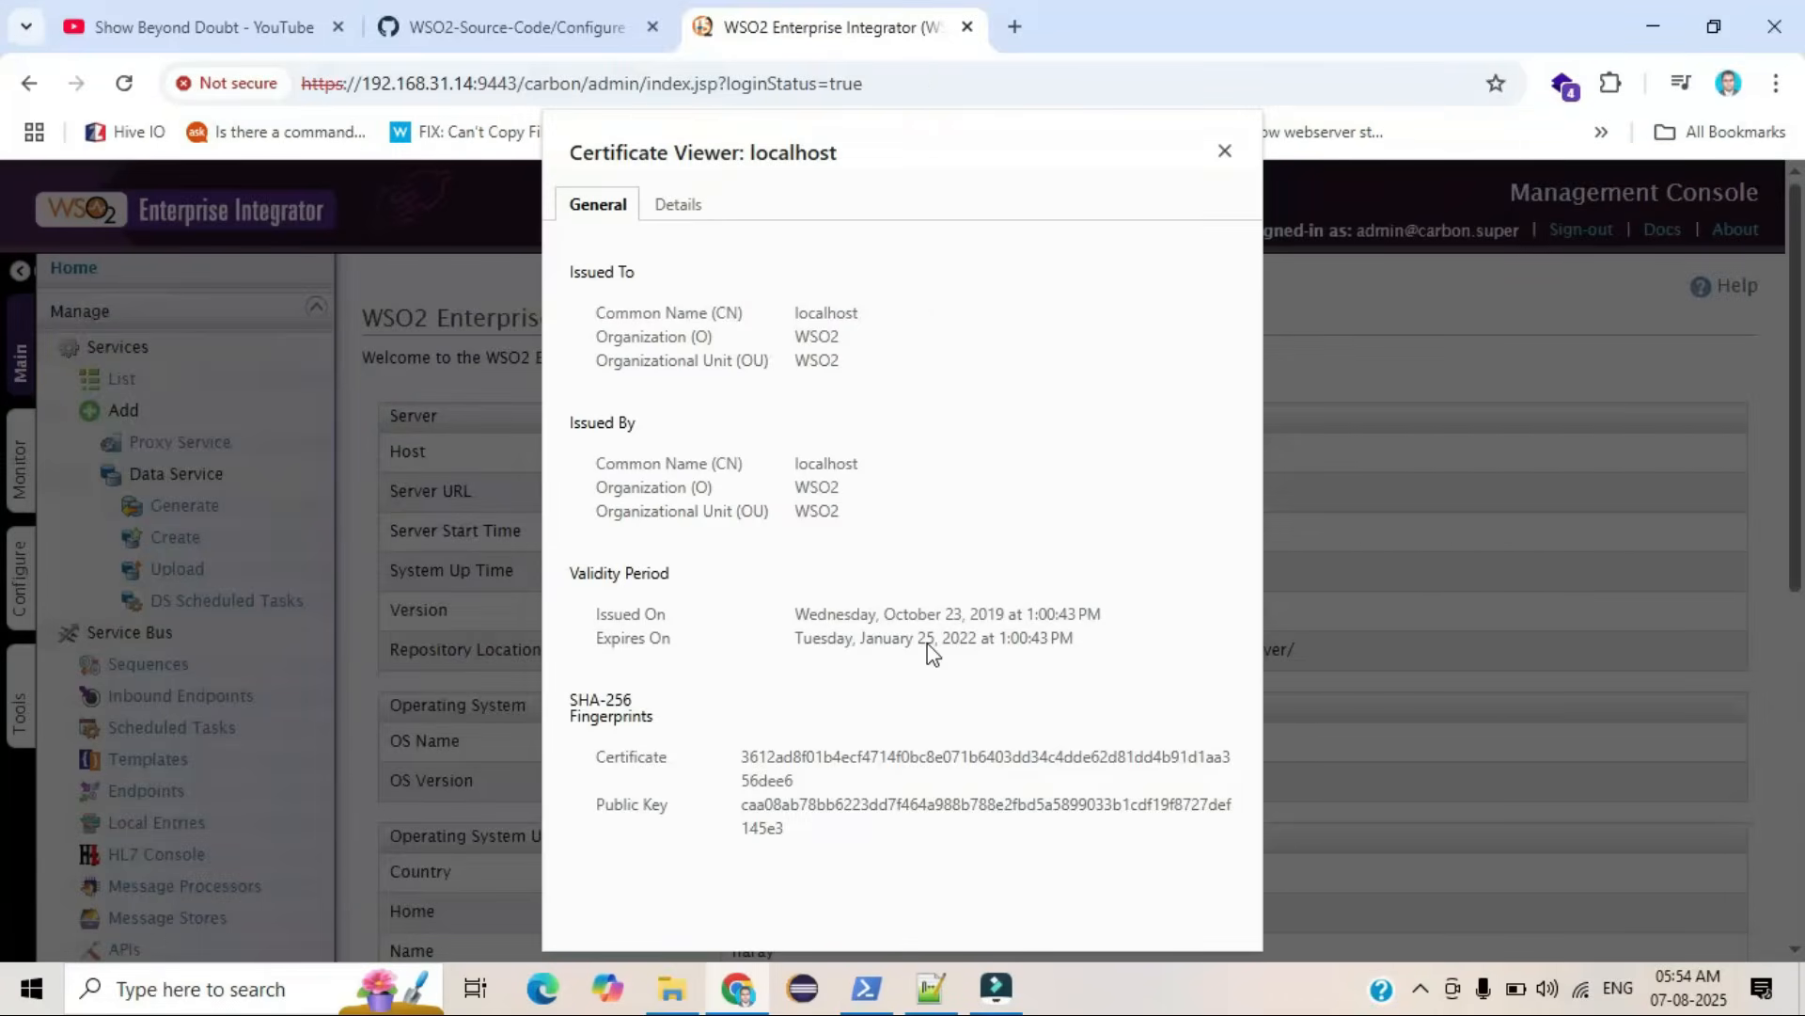
mouse_move(979, 654)
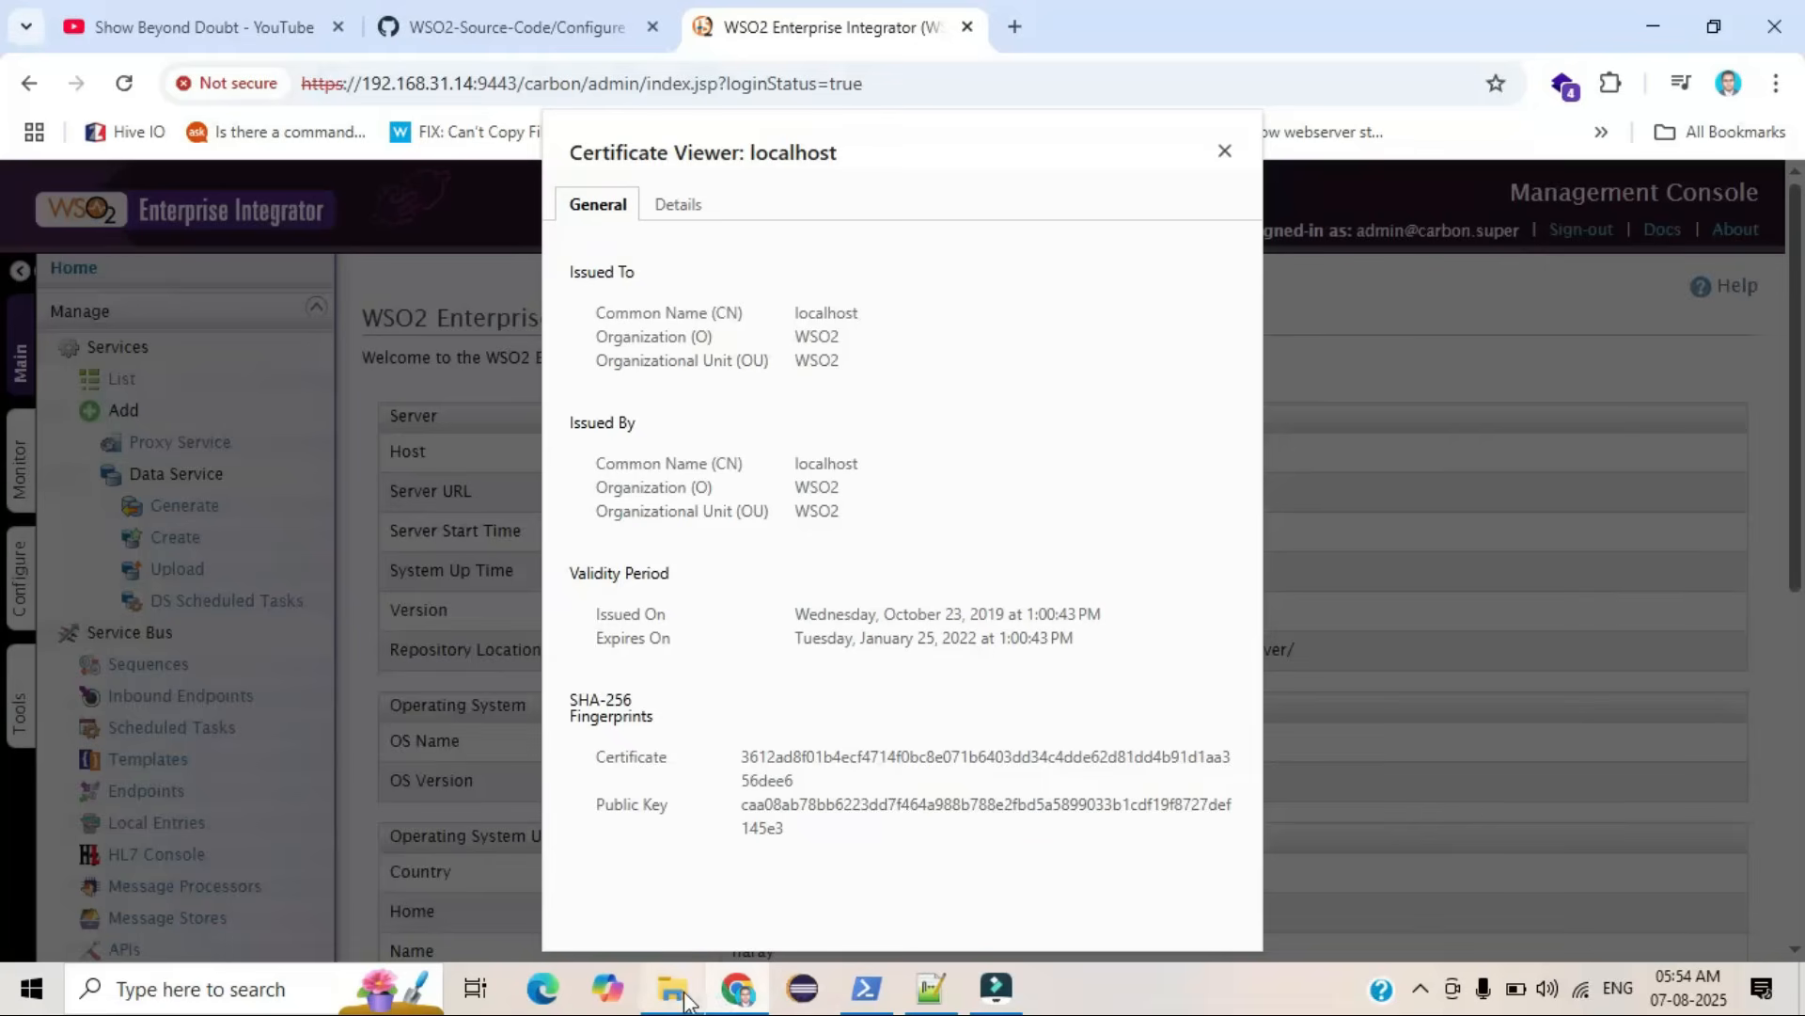
Browse to the wso2ei-6.6.0 conf\axis2 folder and select axis2.xml.
click(670, 989)
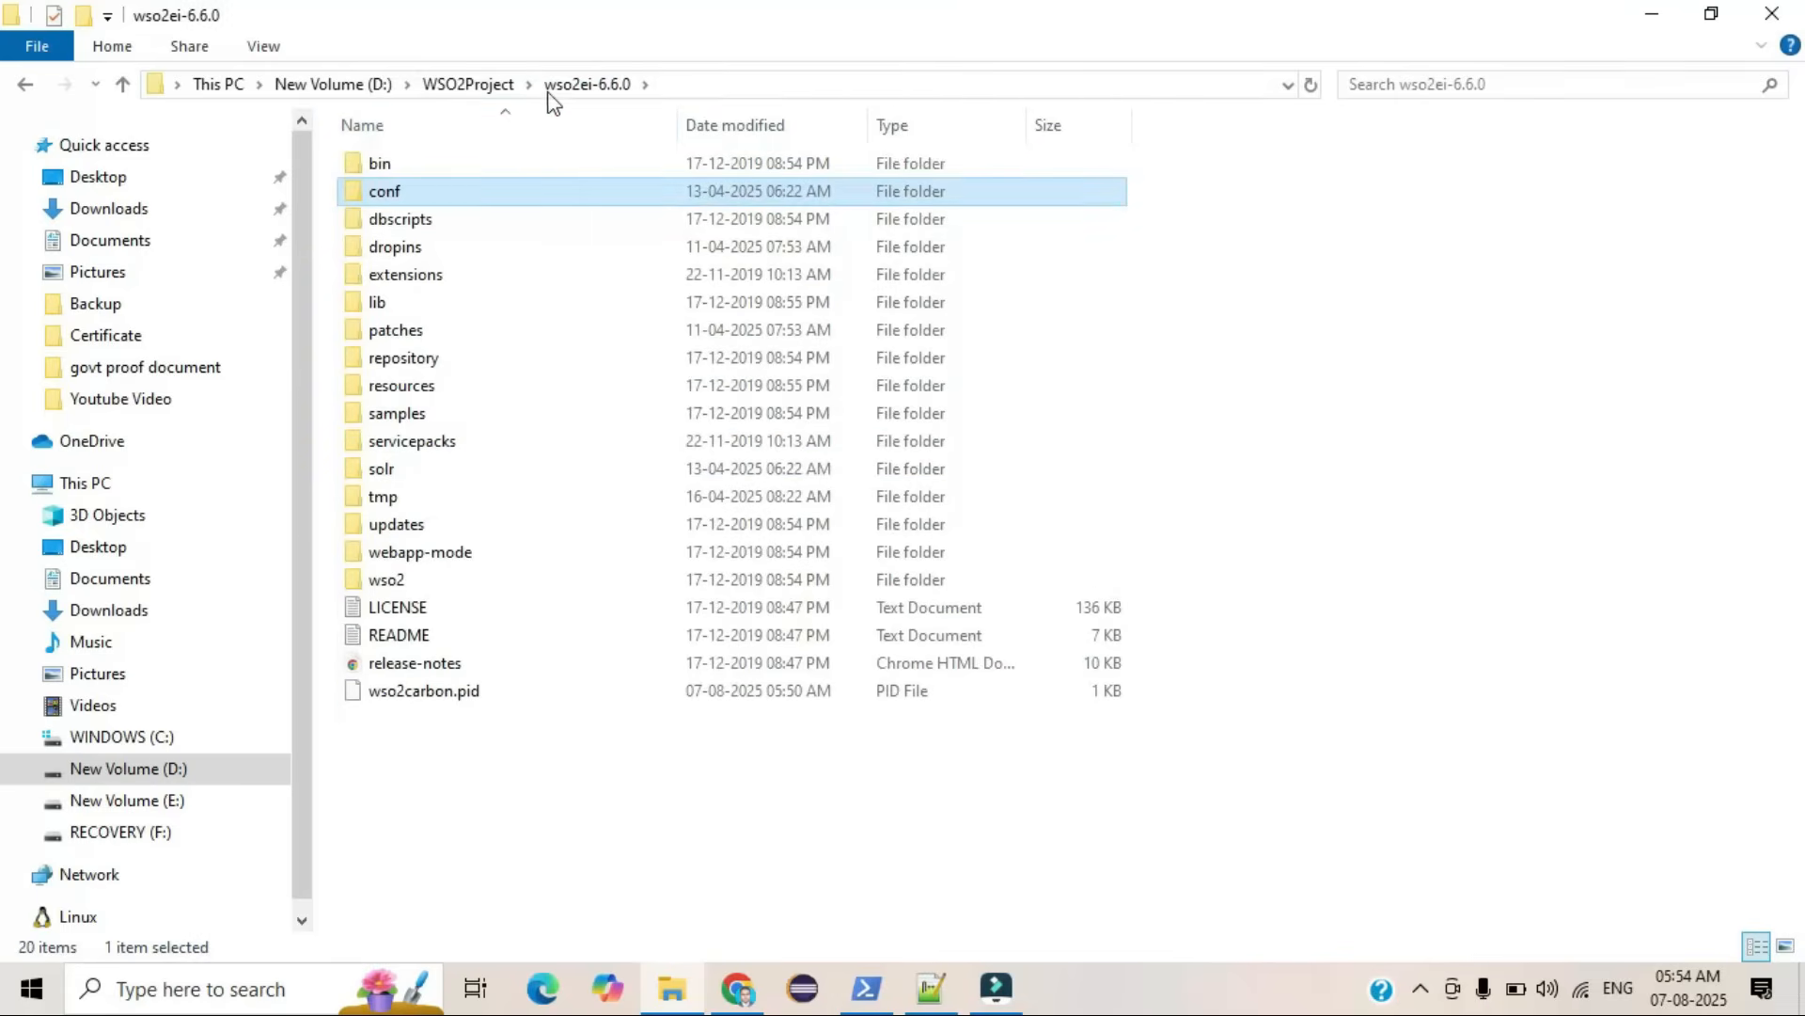
double_click(385, 191)
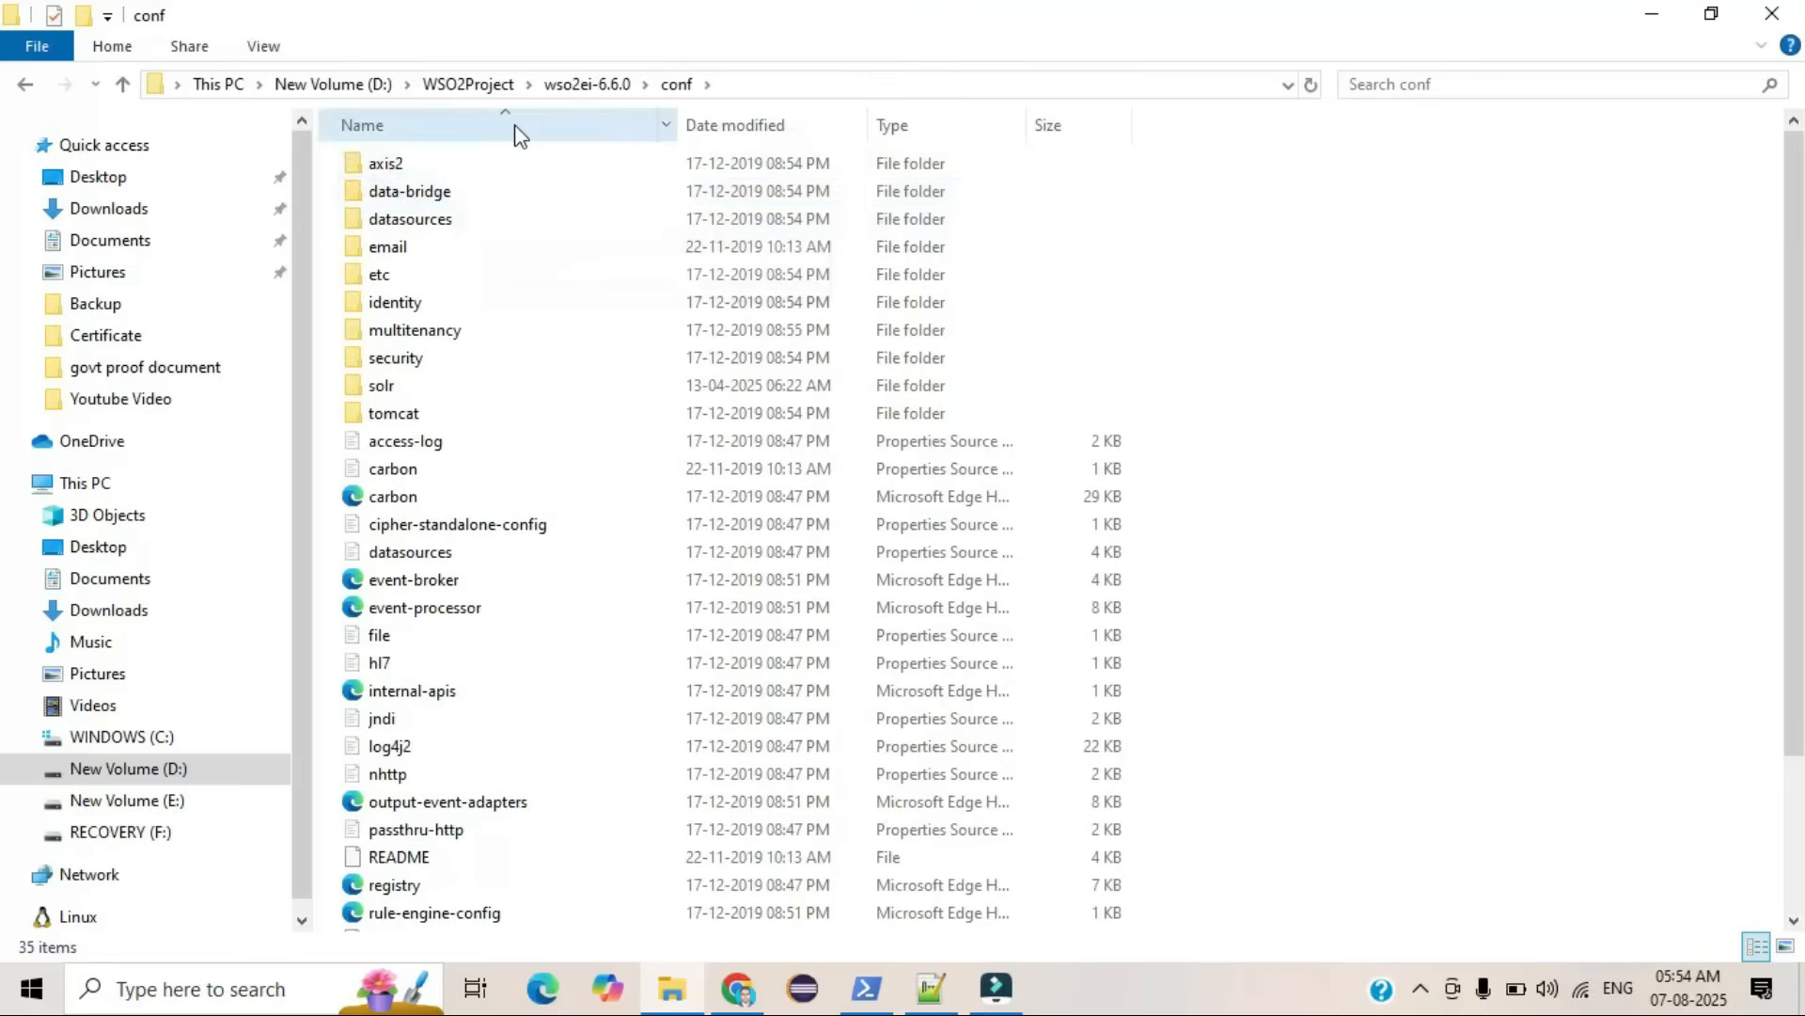
mouse_move(467, 178)
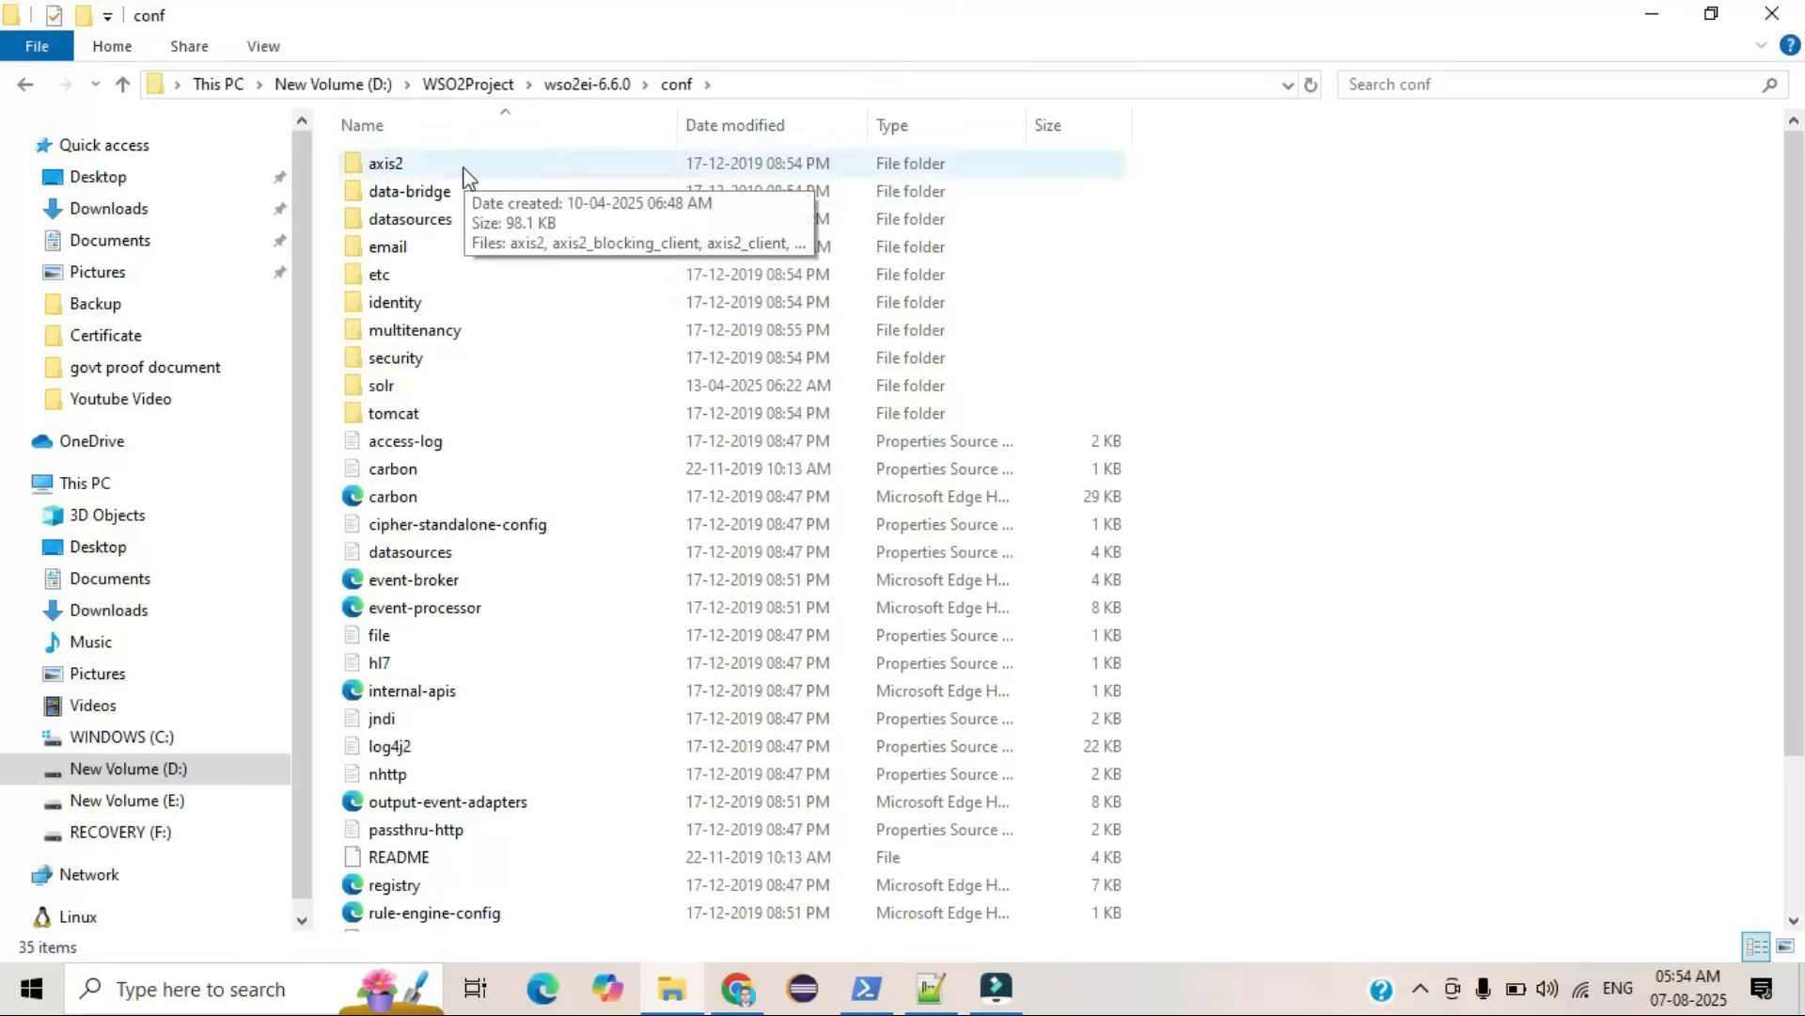
click(385, 163)
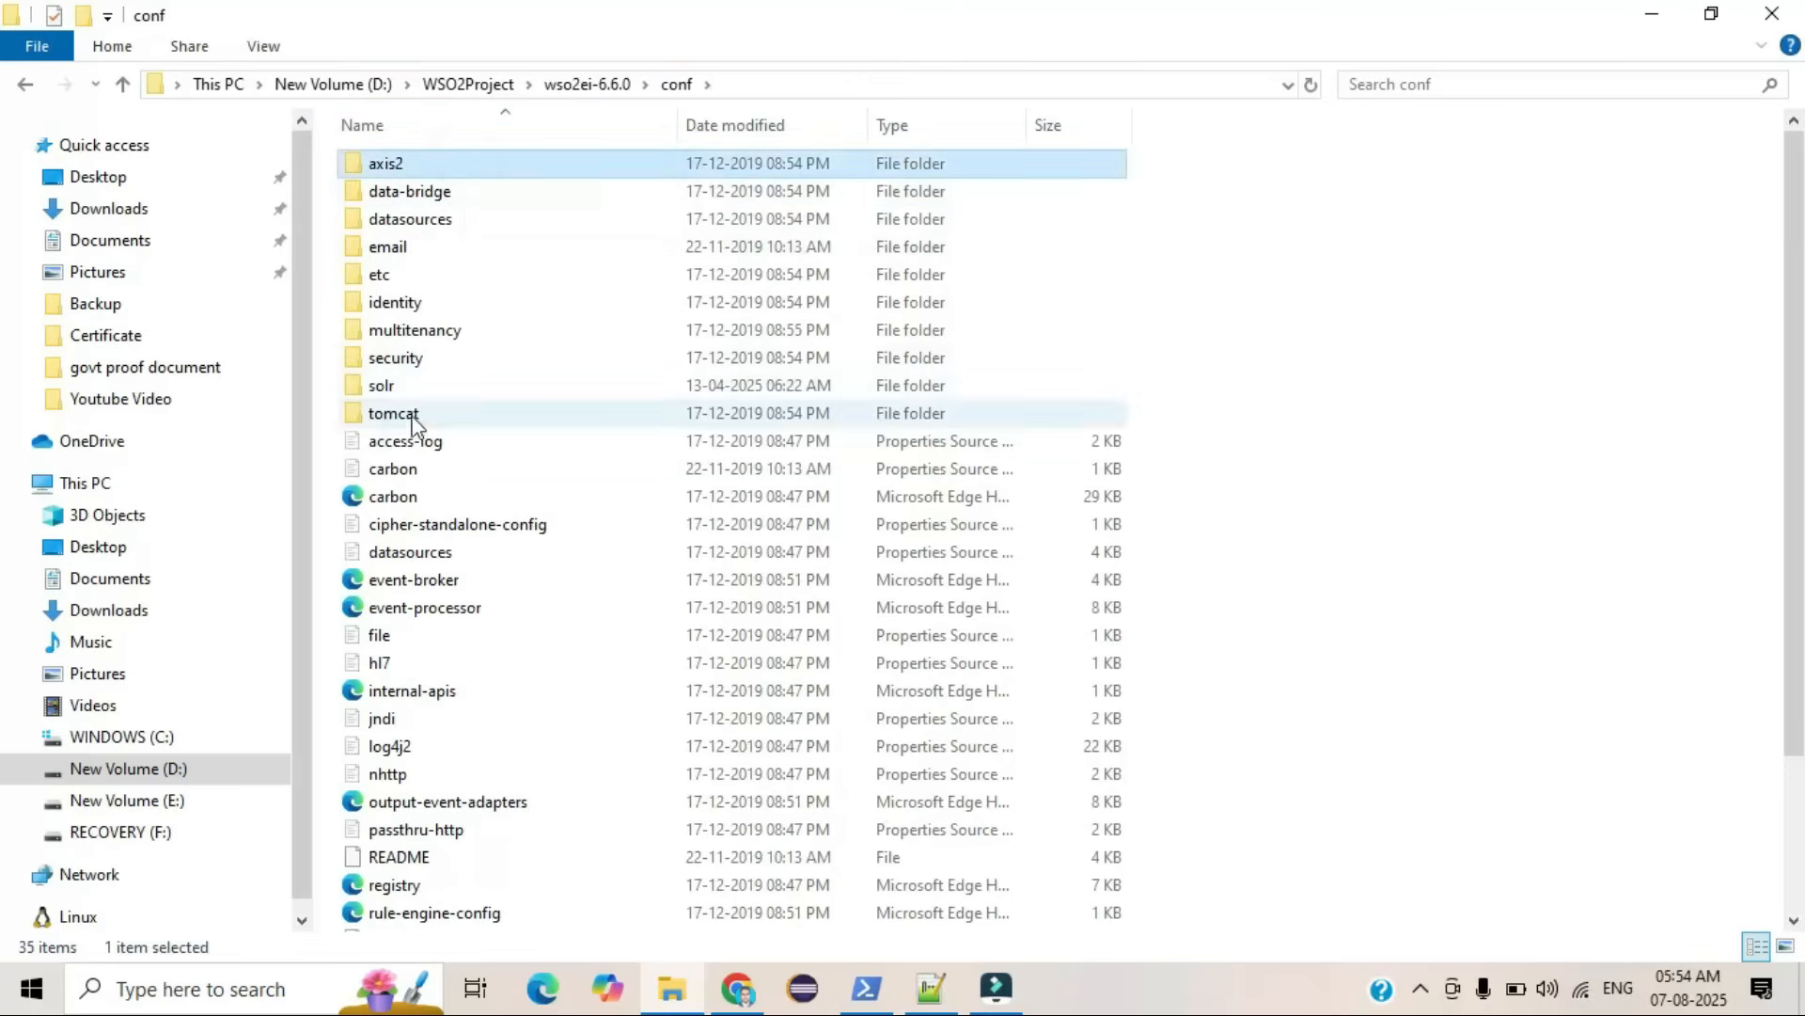
click(393, 412)
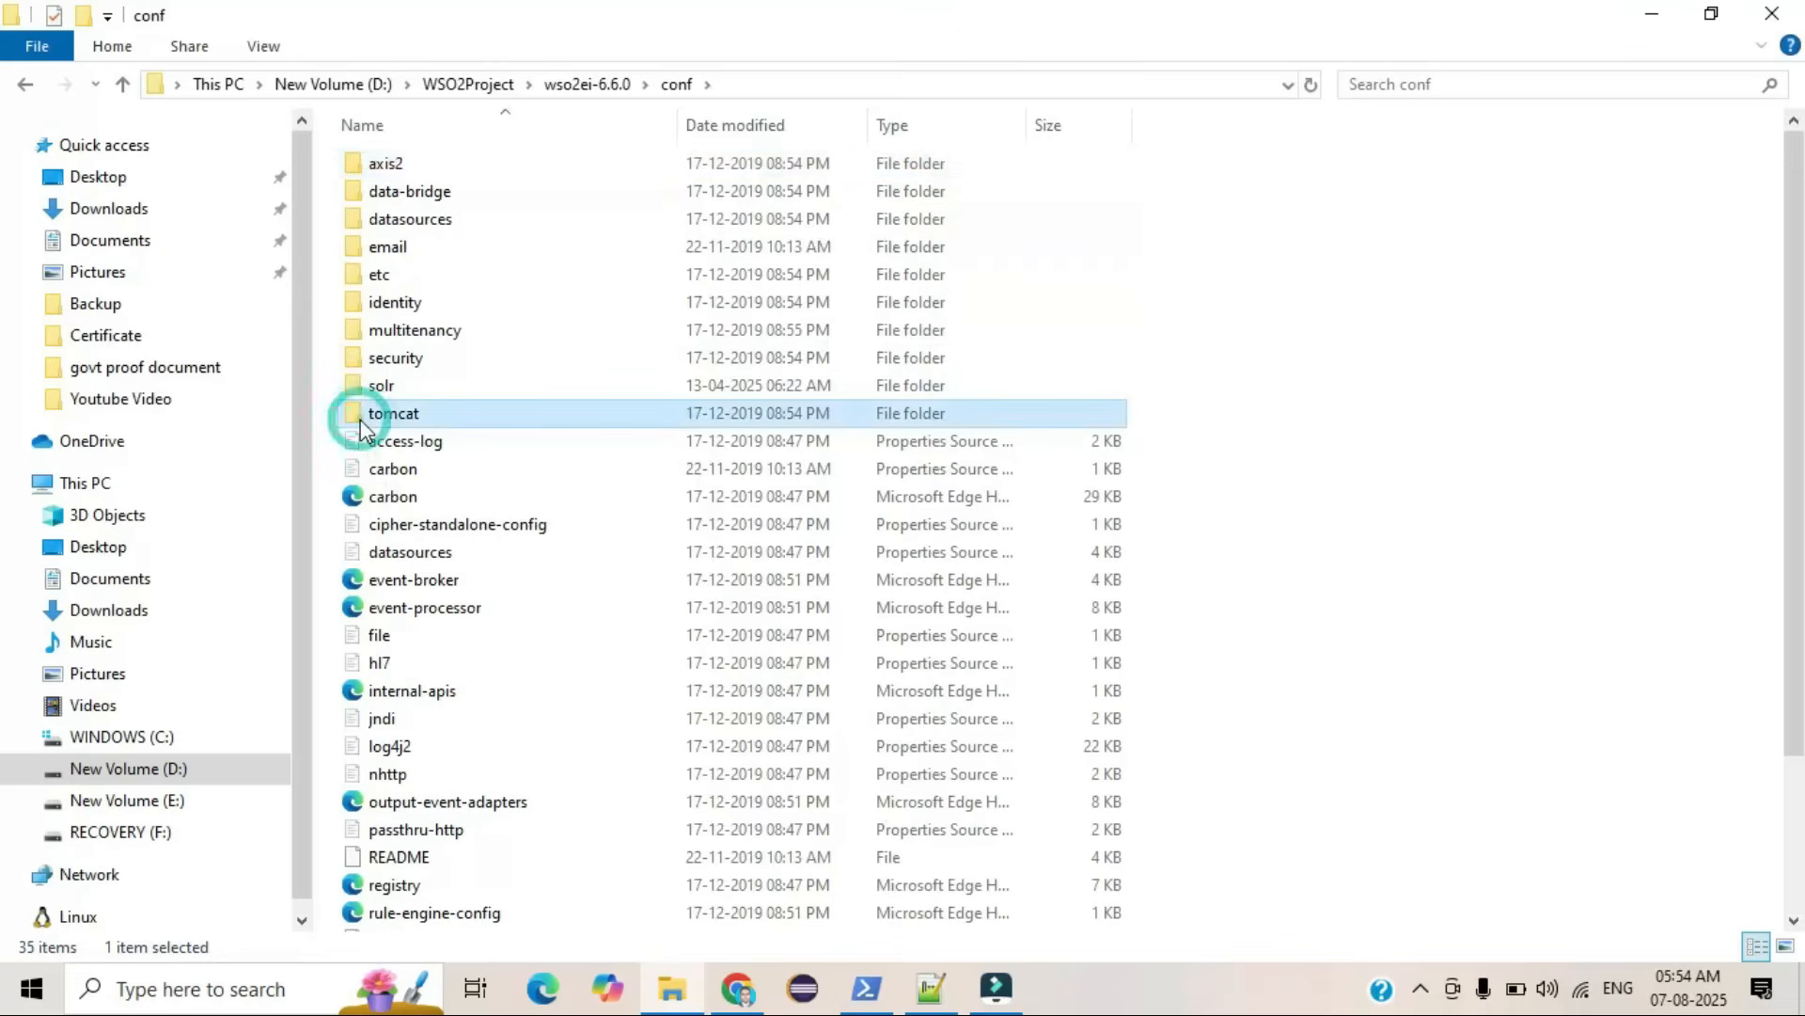
double_click(385, 163)
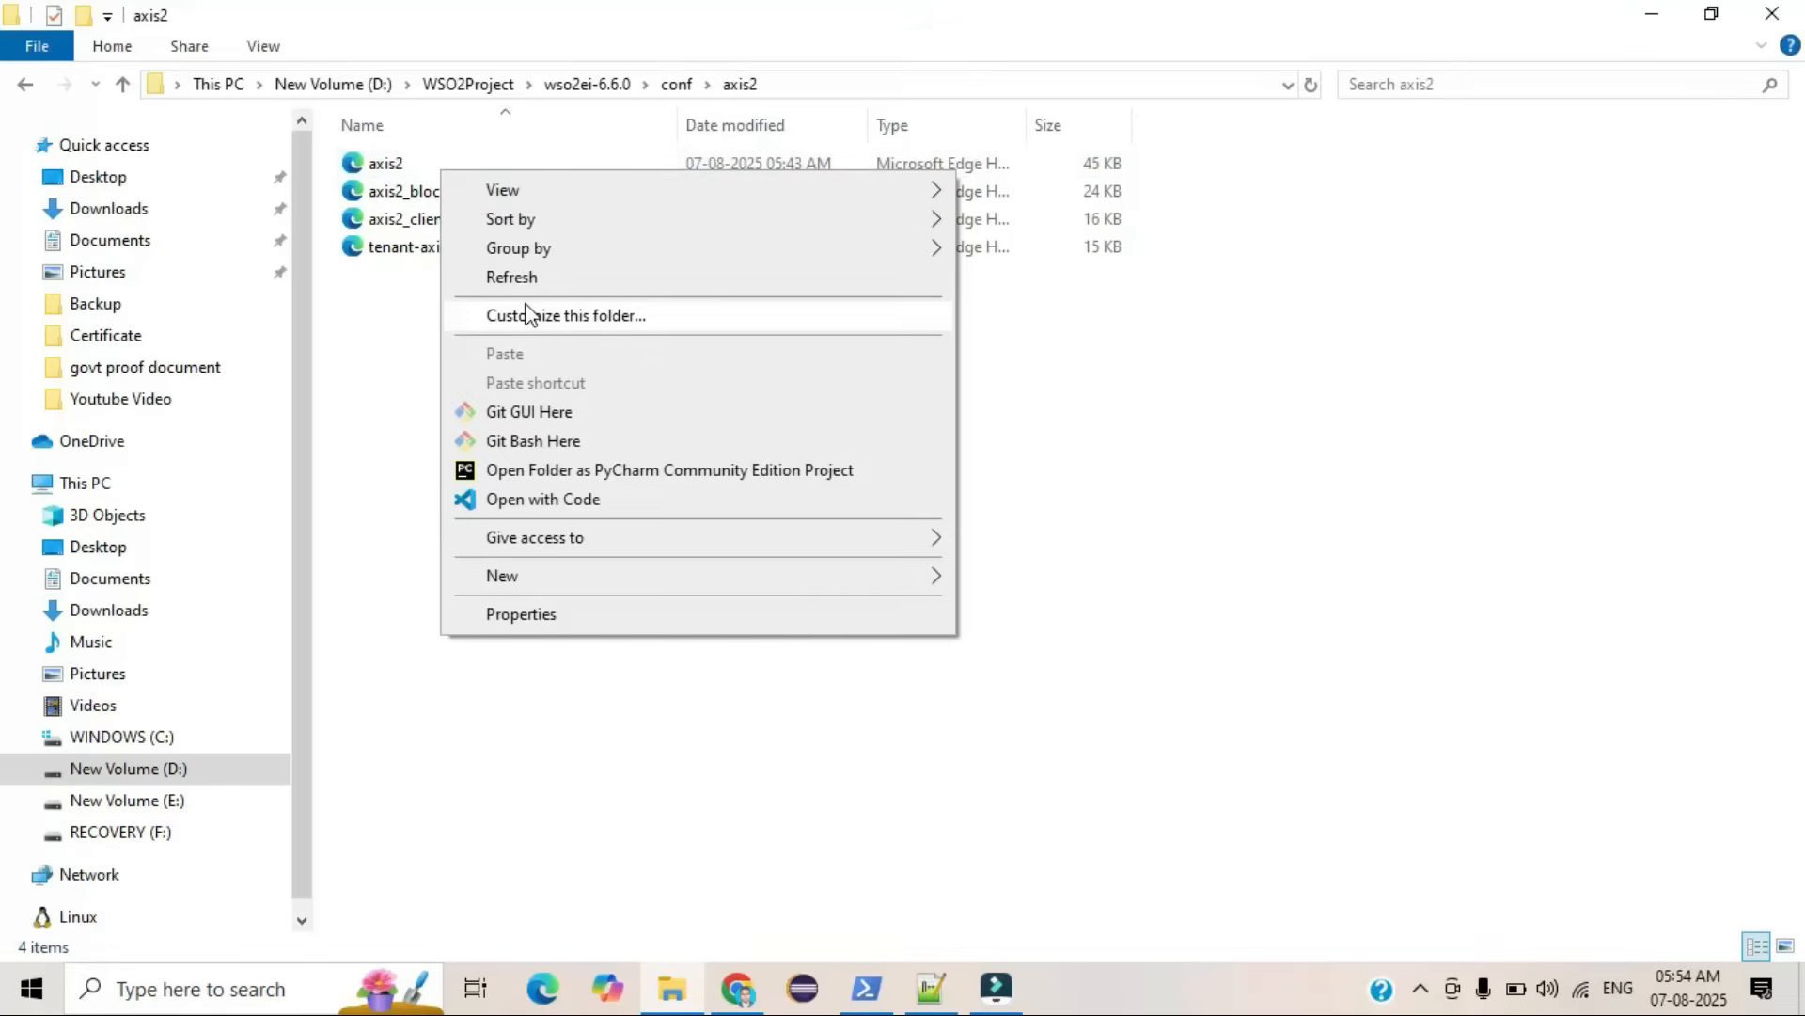
click(386, 163)
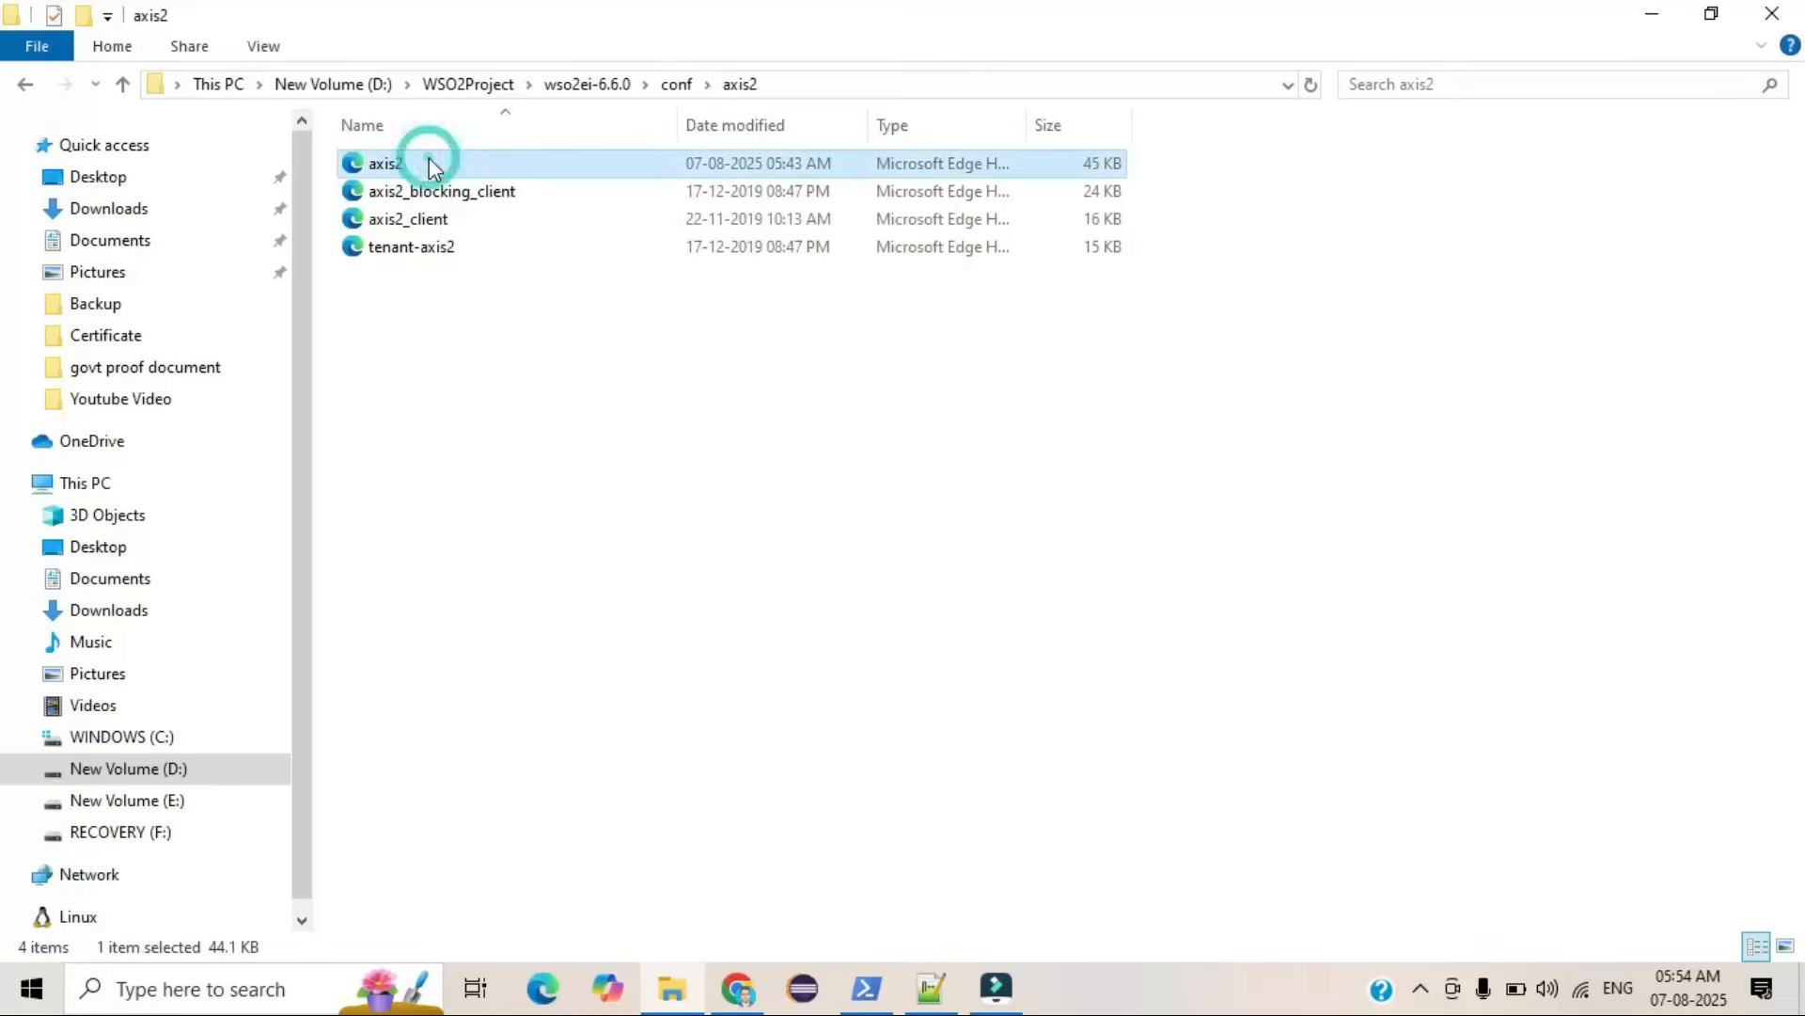
Find all 'jks' hits in axis2.xml and jump to the line 263 wso2carbon.jks entry.
double_click(386, 163)
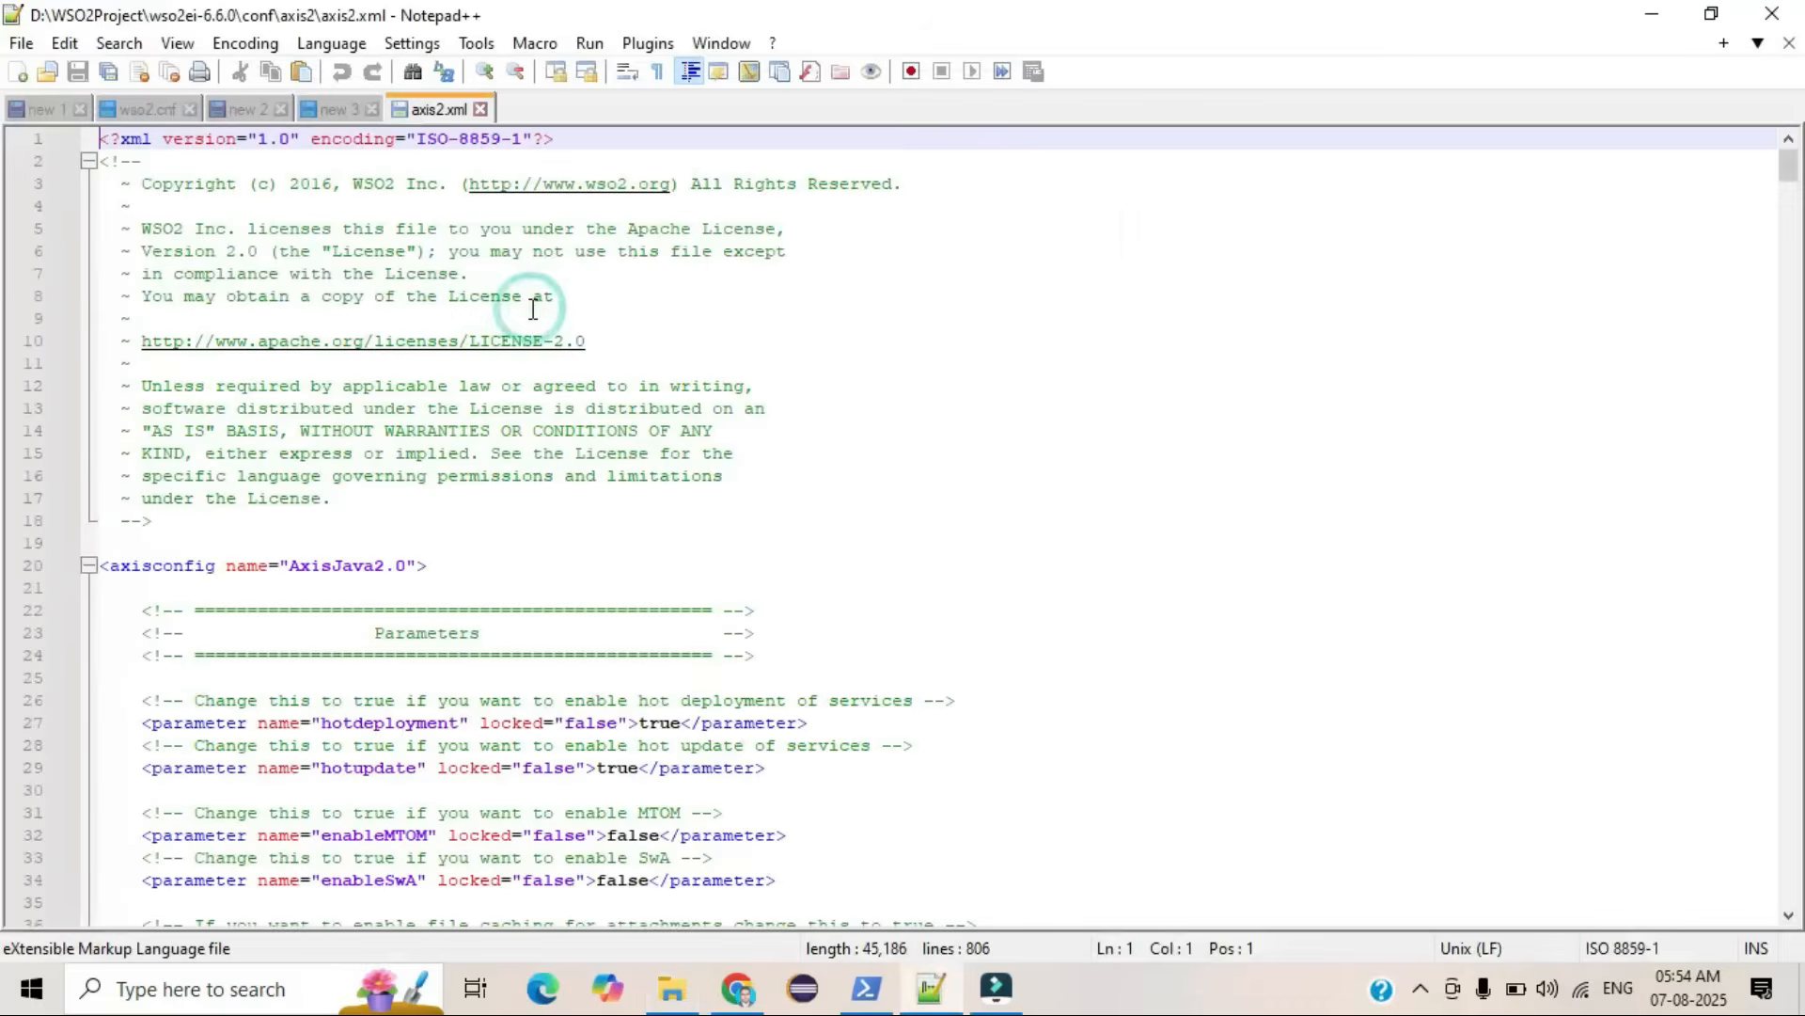
click(796, 387)
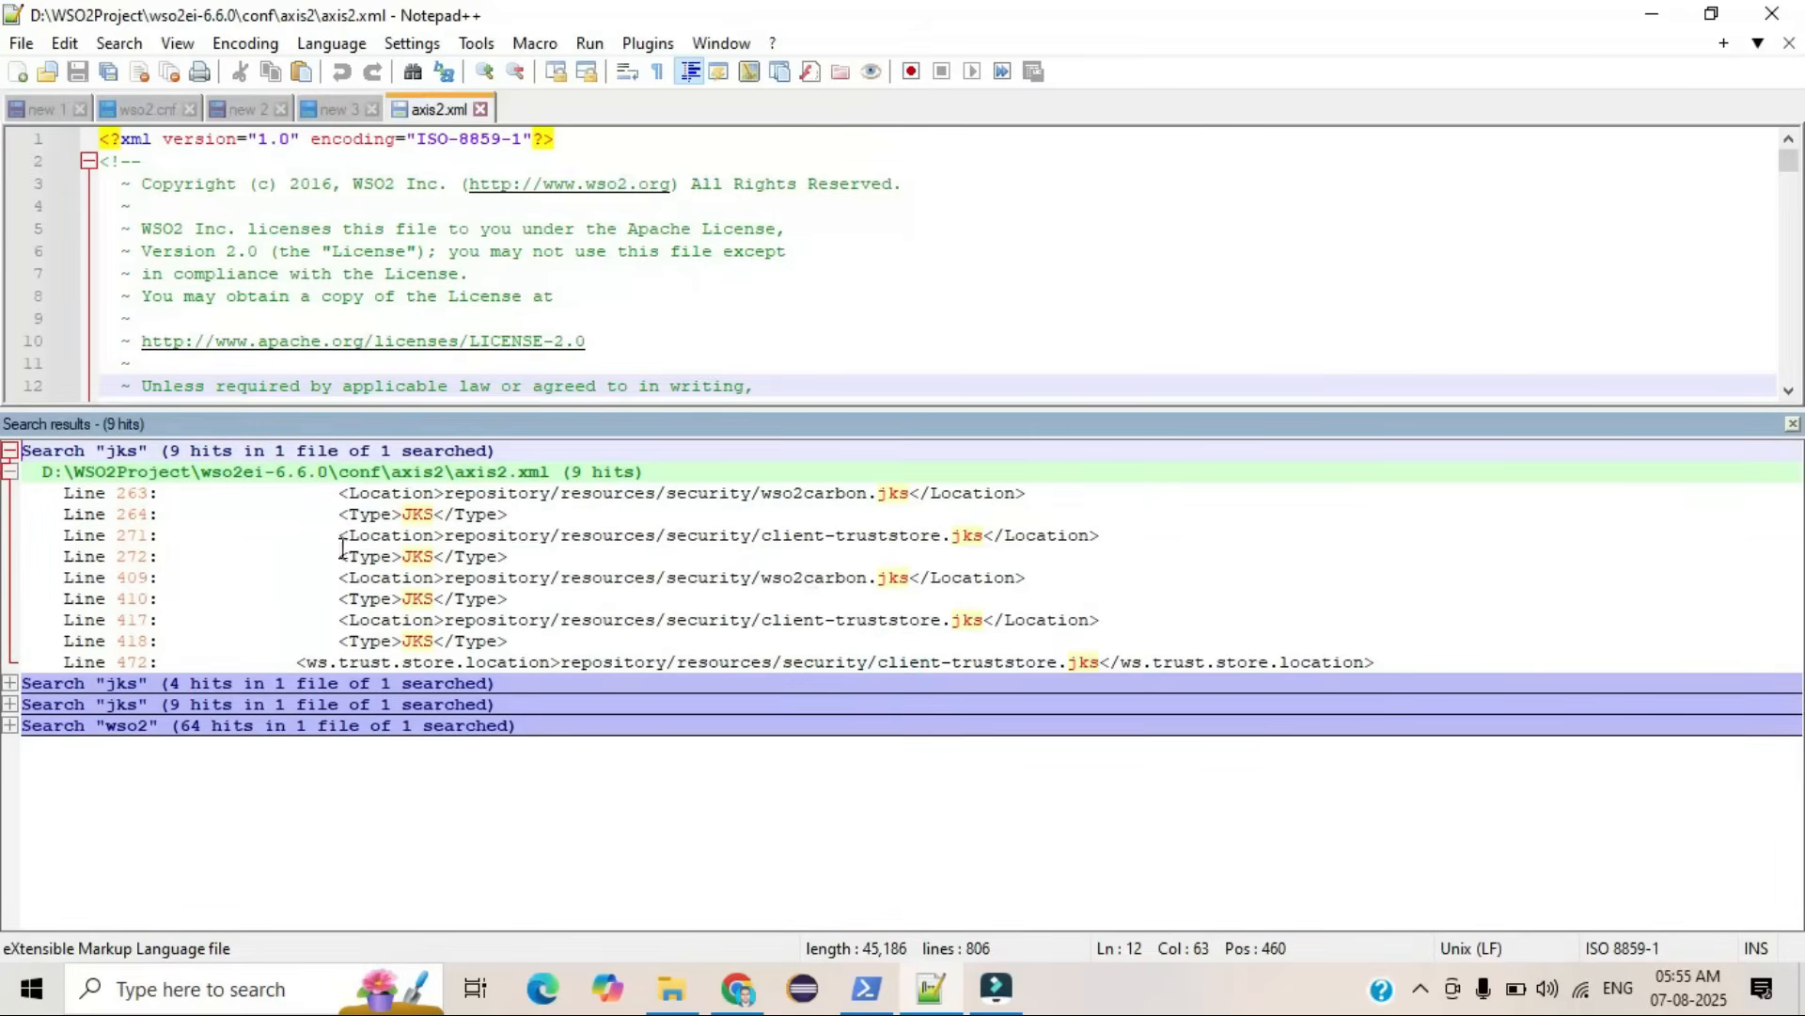
click(673, 577)
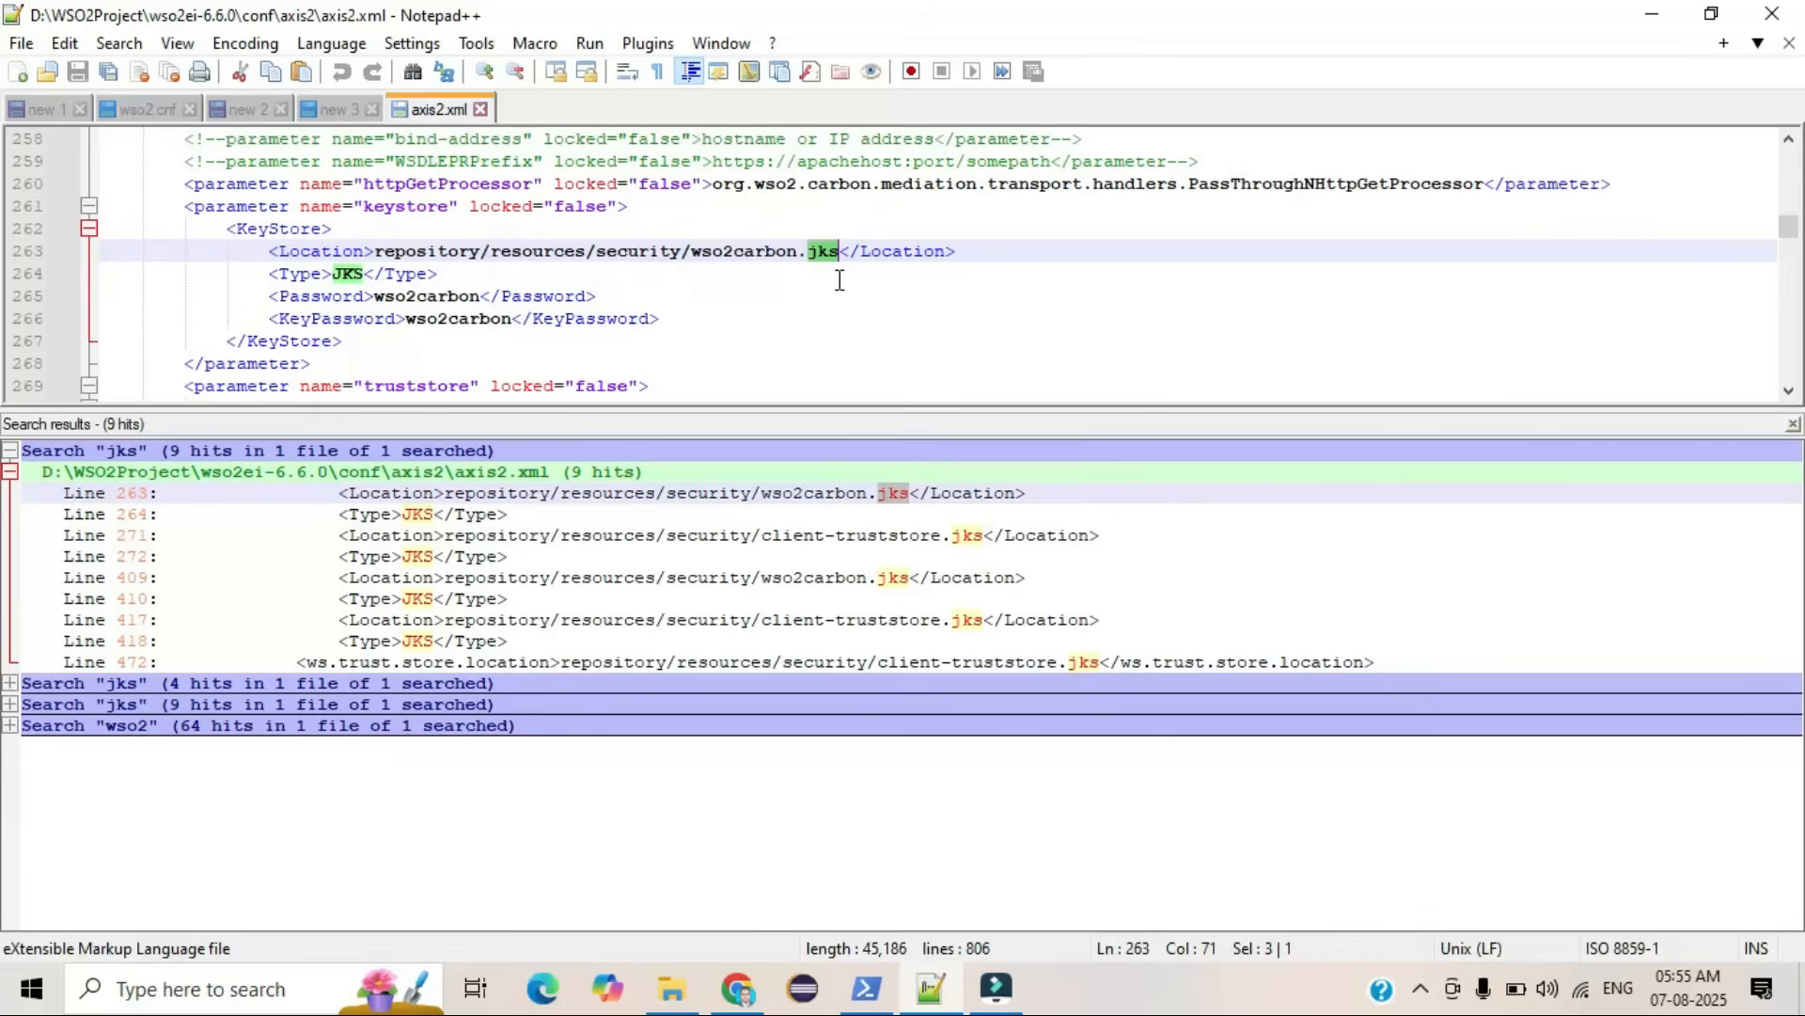
mouse_move(737, 988)
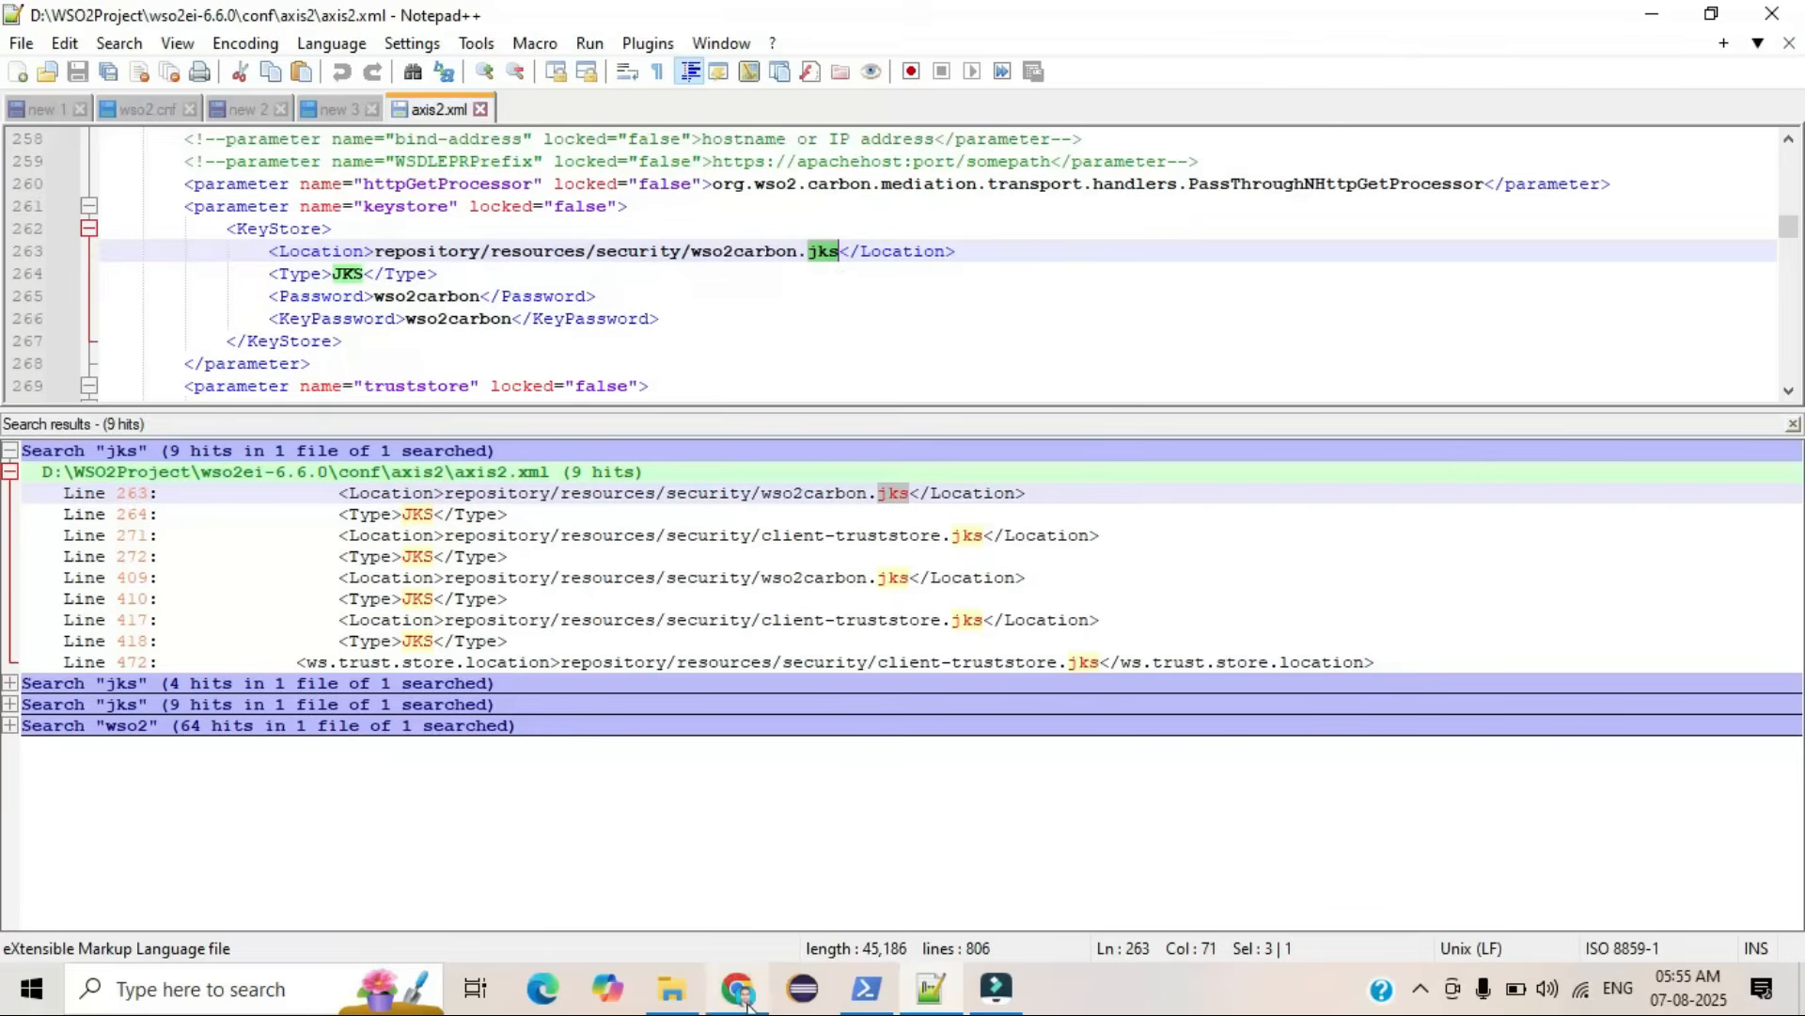
mouse_move(737, 988)
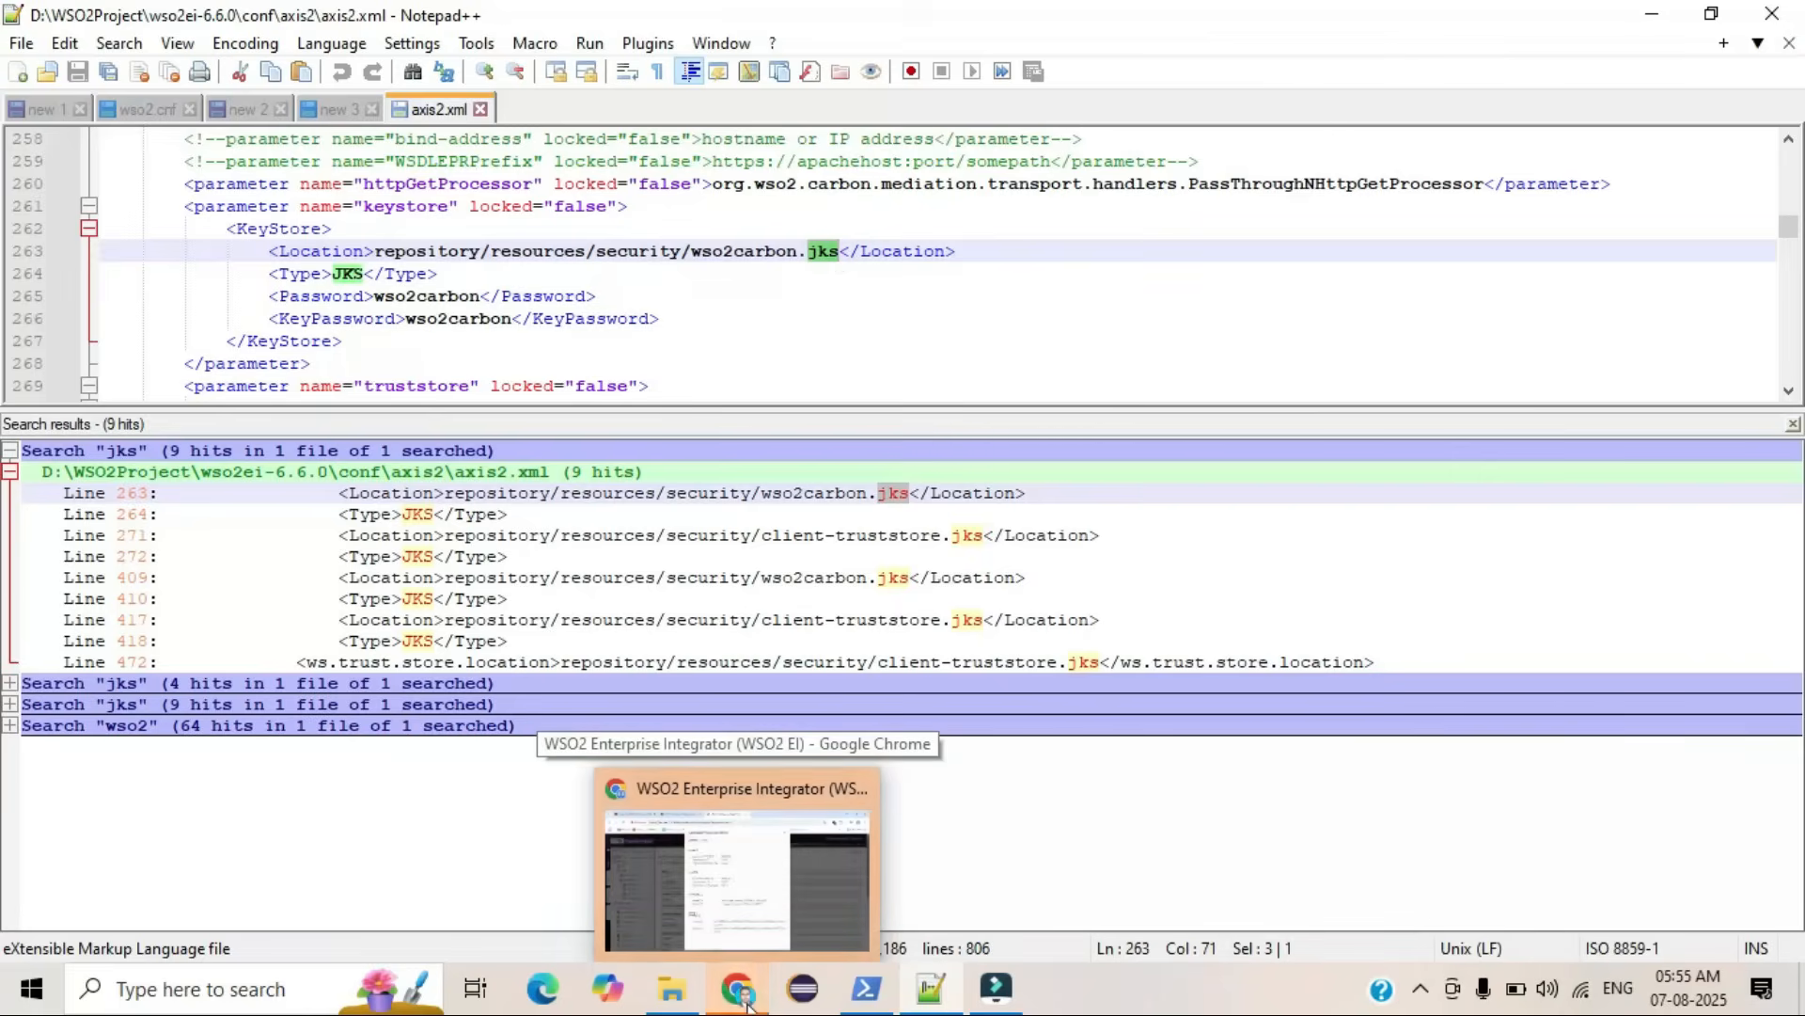
click(809, 450)
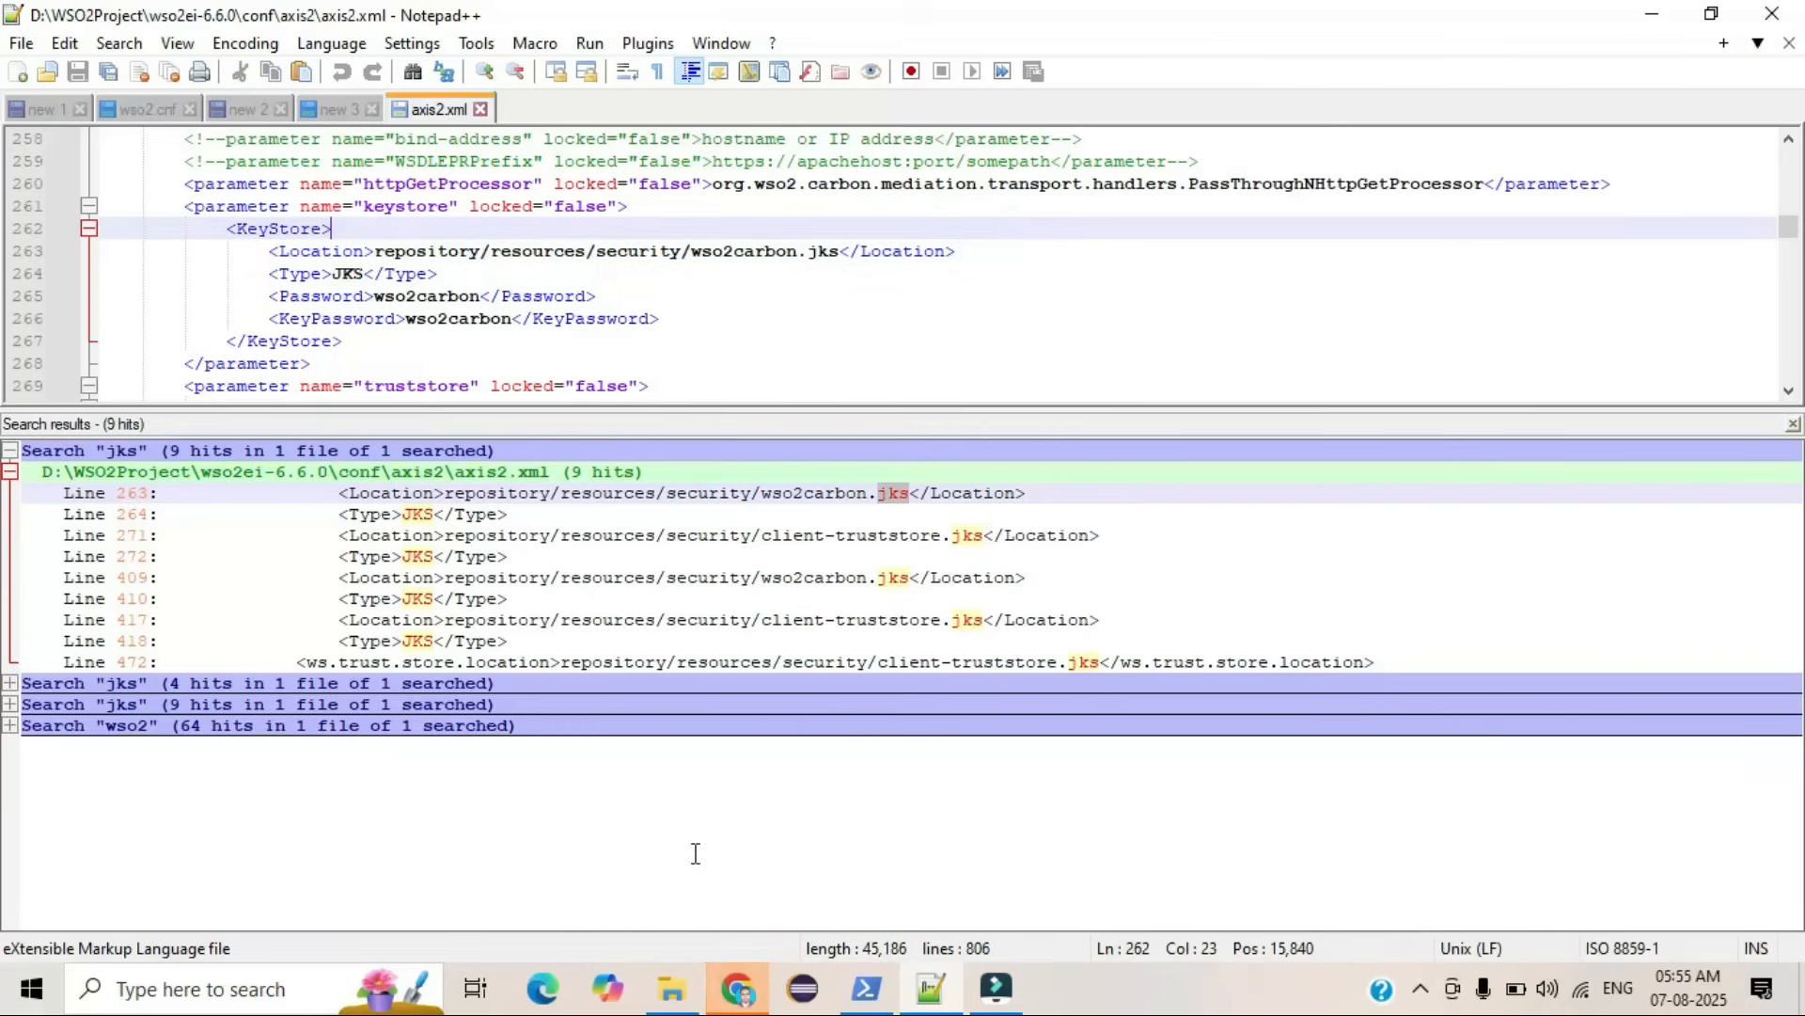
click(671, 988)
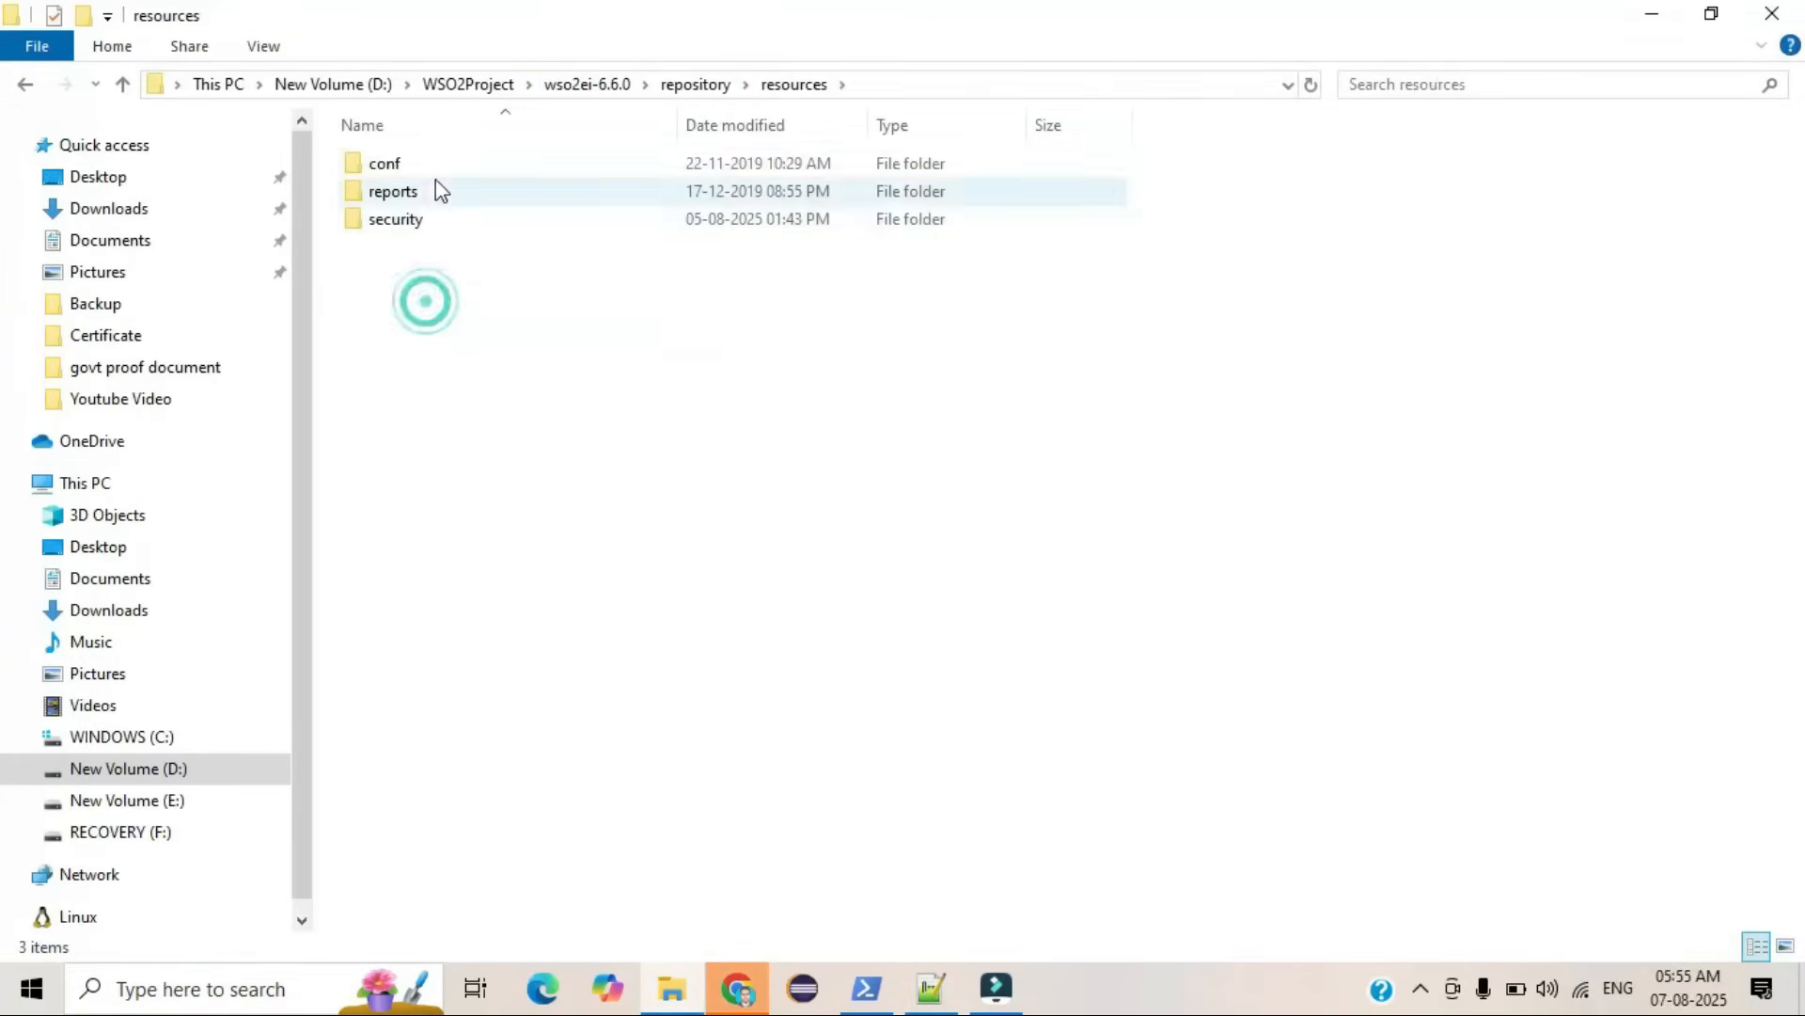
Open the repository resources security folder and select wso2.jks.
double_click(394, 219)
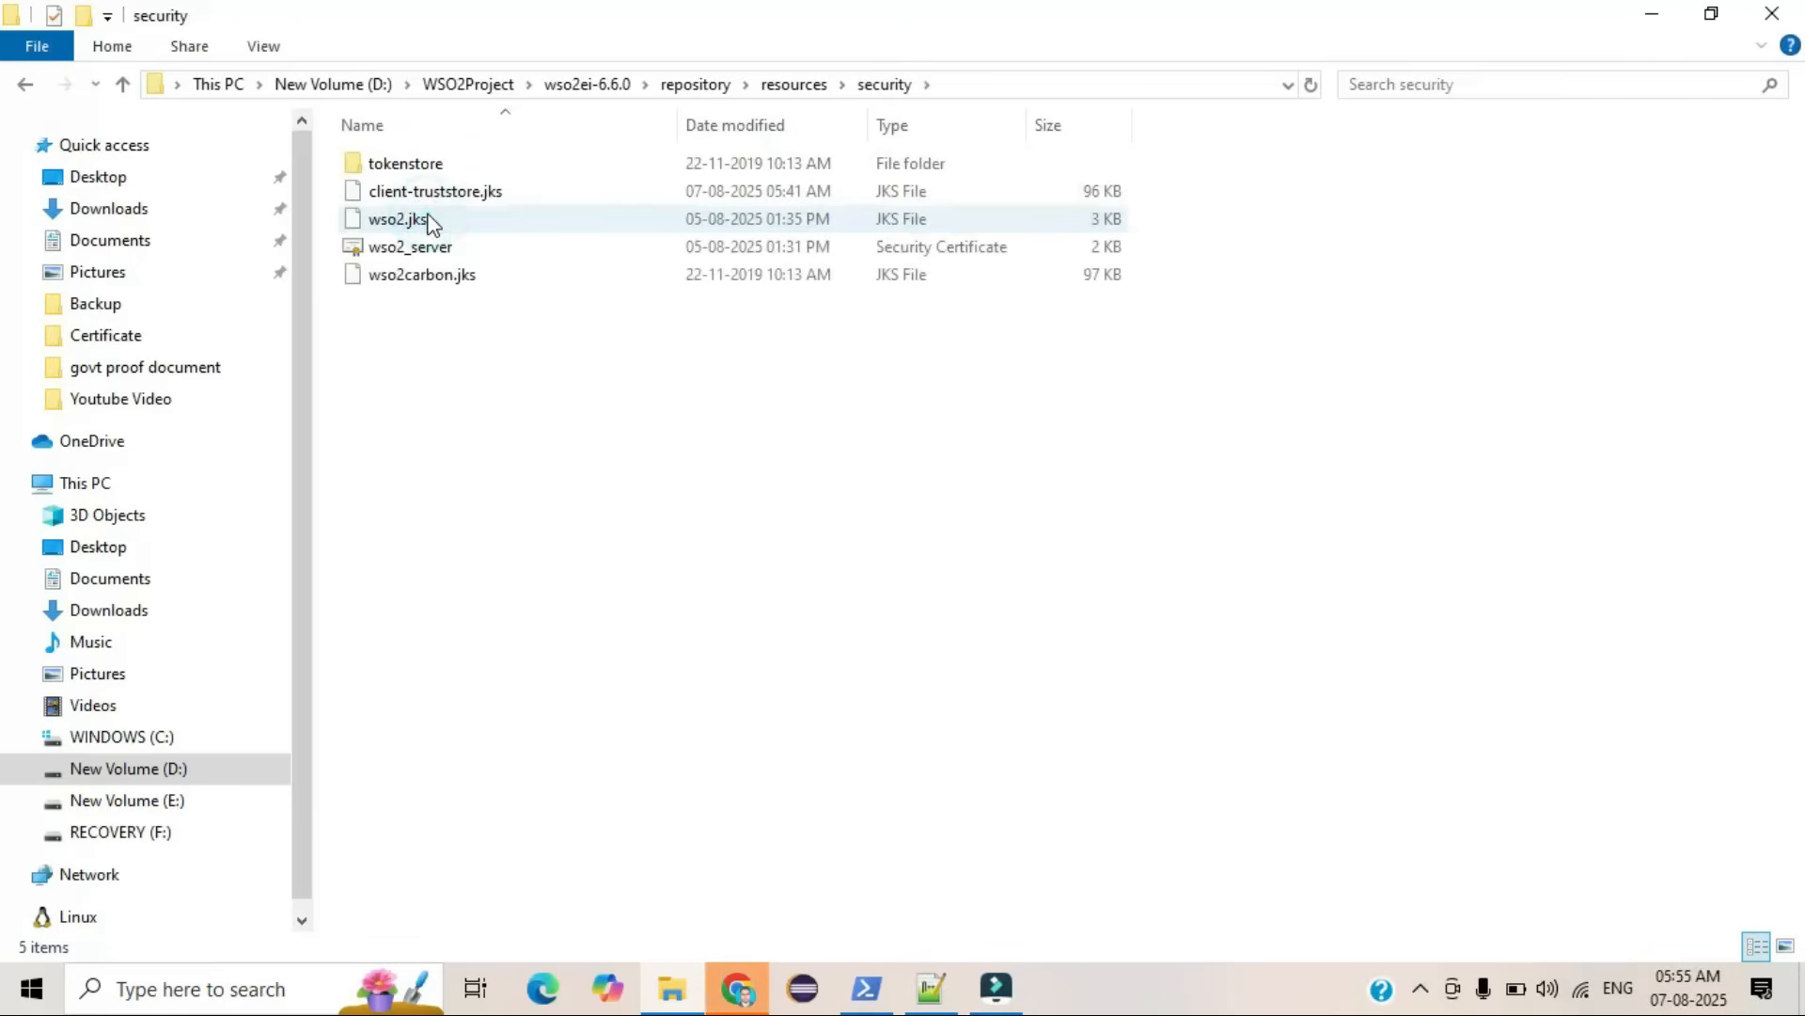
click(397, 219)
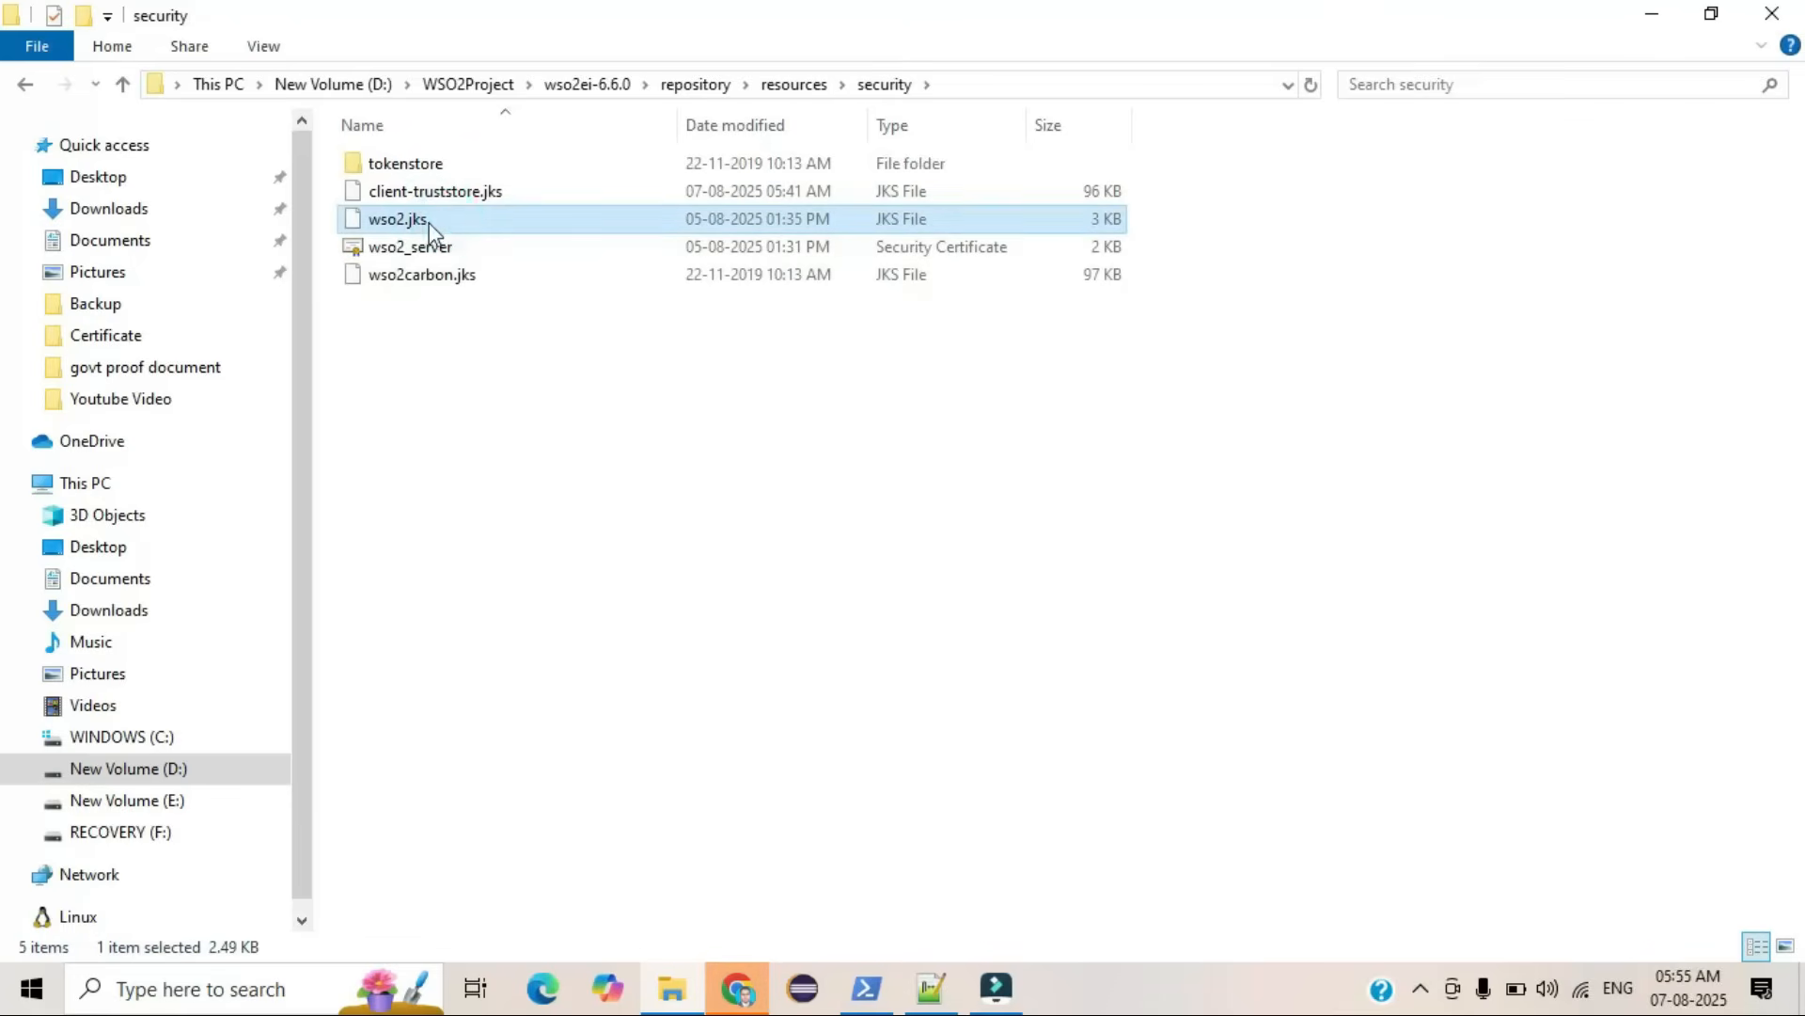
mouse_move(397, 219)
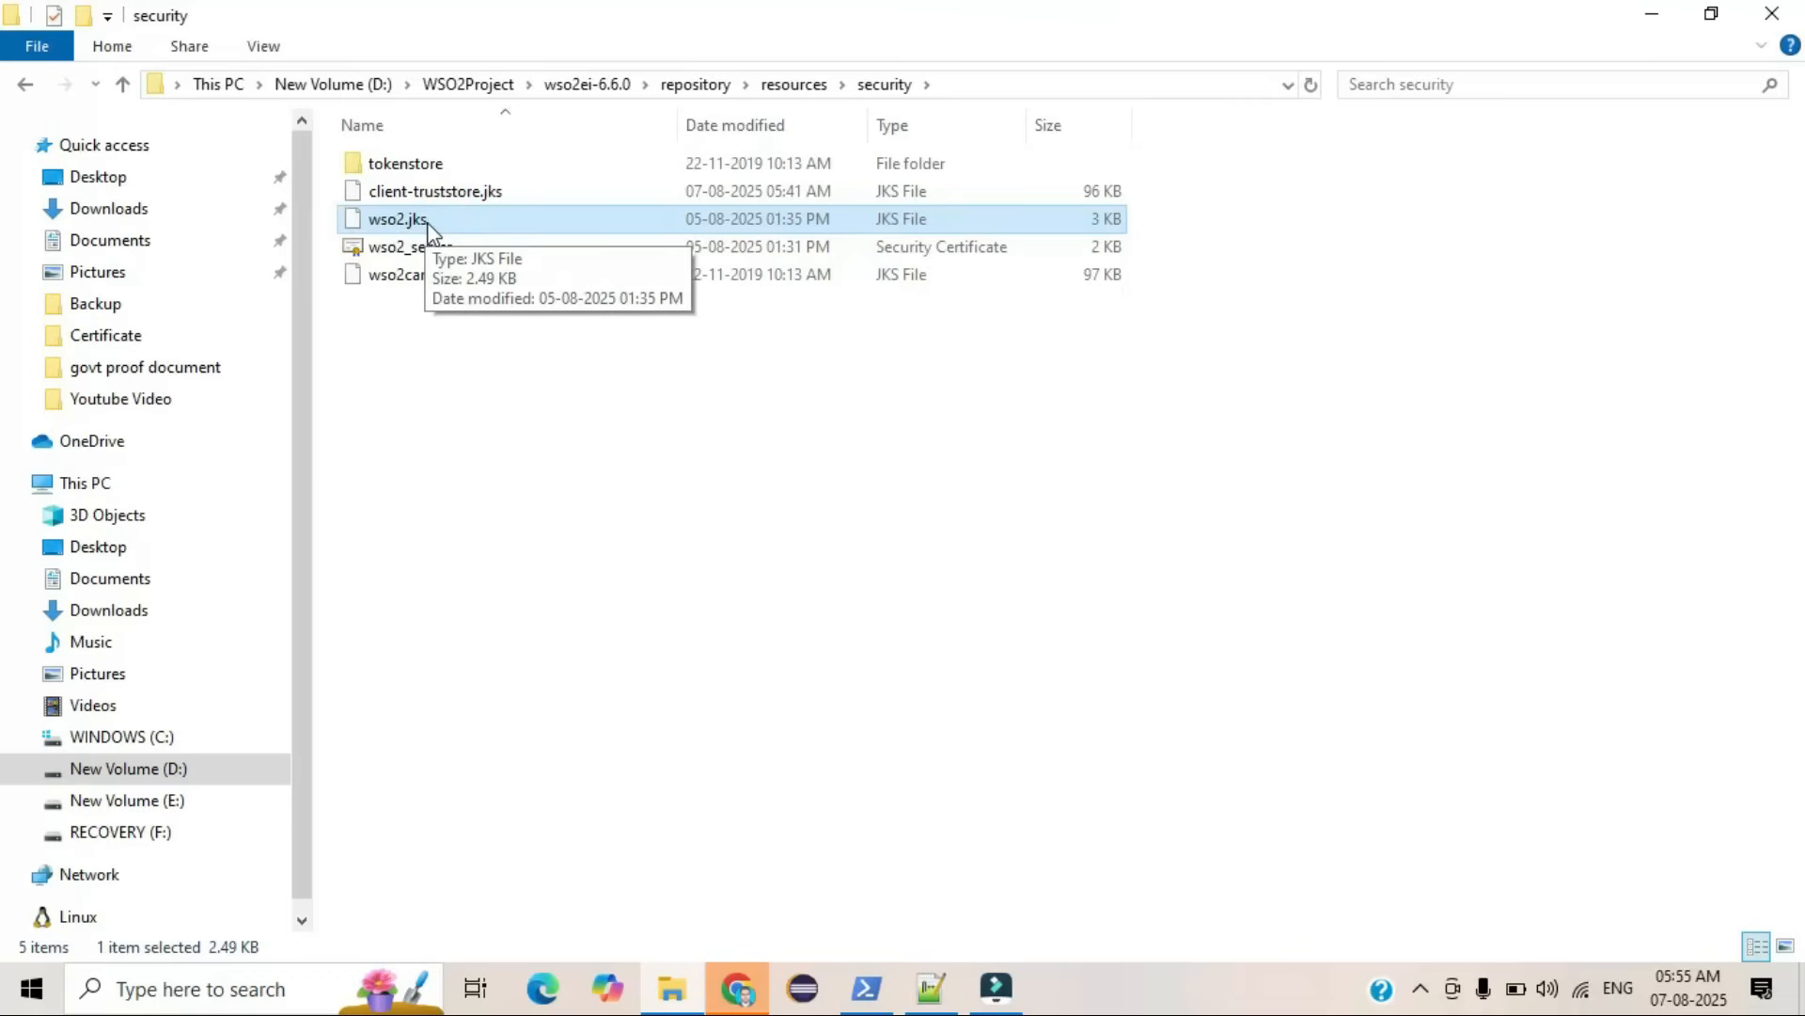
Check the line 409 keystore location now using wso2.jks, then close axis2.xml.
click(926, 988)
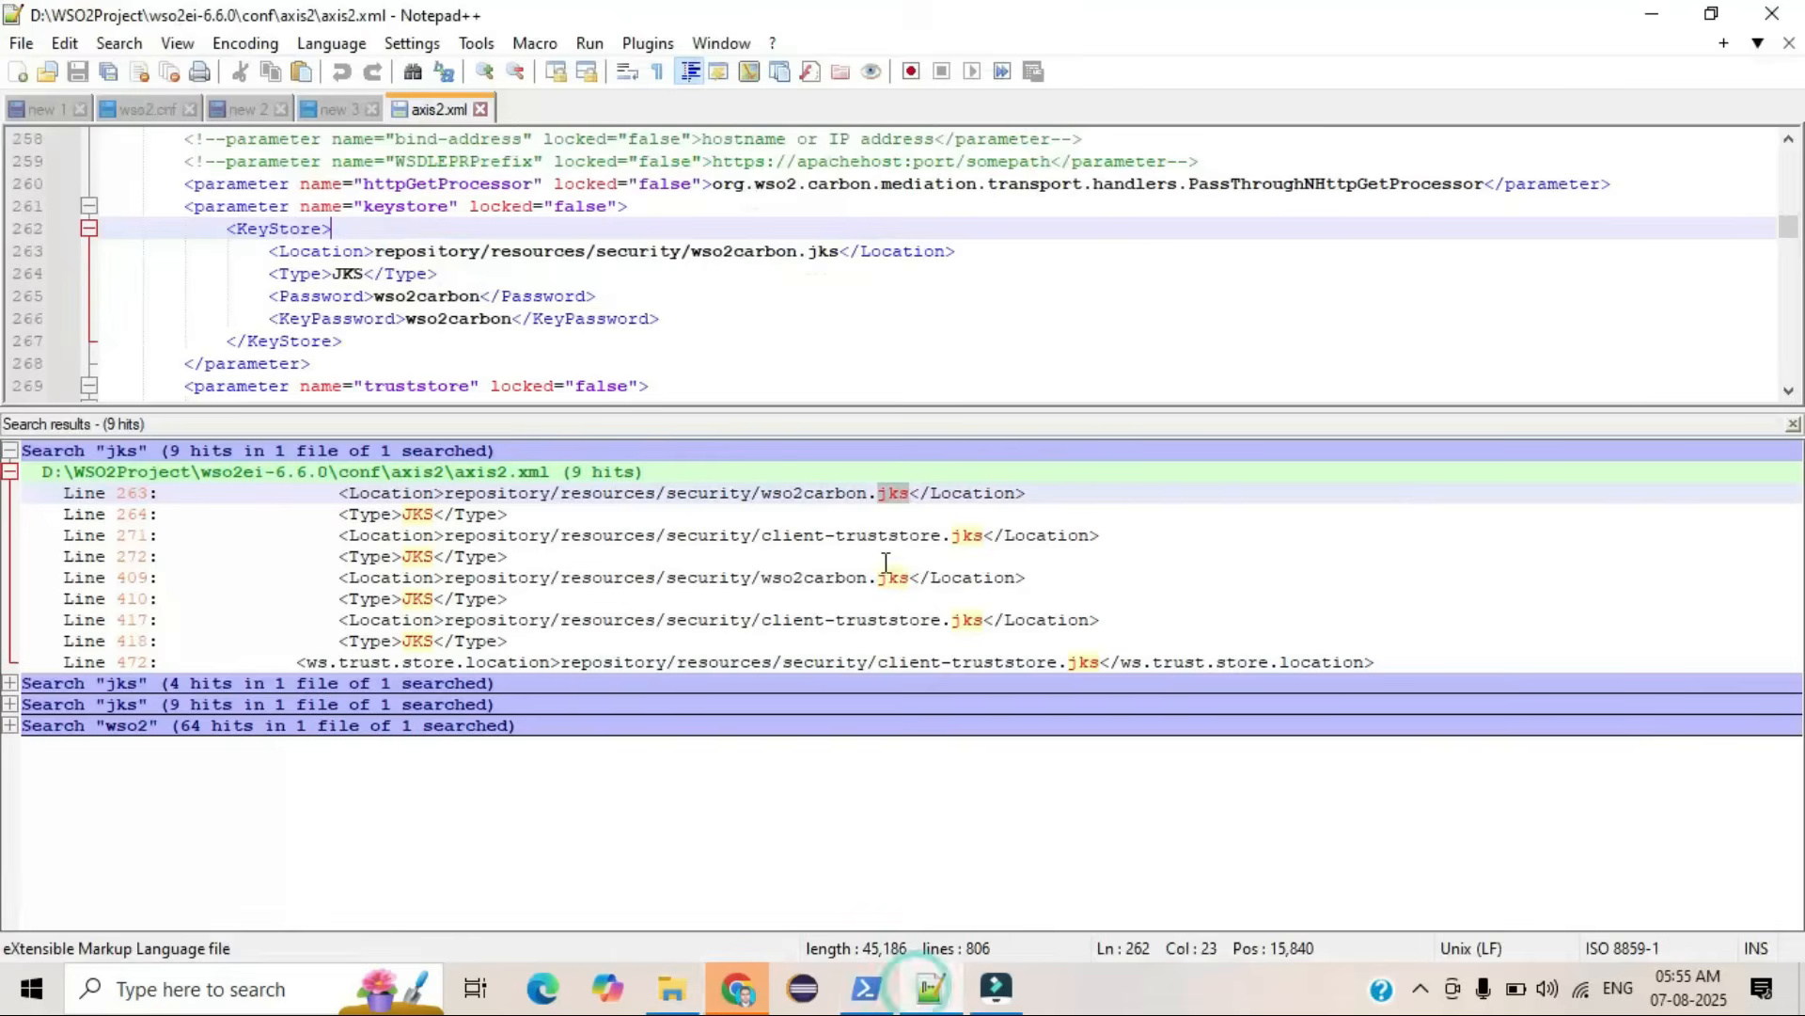
click(795, 251)
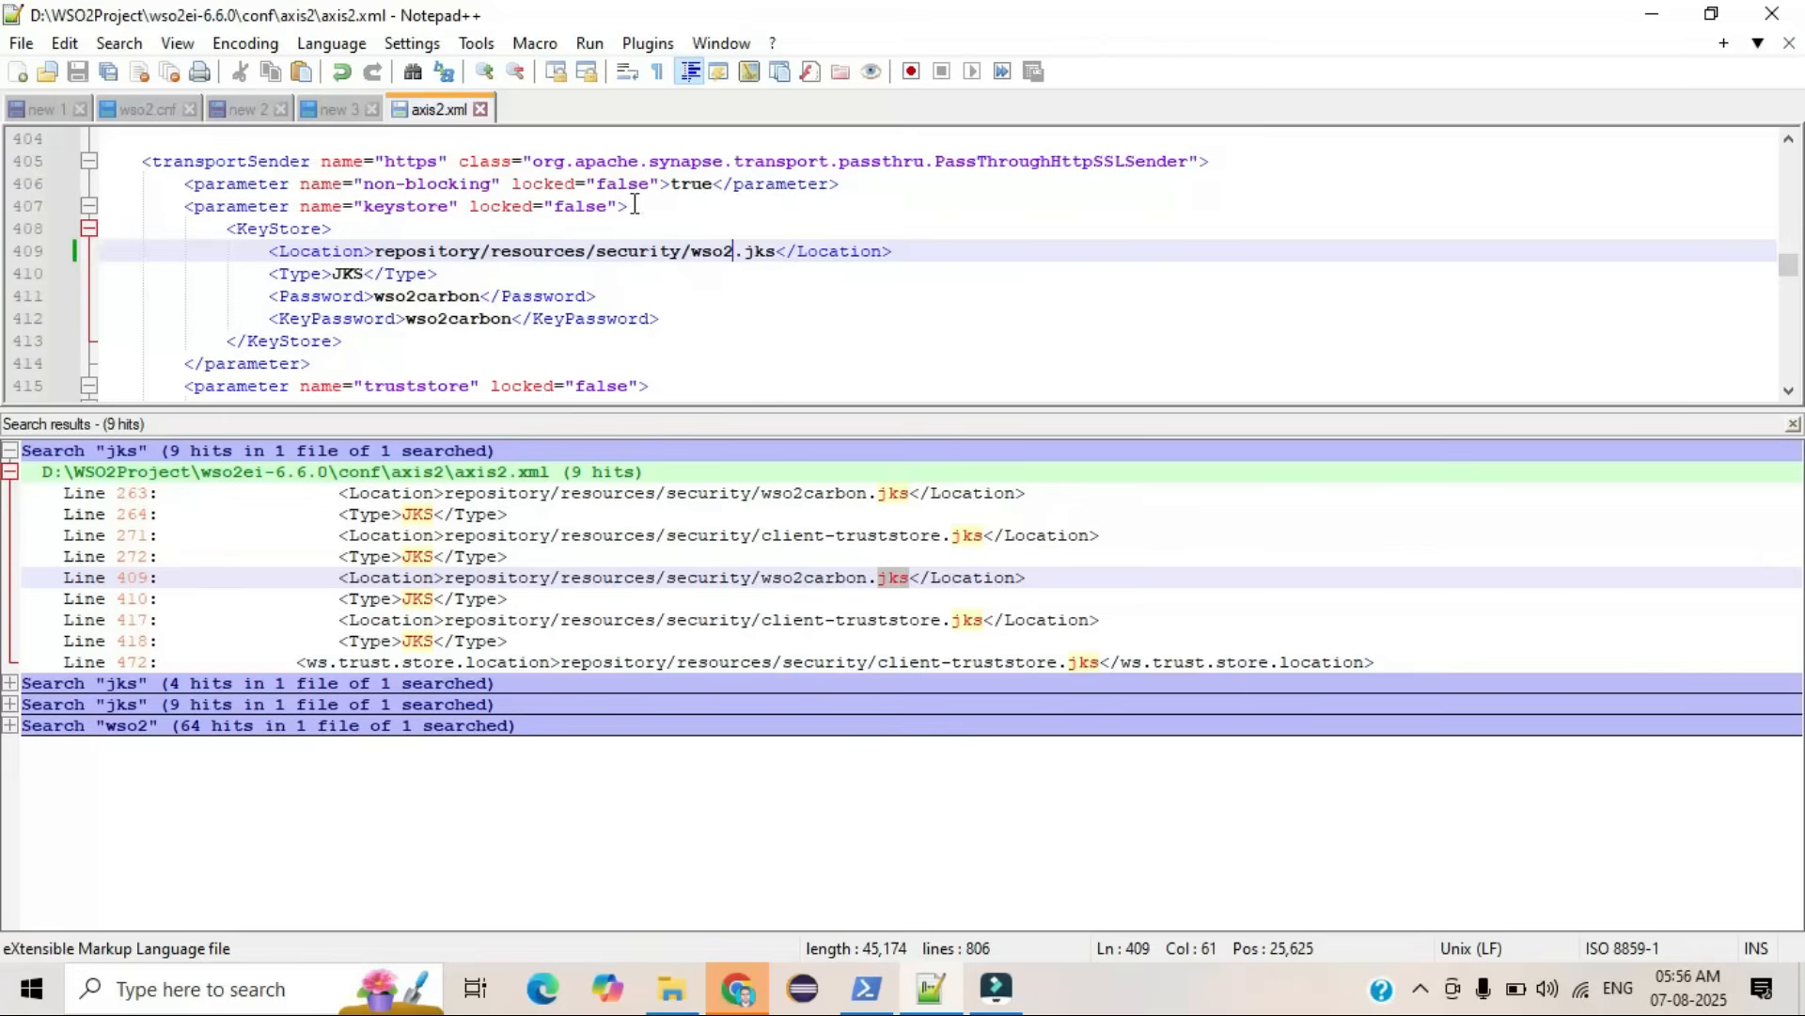
click(481, 109)
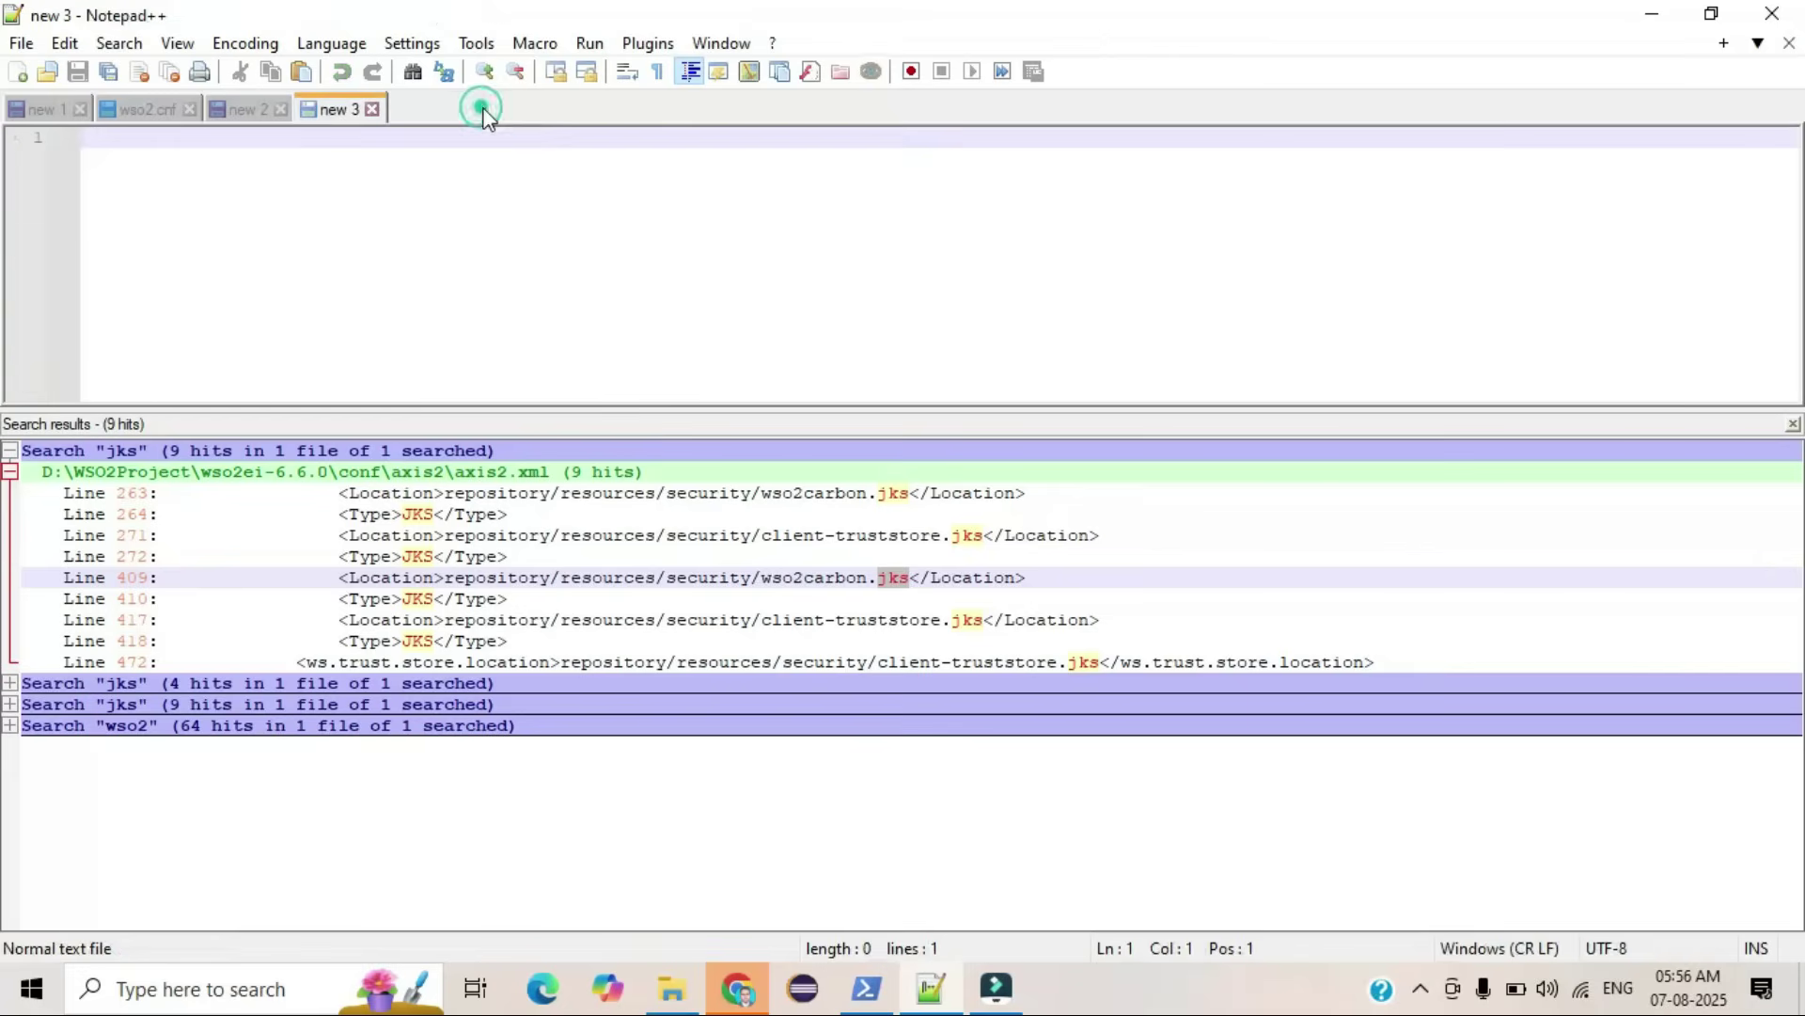
click(660, 988)
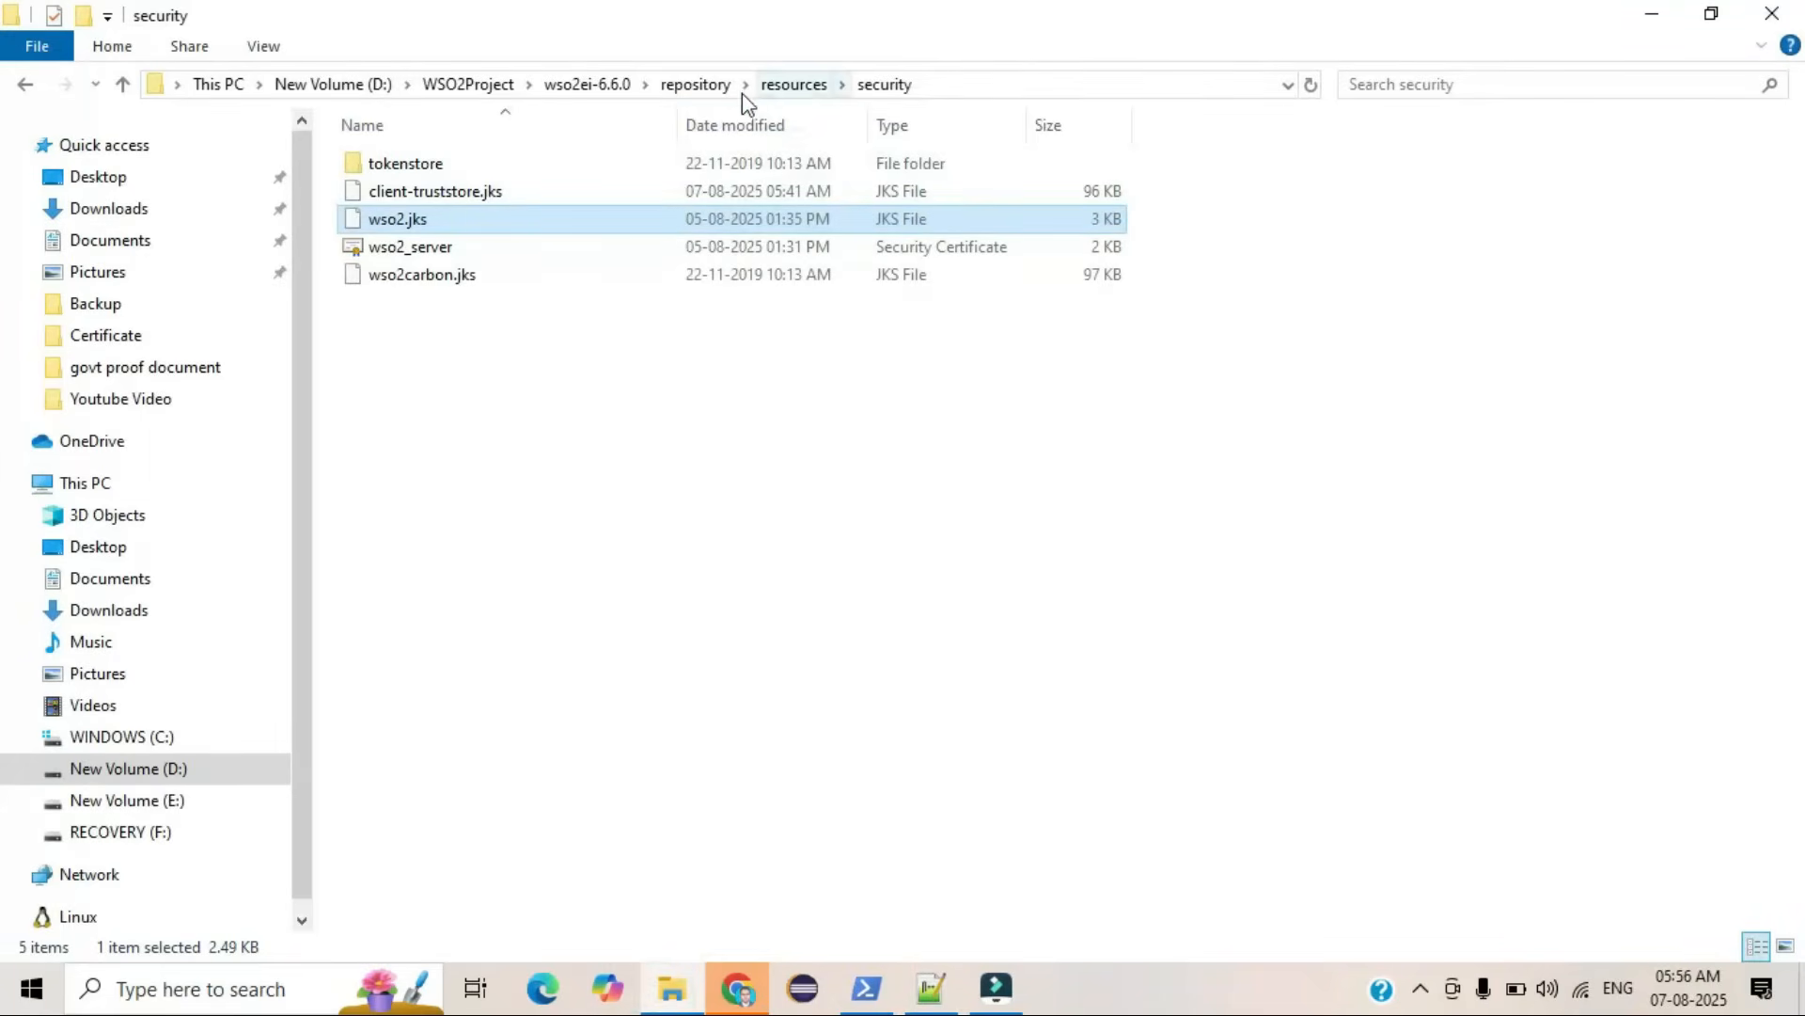
Open catalina-server.xml from conf\tomcat in Notepad++.
click(587, 84)
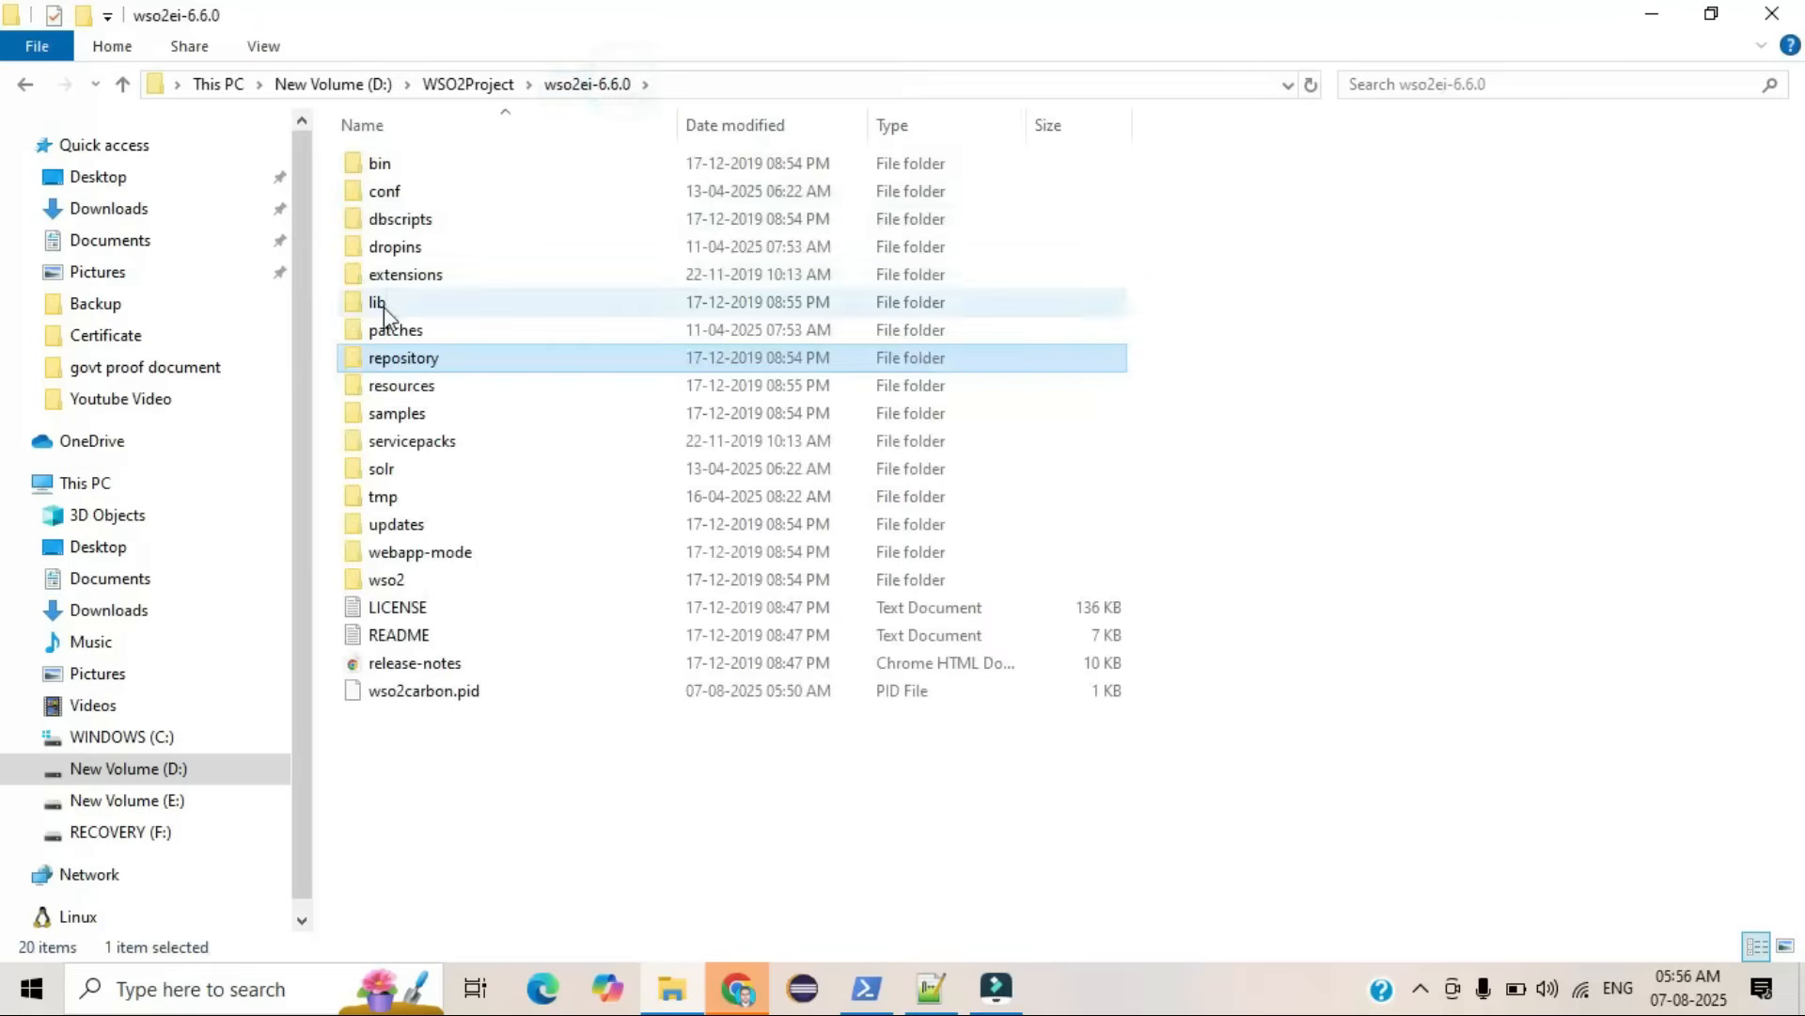
double_click(403, 357)
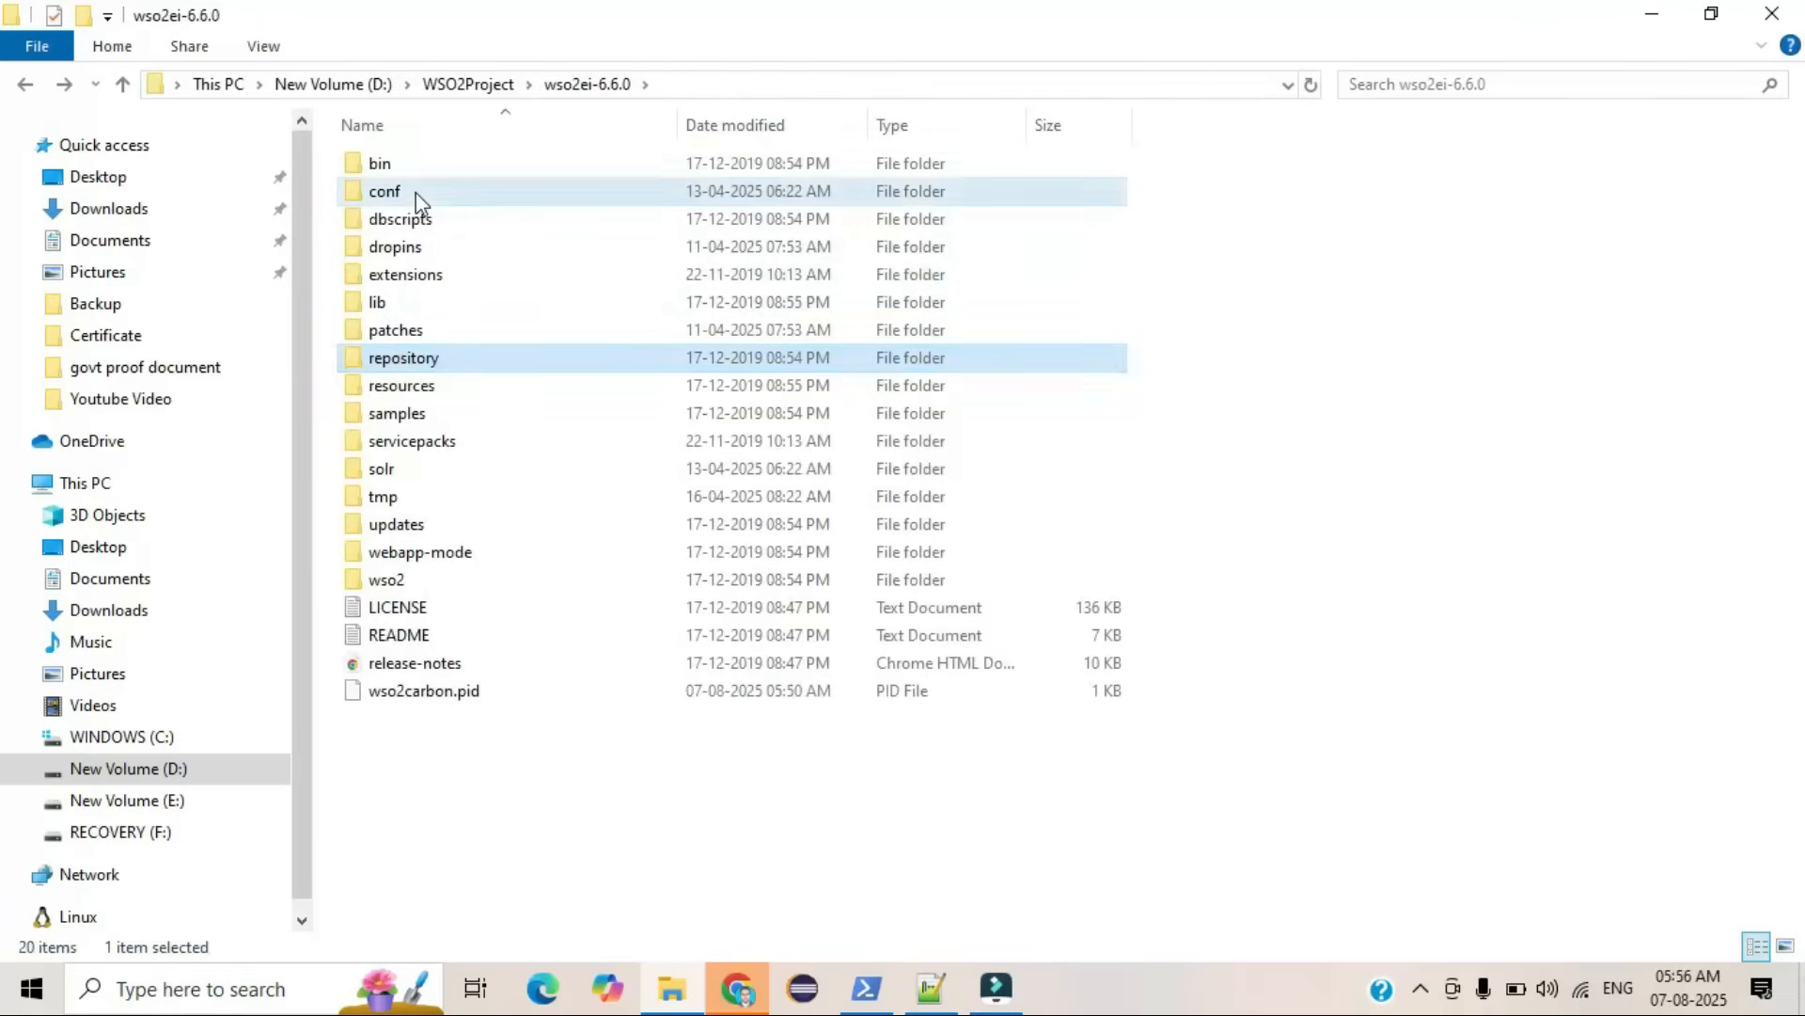
double_click(383, 191)
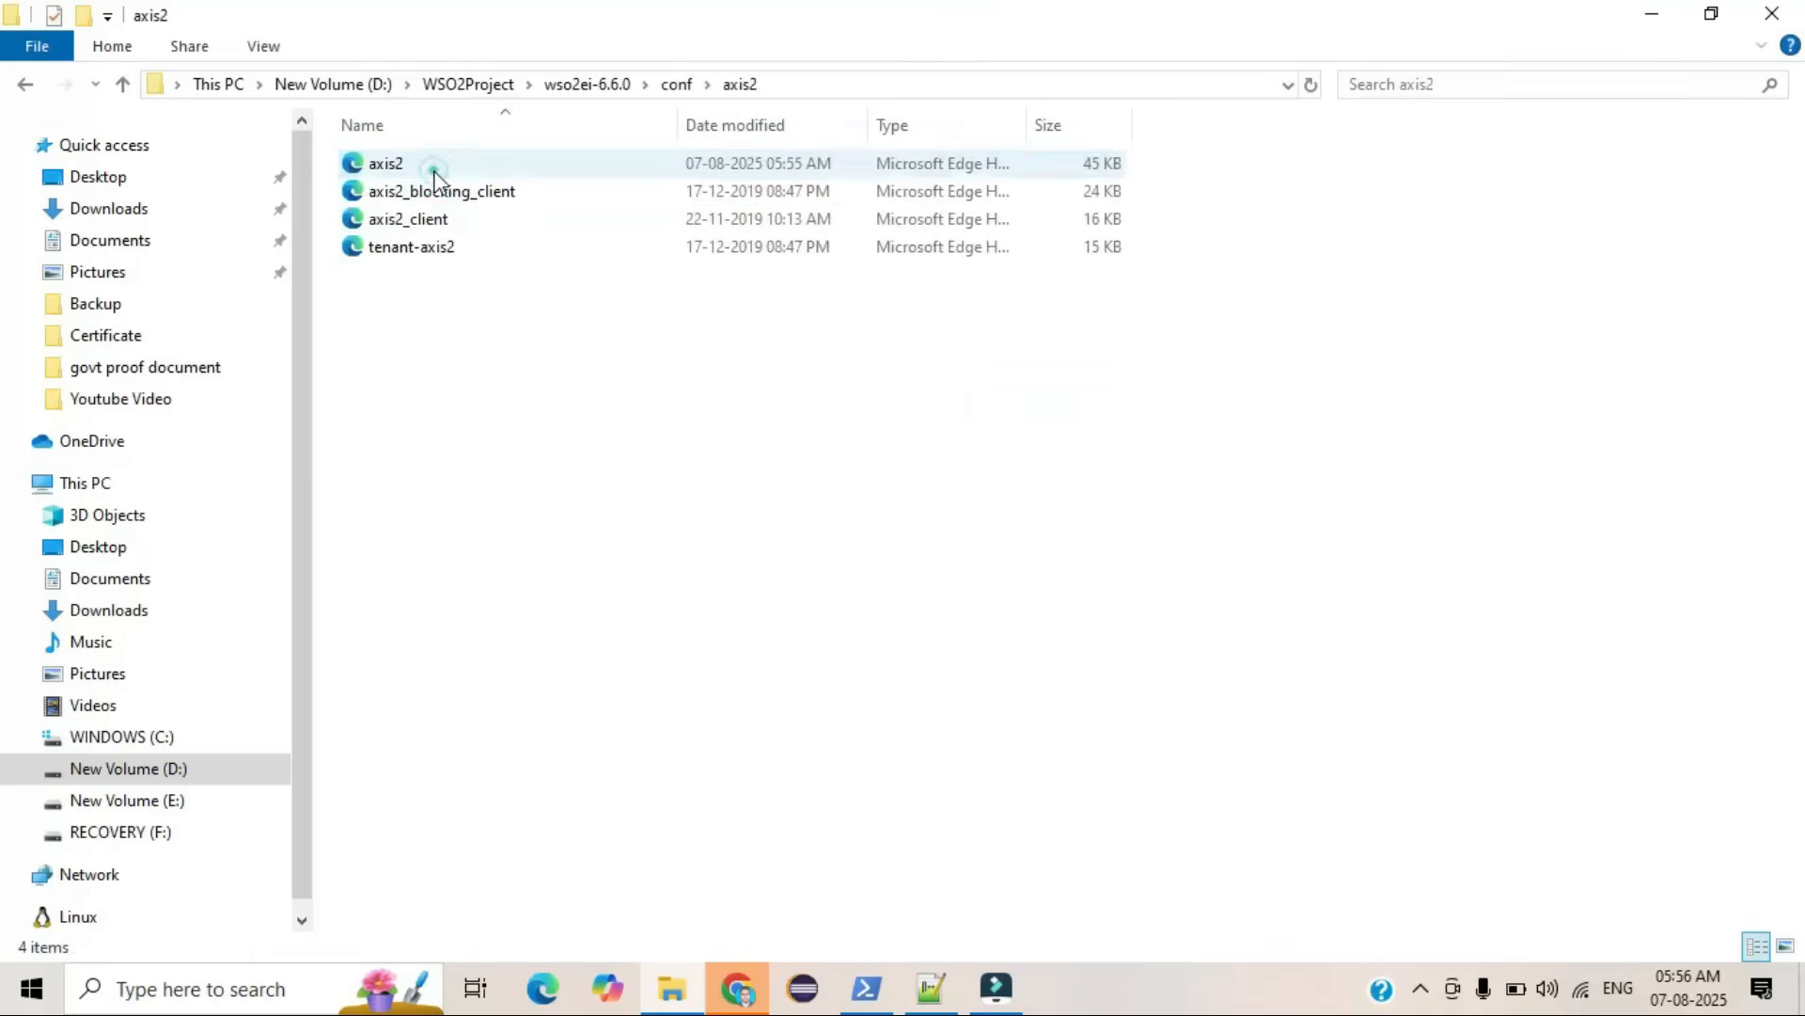
click(387, 163)
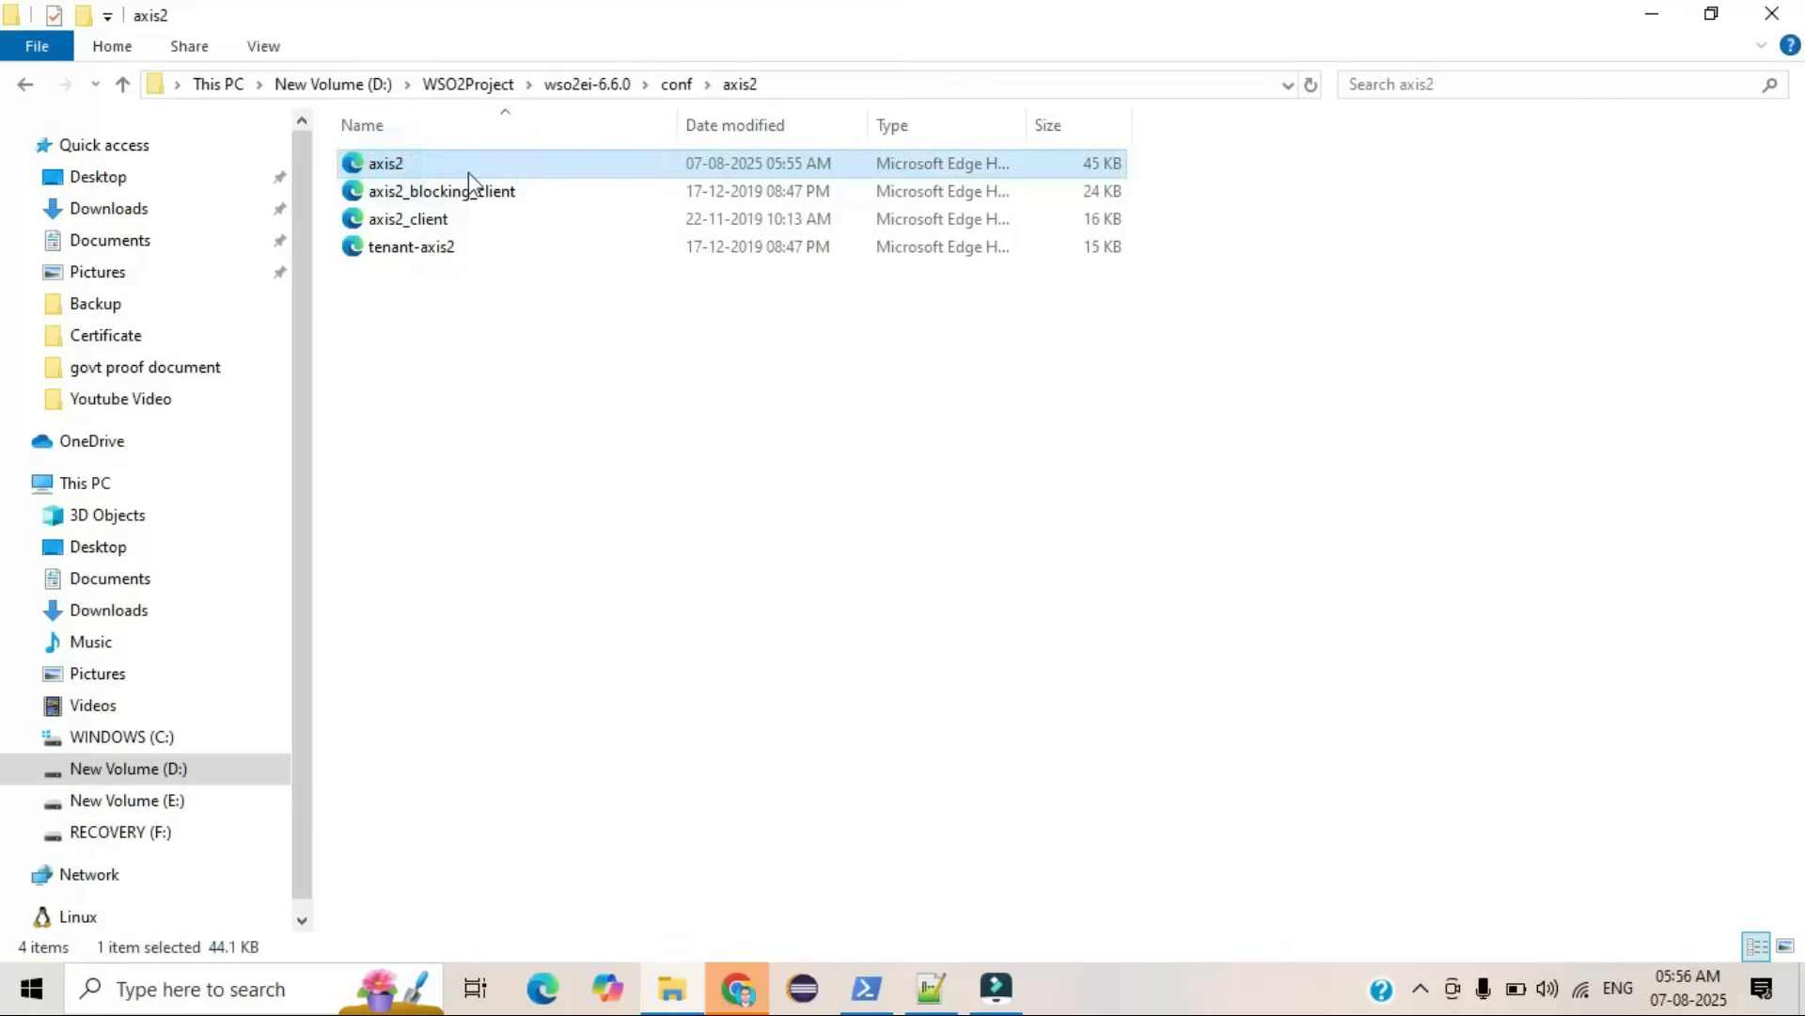
mouse_move(471, 179)
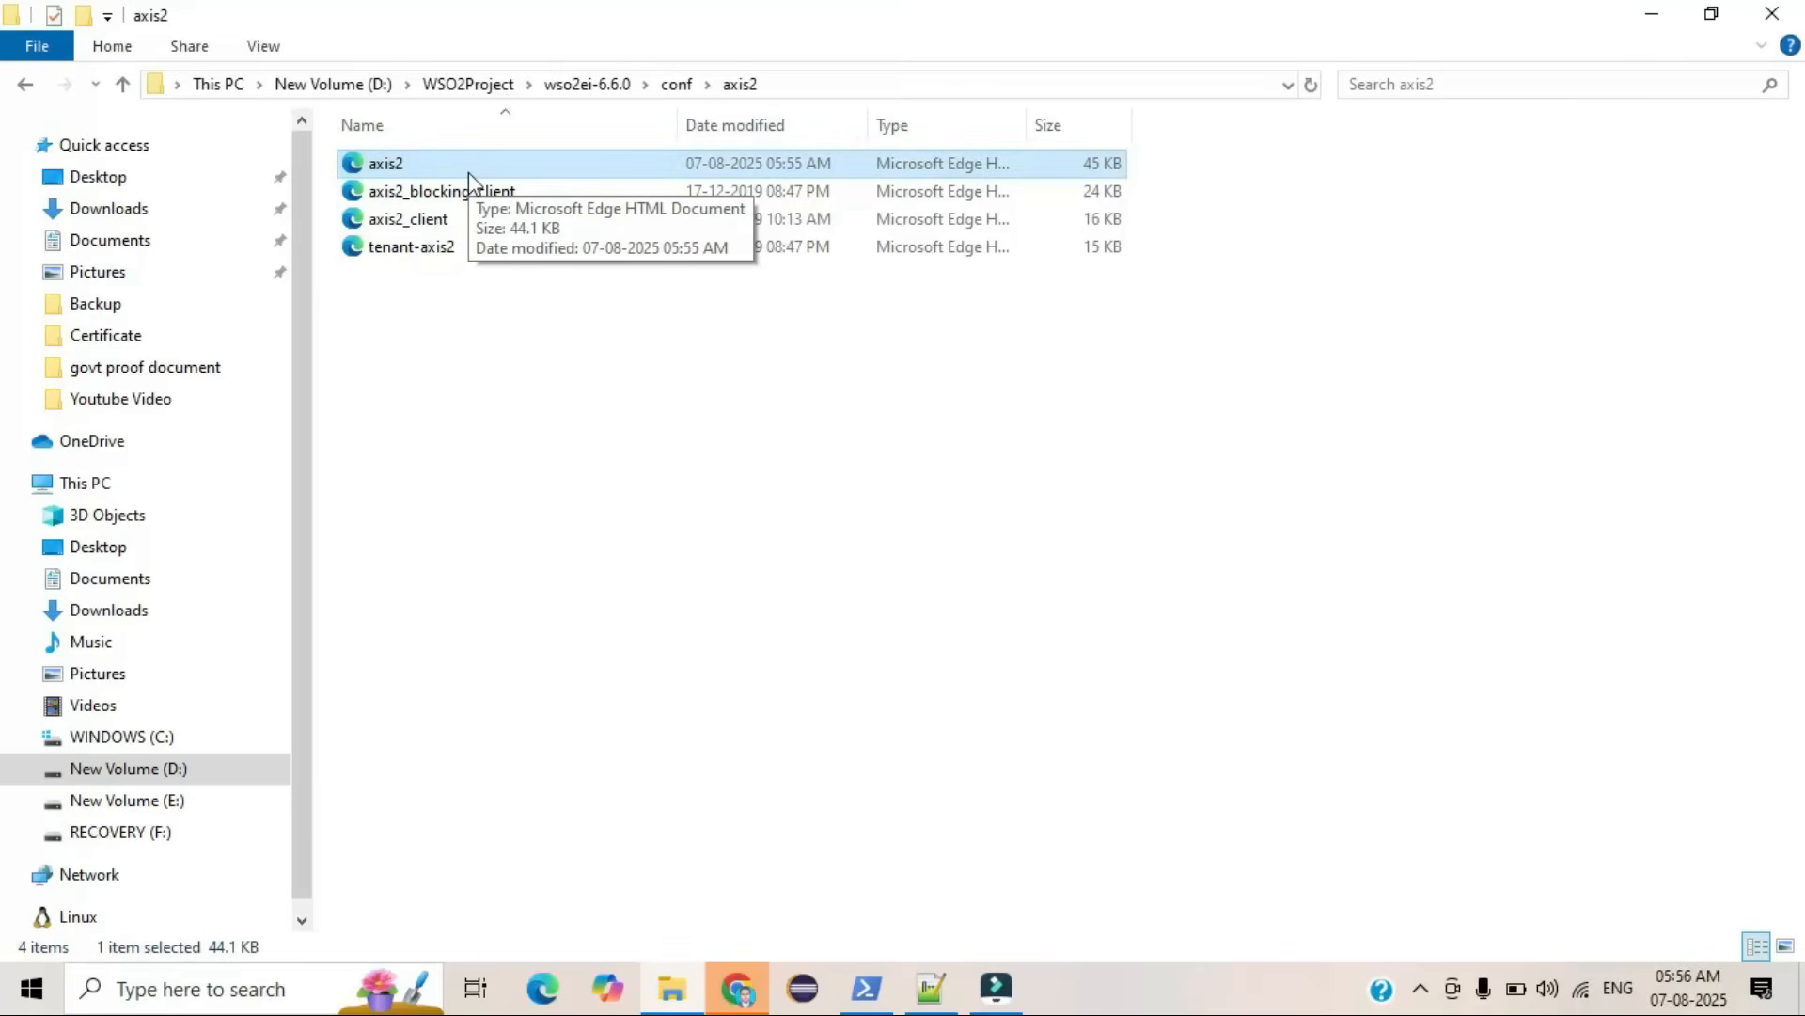
click(677, 84)
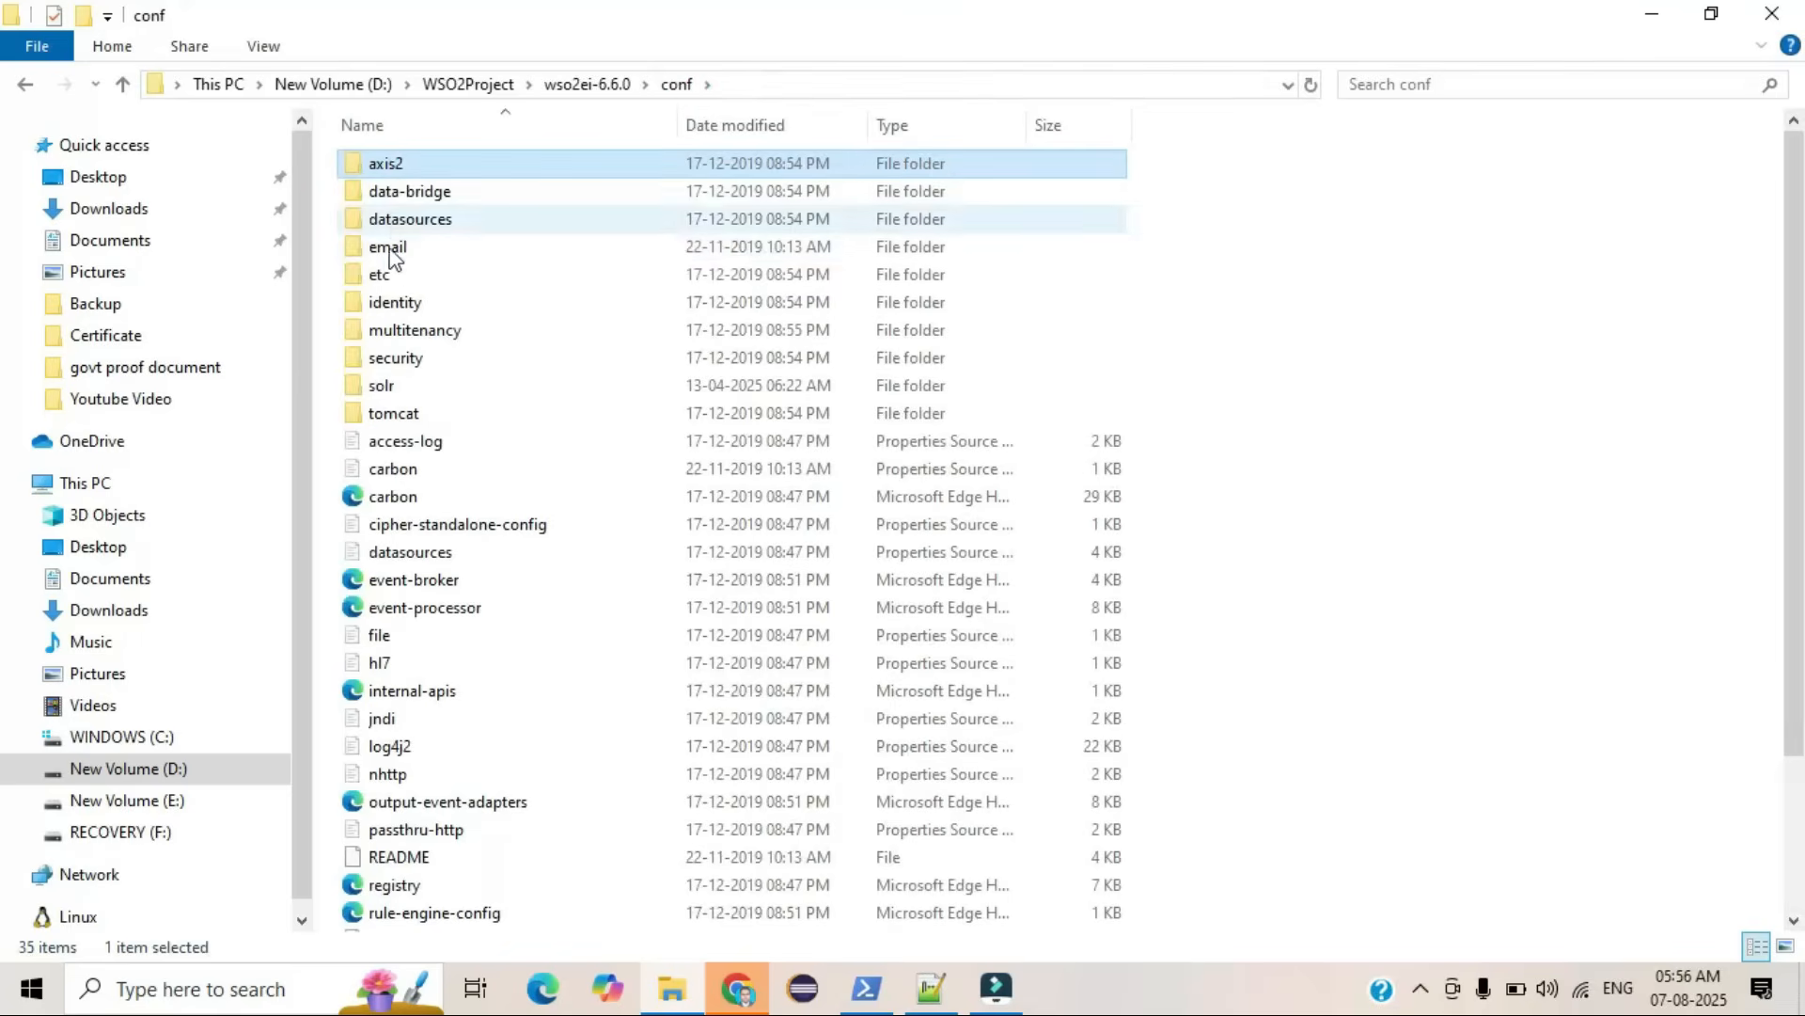
double_click(391, 412)
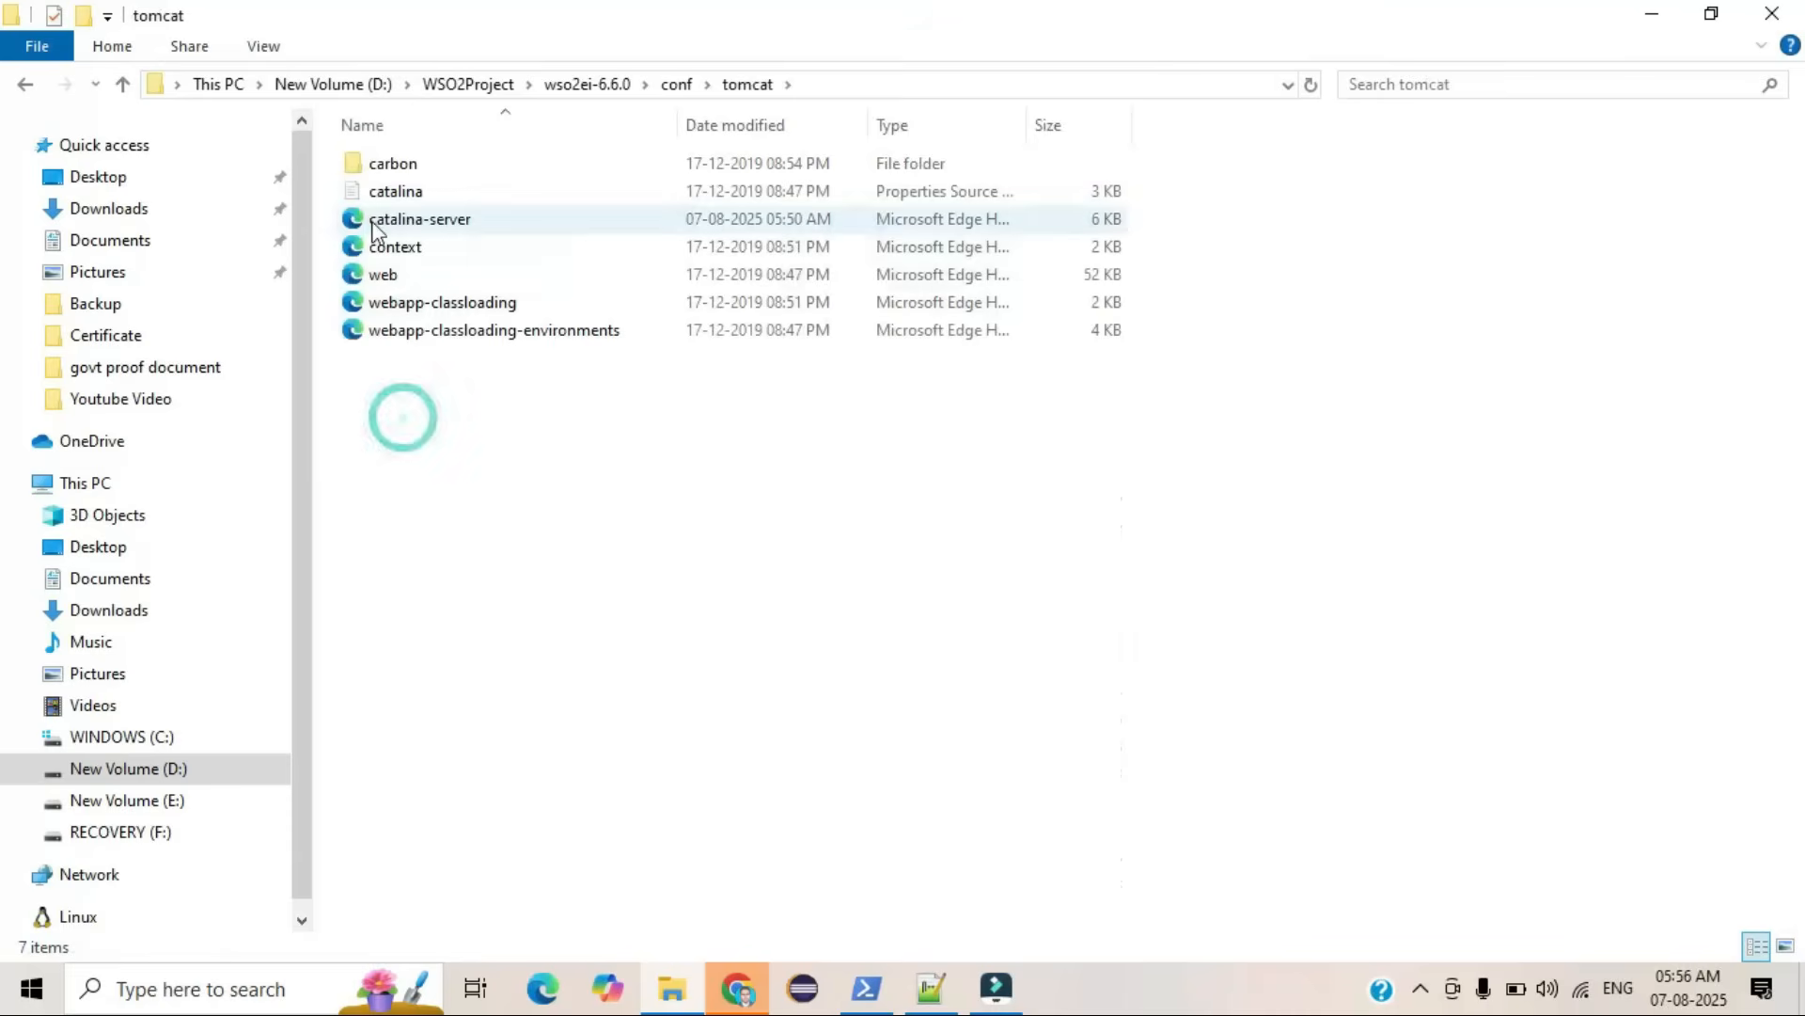
click(421, 219)
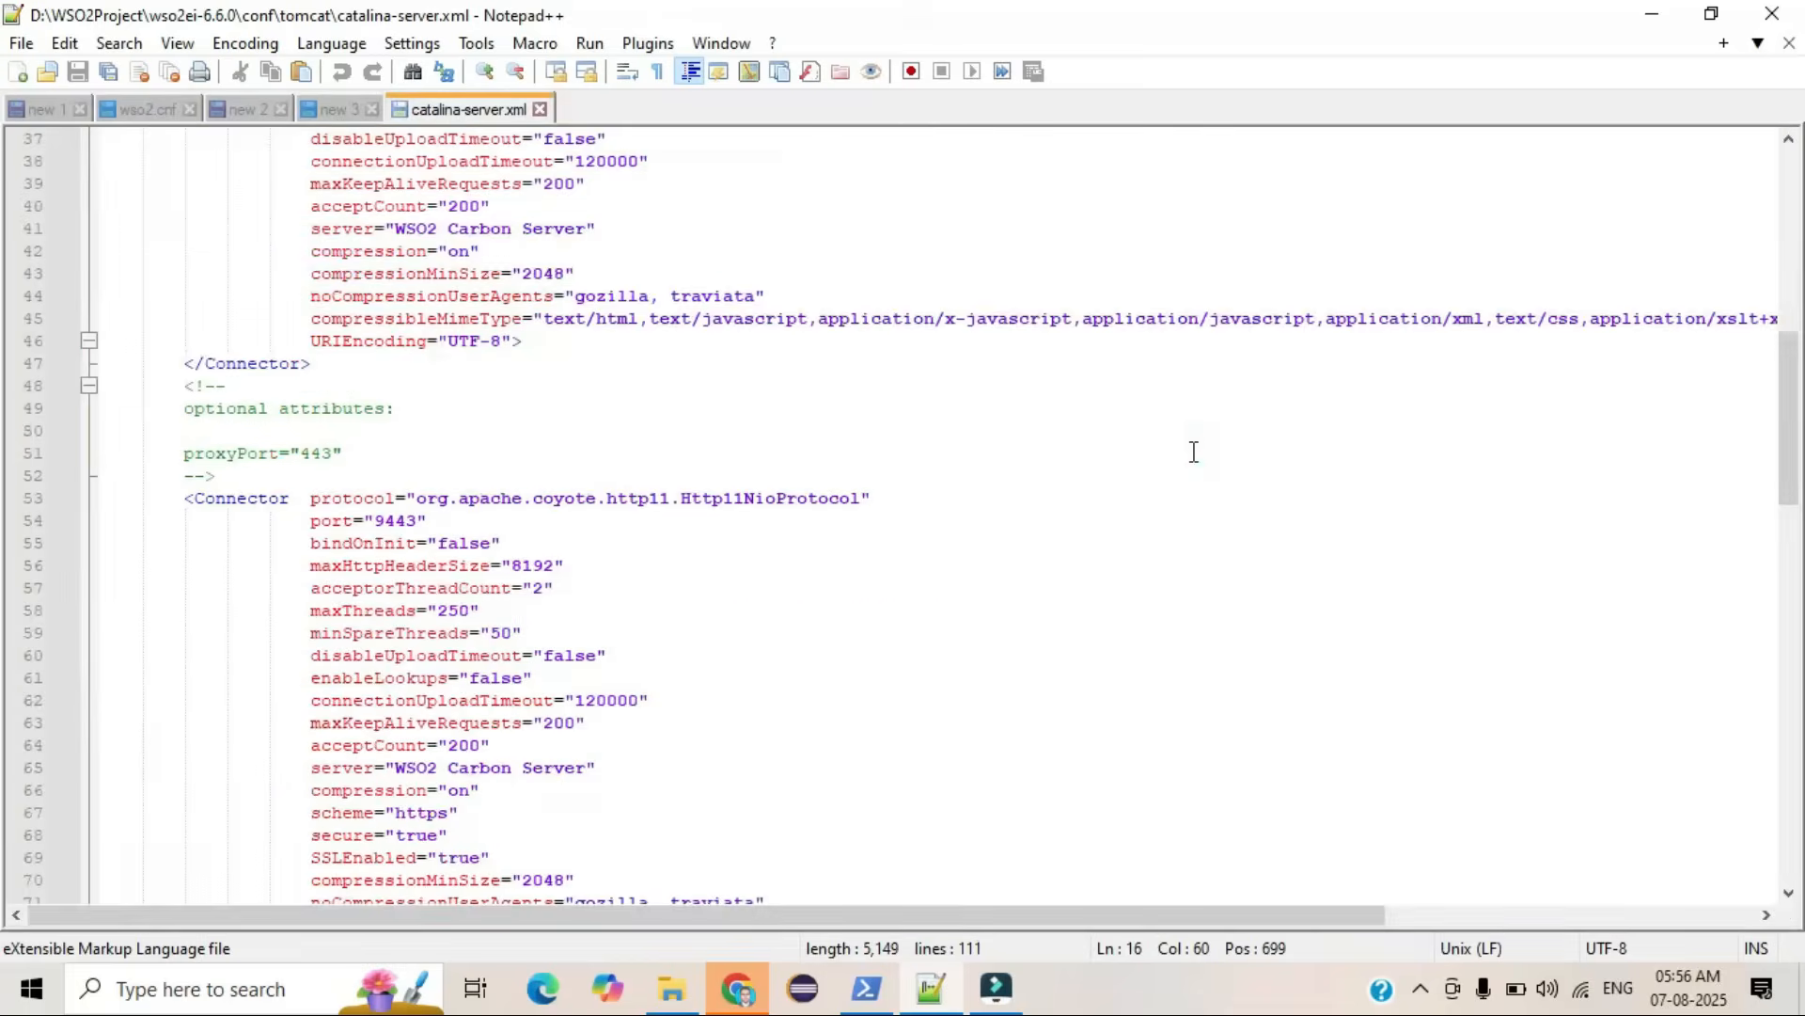
Scroll to the SSLHostConfig Certificate block and start retyping the wso2carbon.jks keystore name.
scroll(down, 3)
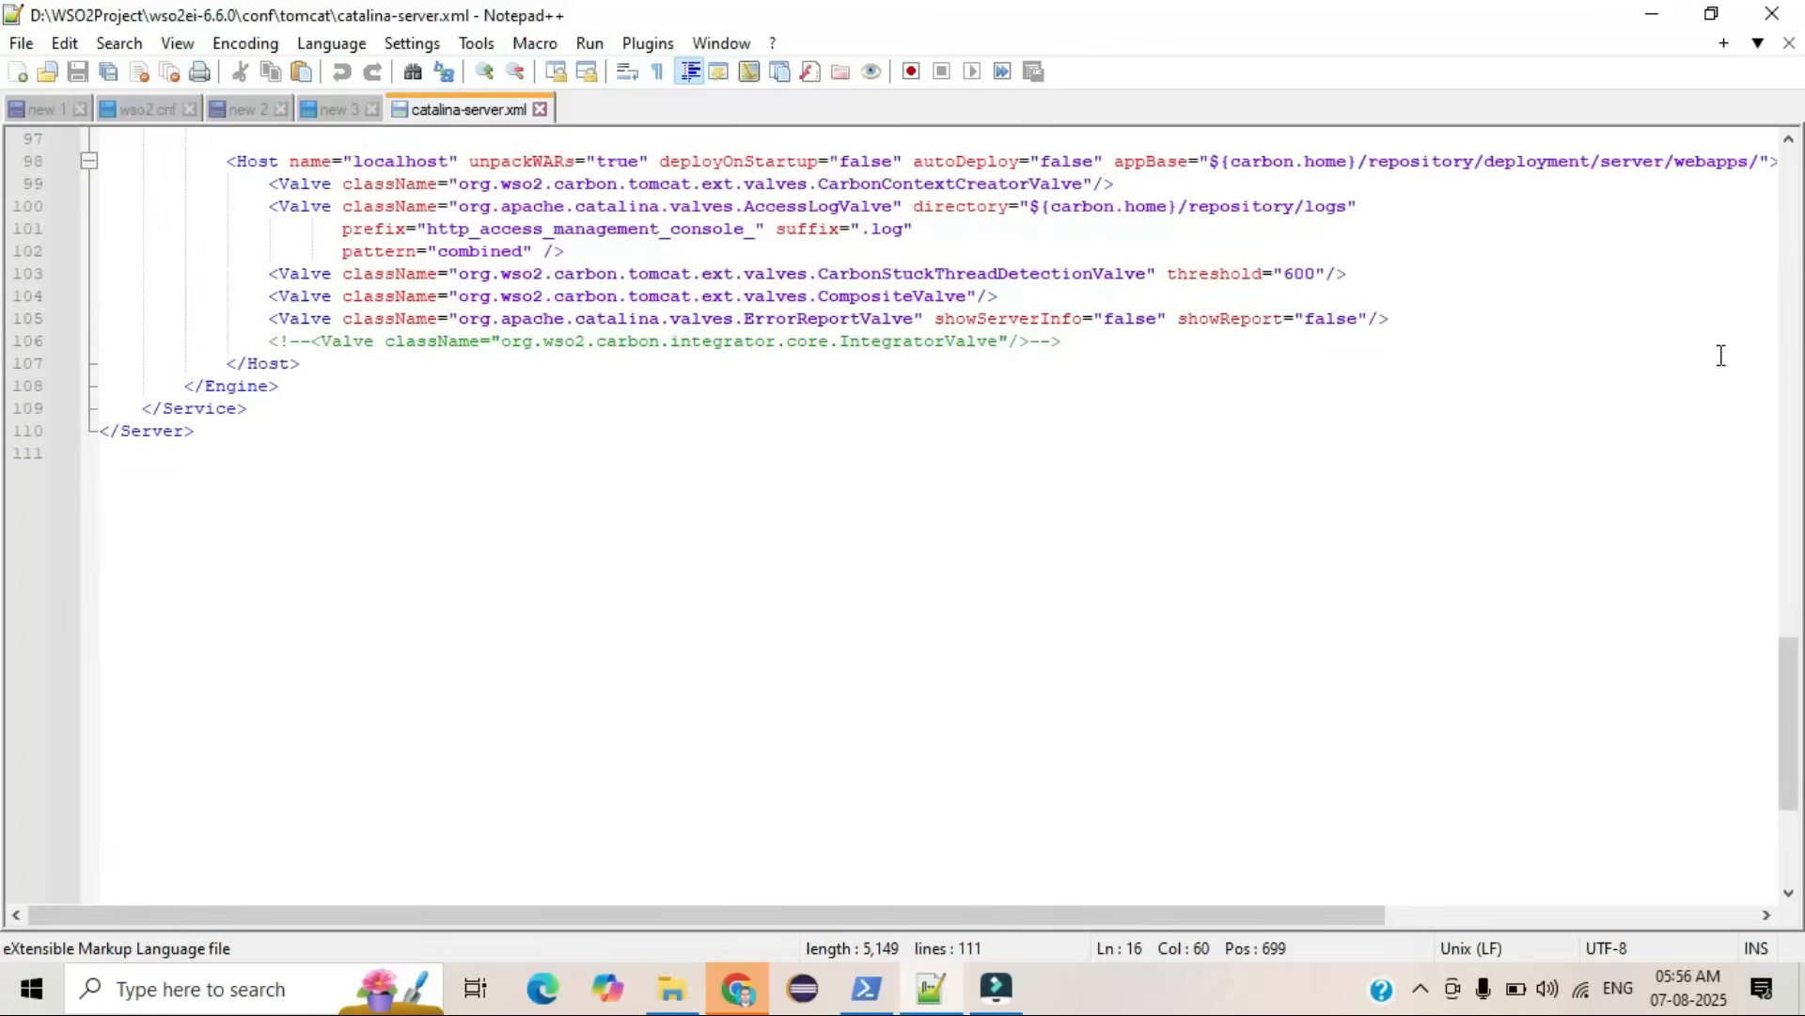
scroll(up, 3)
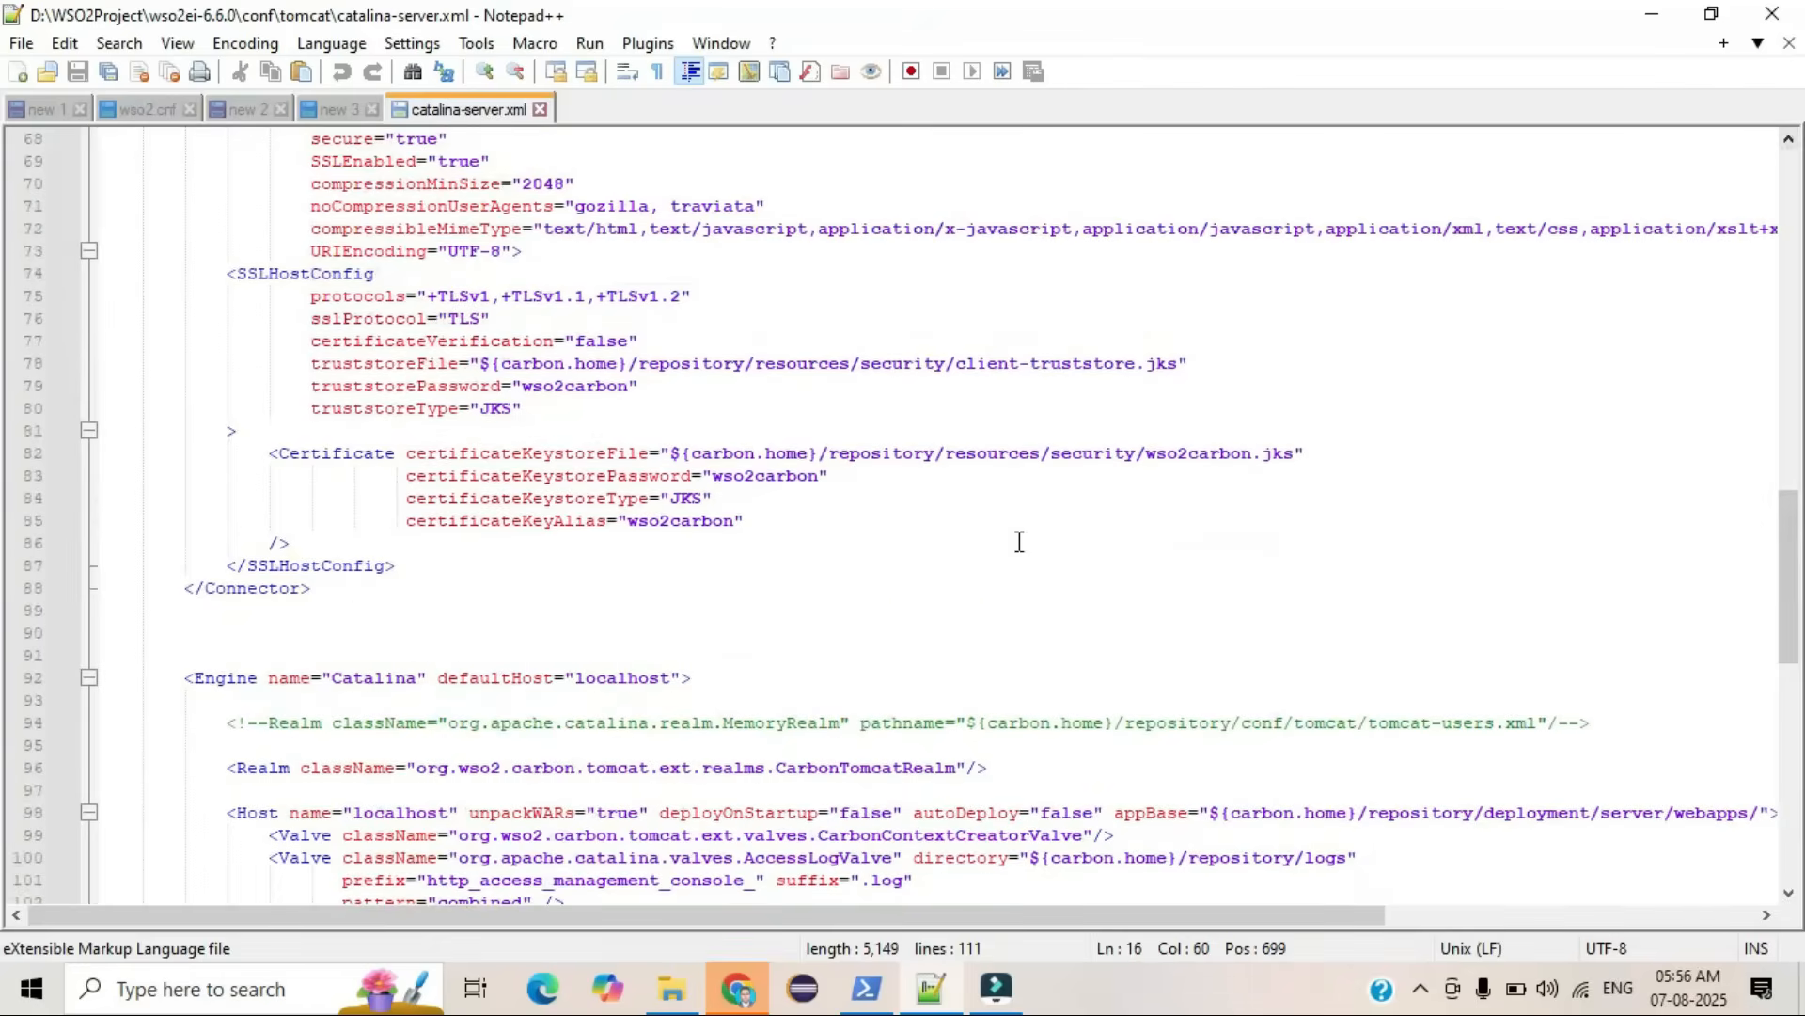
mouse_move(72, 468)
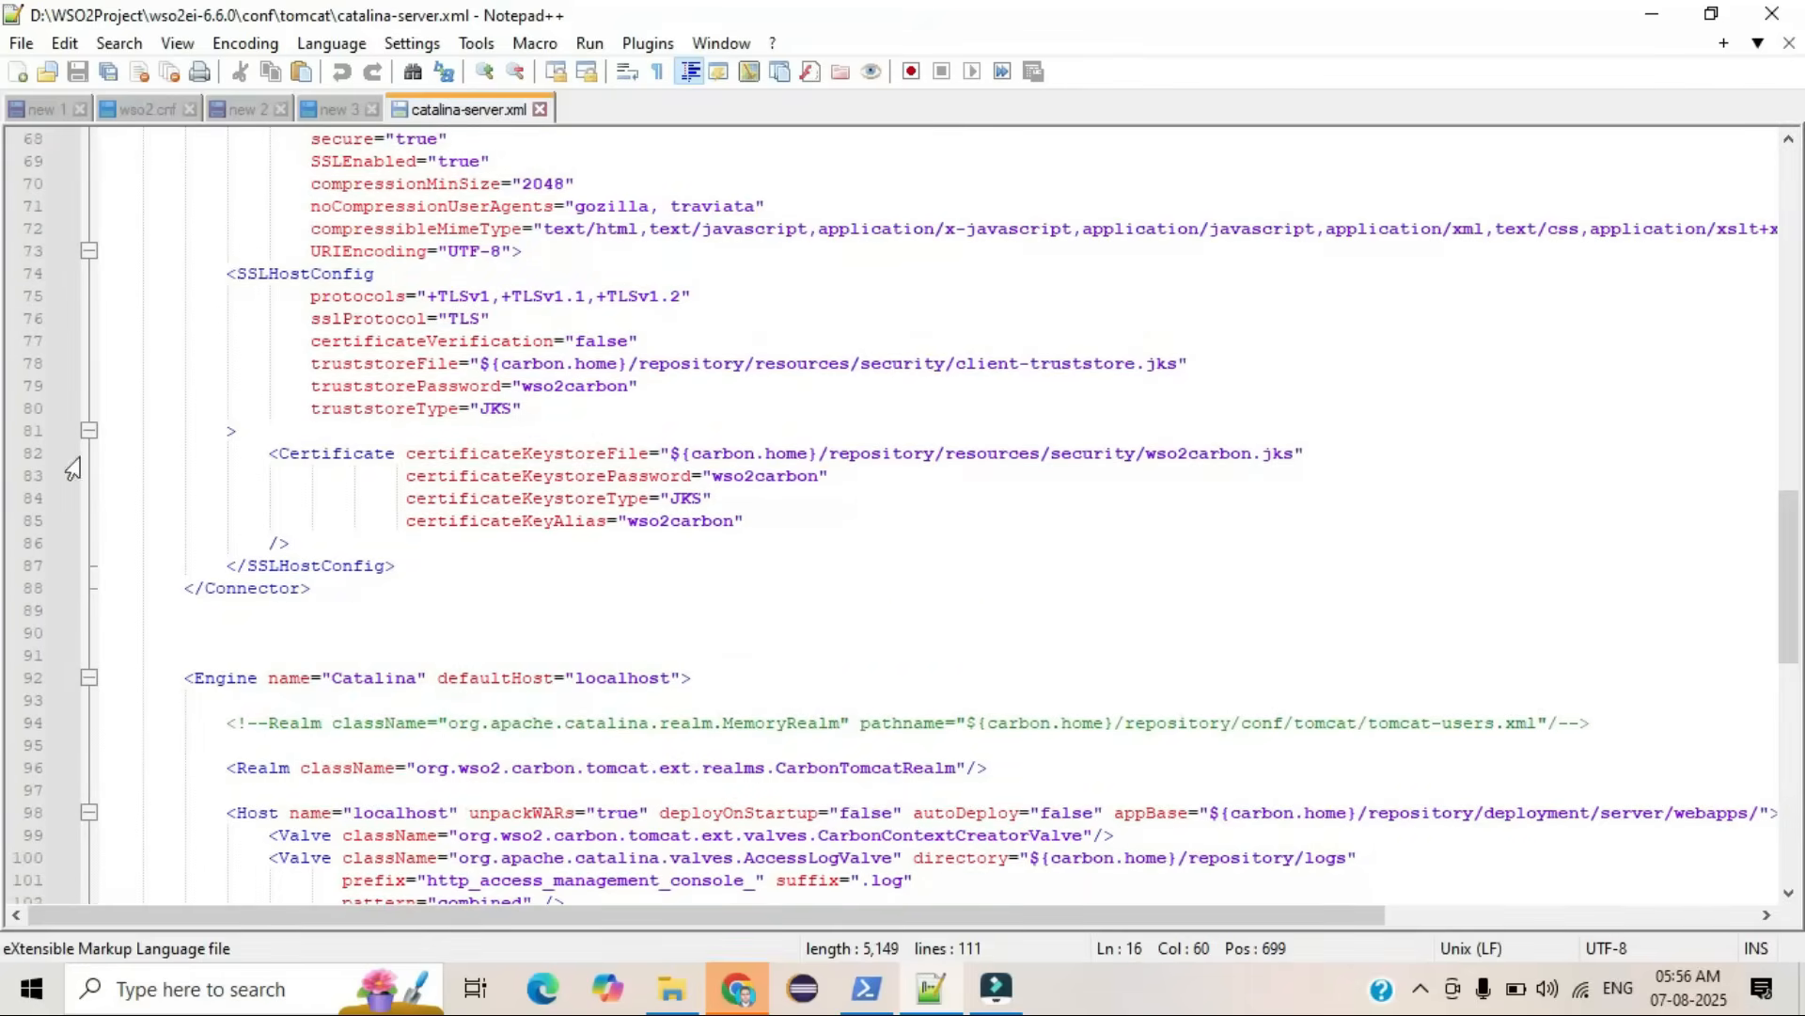
mouse_move(1186, 469)
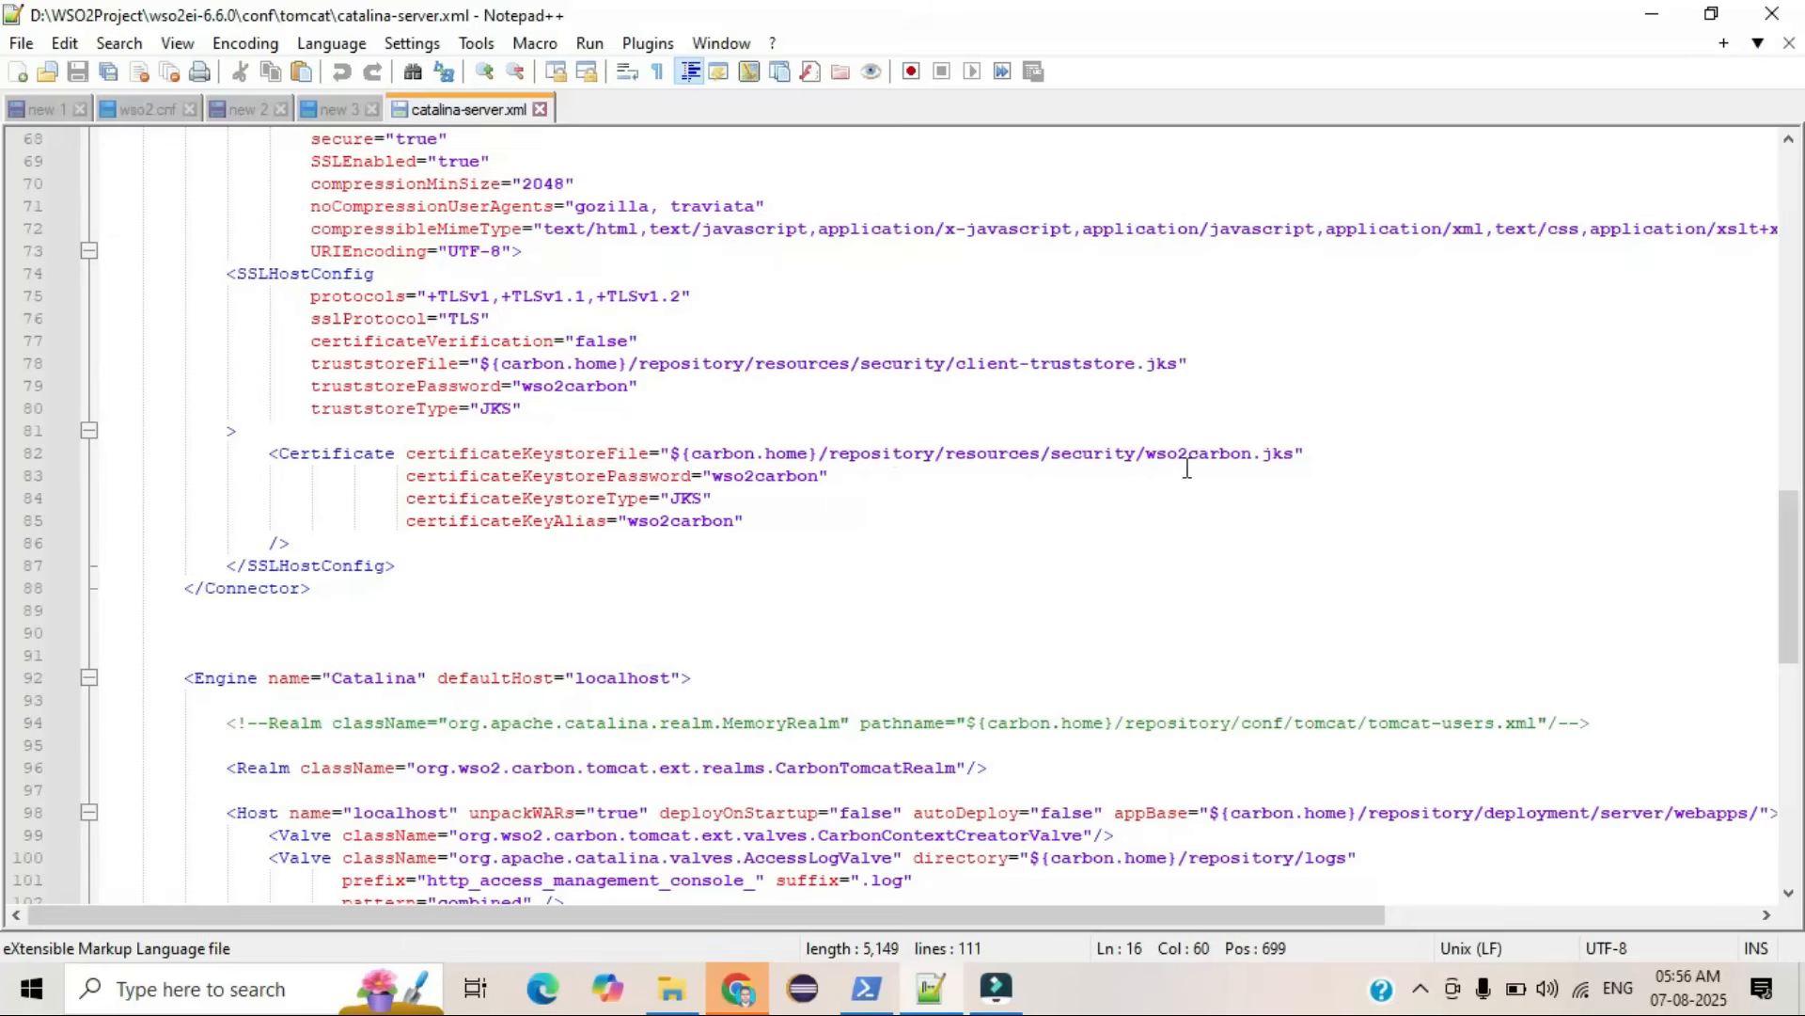
text(w)
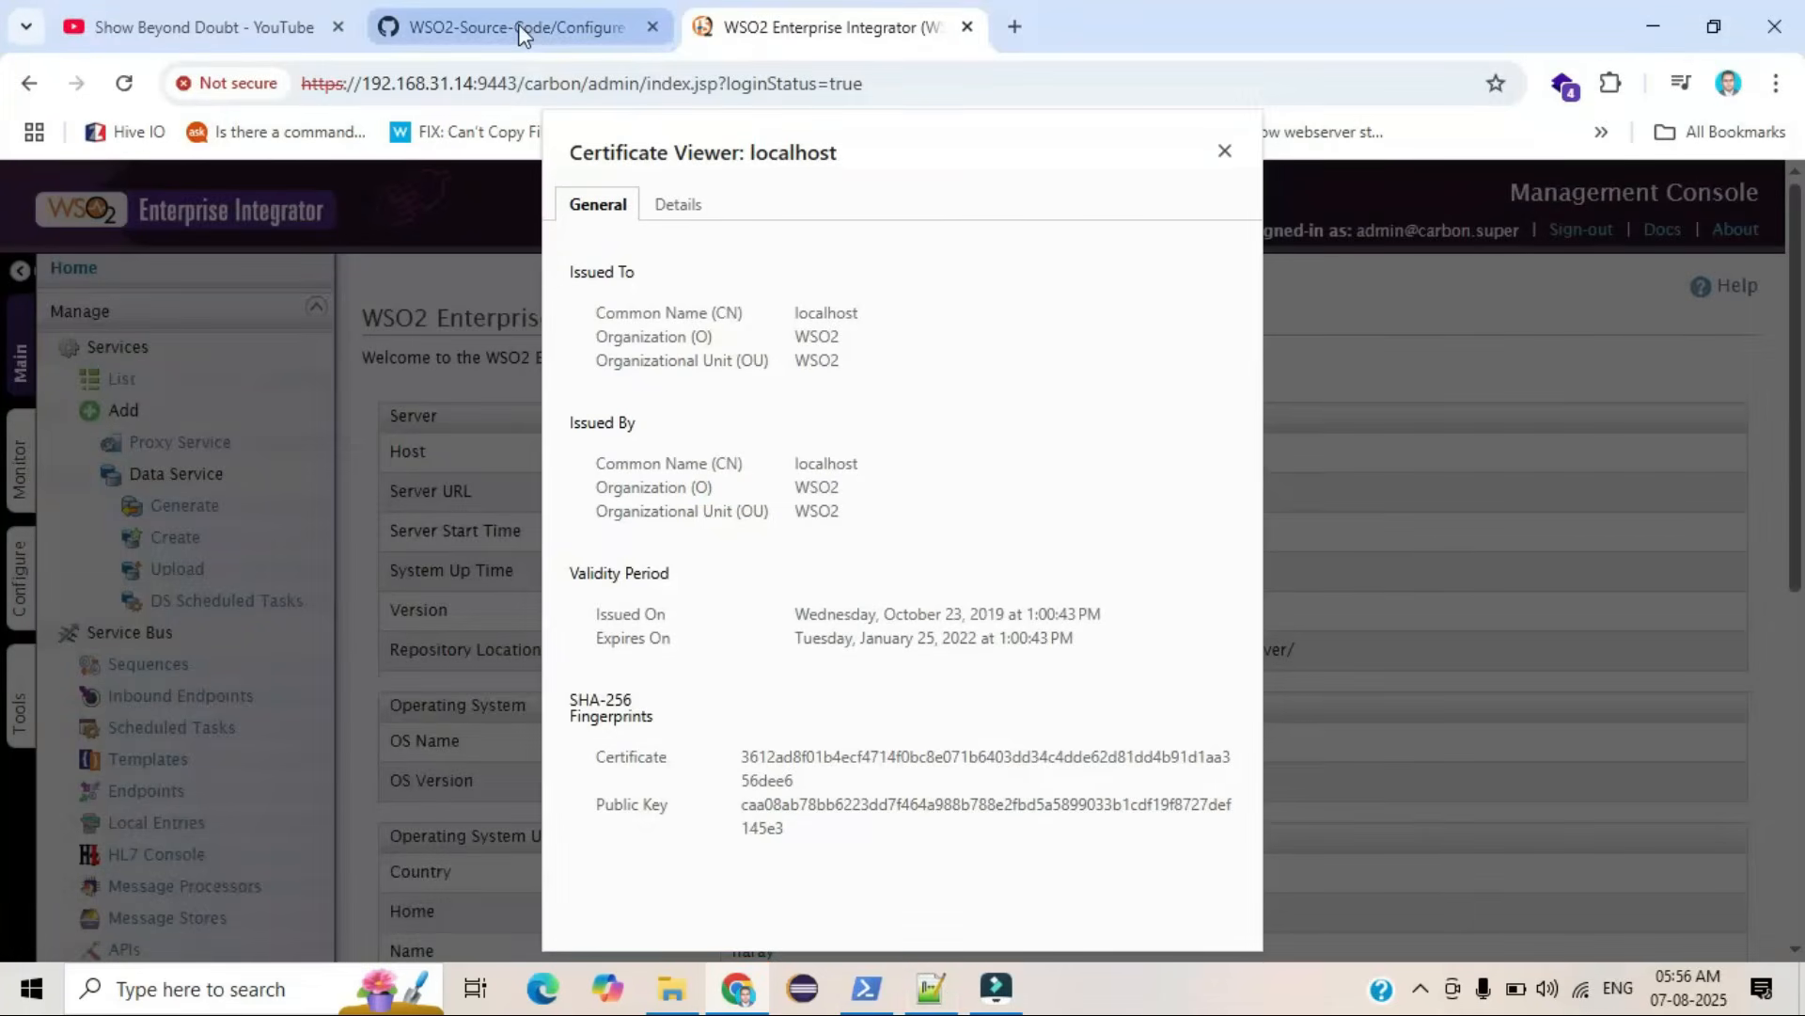
Look up the wso2 alias, wso2_server.cer and client-truststore.jks names in GitHub's certificate commands.
click(507, 26)
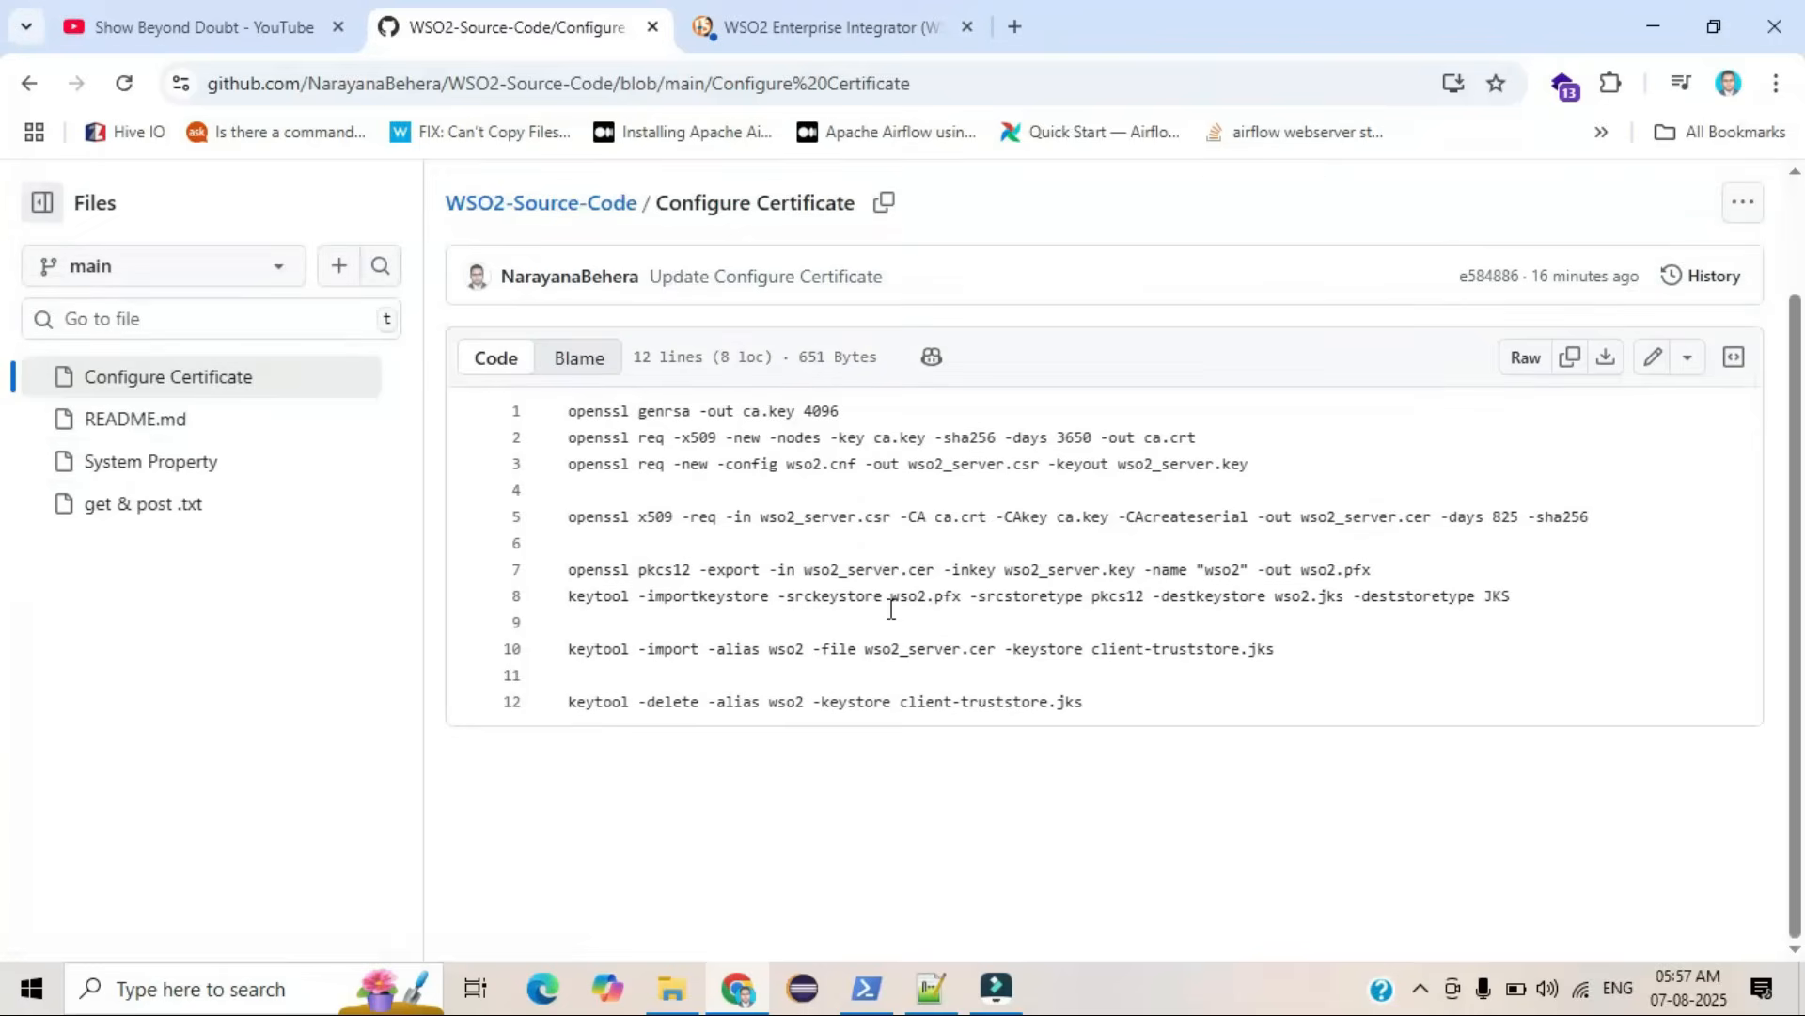
mouse_move(932, 568)
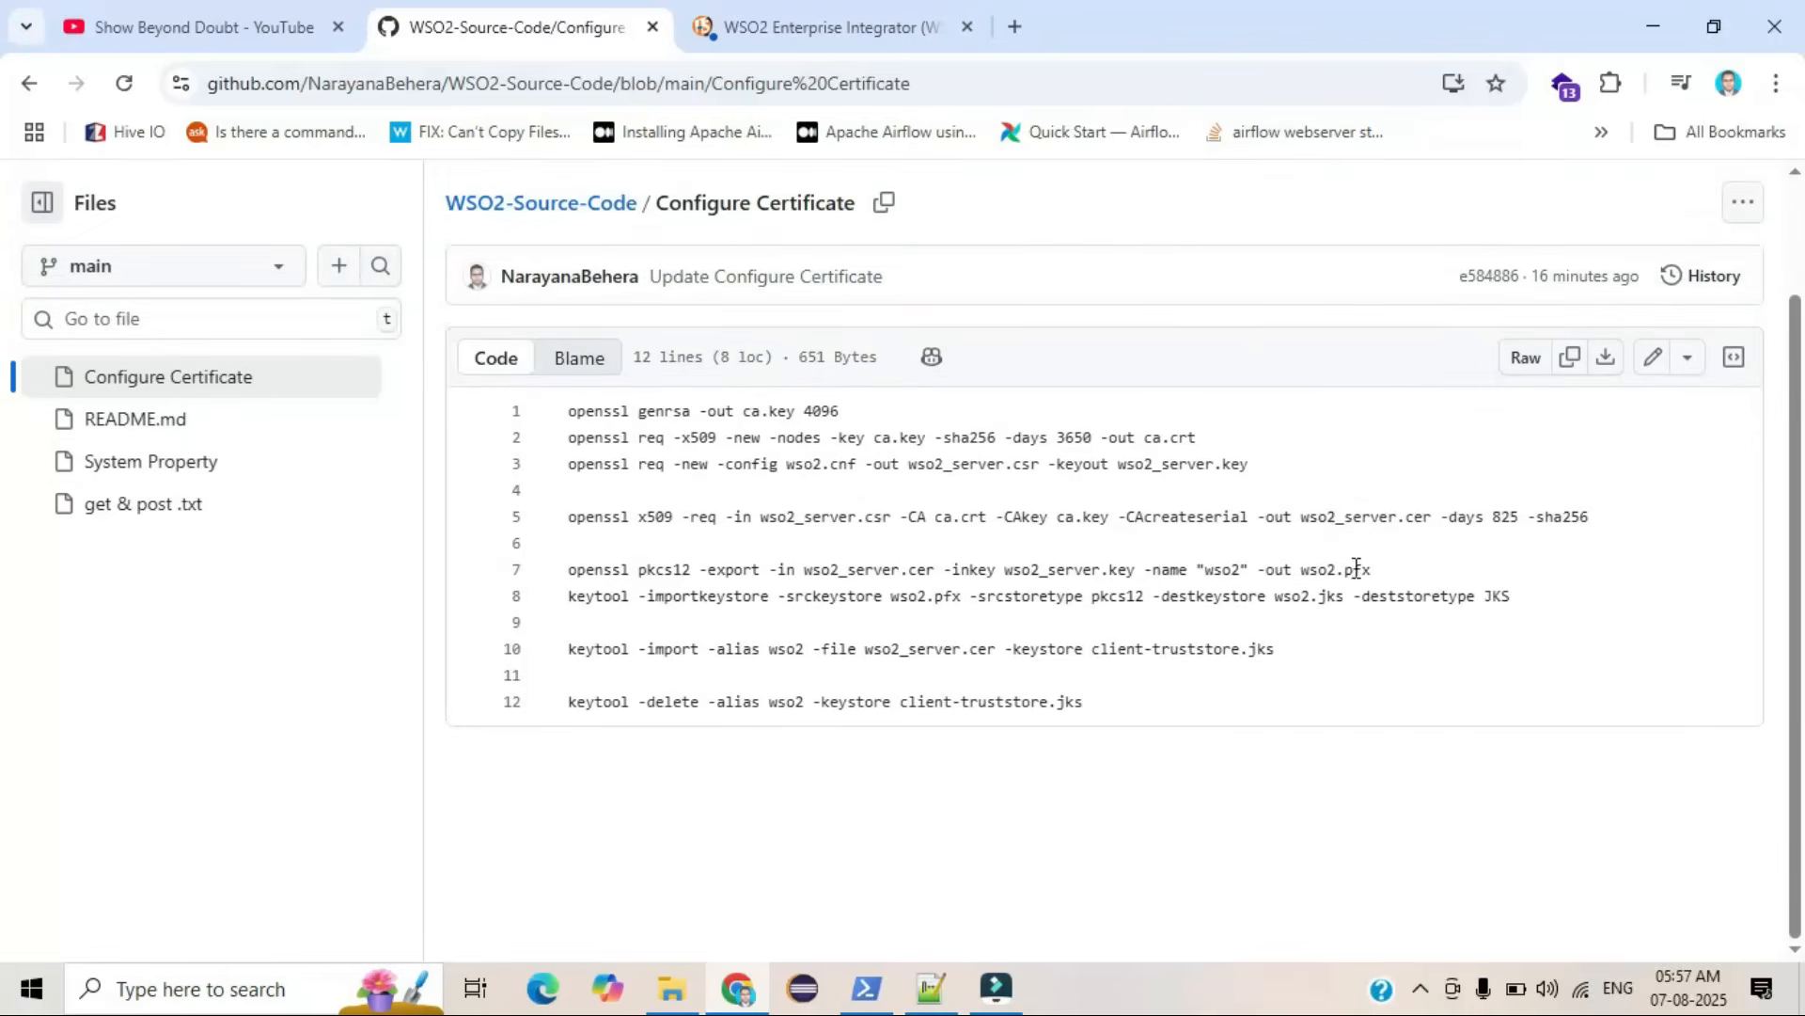
double_click(1335, 569)
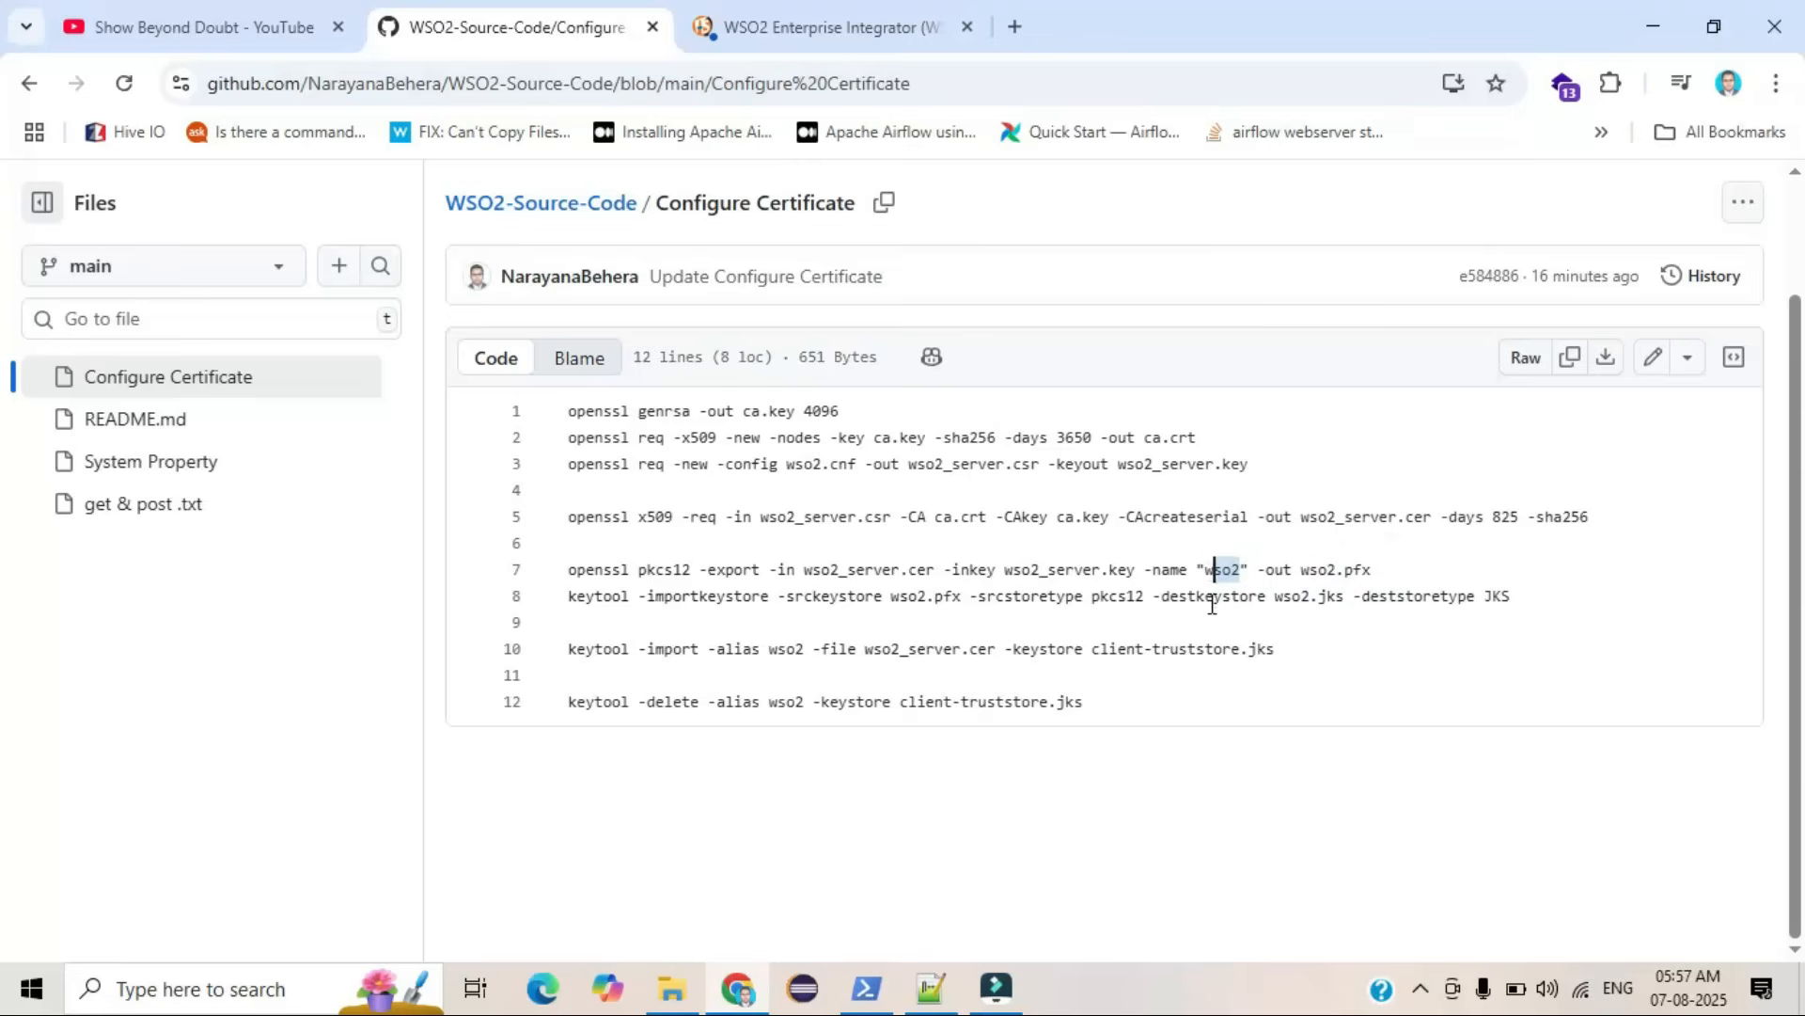
mouse_move(990, 648)
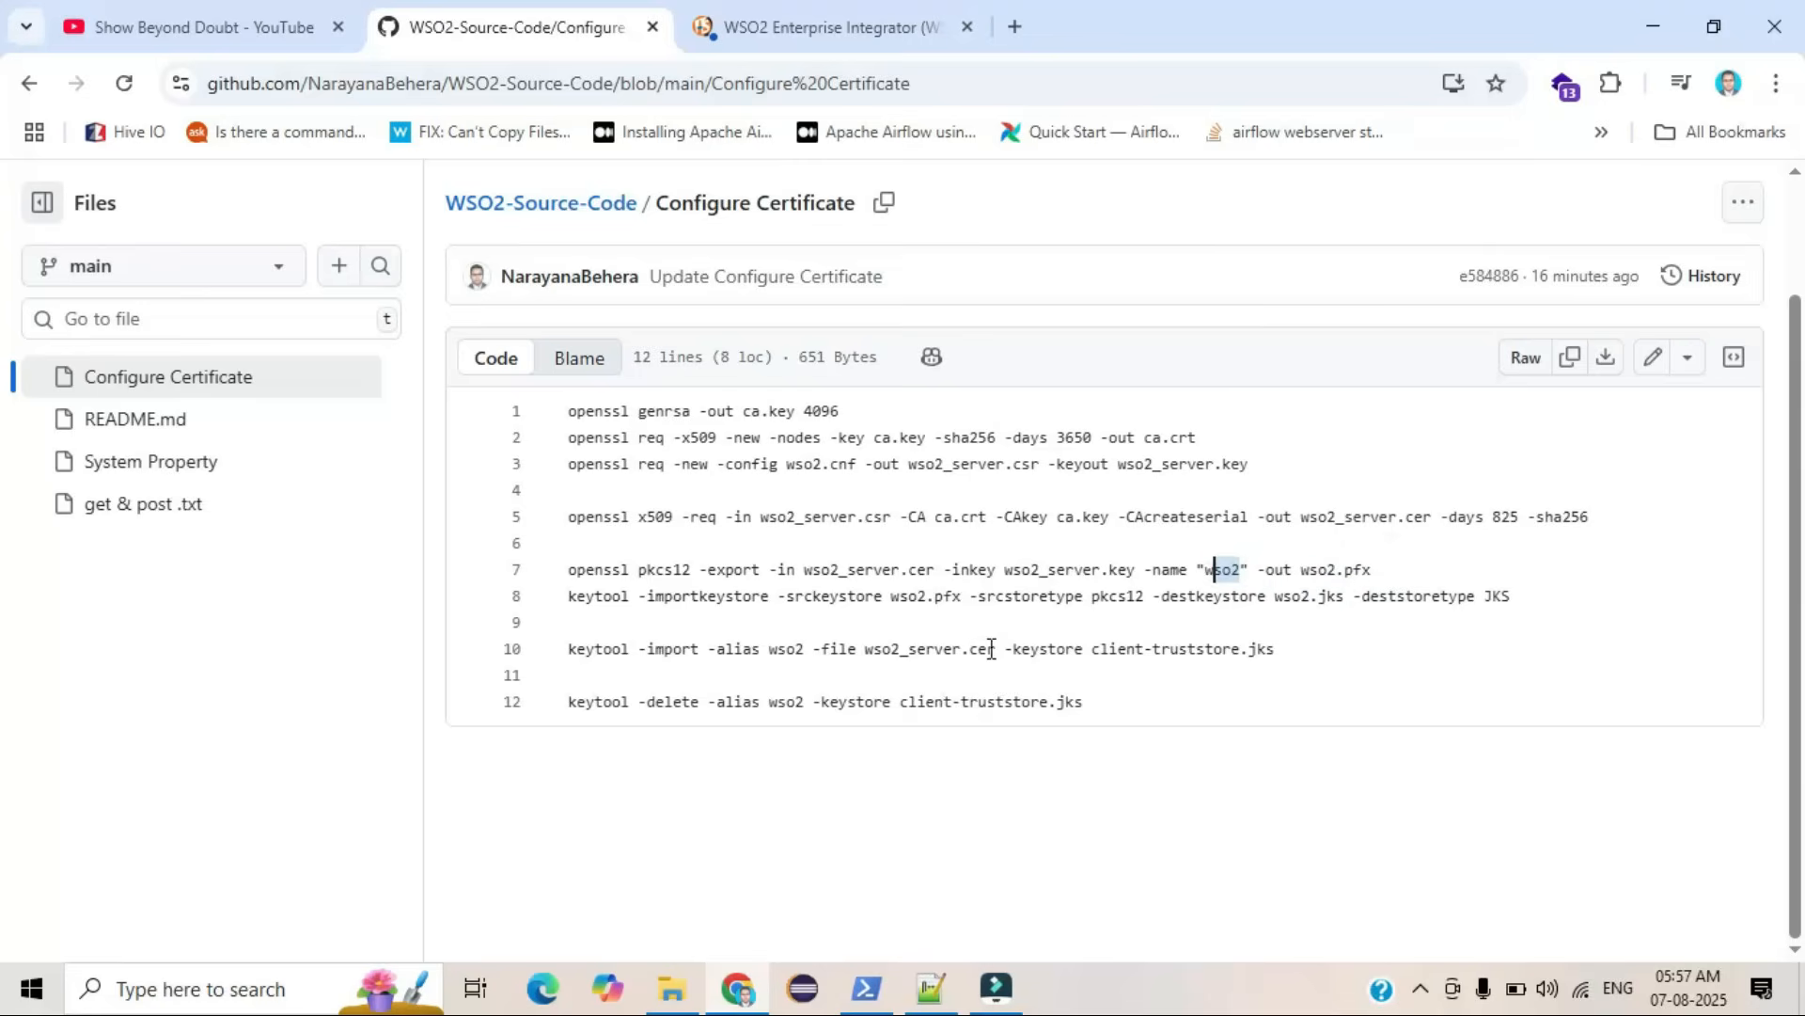
double_click(933, 648)
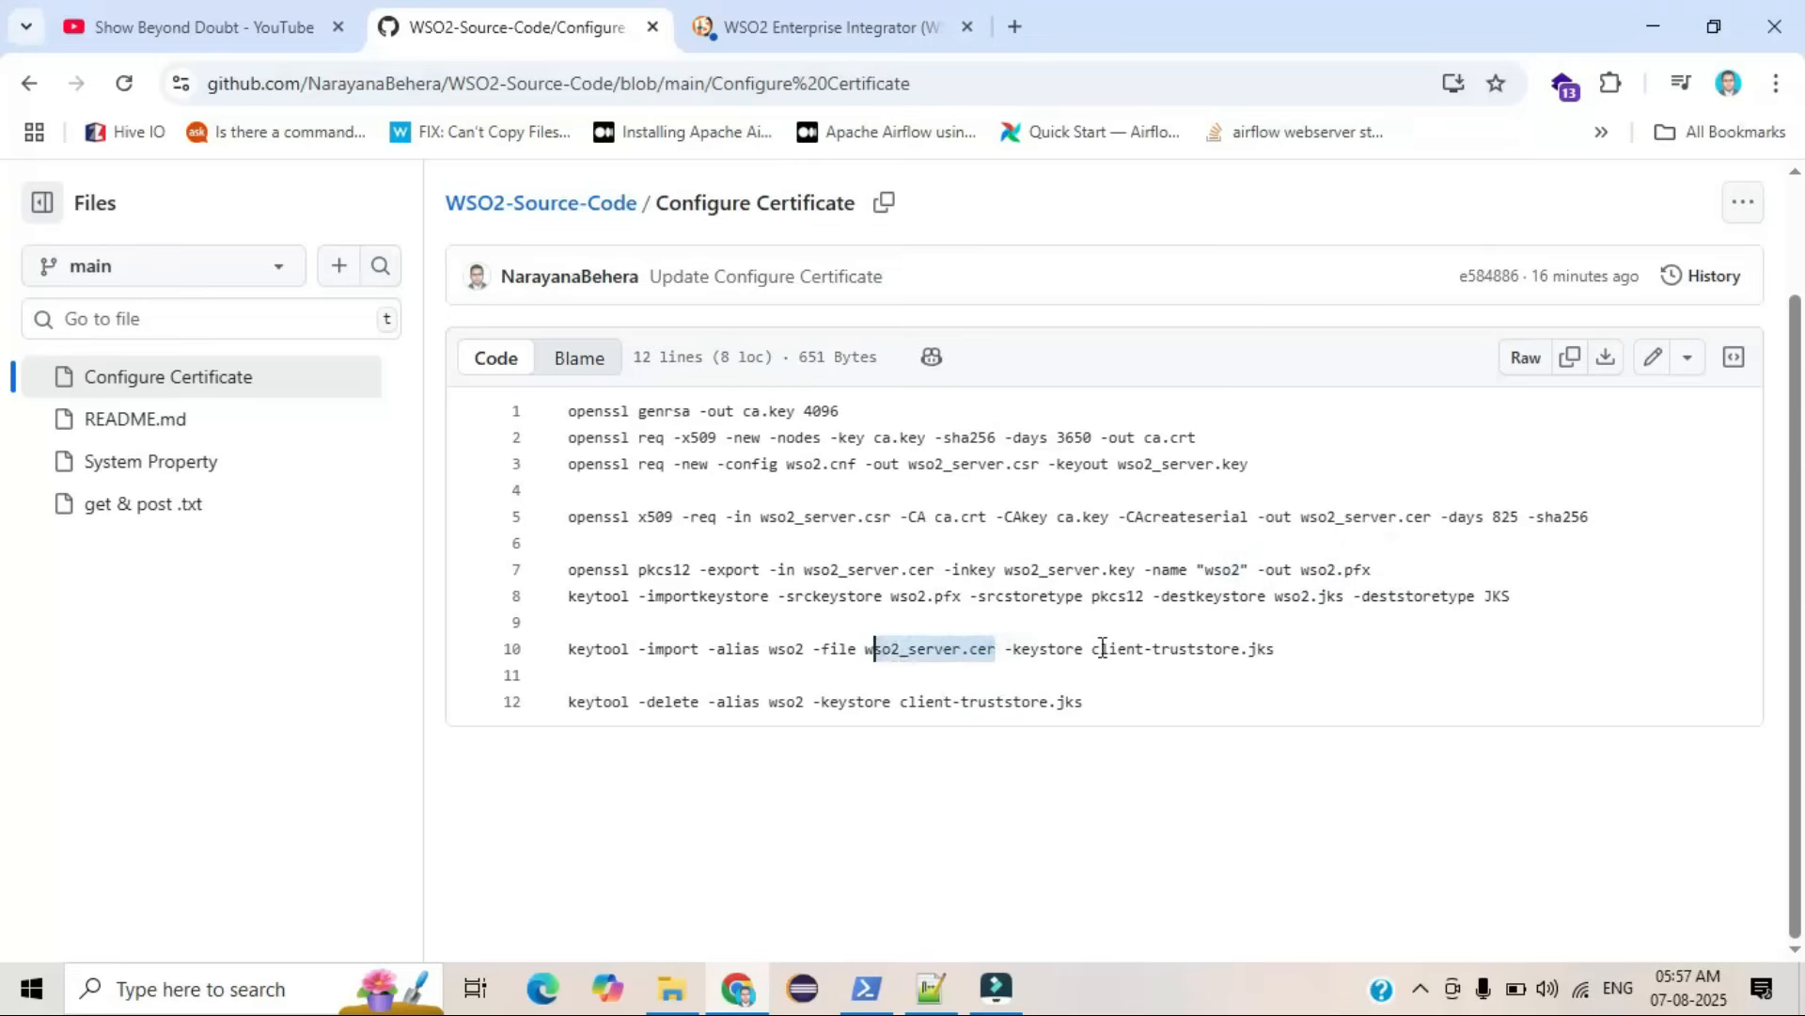
double_click(1186, 648)
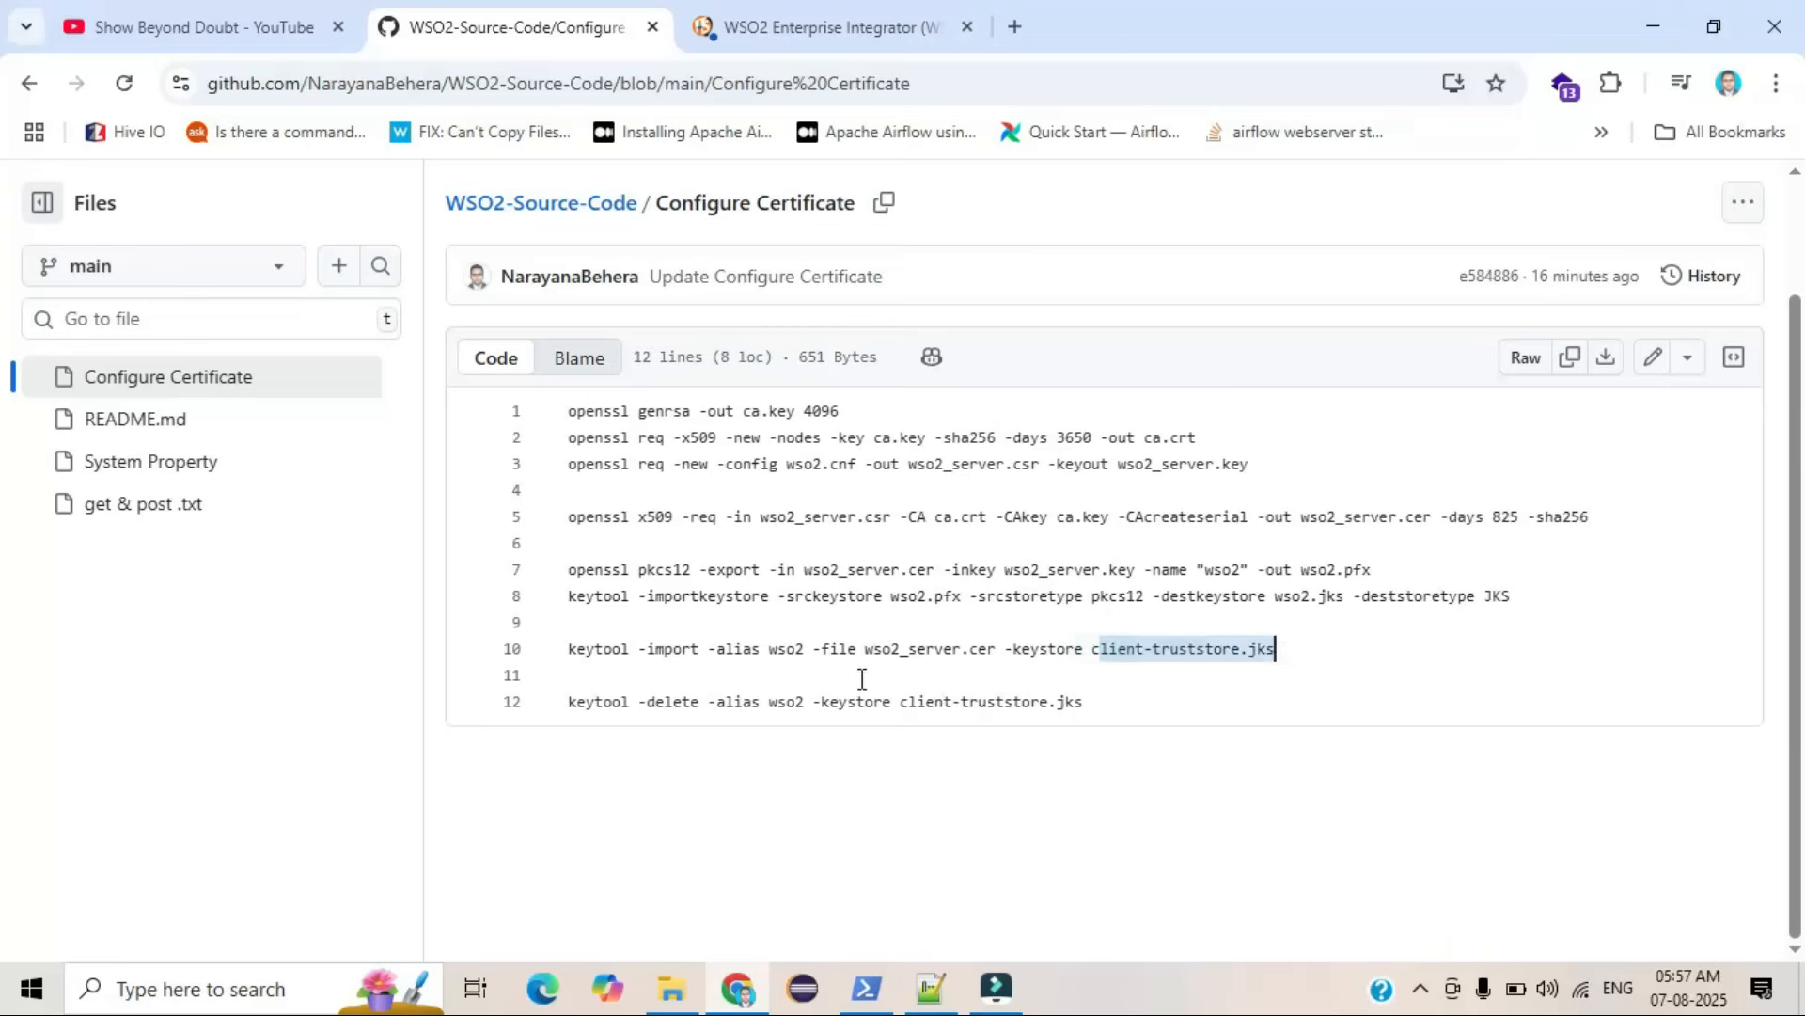
click(800, 648)
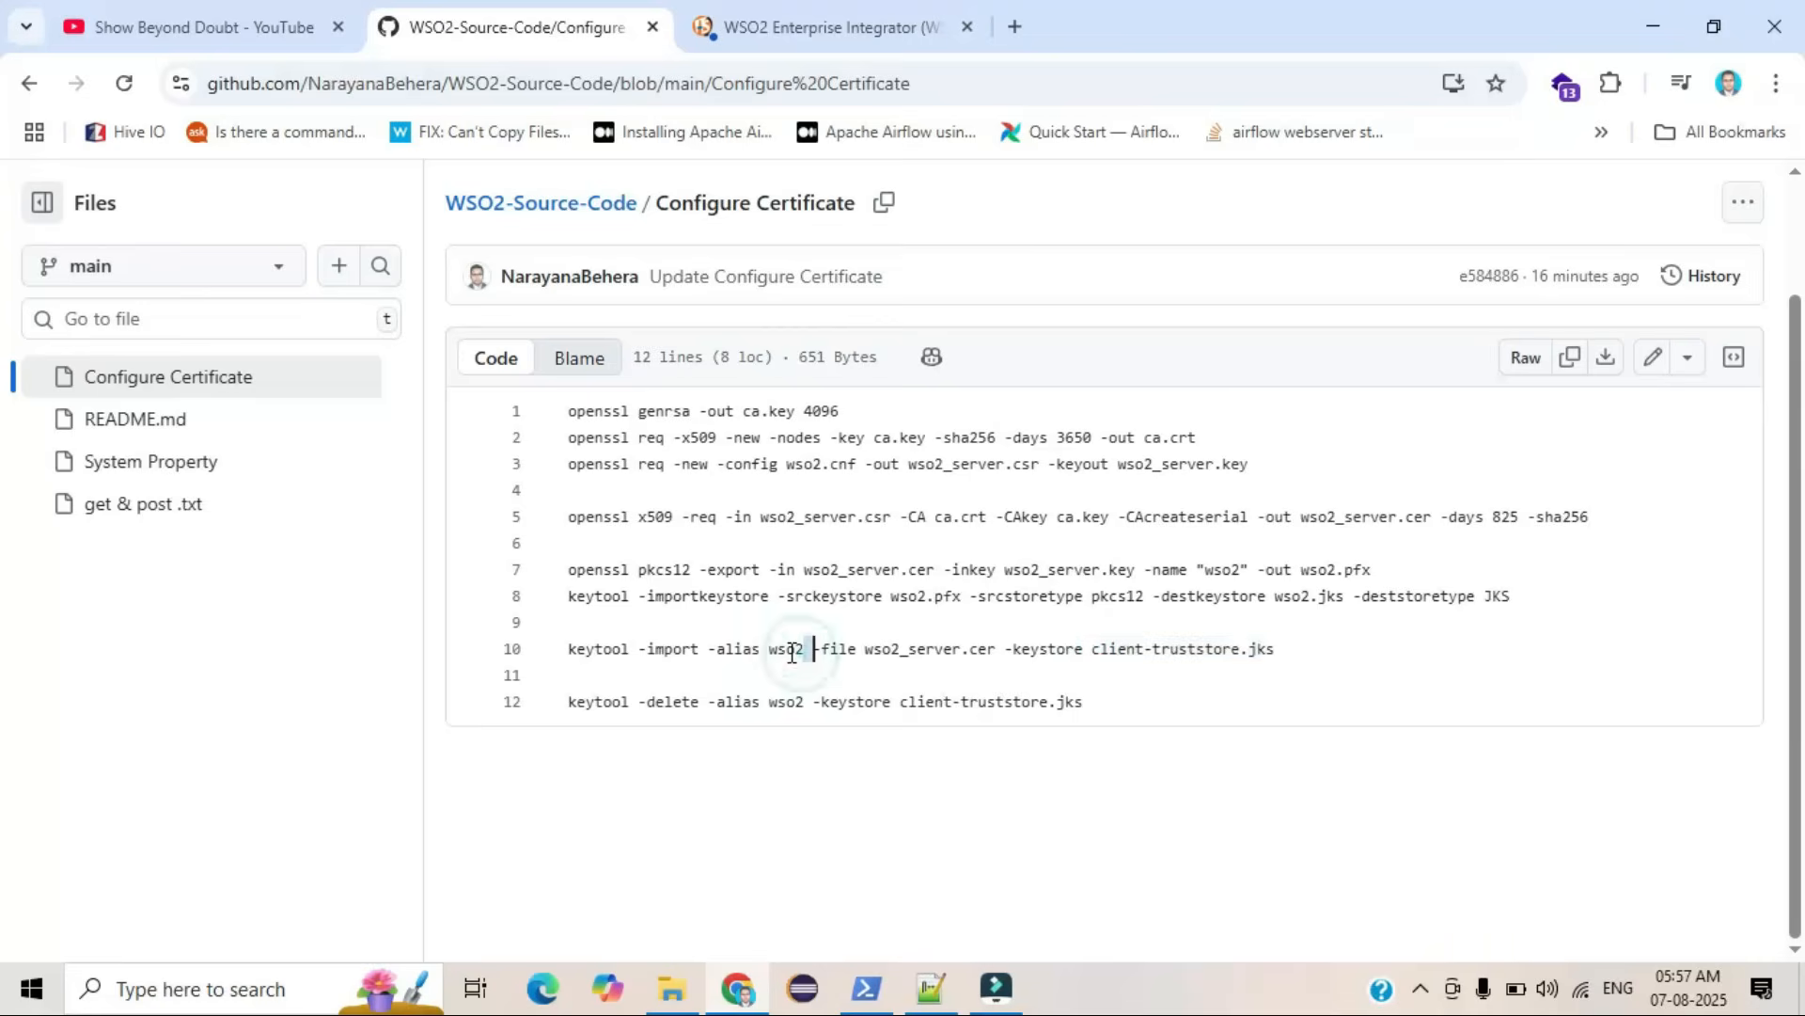
double_click(786, 647)
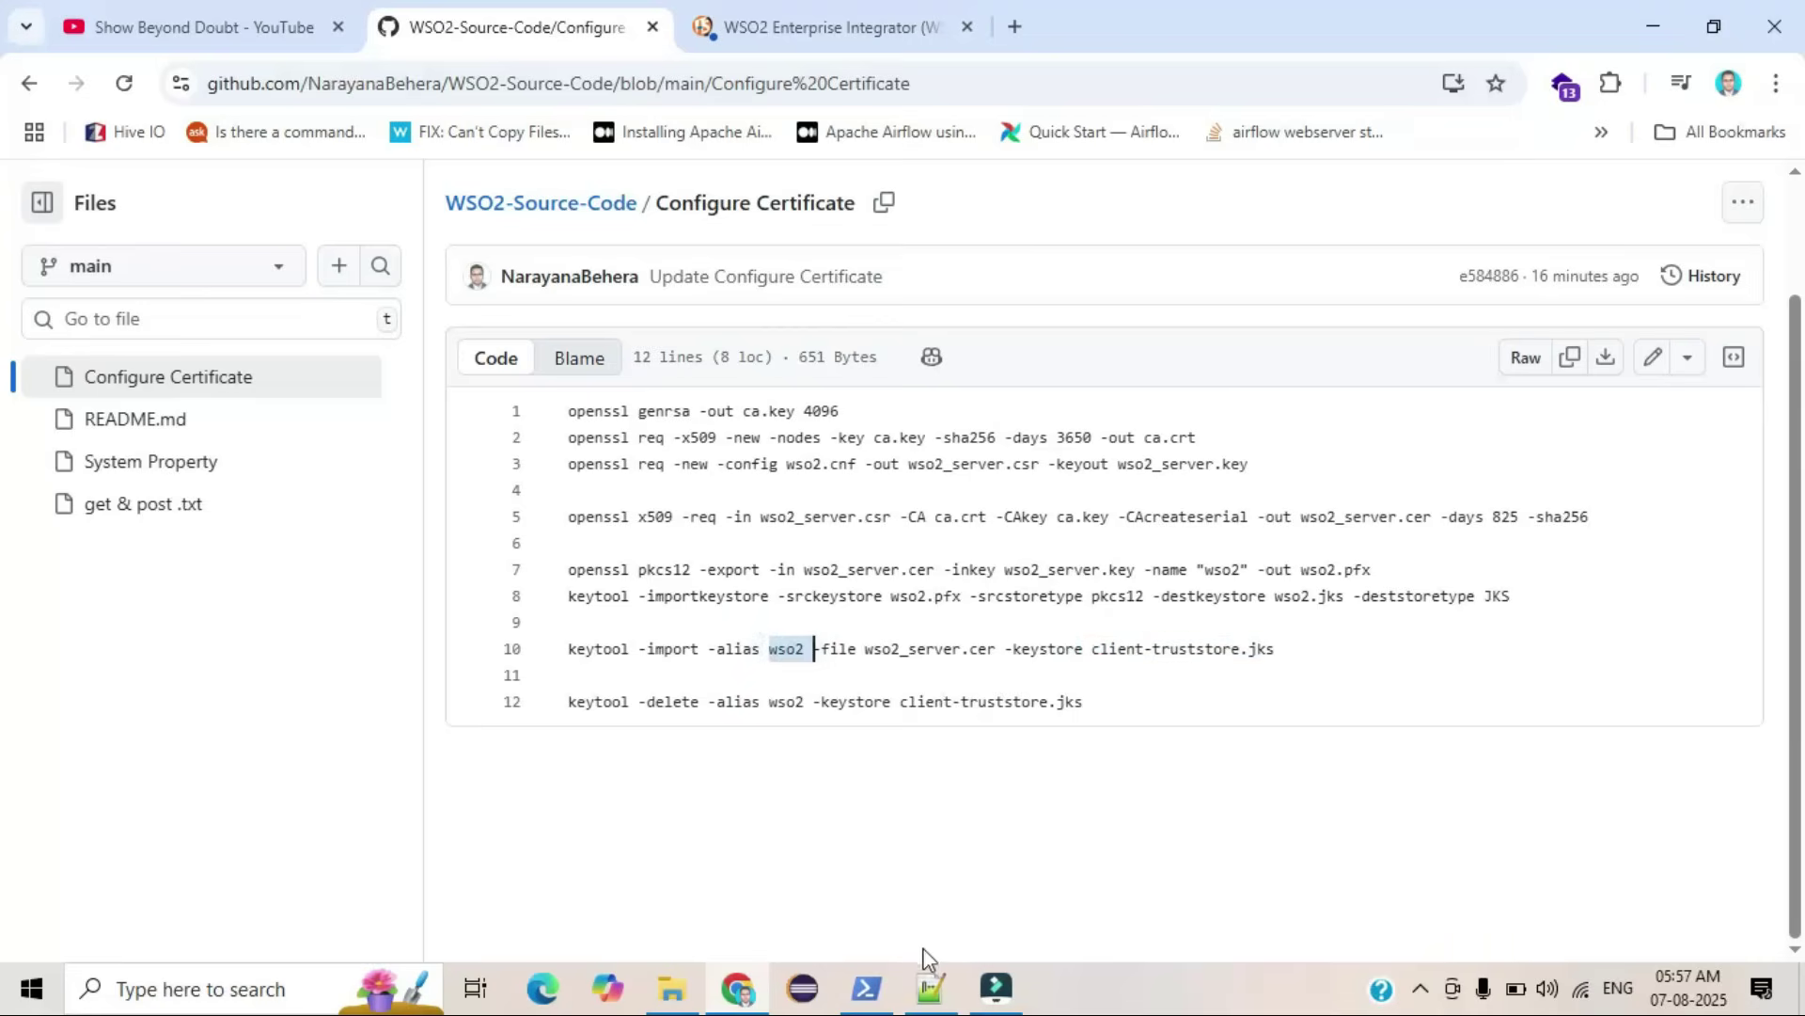
click(928, 988)
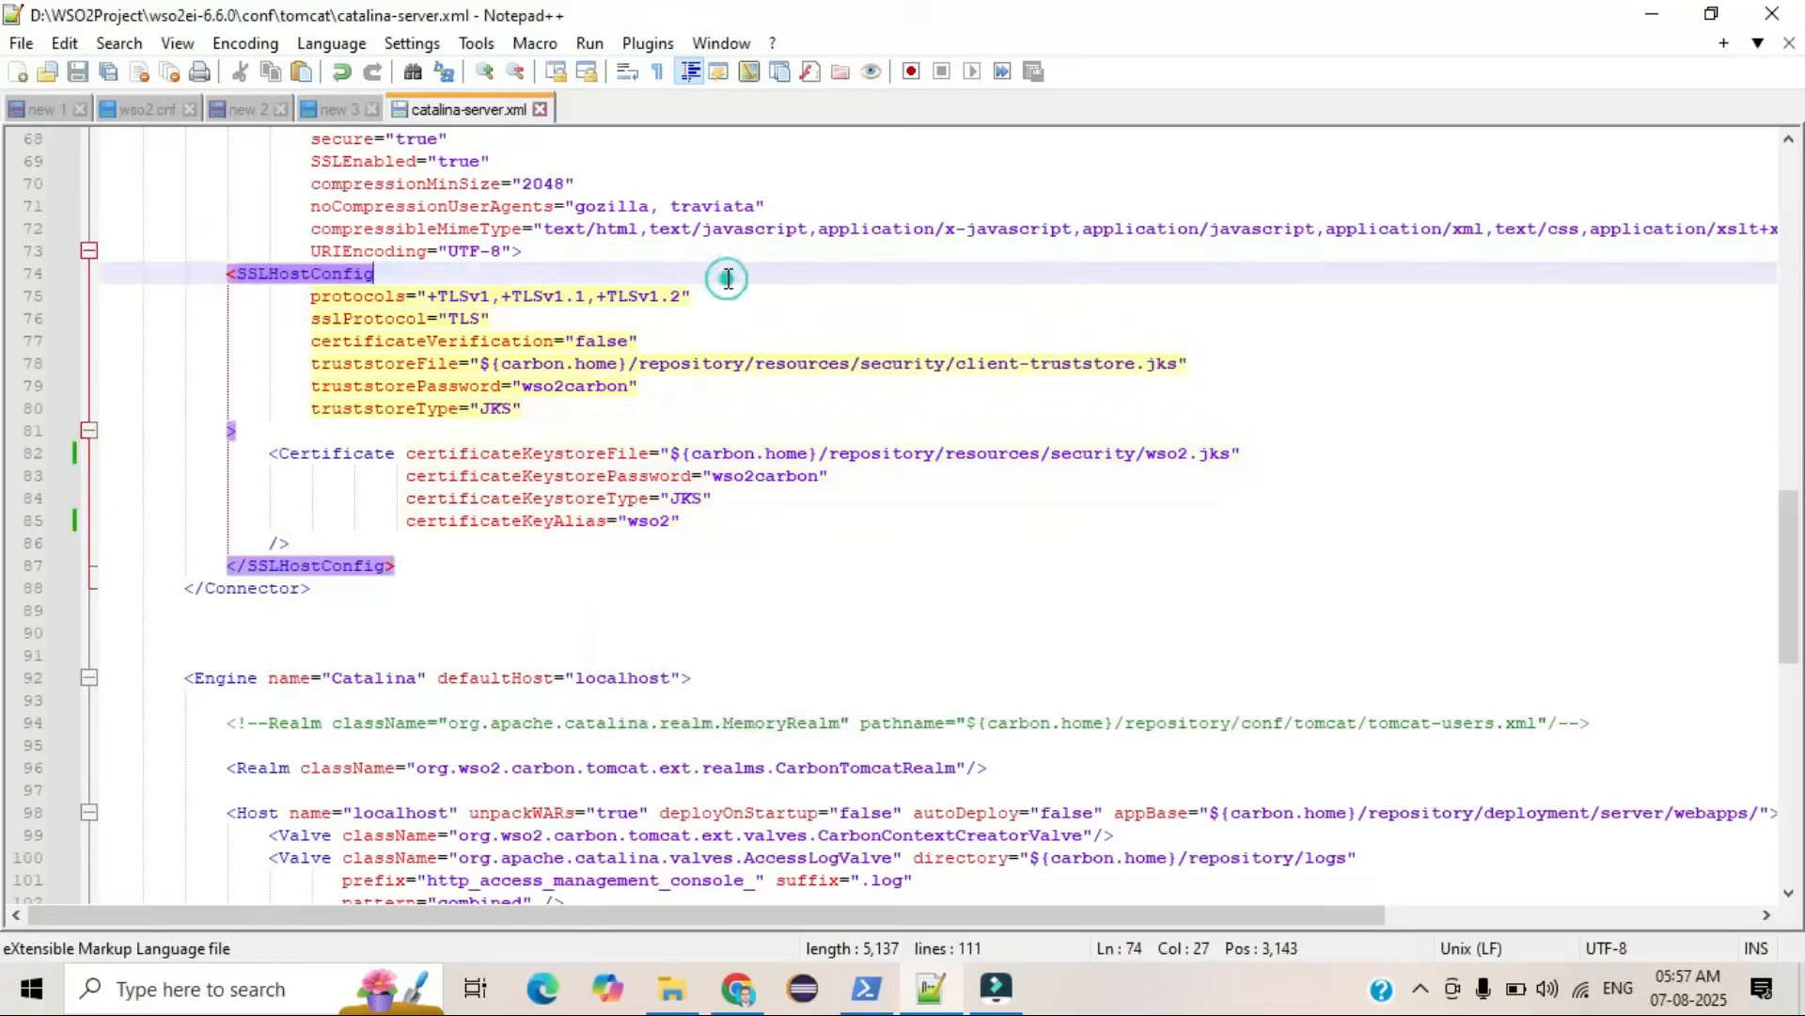
mouse_move(541, 110)
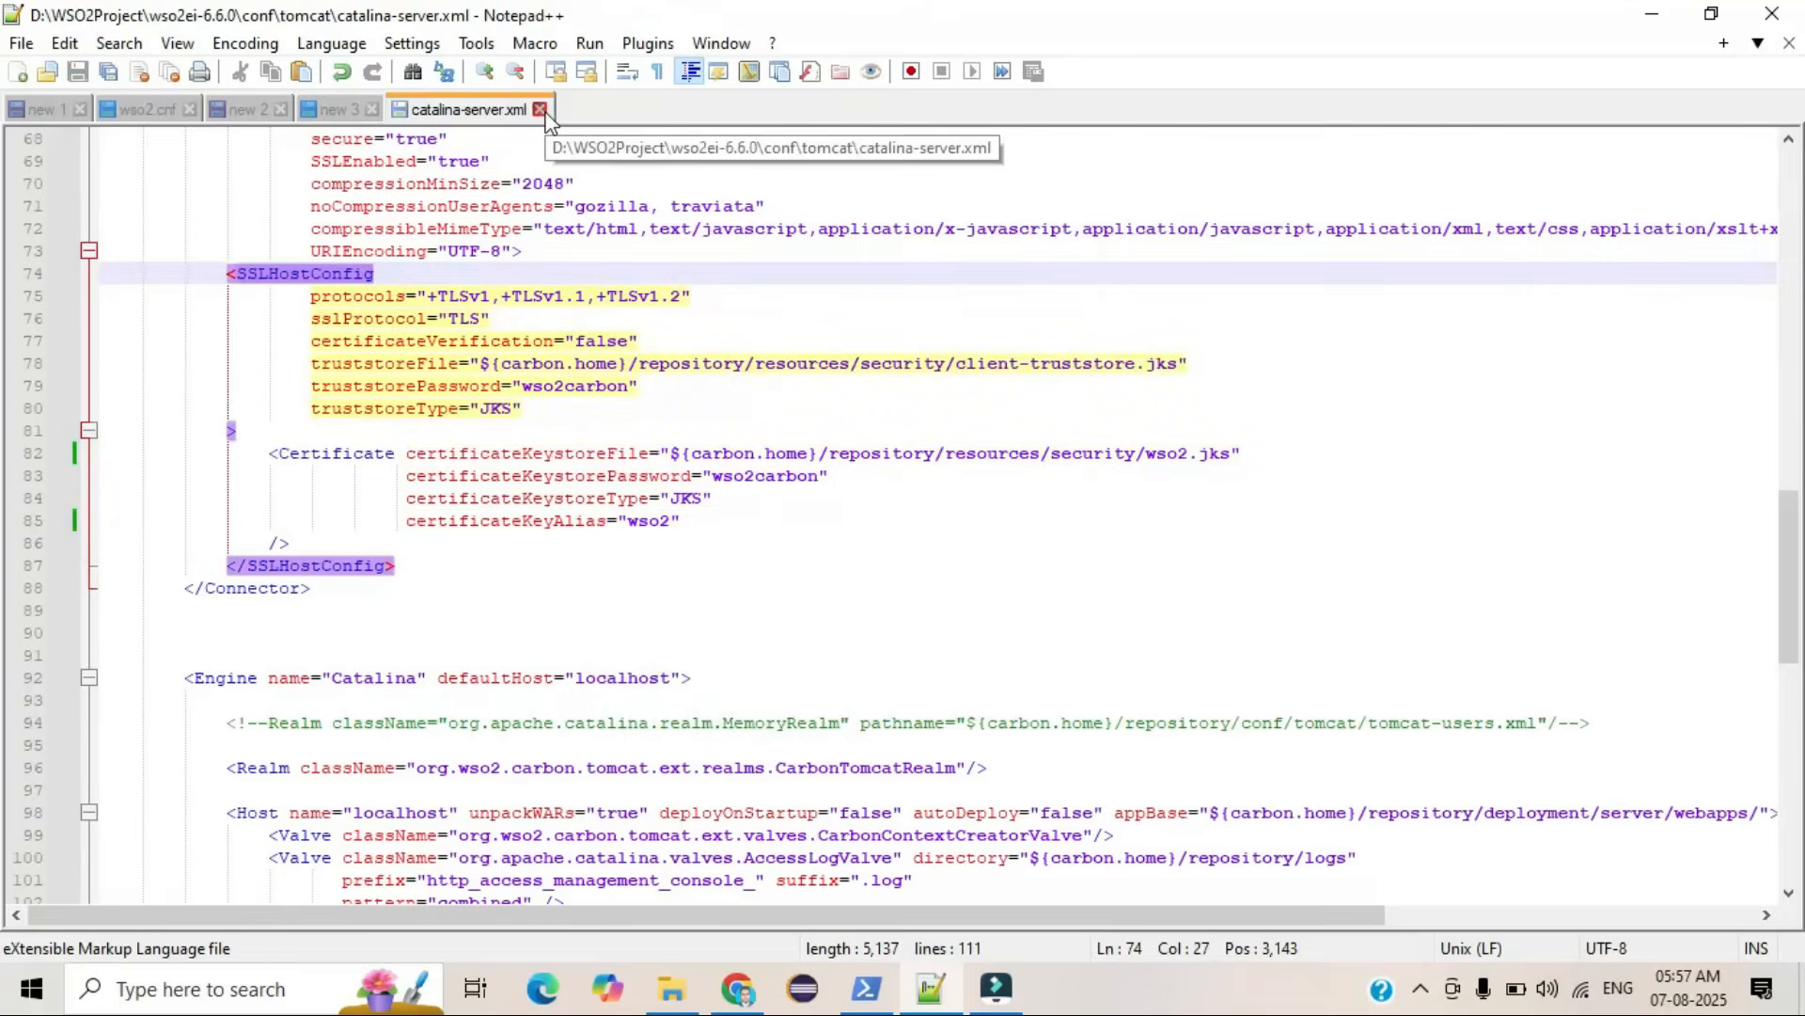
Close the edited catalina-server.xml and select axis2 in the conf\axis2 folder.
click(538, 109)
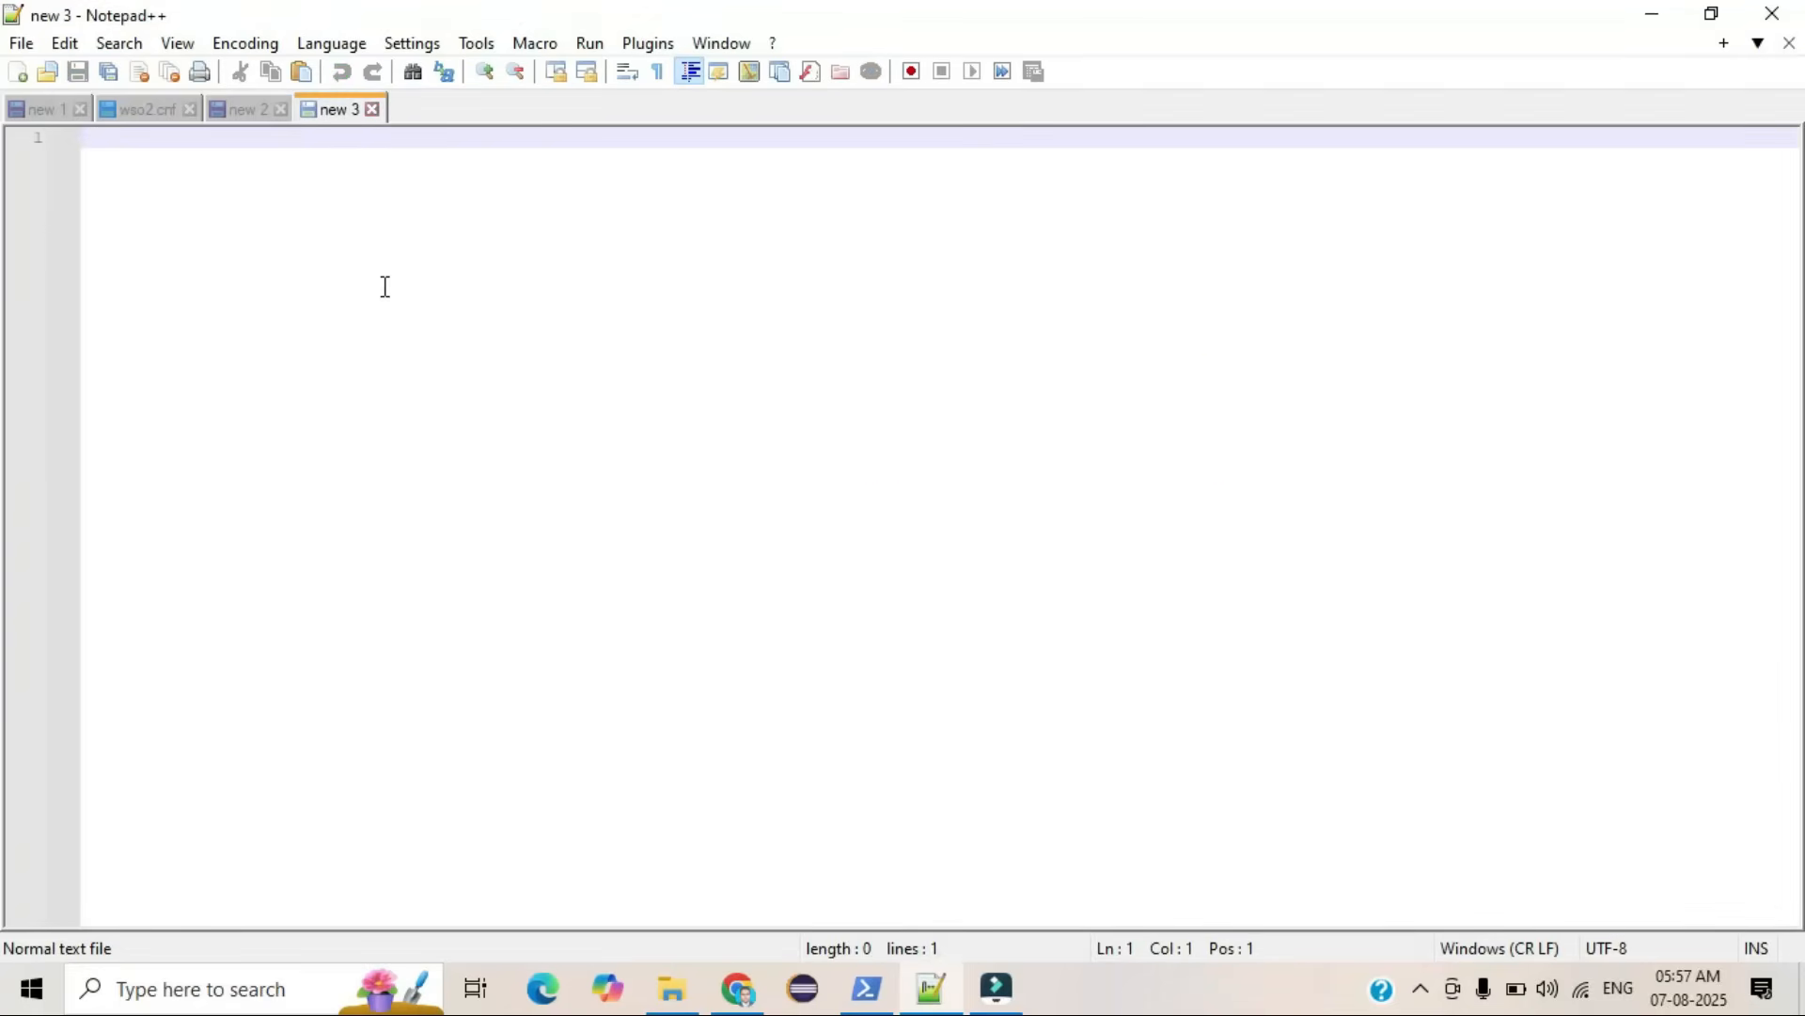
mouse_move(671, 988)
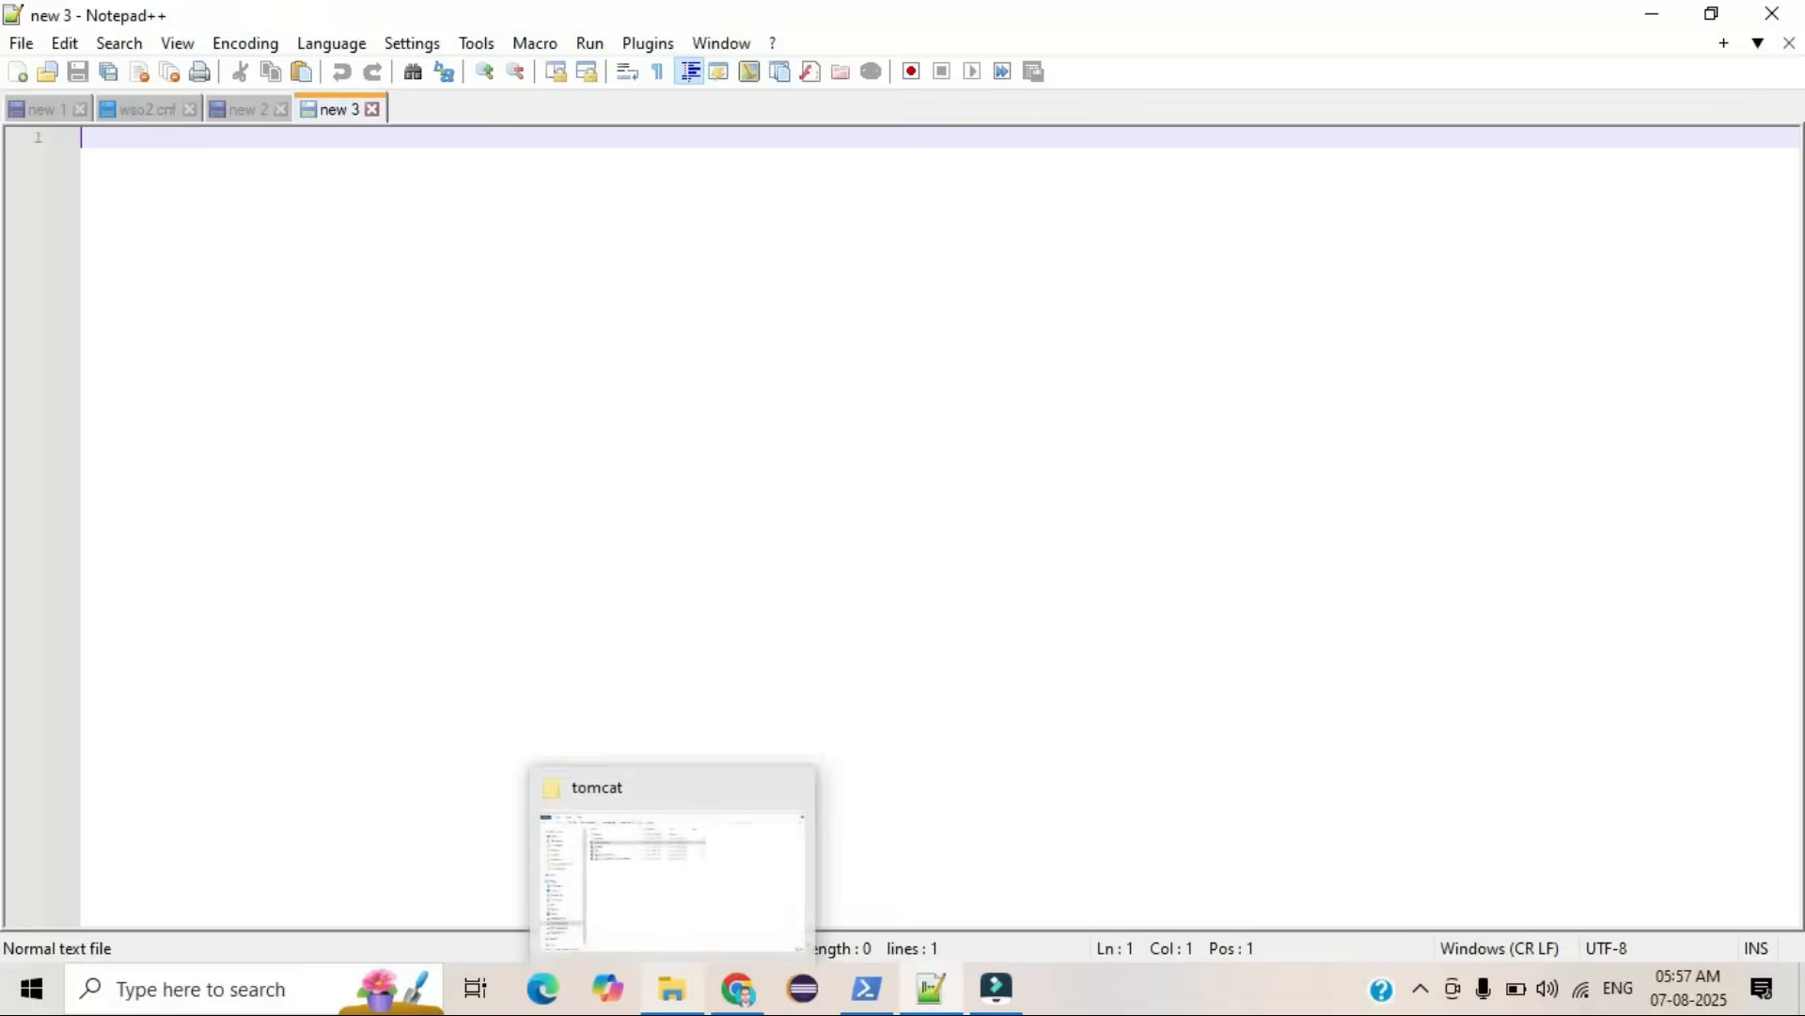
click(671, 846)
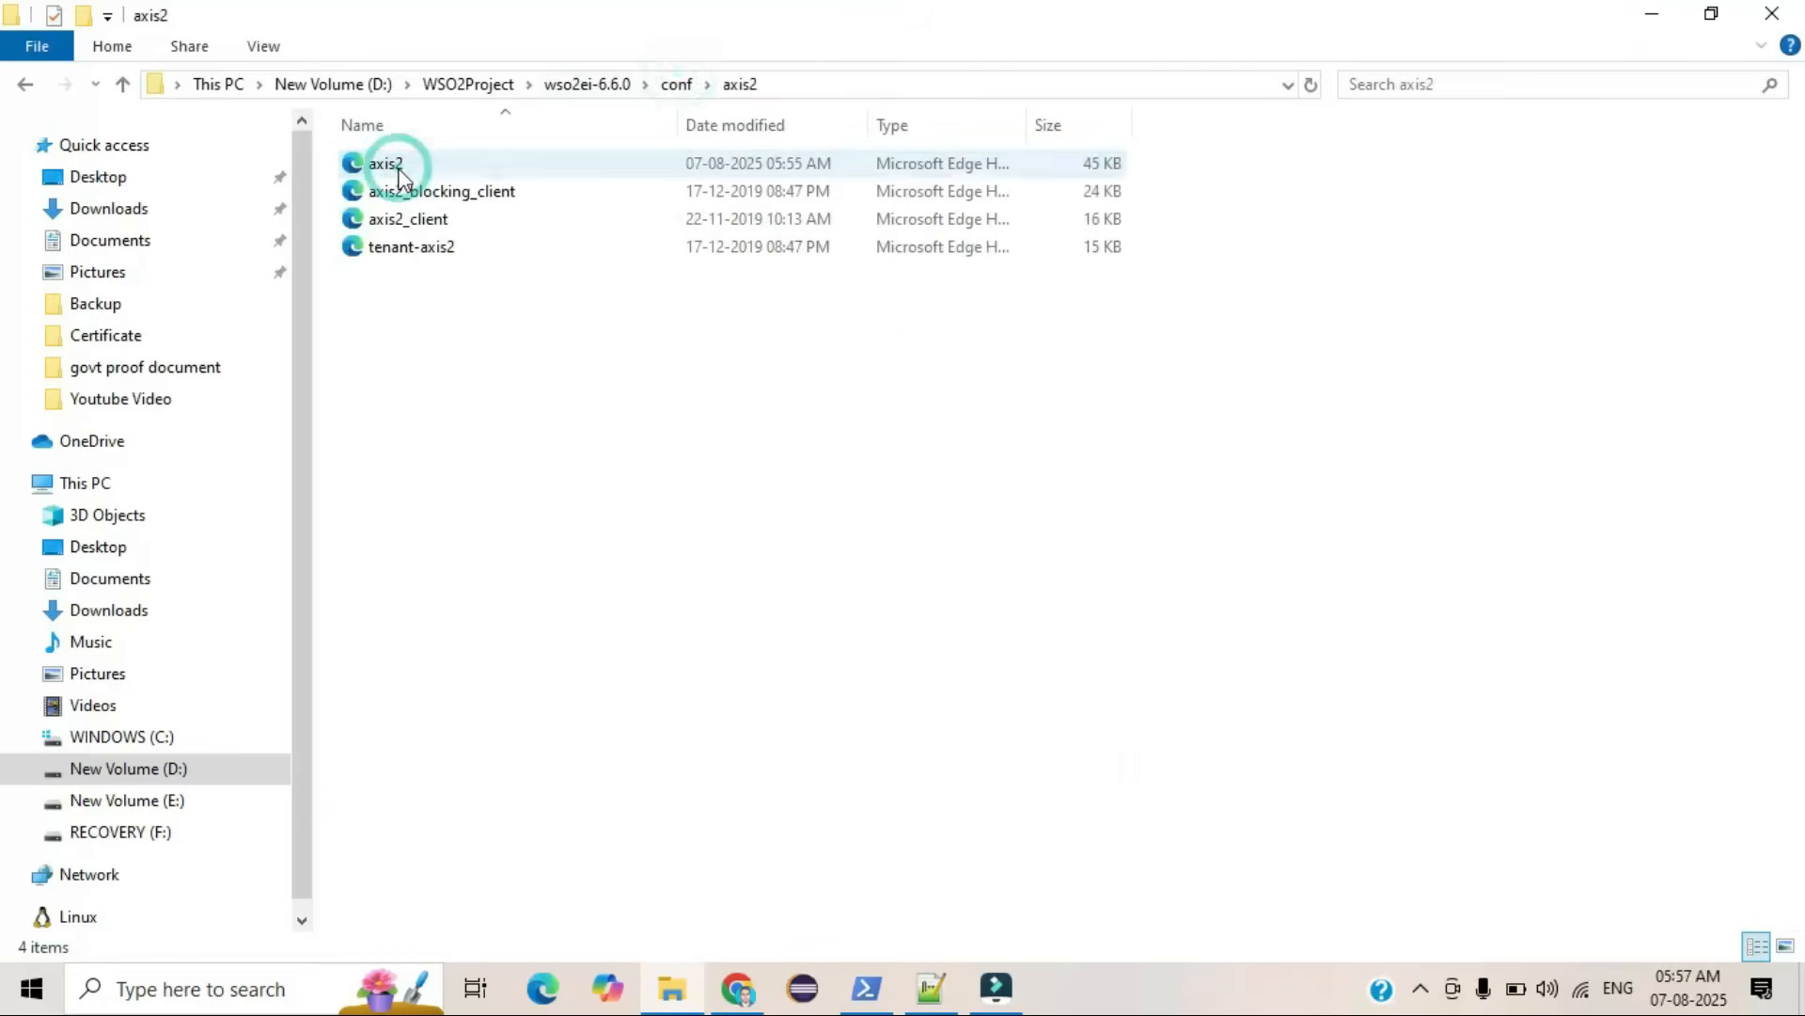
click(387, 163)
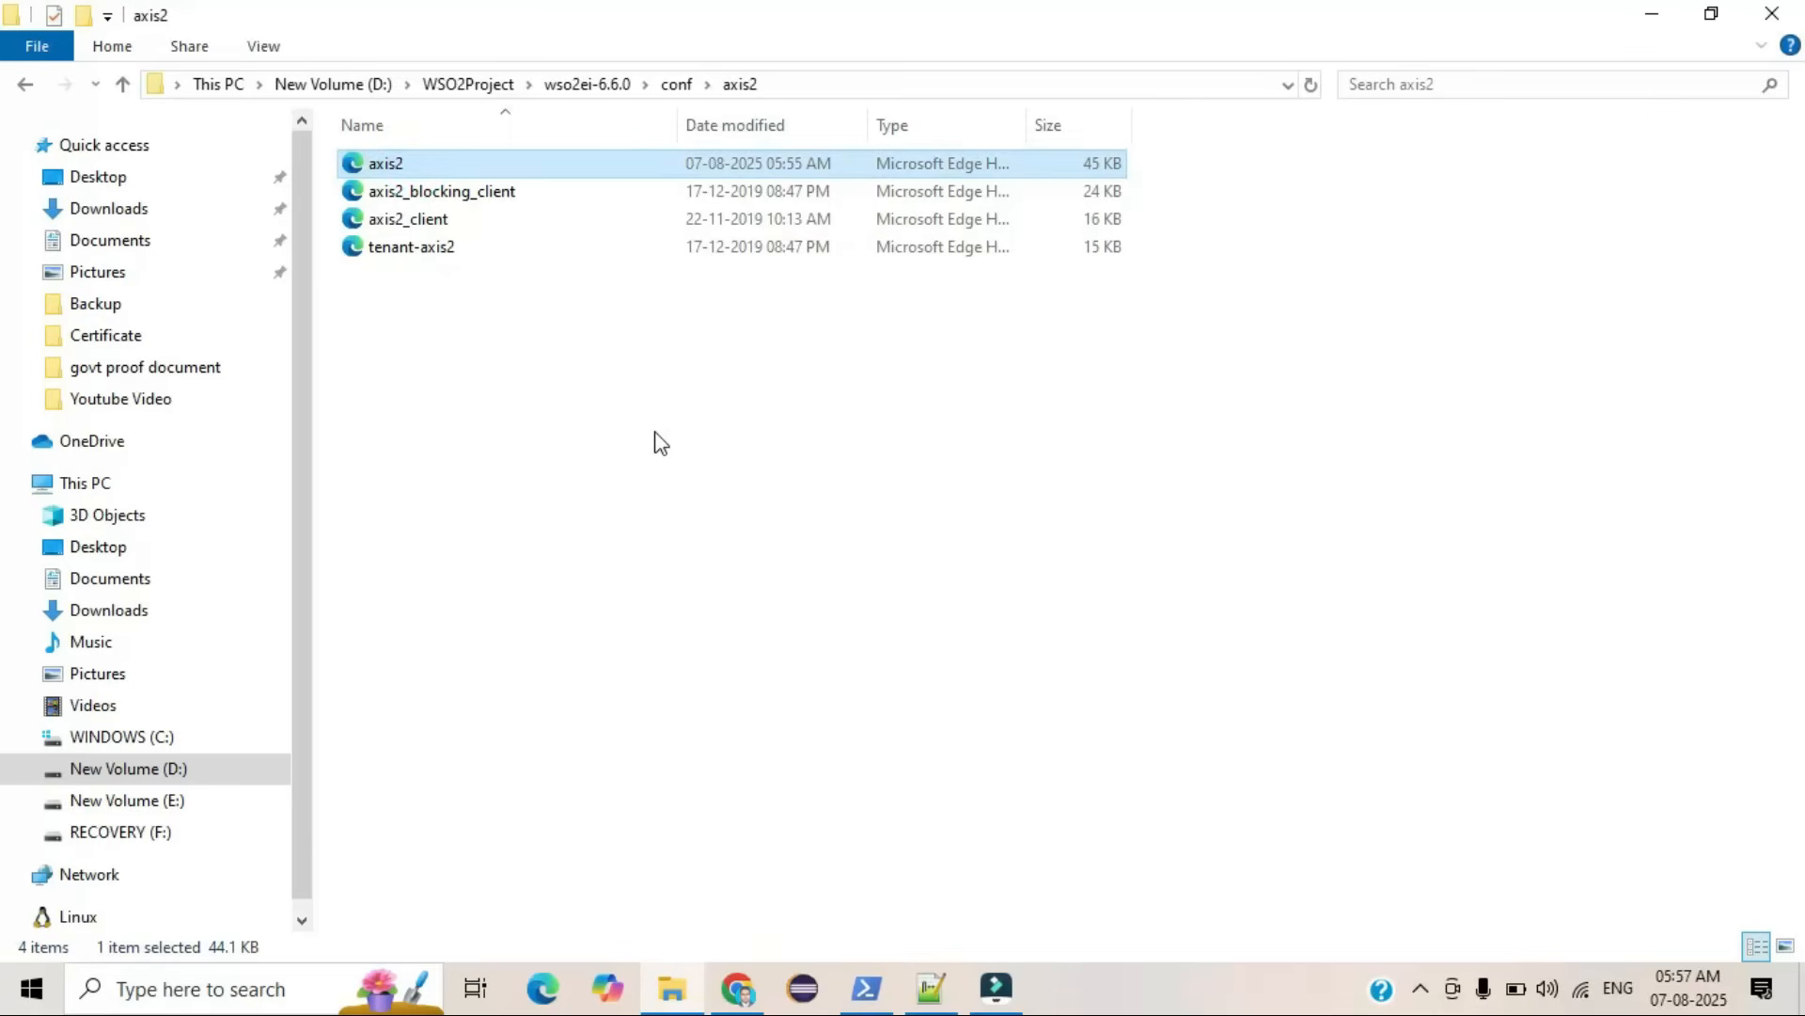
mouse_move(631, 348)
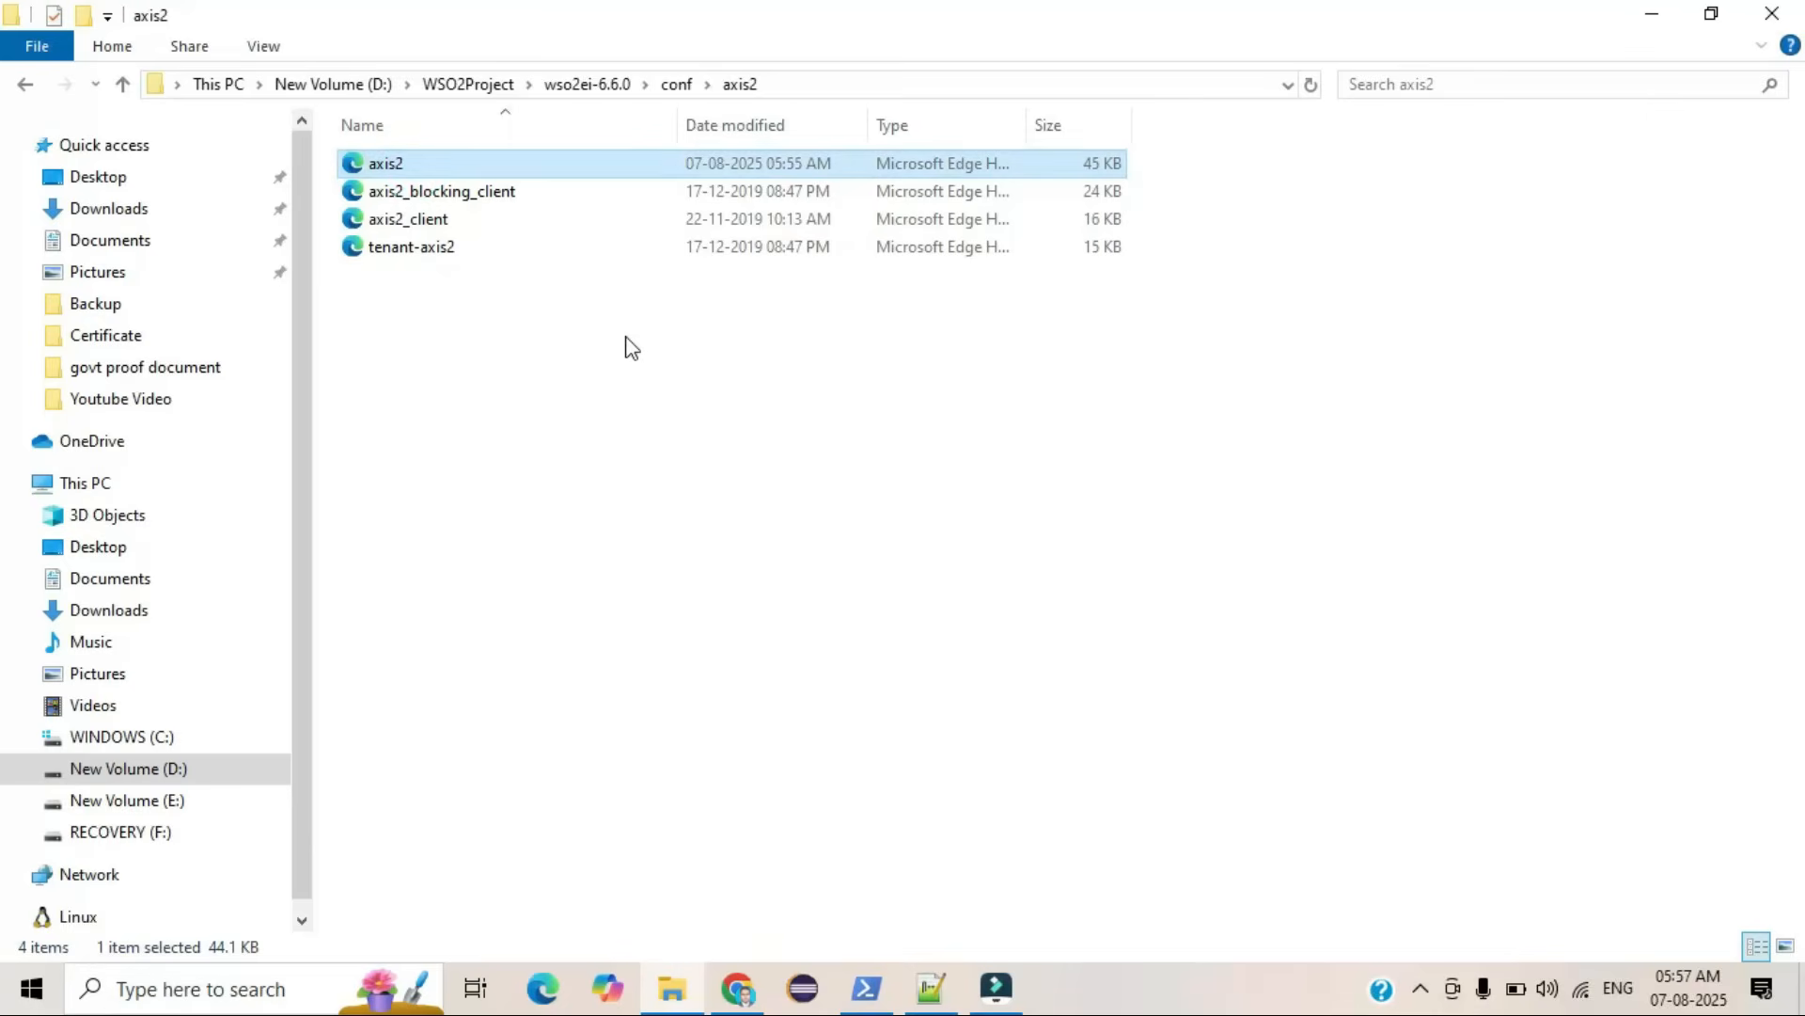
mouse_move(875, 973)
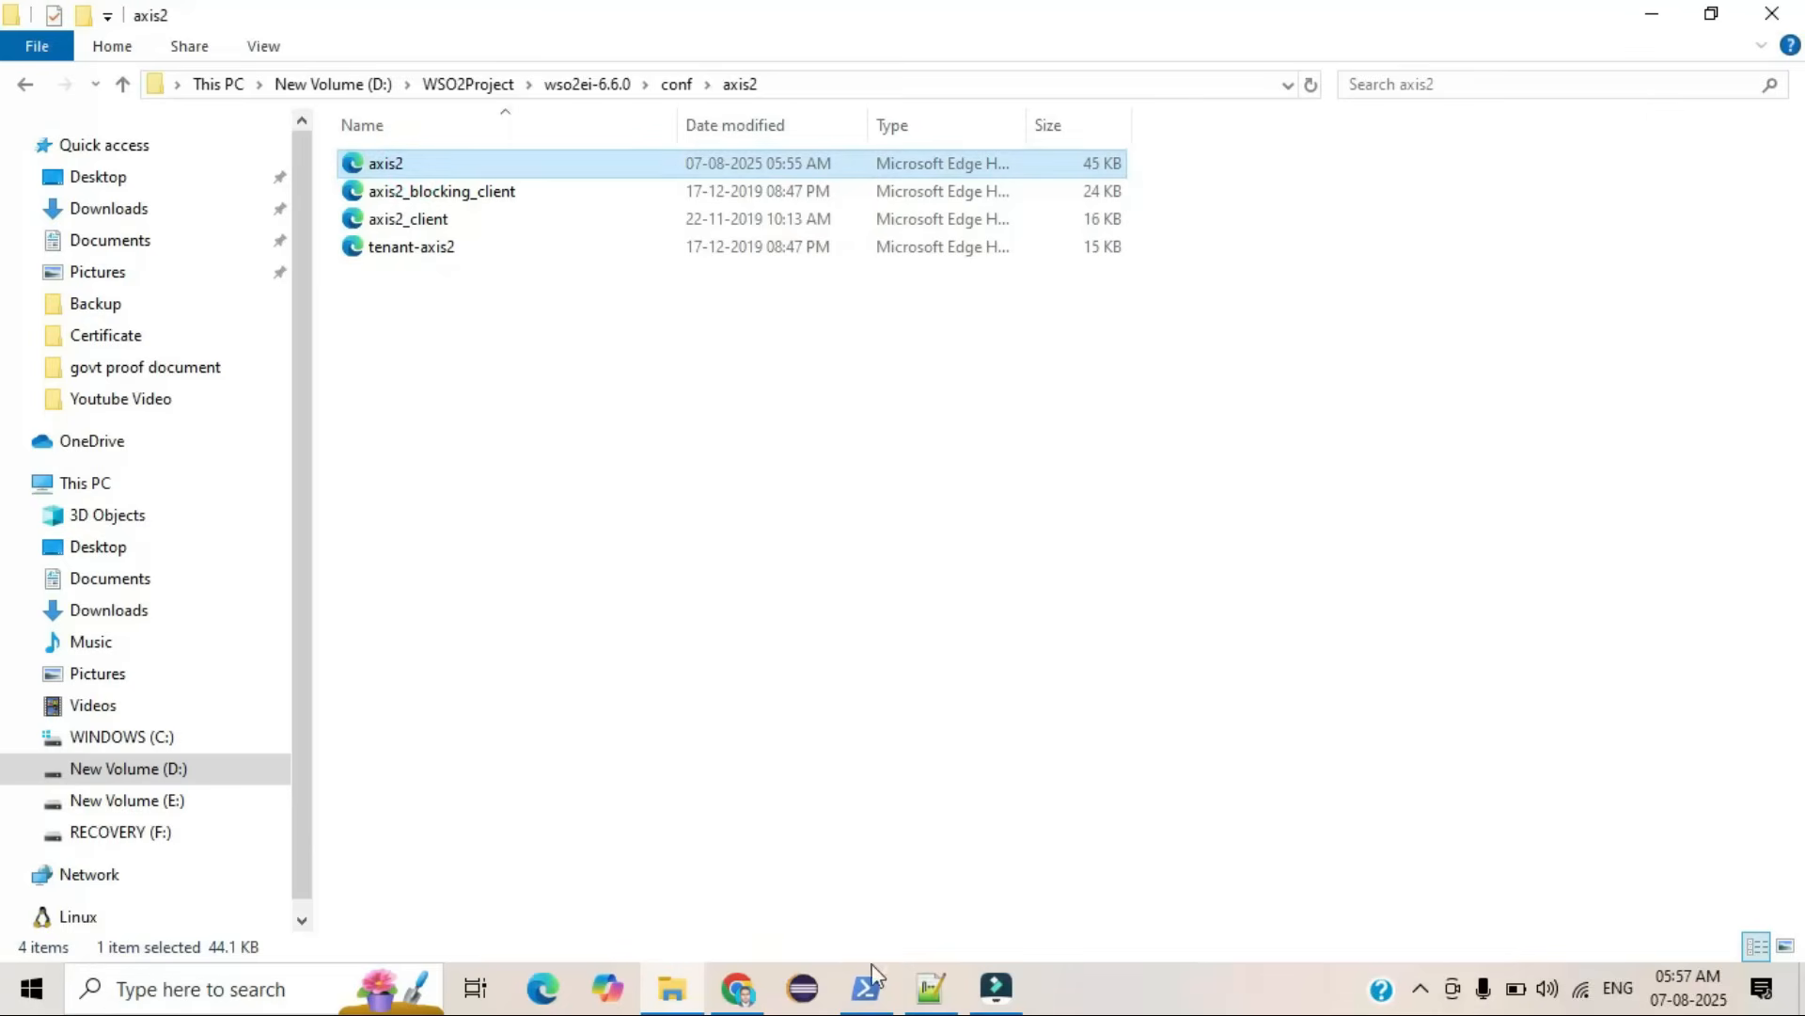
Stop the running WSO2 EI server in PowerShell and confirm batch termination with Y.
click(865, 988)
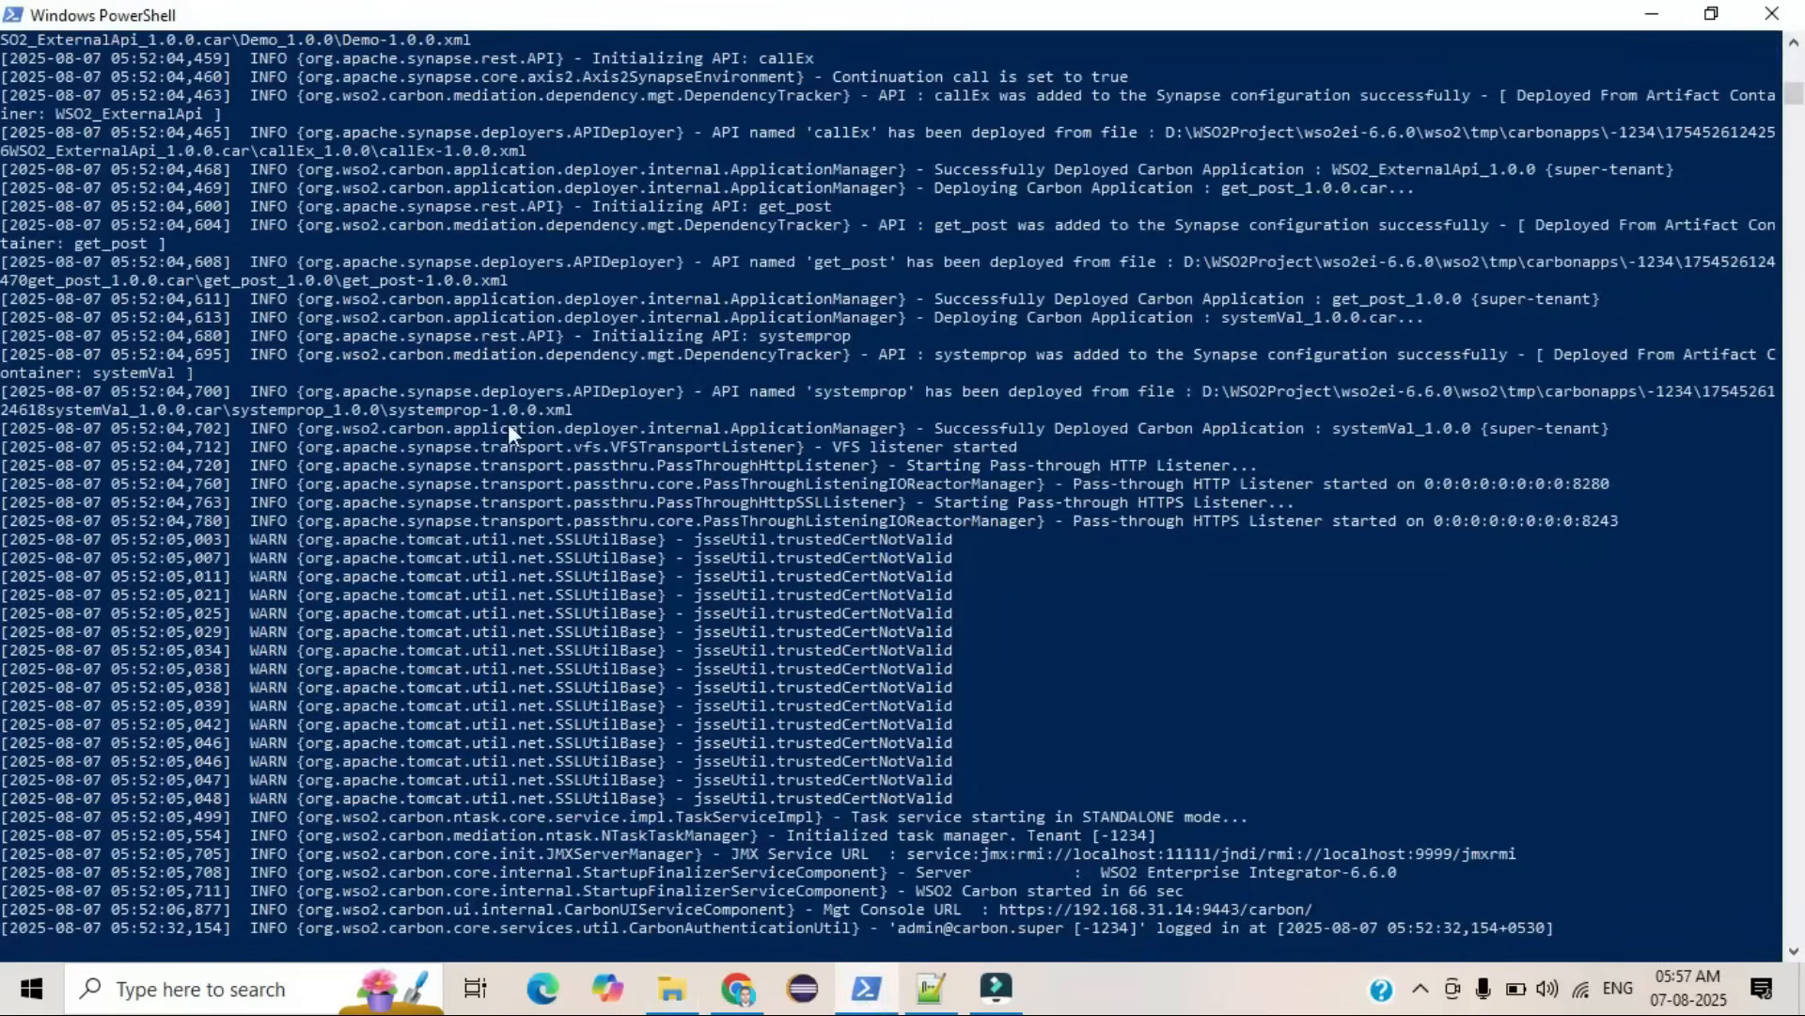
mouse_move(714, 529)
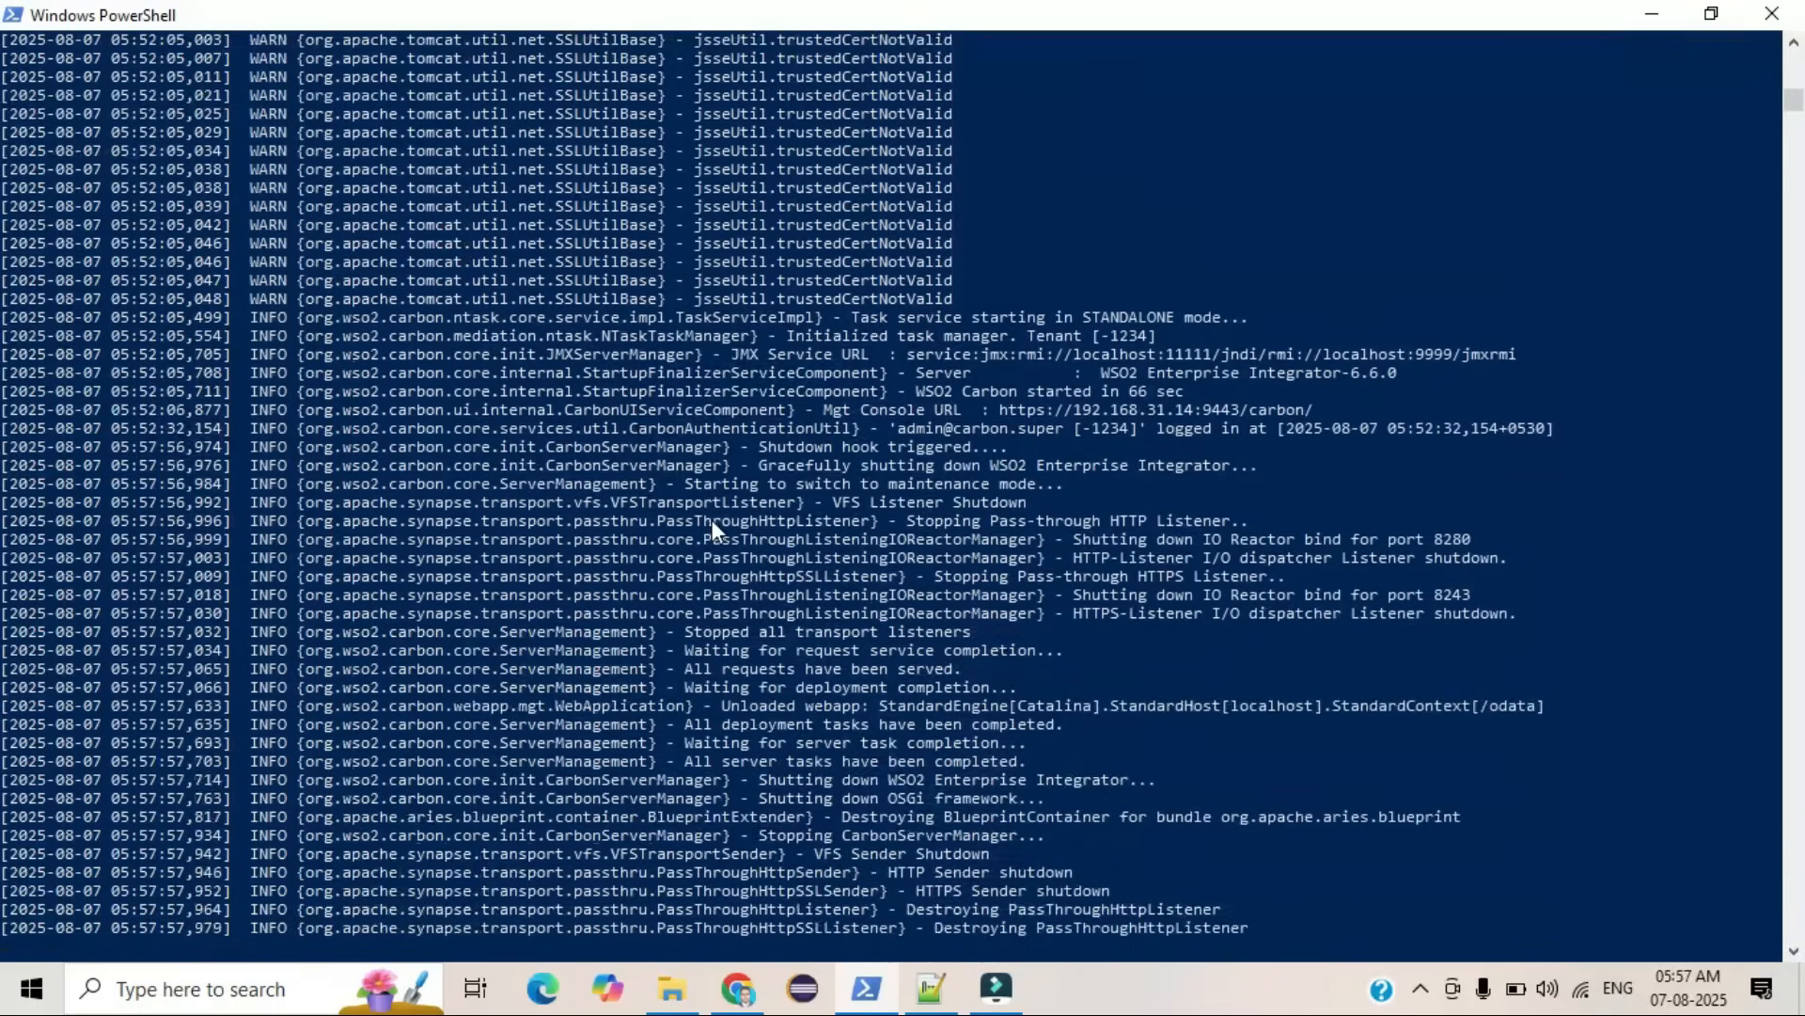
scroll(down, 3)
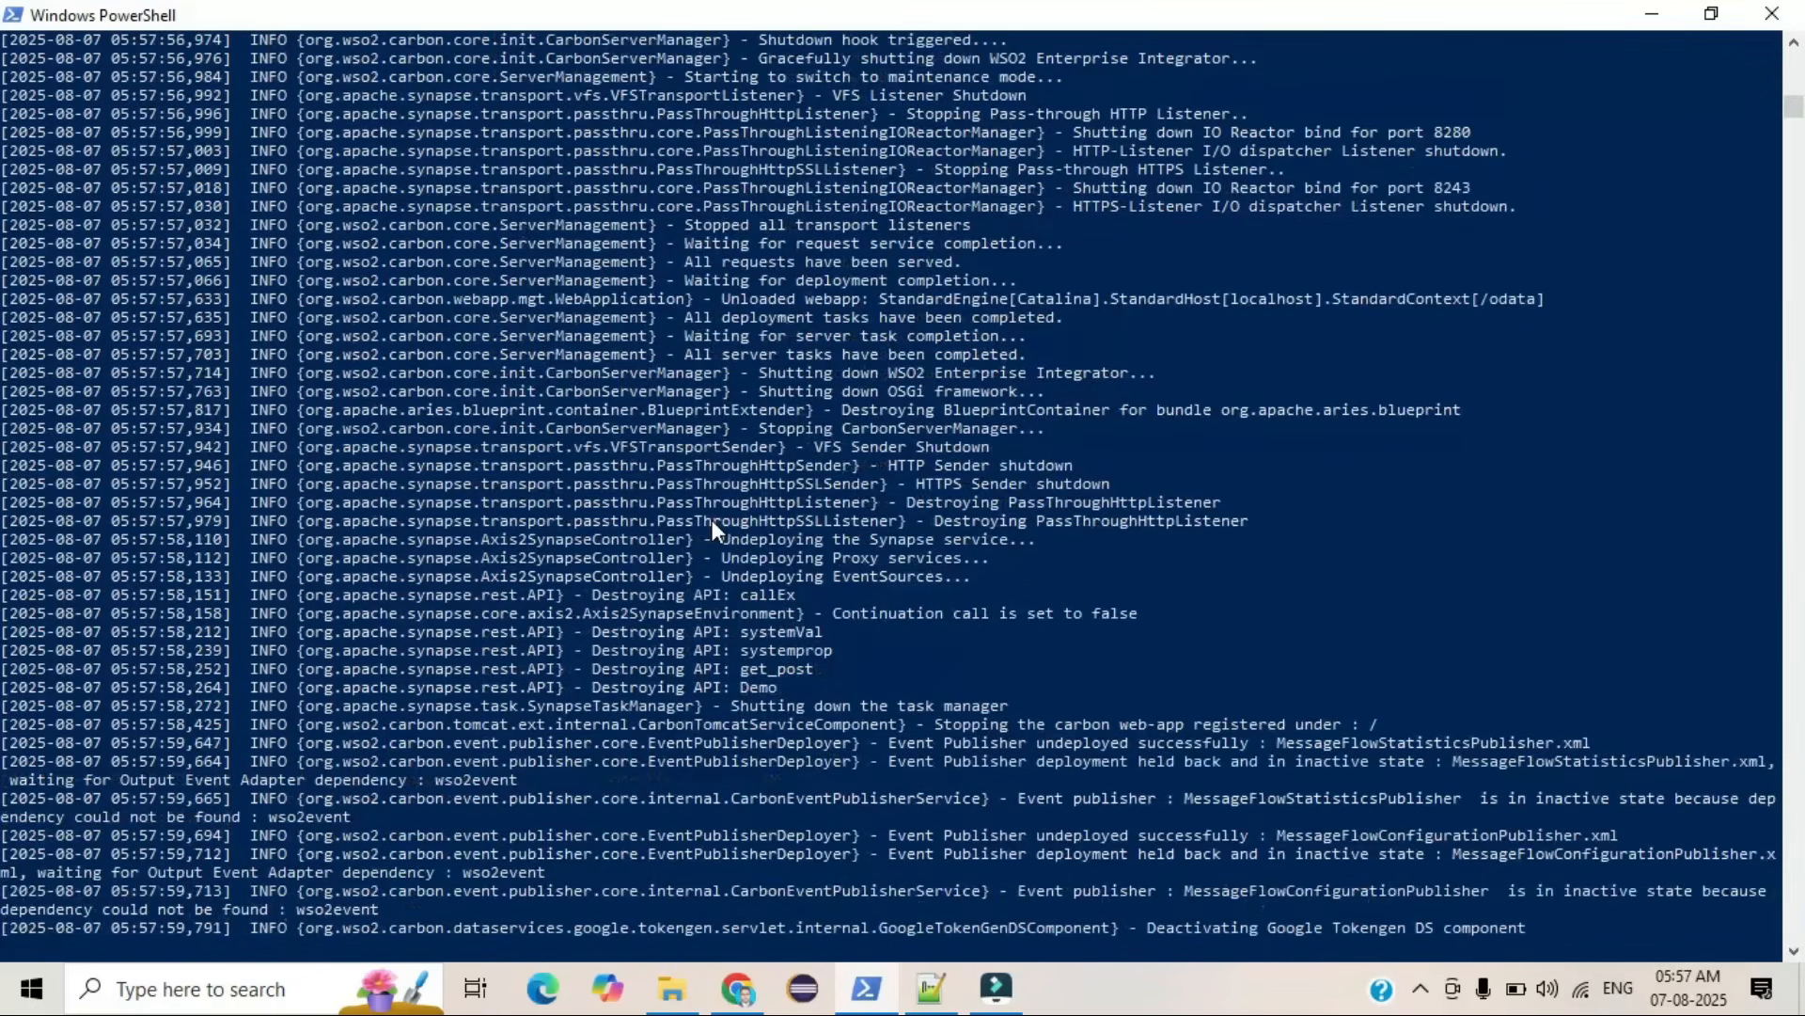
scroll(down, 3)
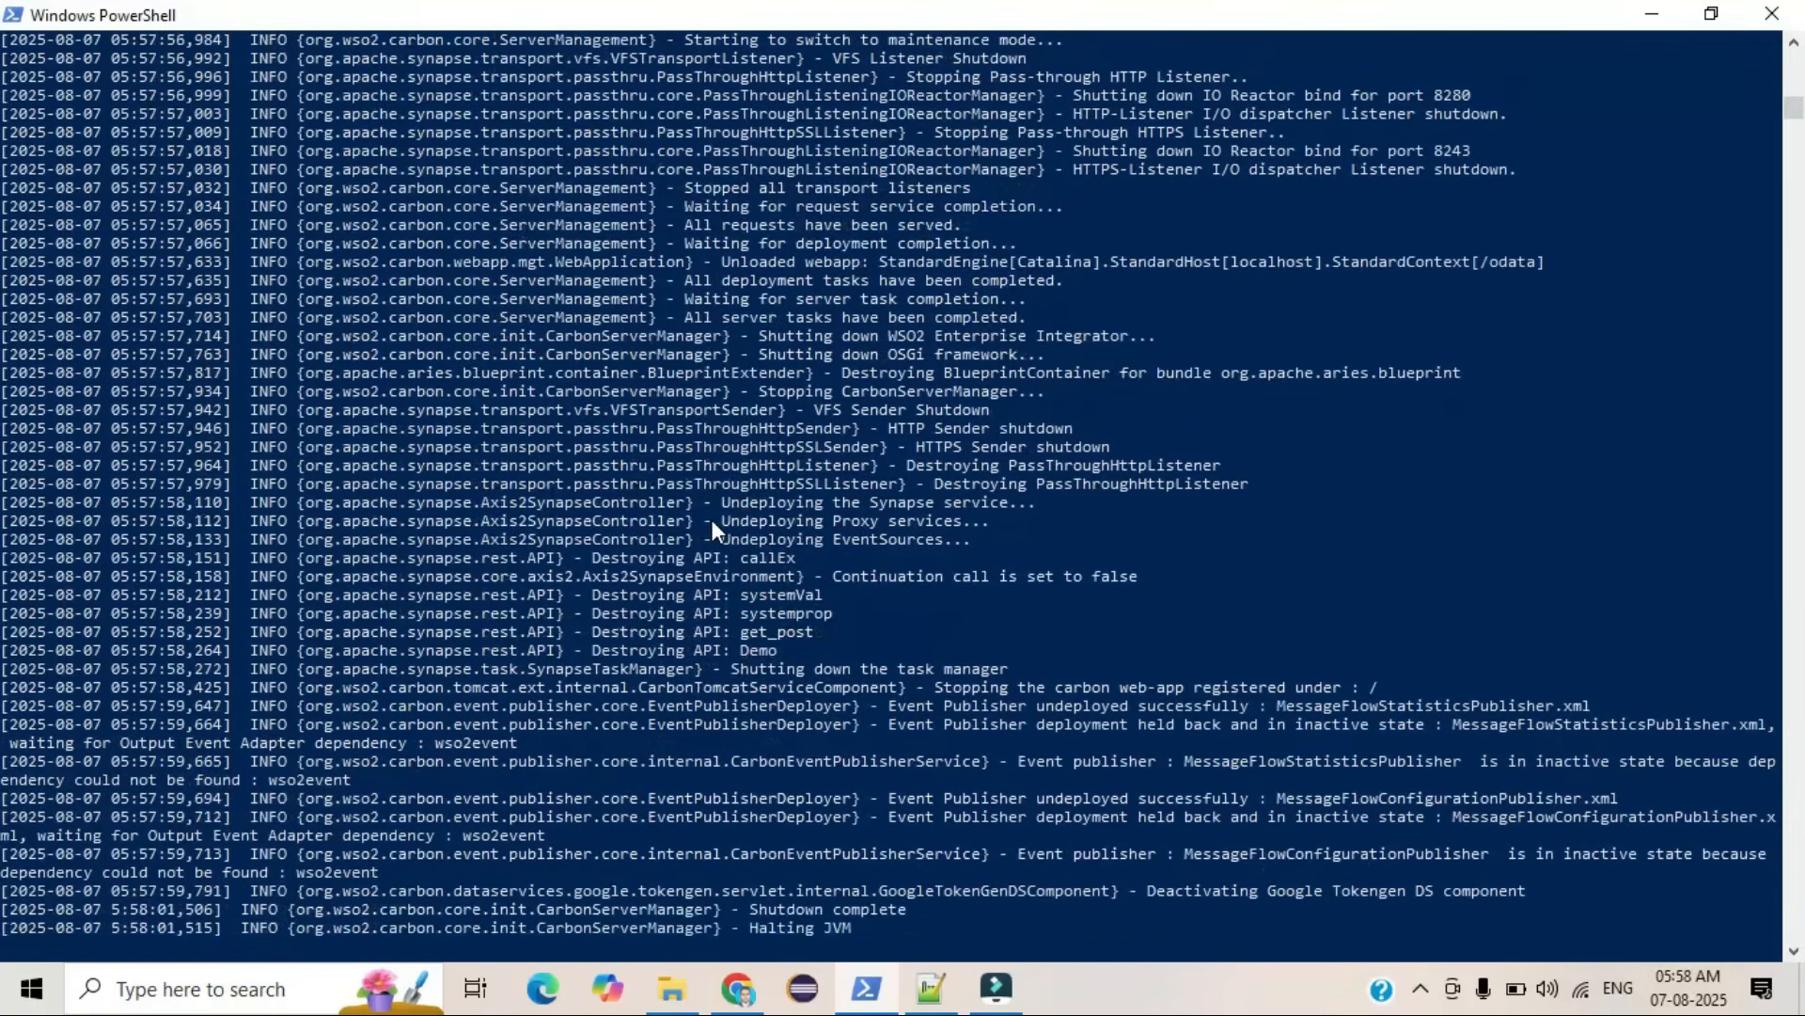
text(Y/N)? Y)
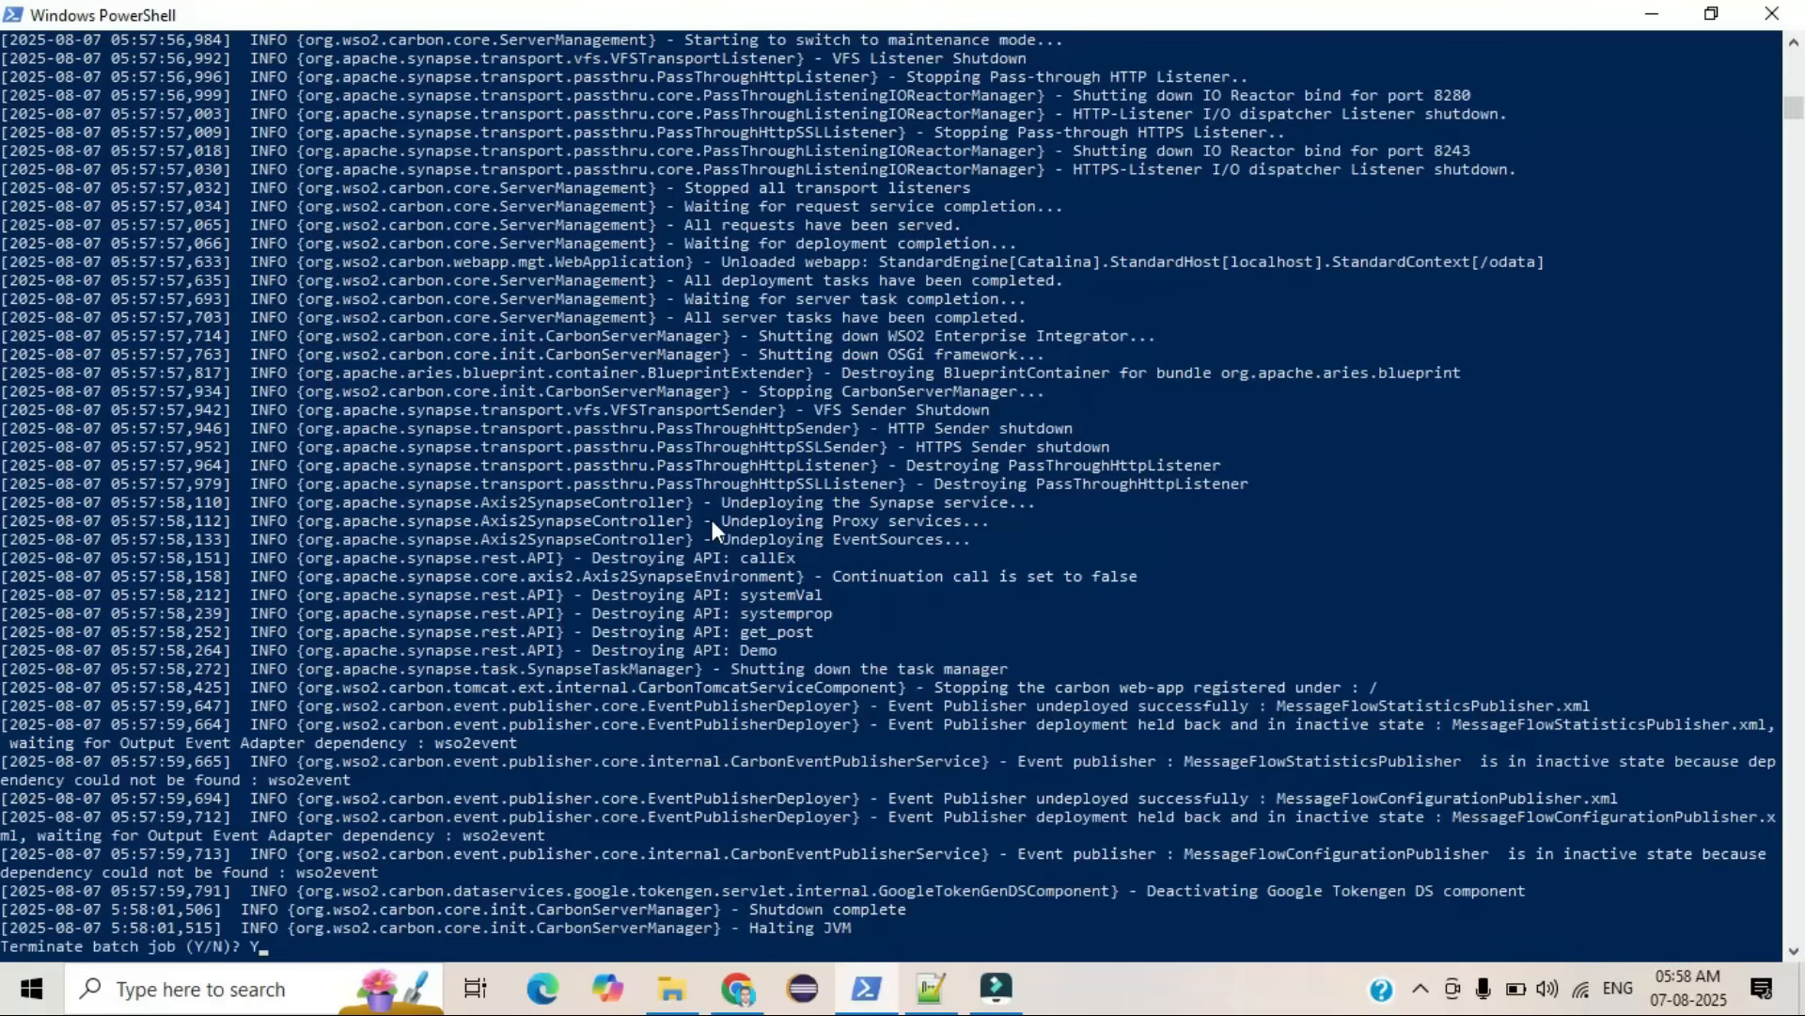
key(Return)
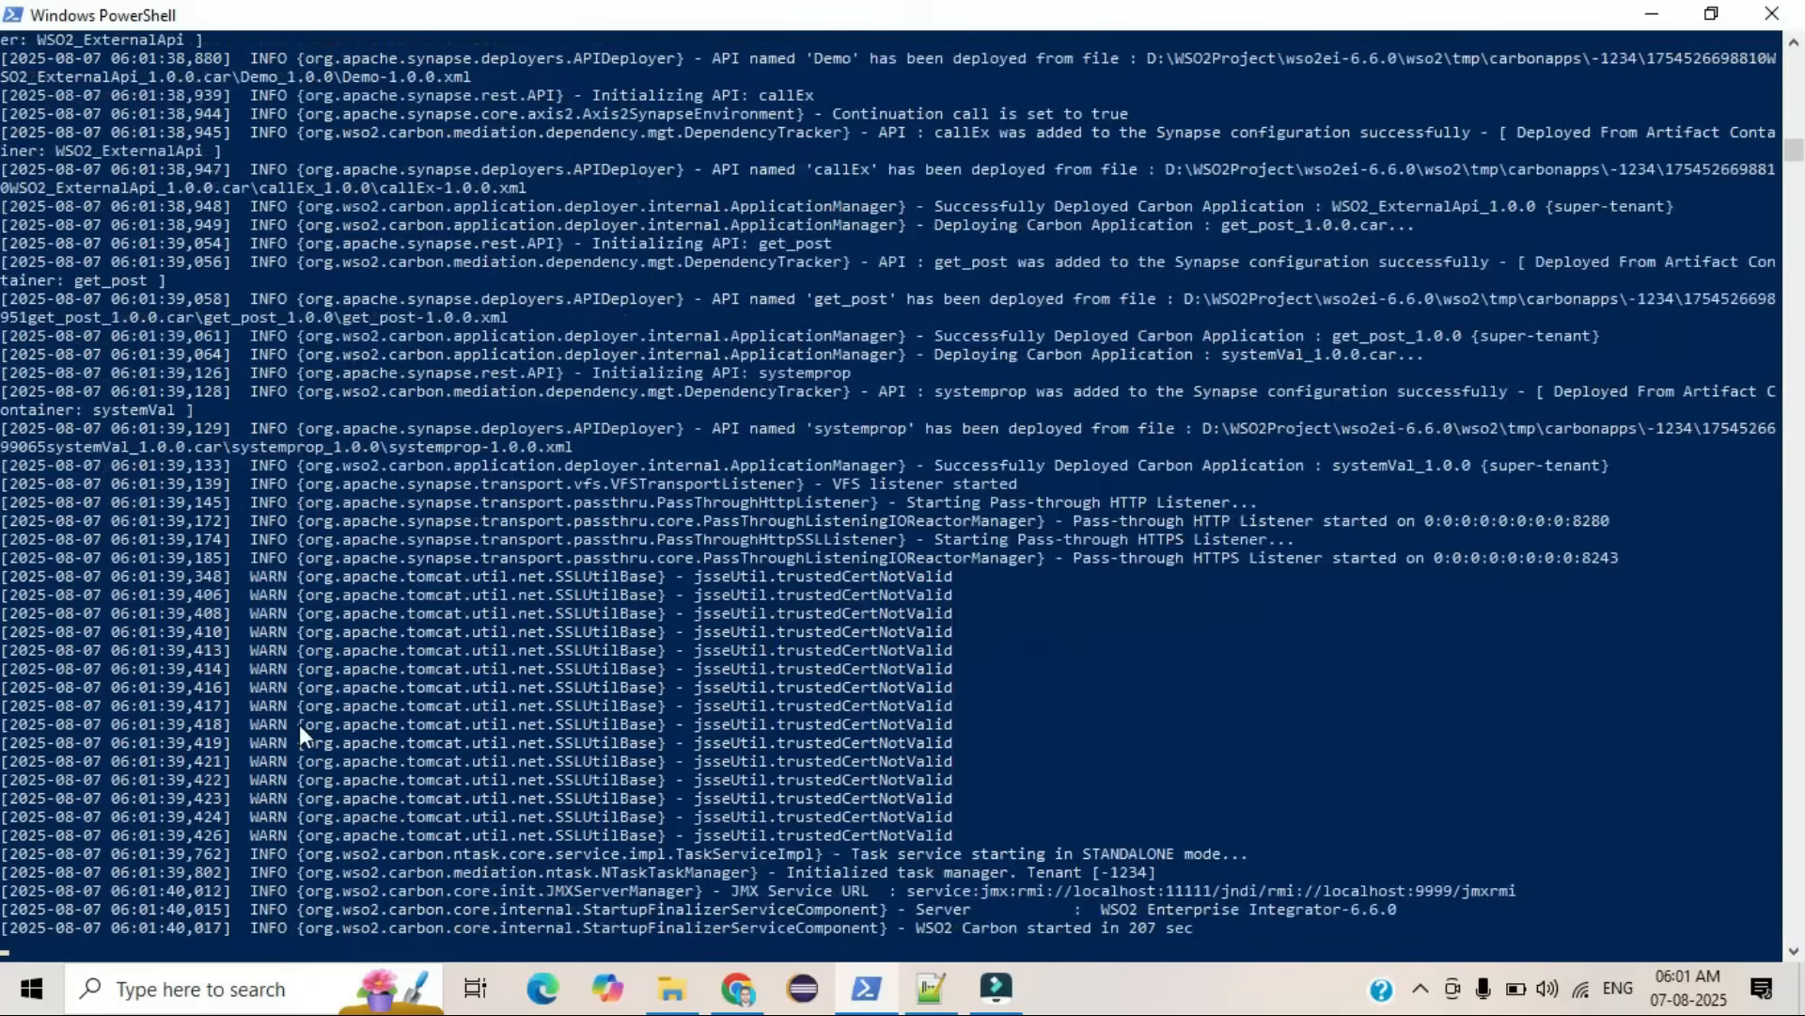
Scroll the PowerShell output to the Carbon started message and the 9443 Mgt Console URL.
scroll(down, 3)
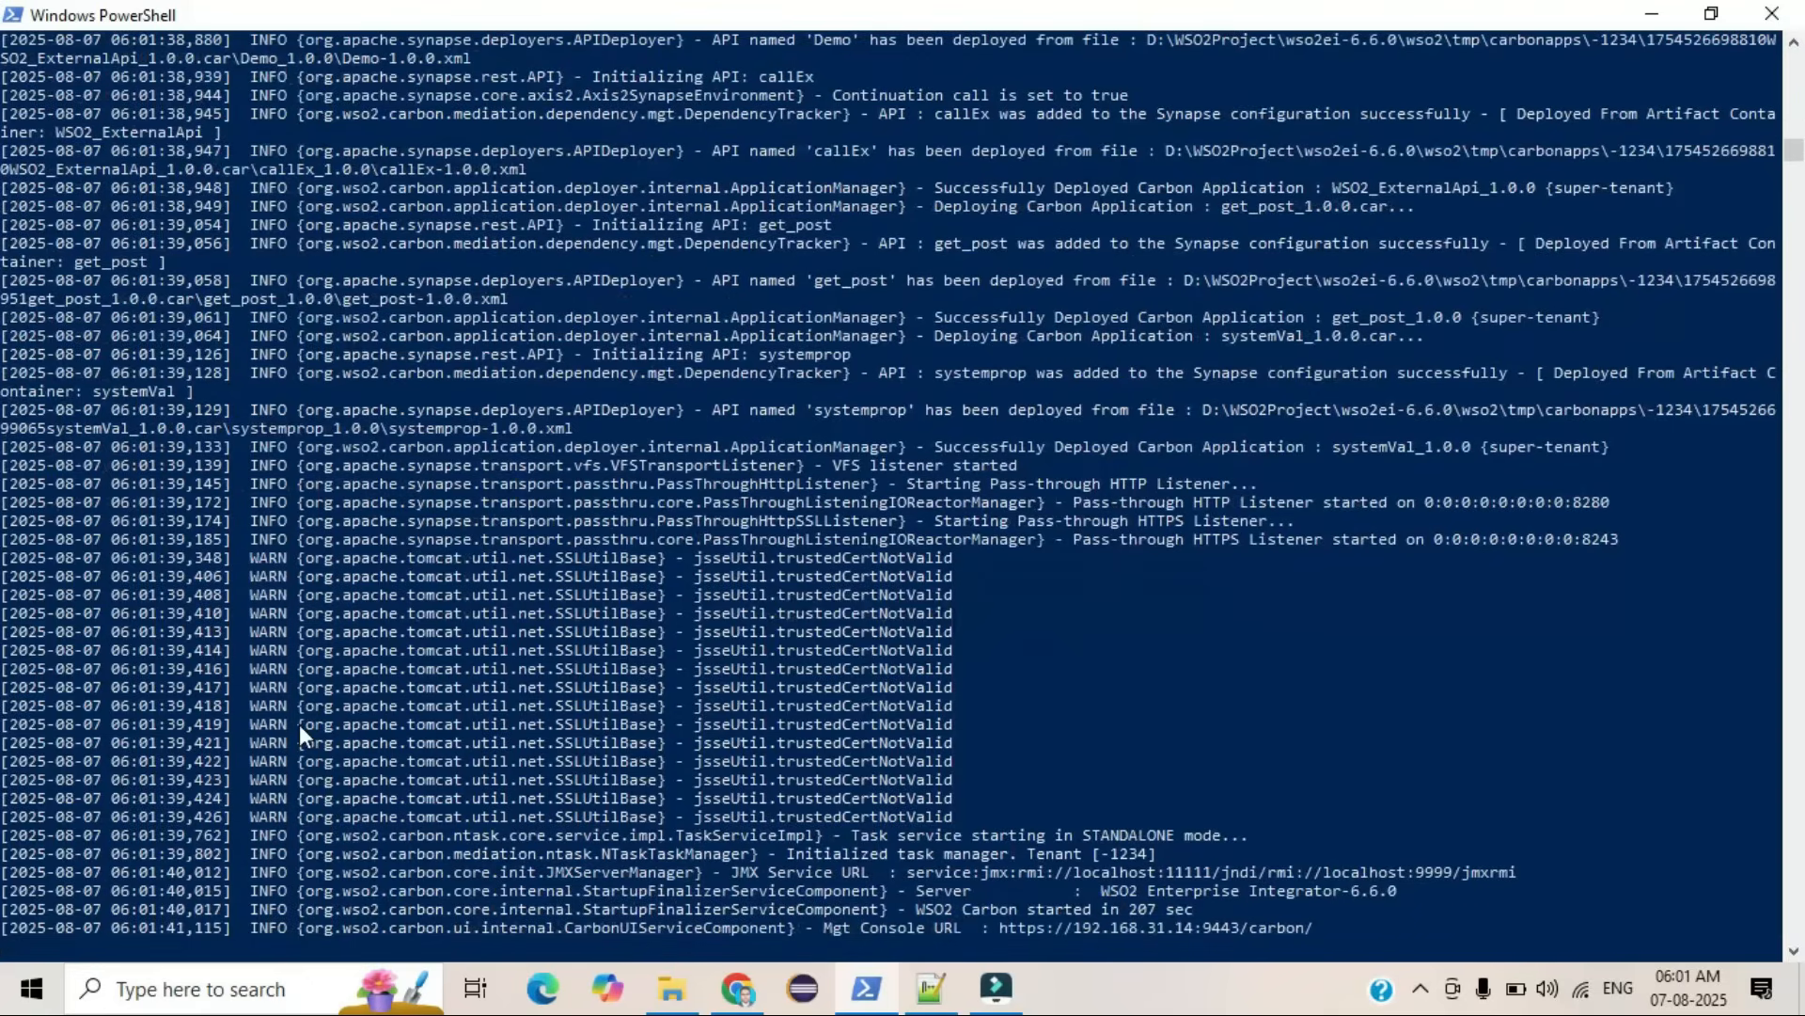
mouse_move(1025, 955)
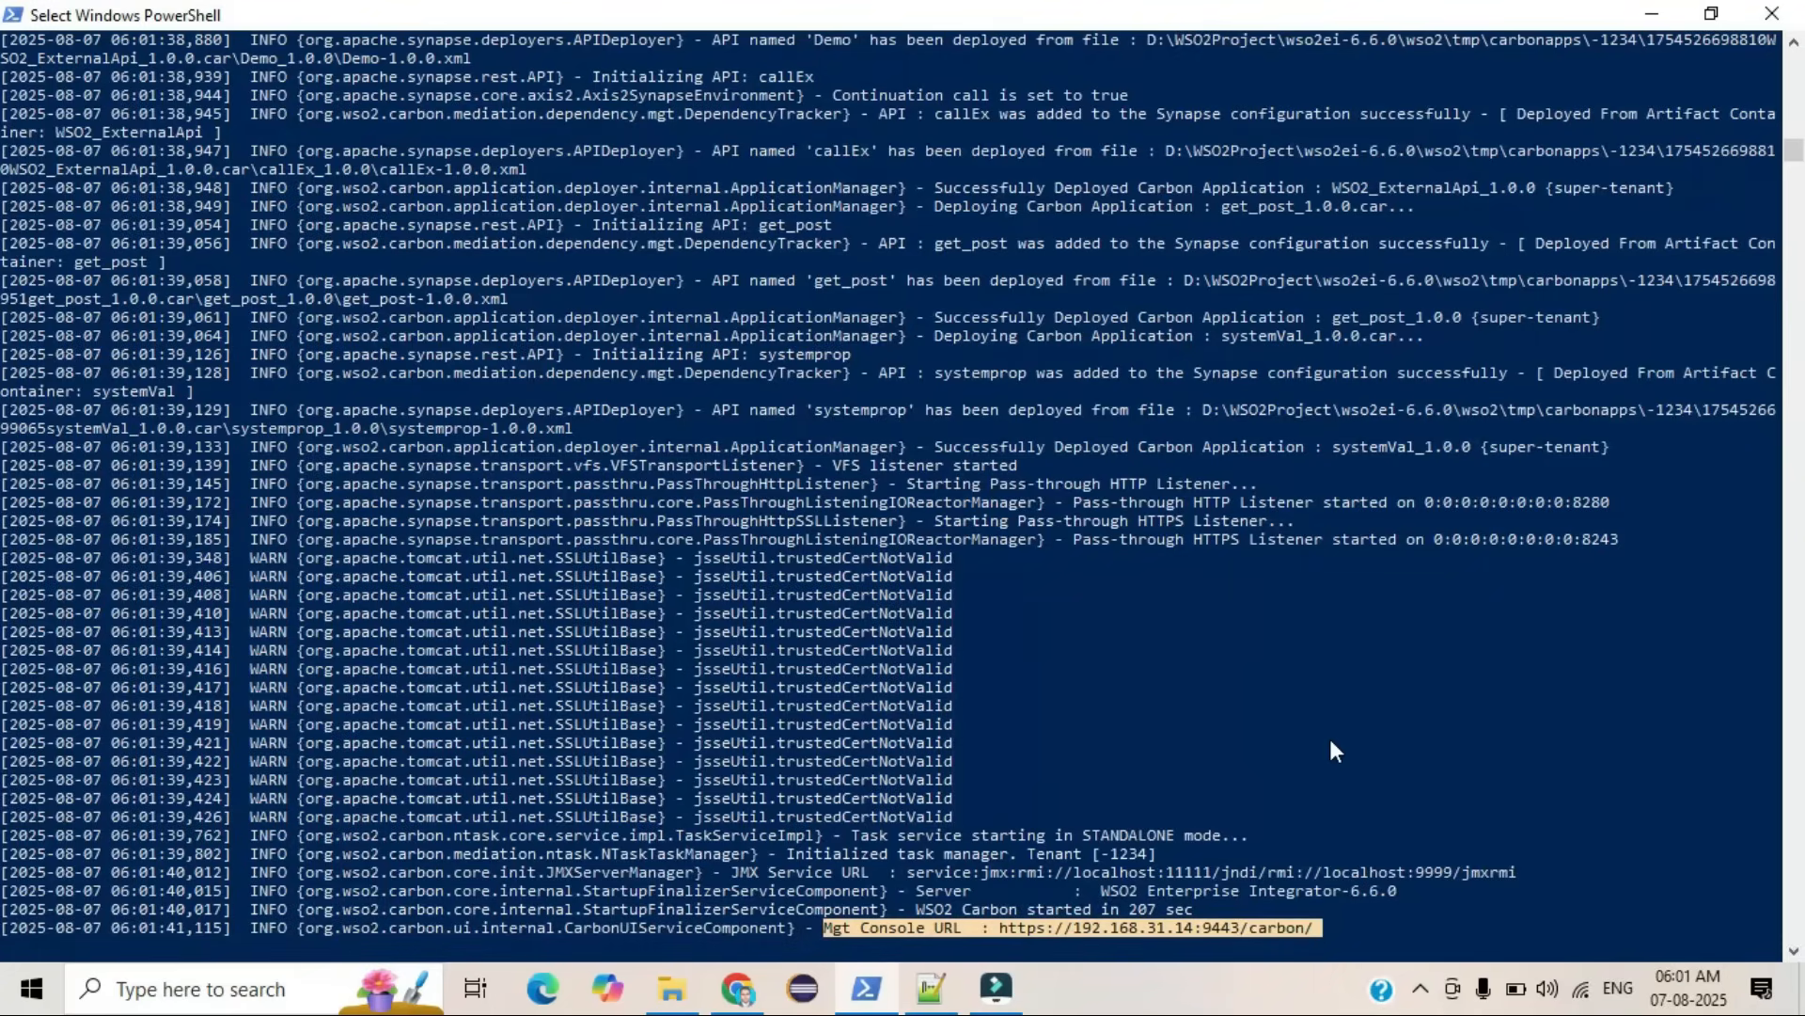
Return to the Enterprise Integrator console tab and dismiss the old certificate viewer.
click(738, 988)
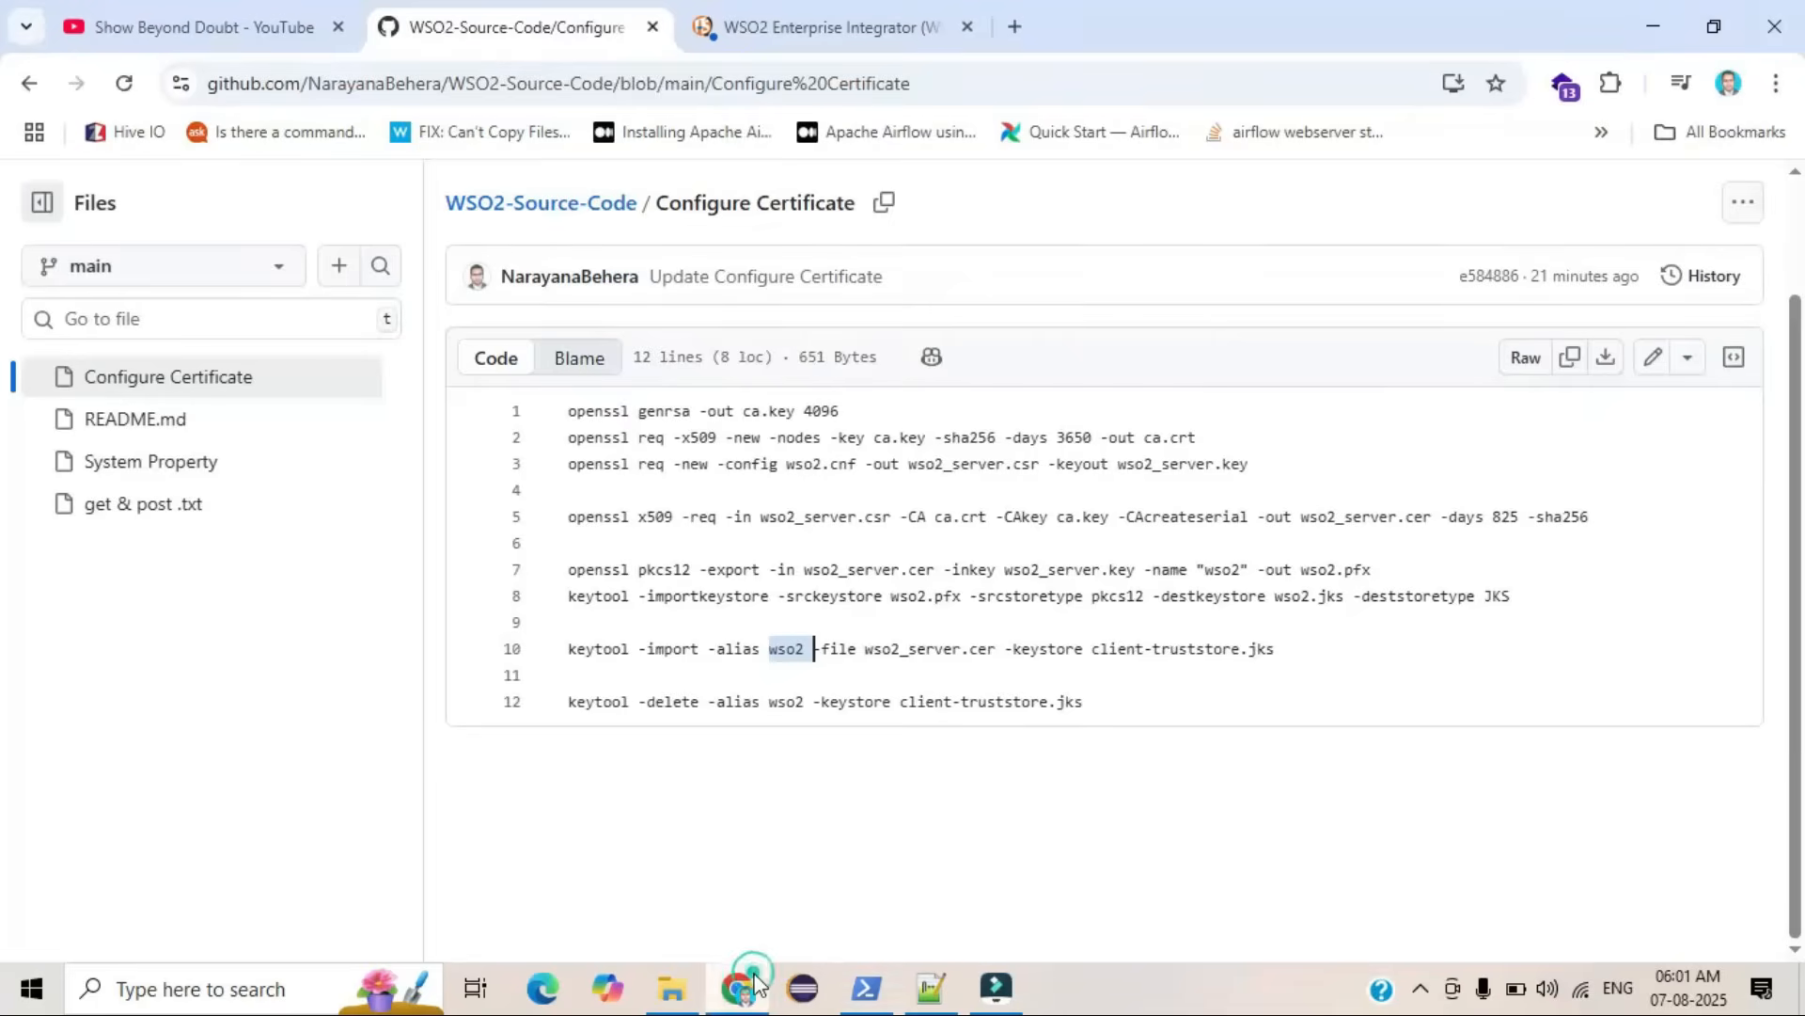
click(824, 26)
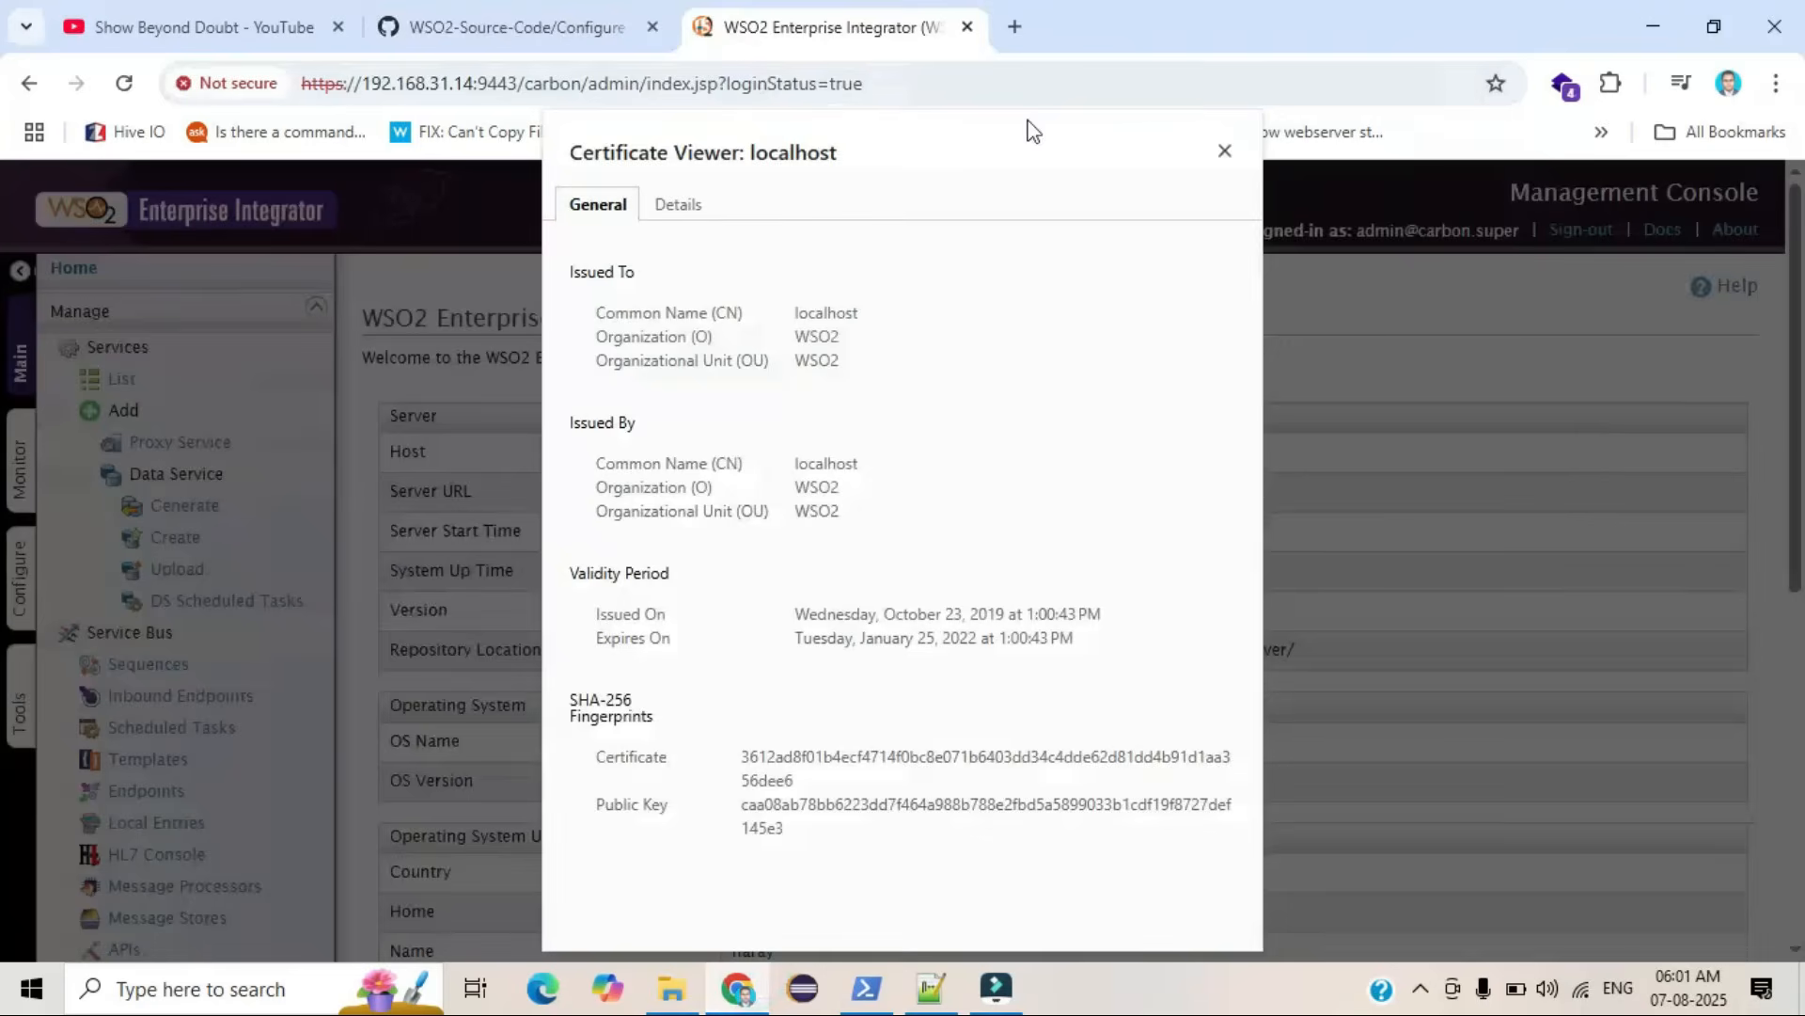
click(1222, 150)
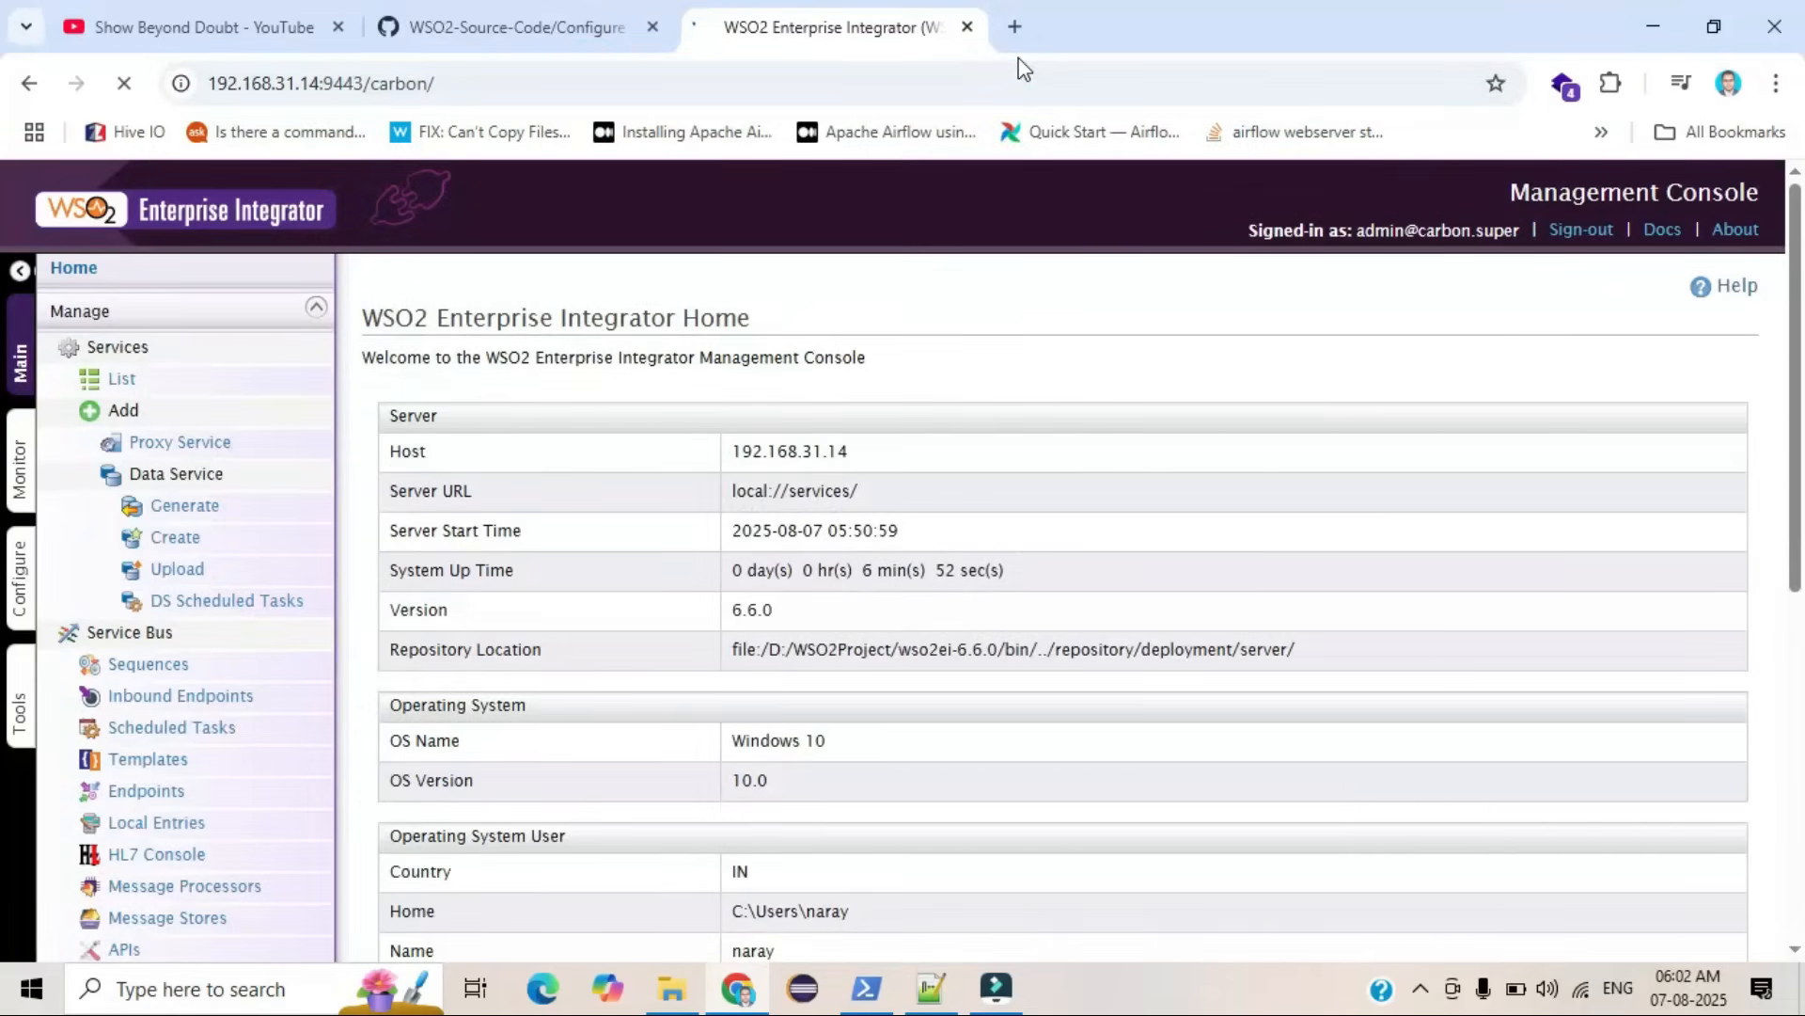
Sign in to the console with username admin and password admin.
click(1579, 229)
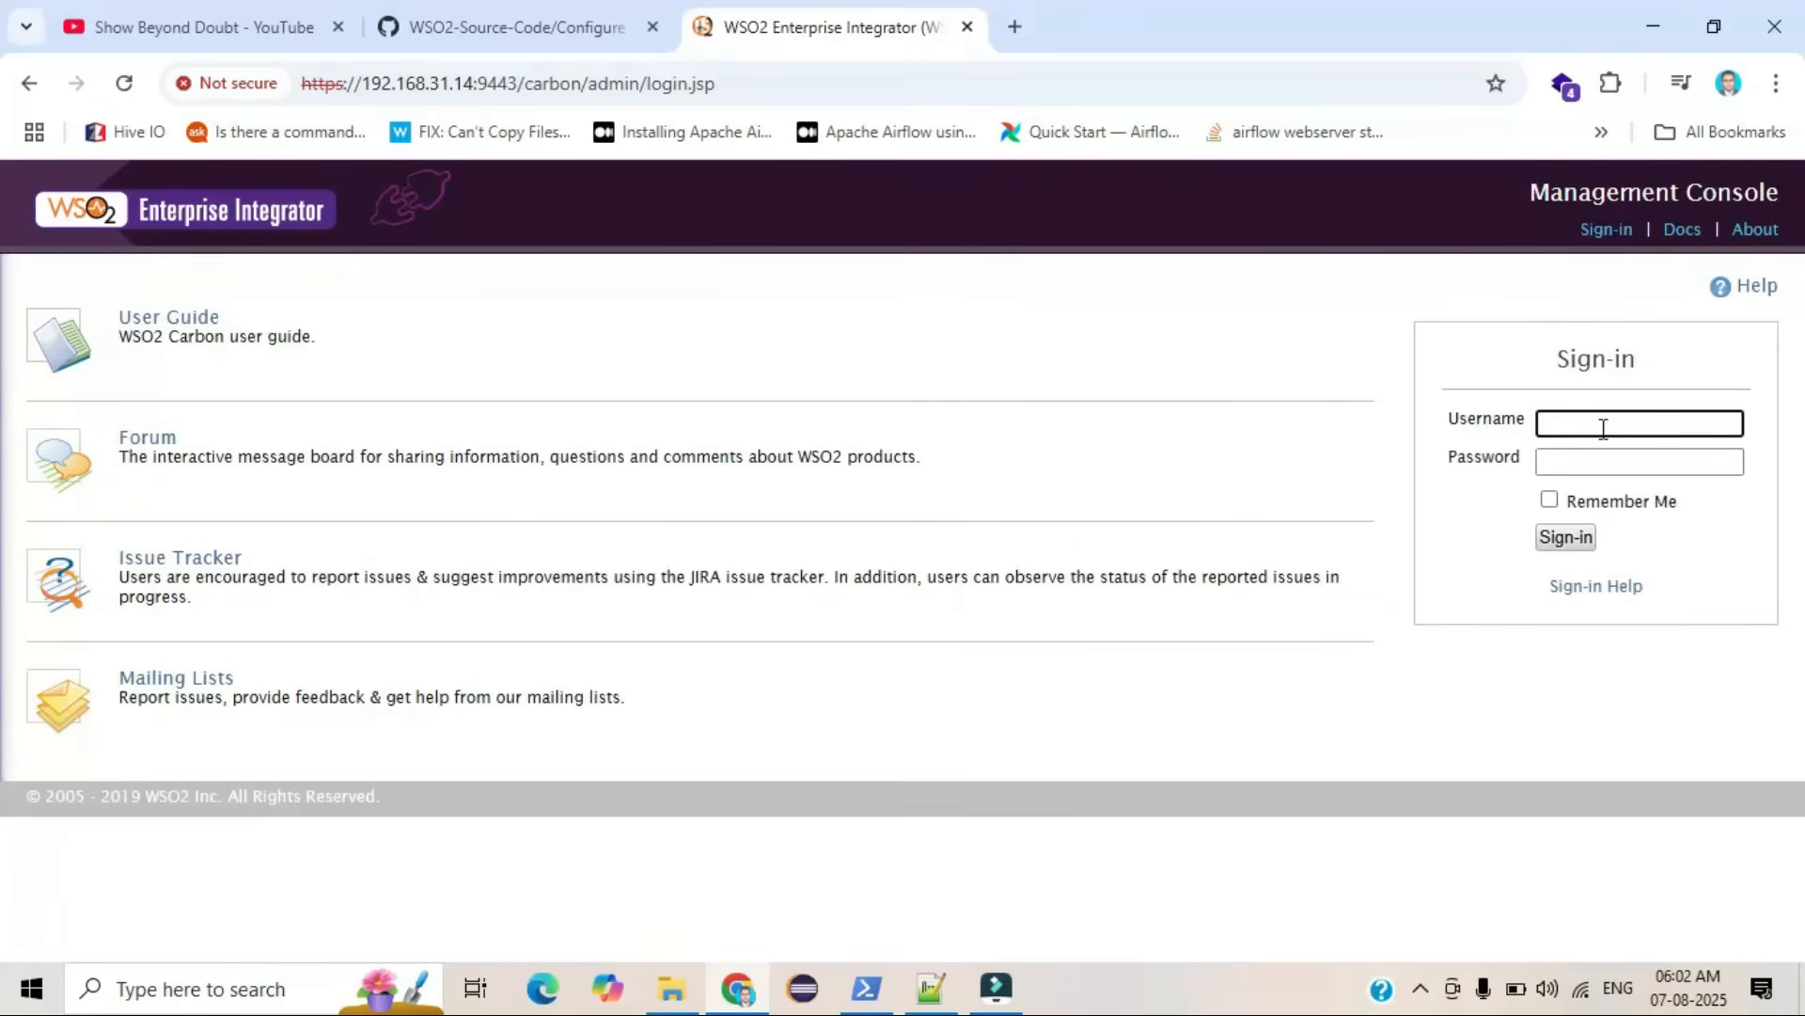
text(admin)
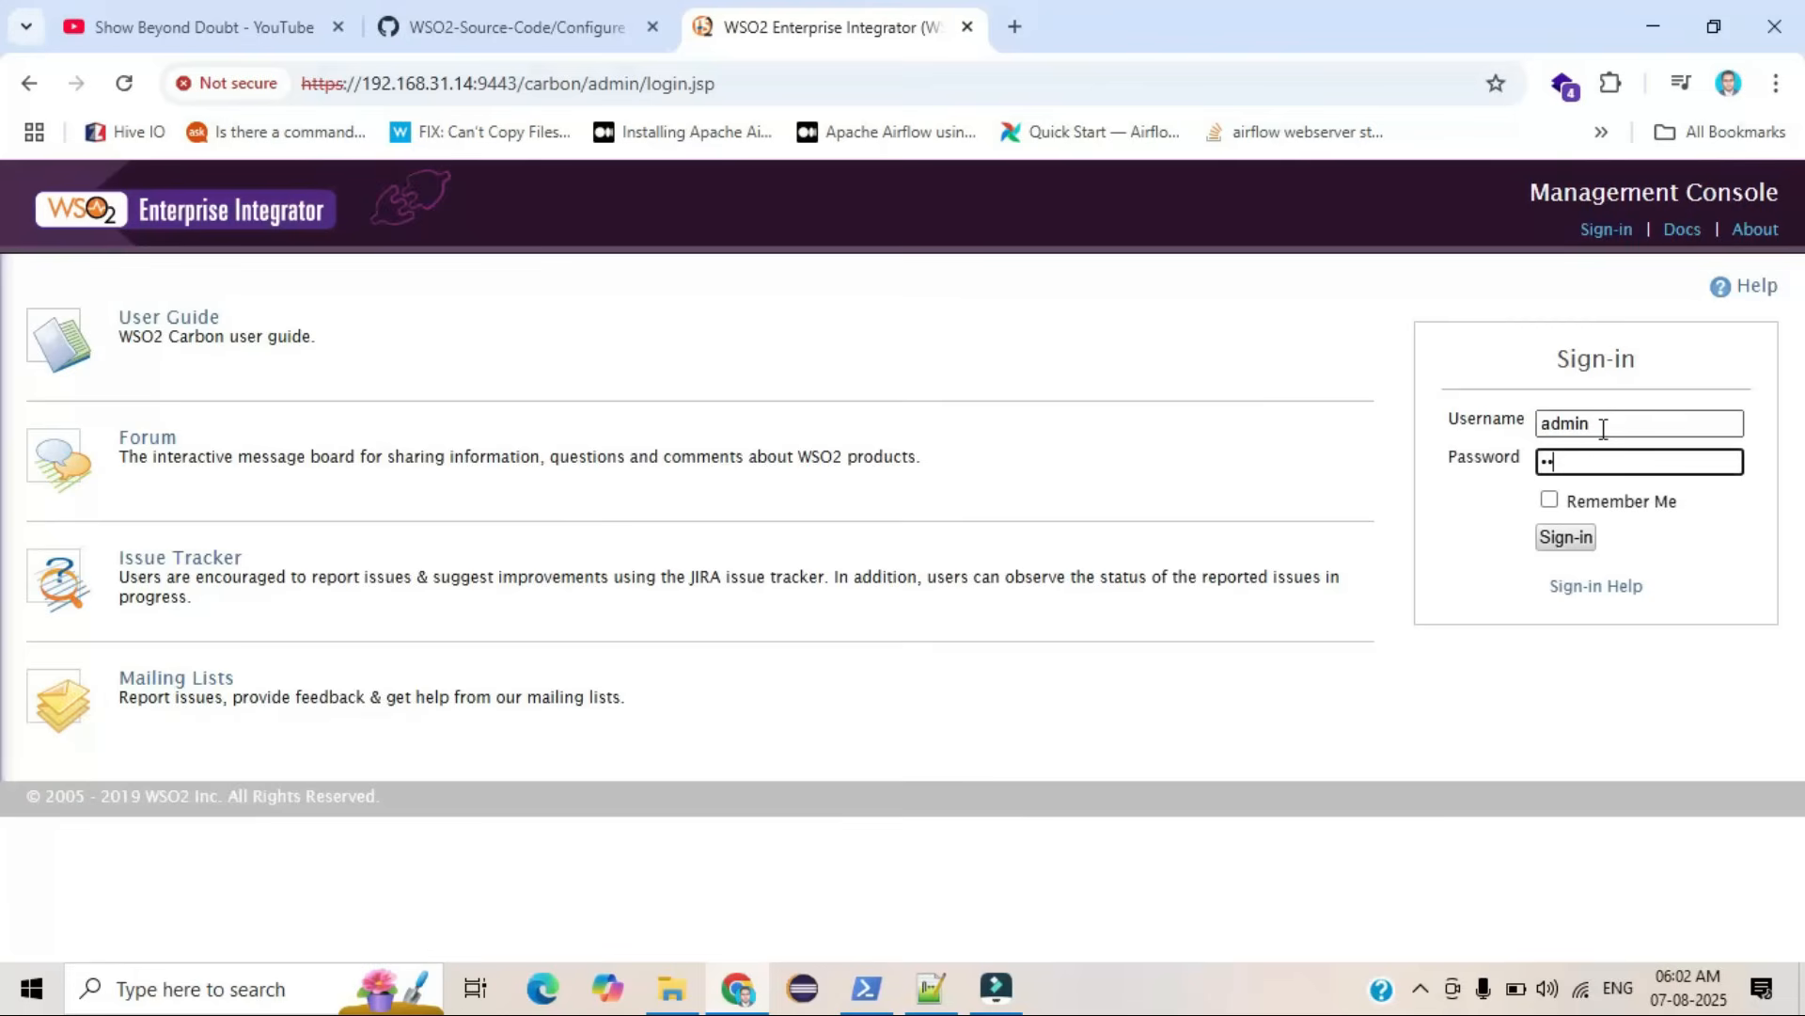
text(admin)
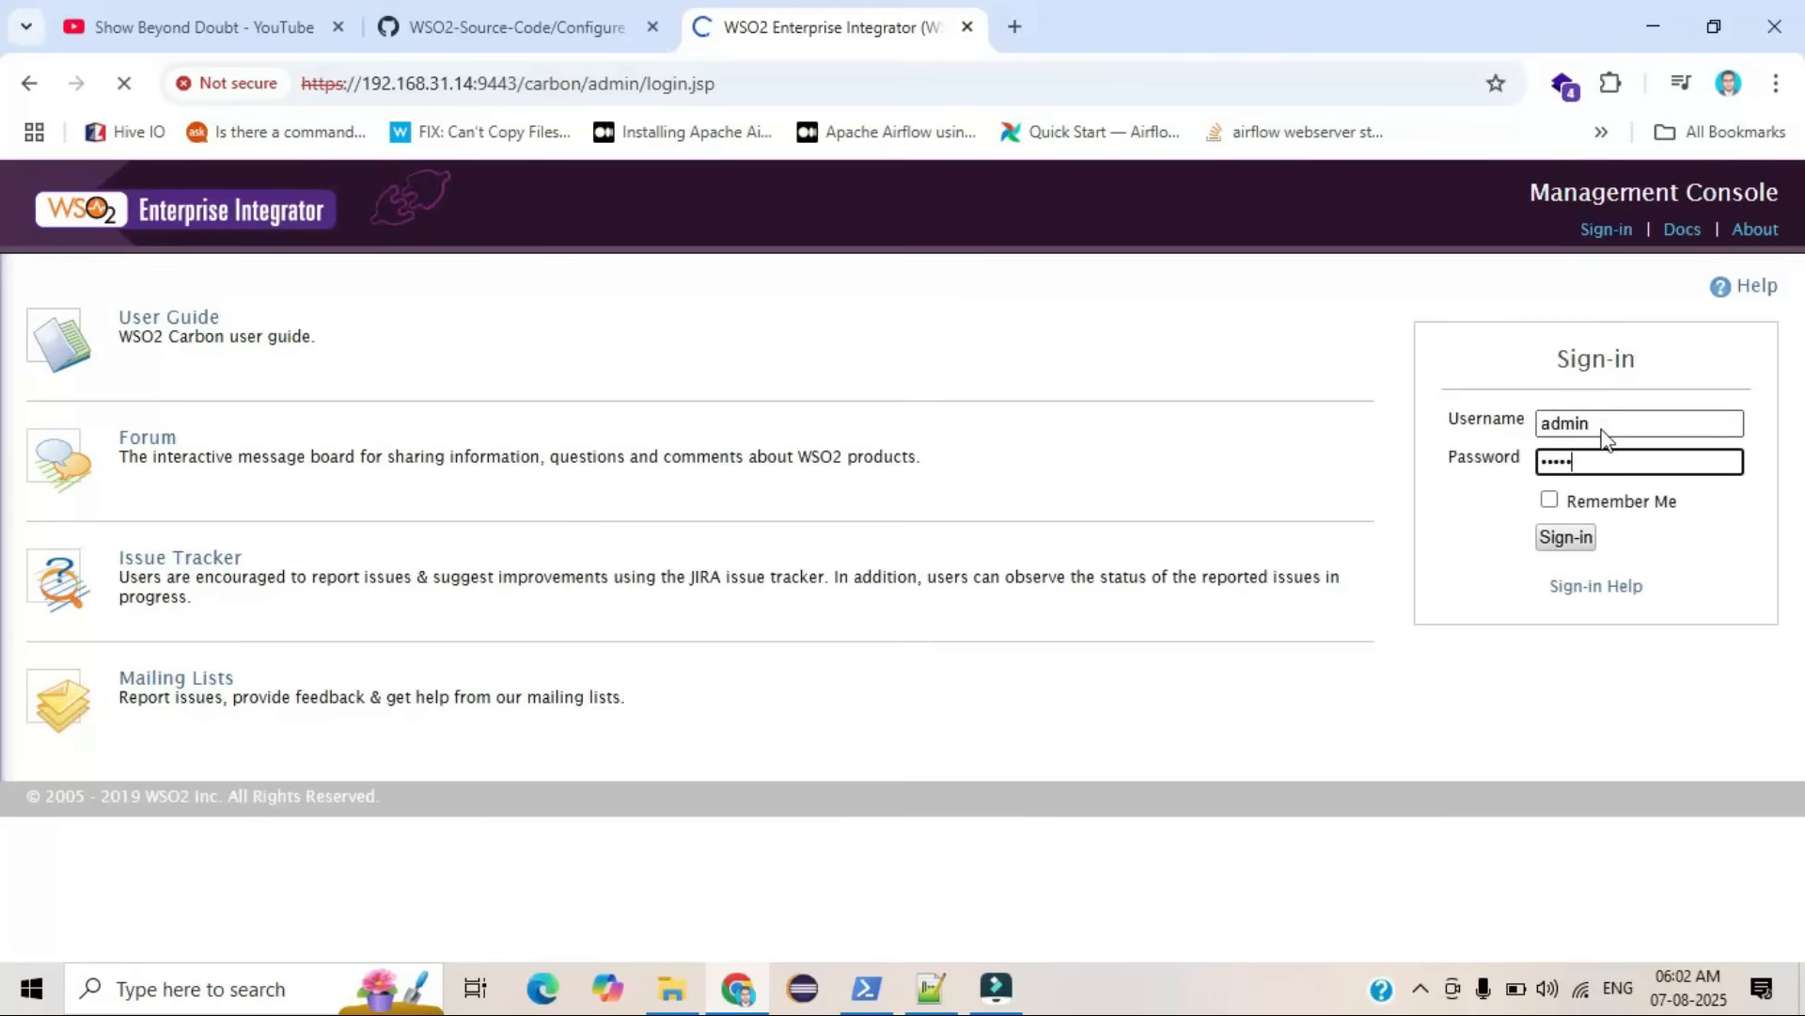
click(865, 988)
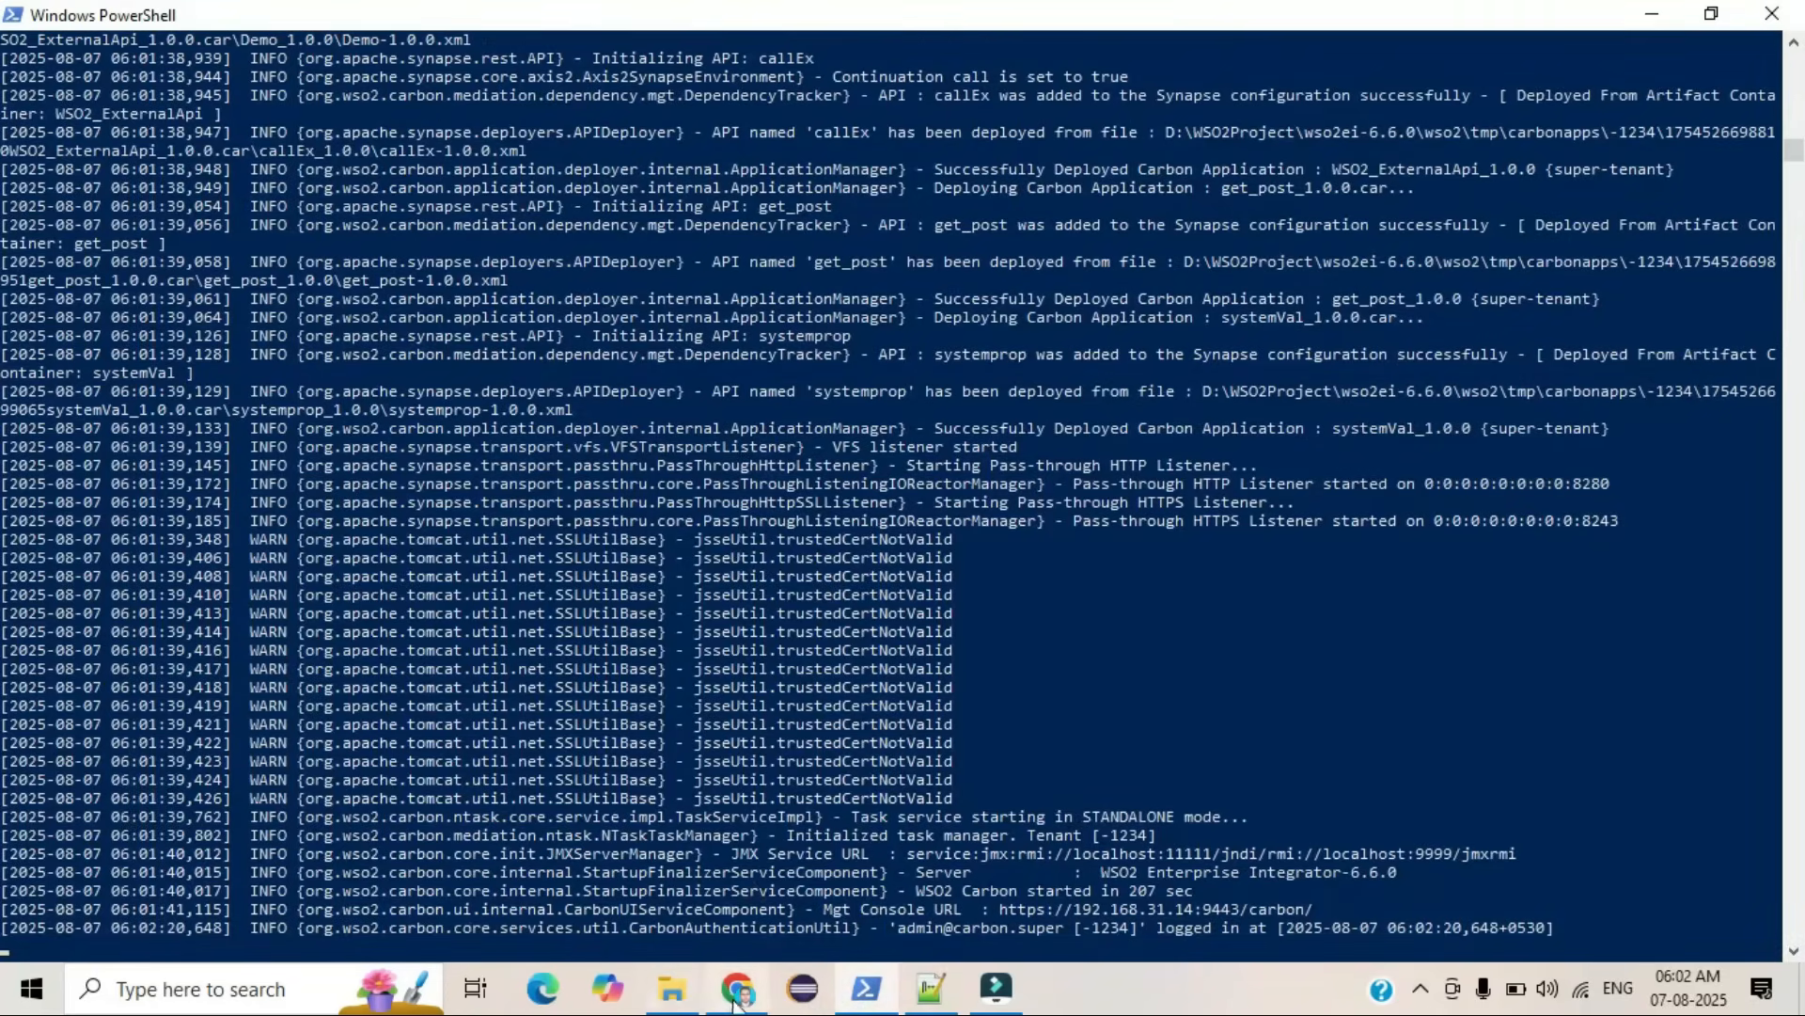
click(737, 988)
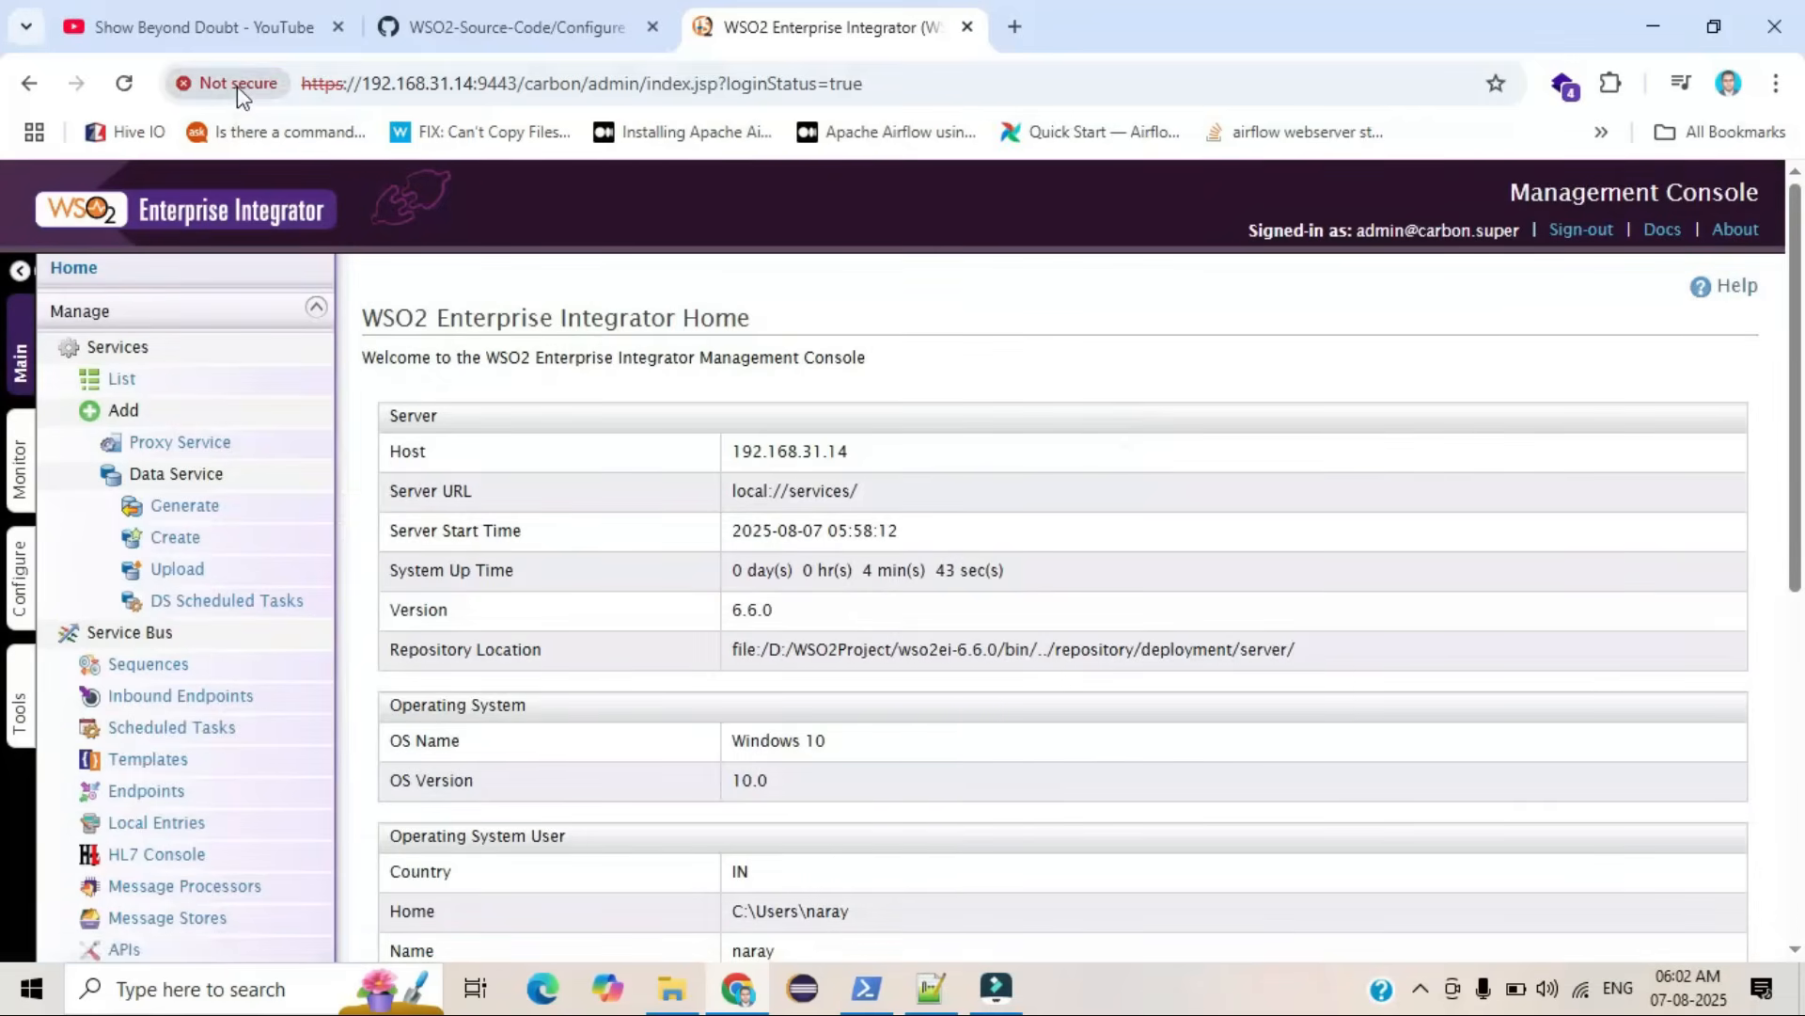
click(236, 83)
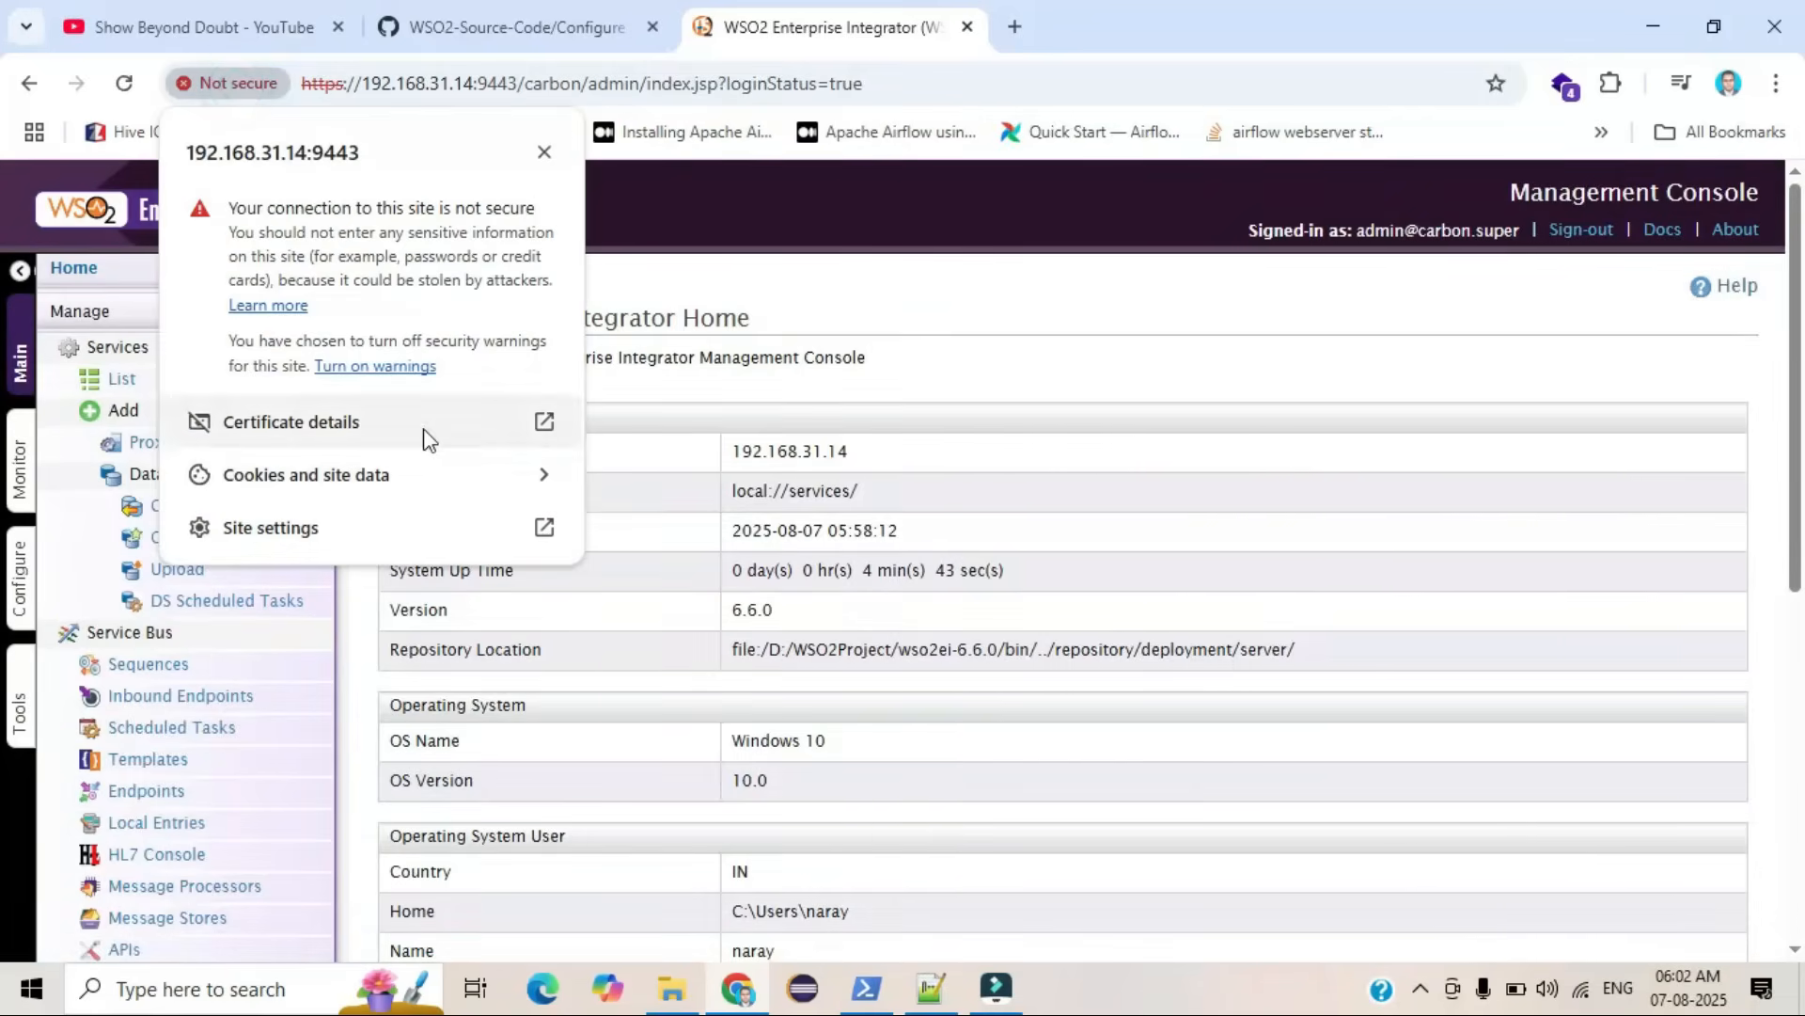
click(289, 421)
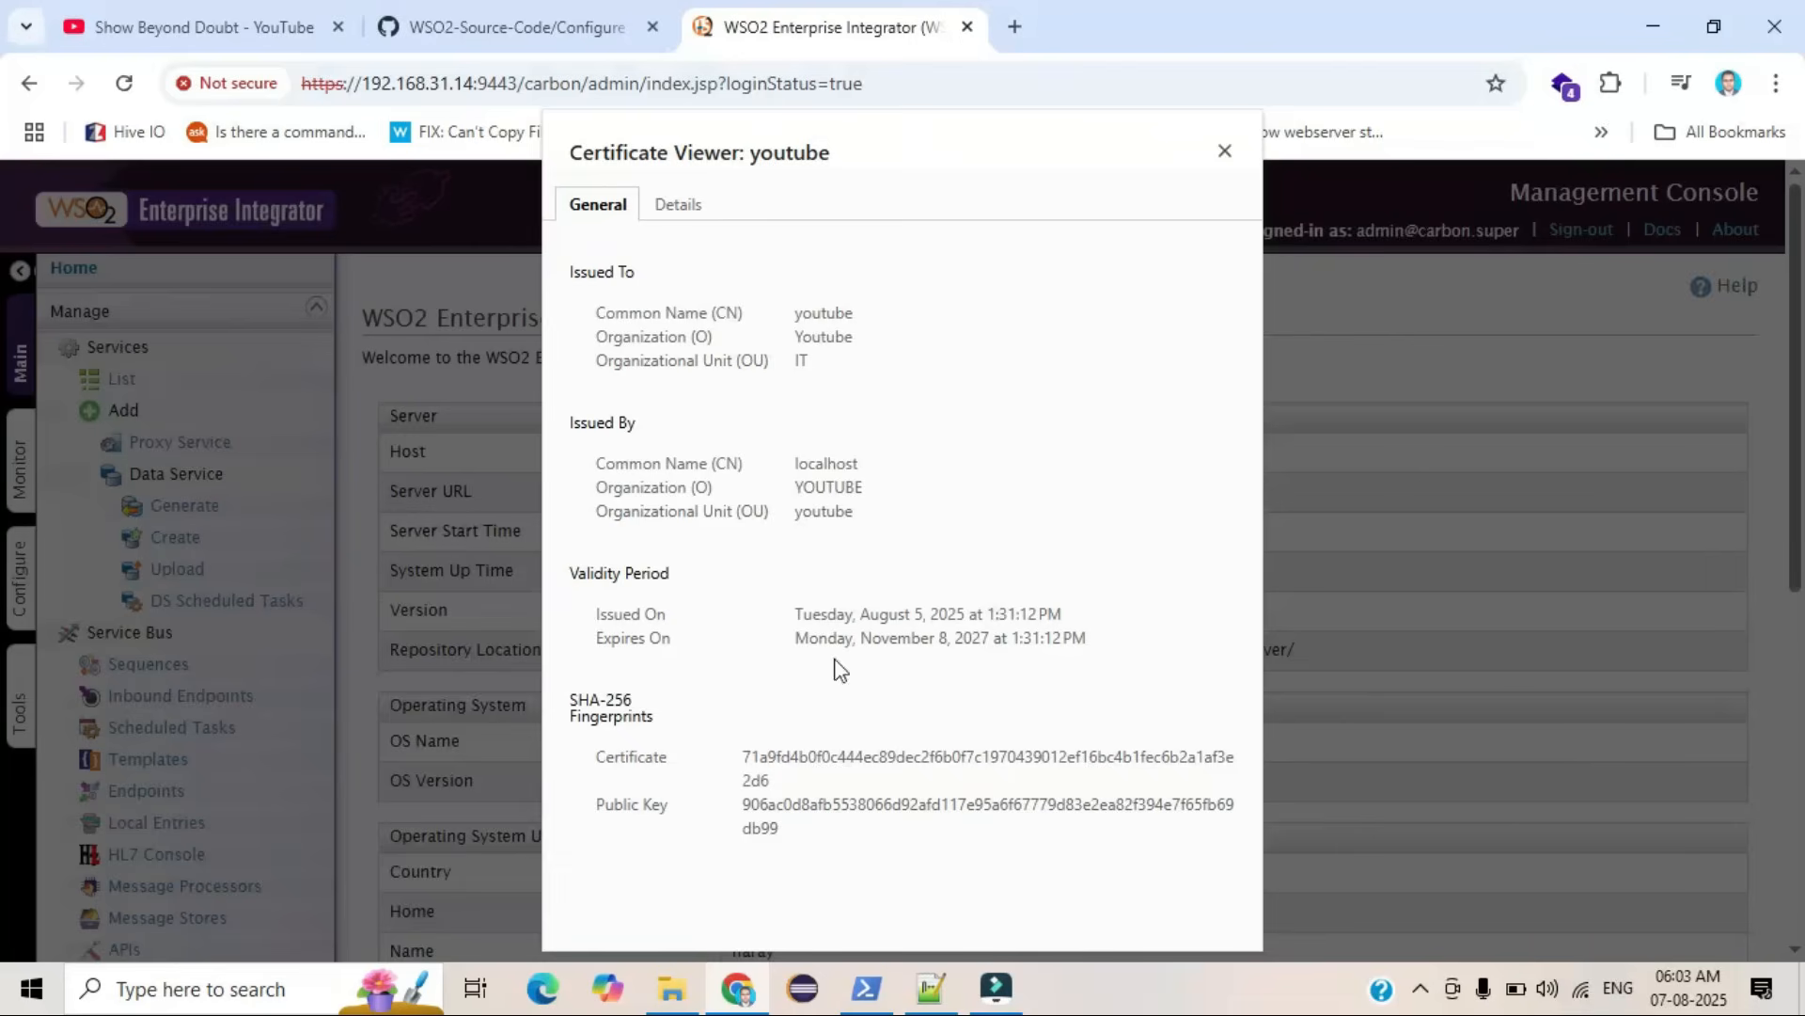
mouse_move(683, 642)
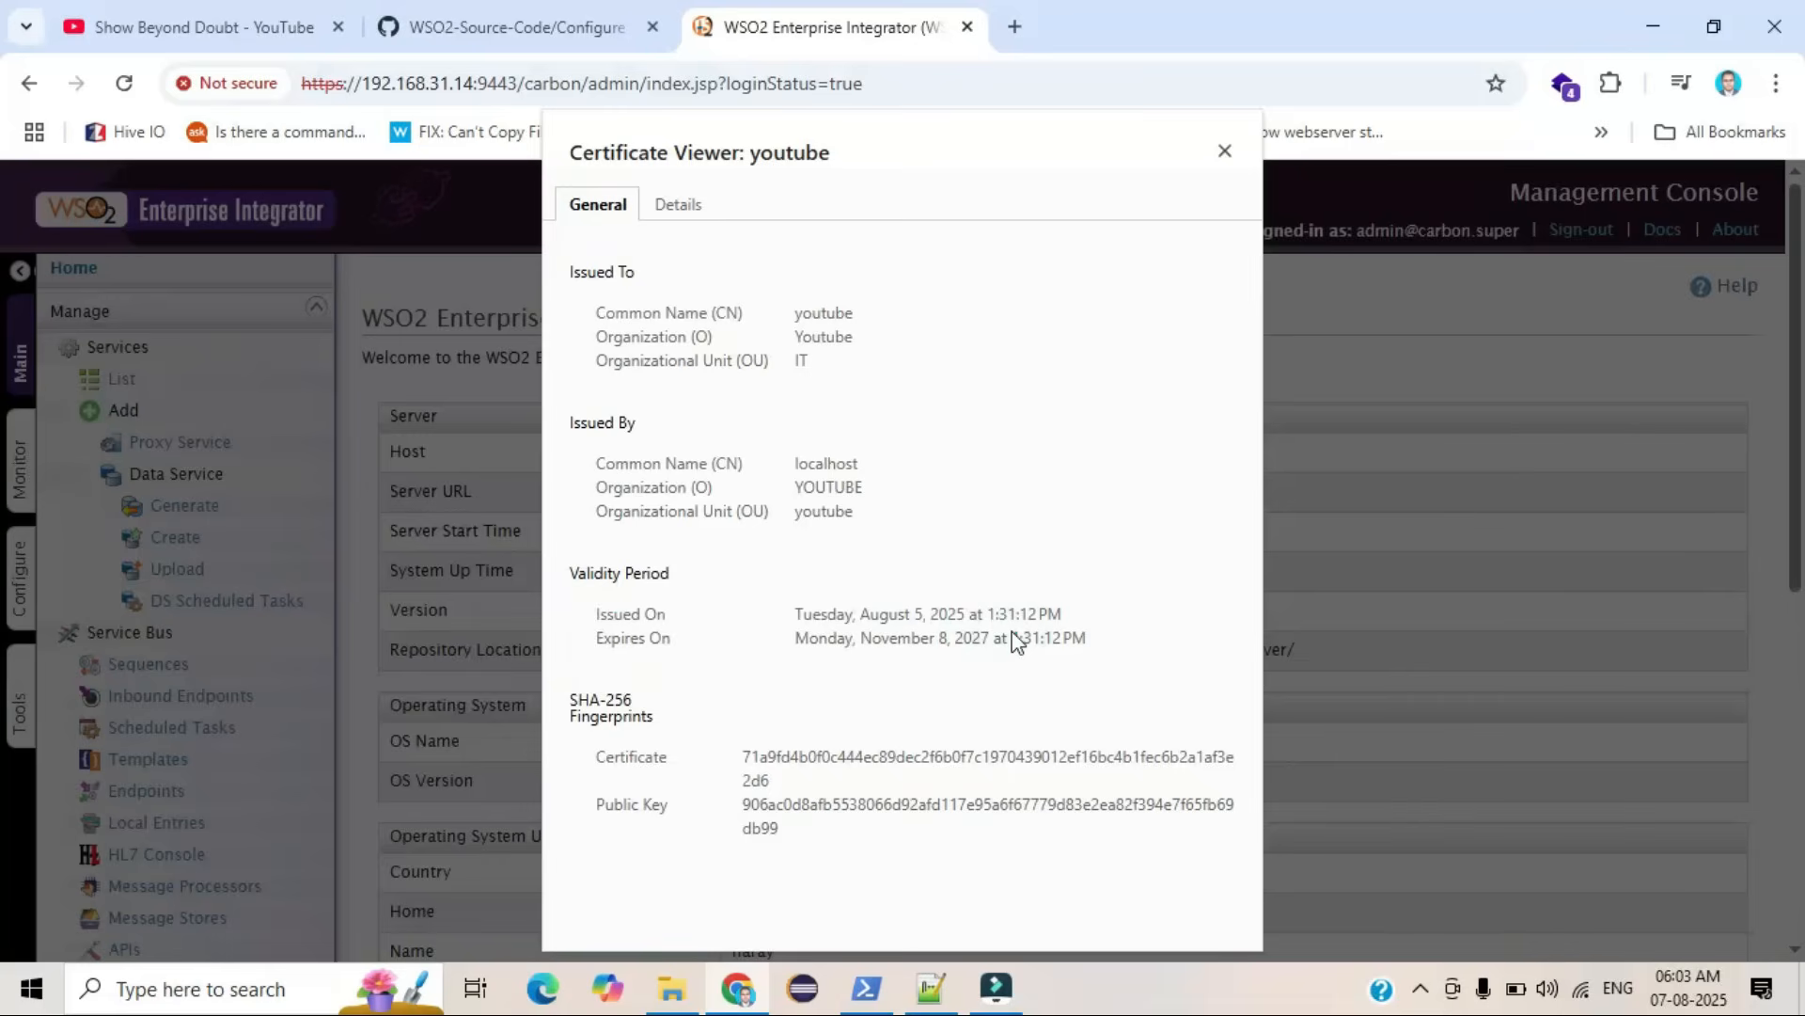
mouse_move(1072, 333)
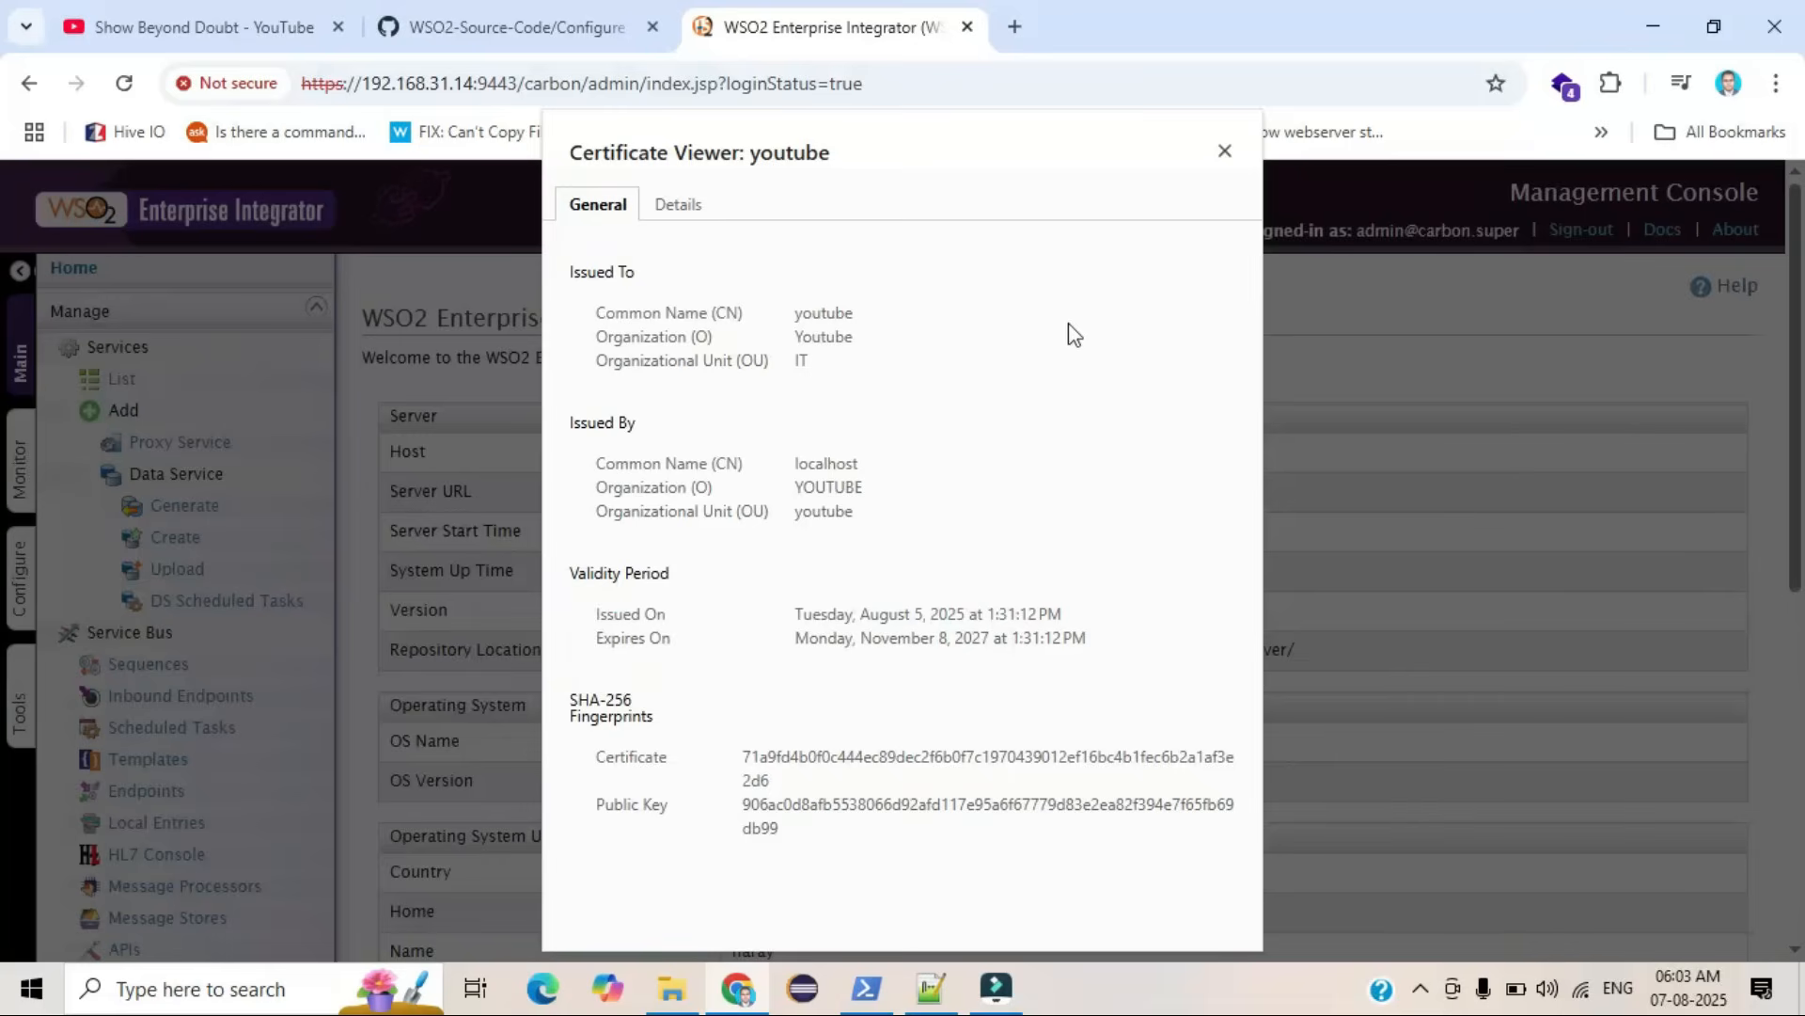
mouse_move(1224, 151)
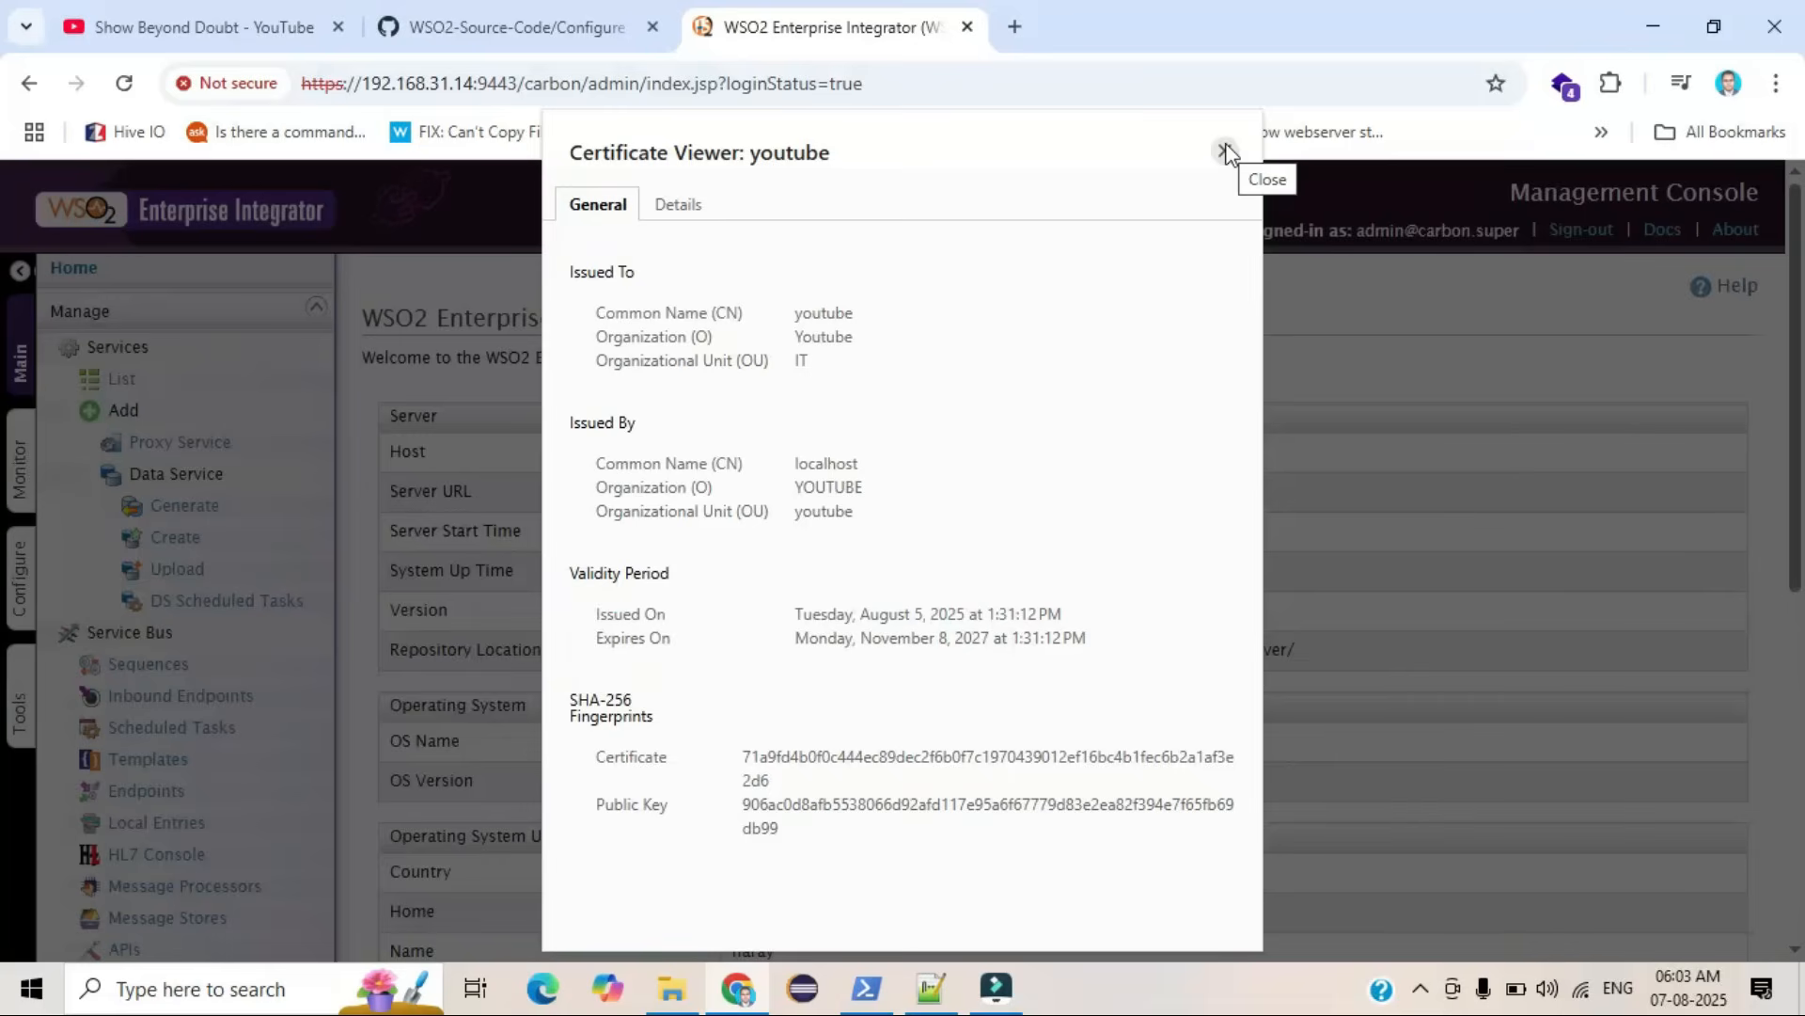
click(1225, 153)
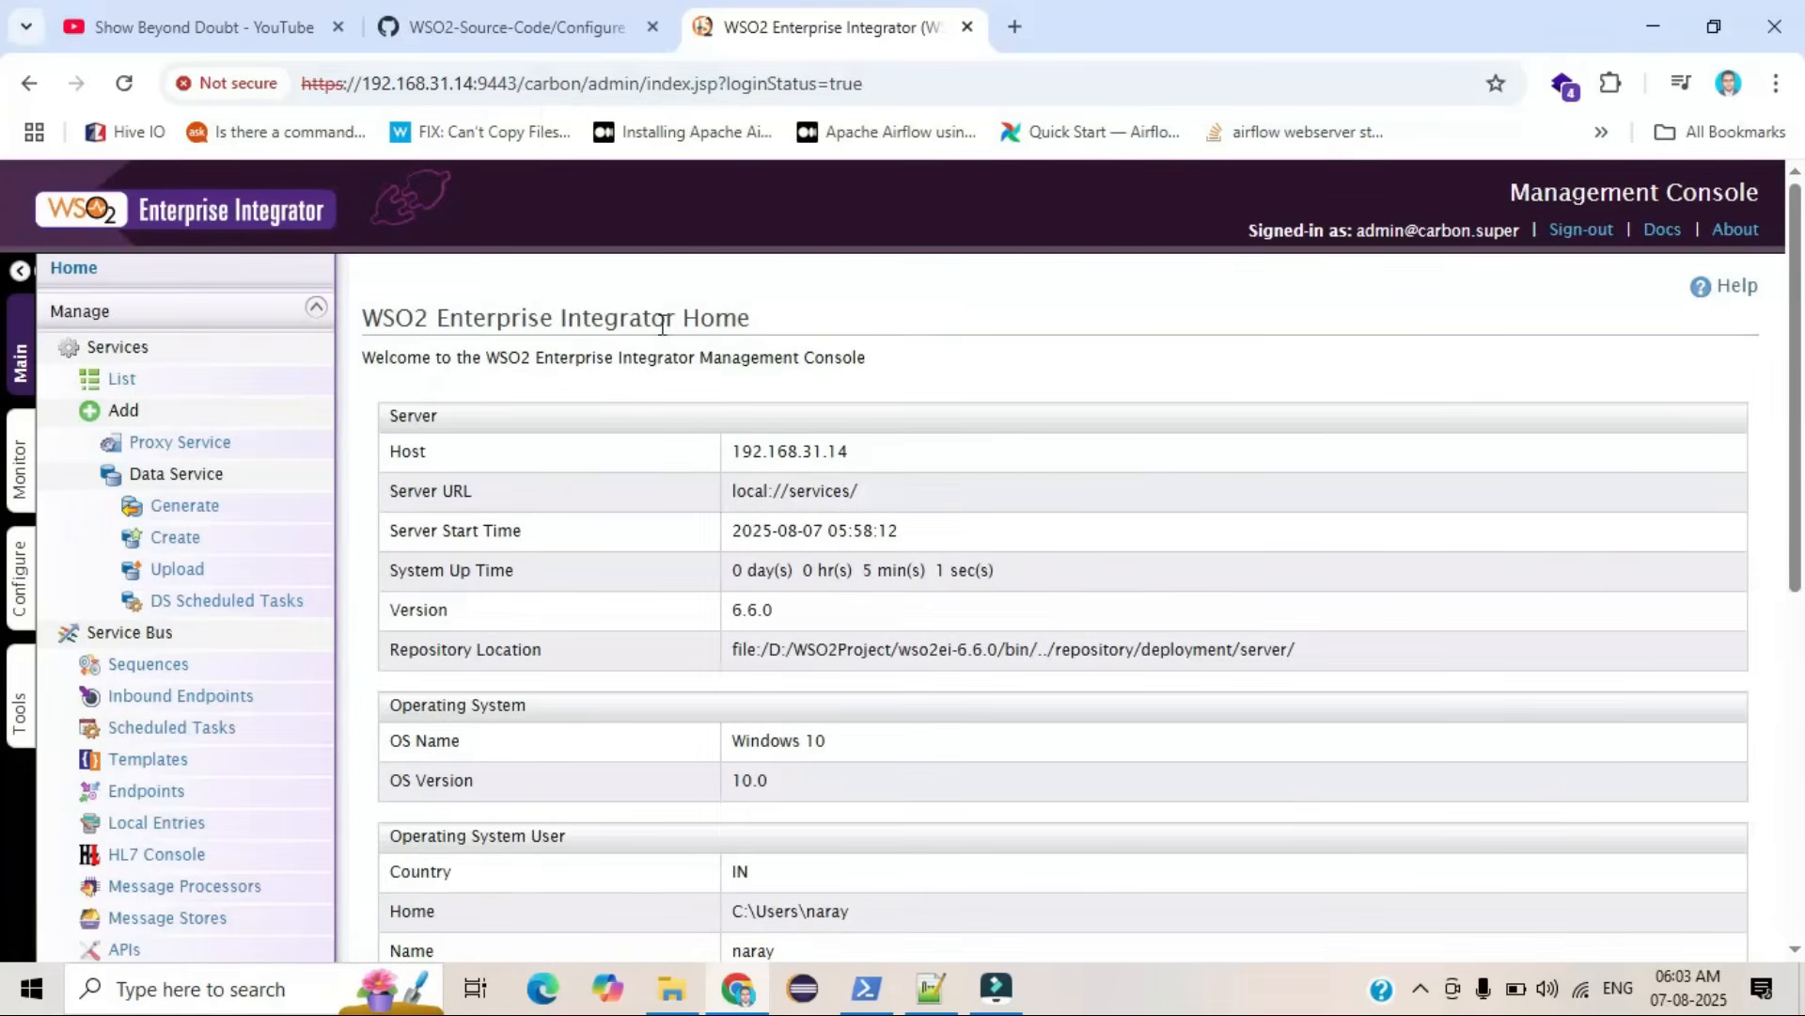
Switch to the 'Show Beyond Doubt - YouTube' channel videos tab.
click(195, 26)
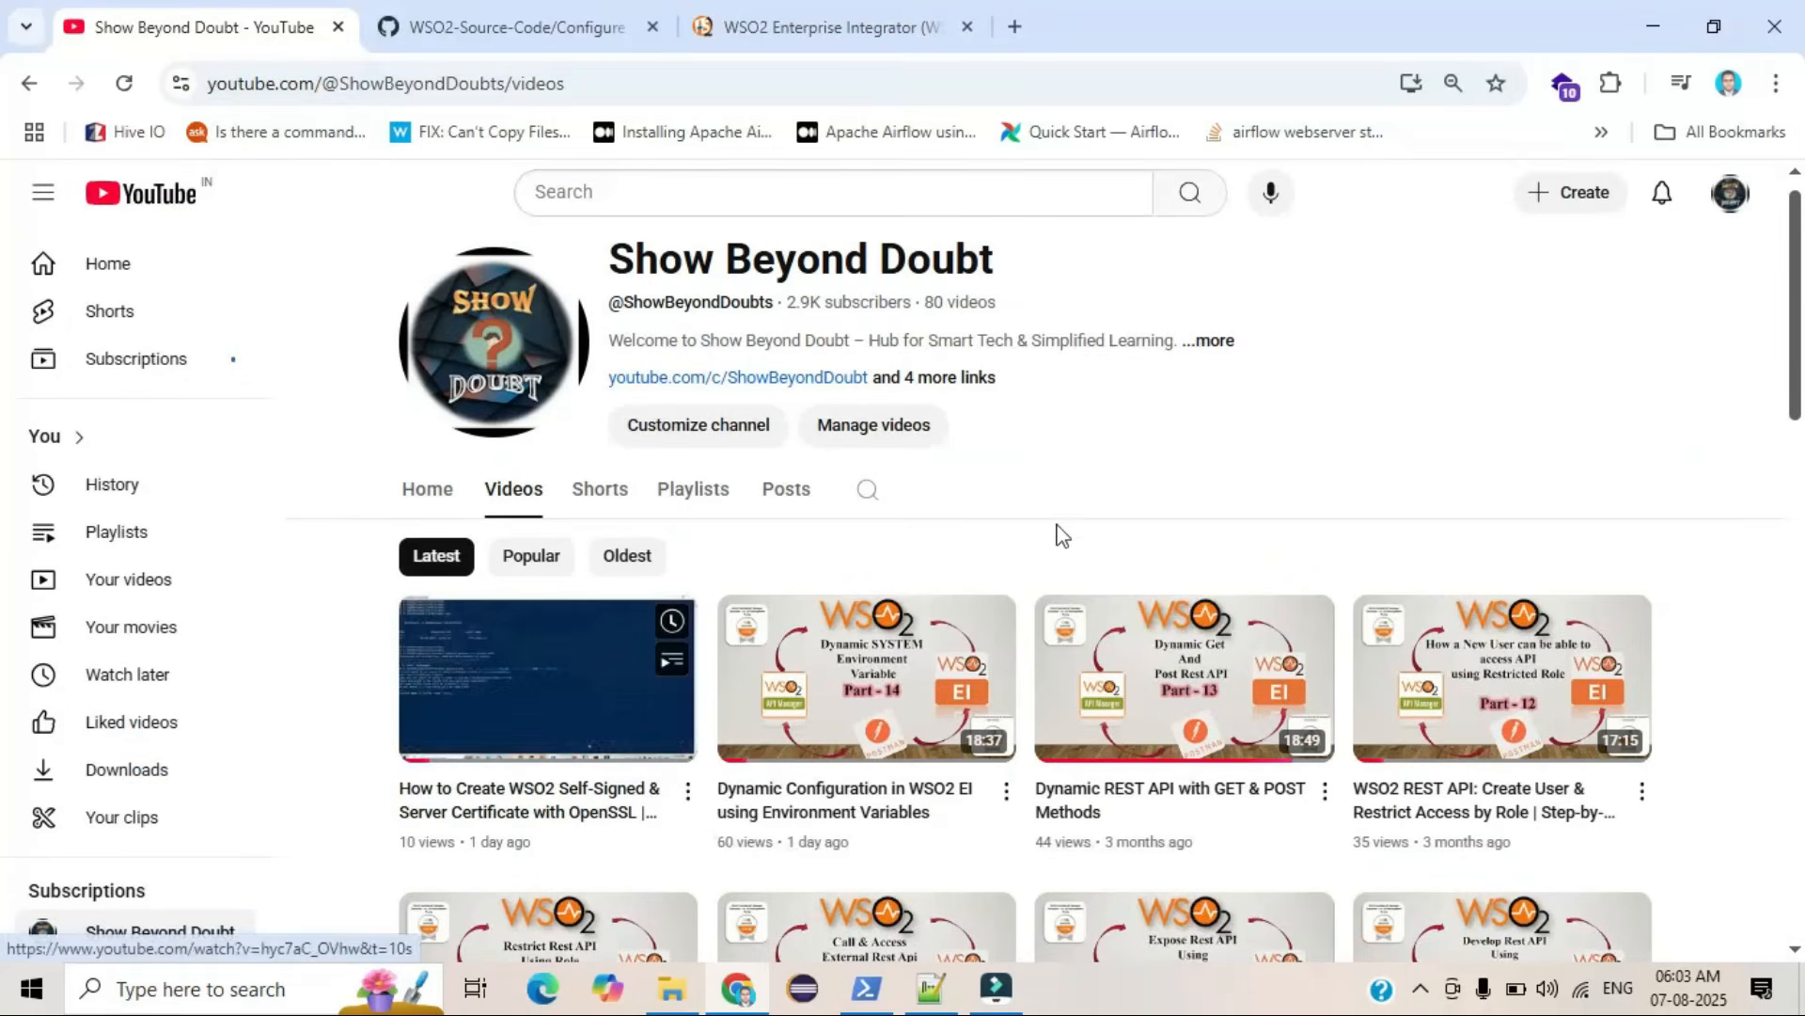
mouse_move(1112, 516)
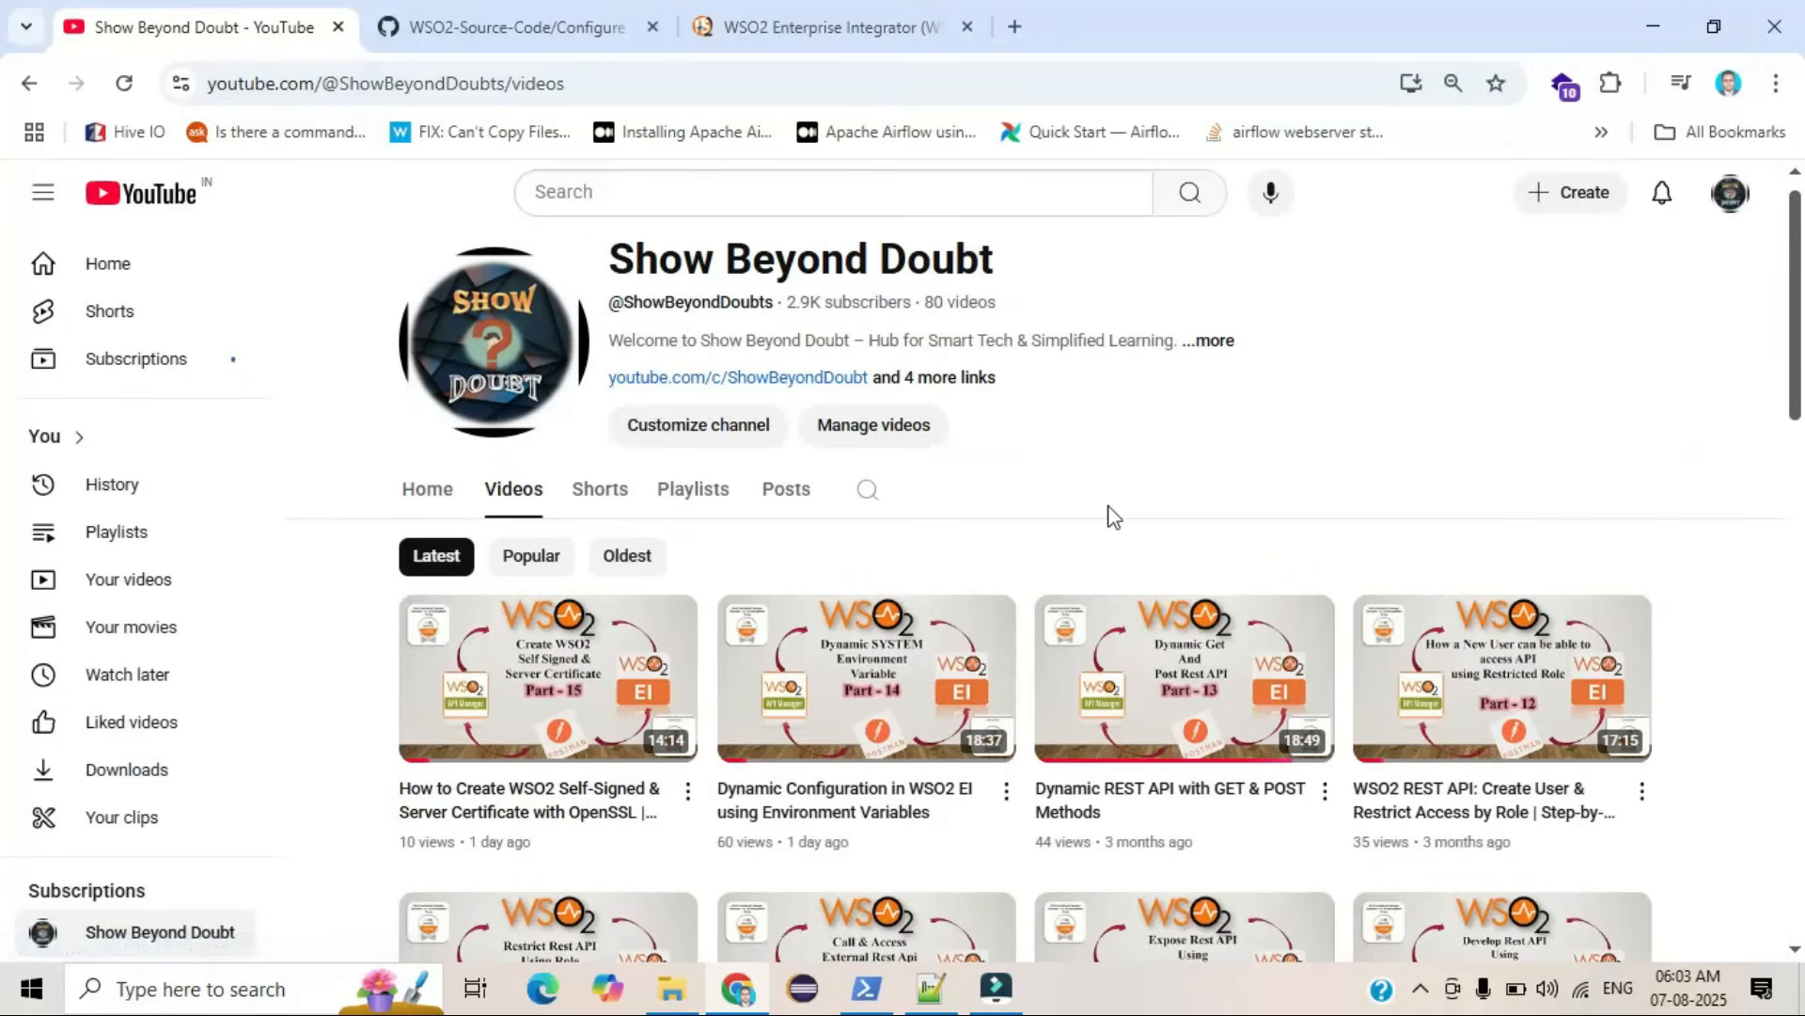